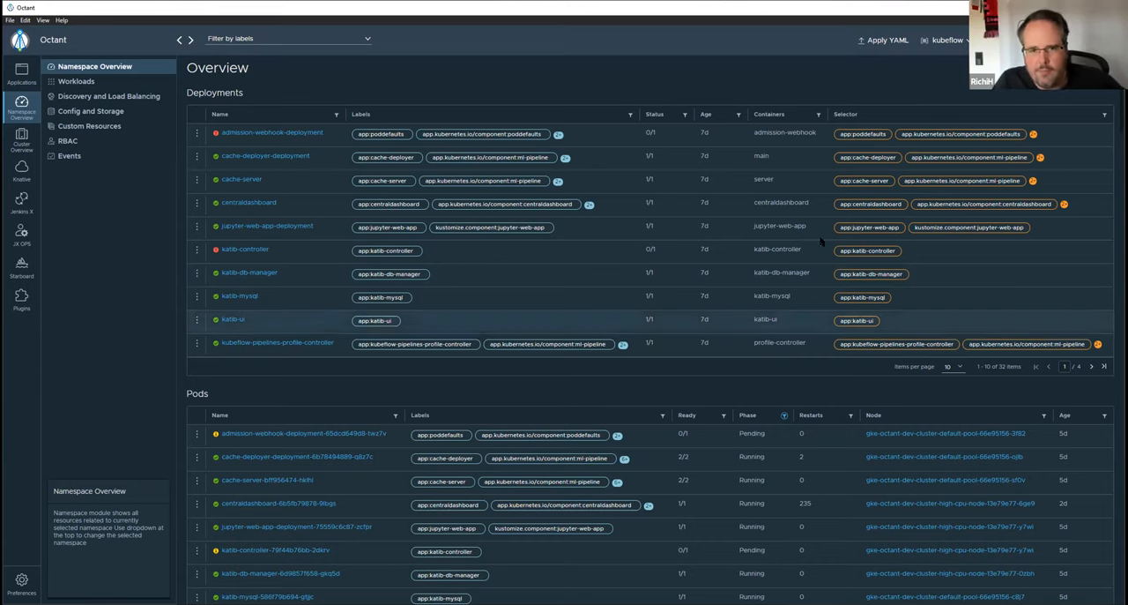
pyautogui.moveTo(562, 74)
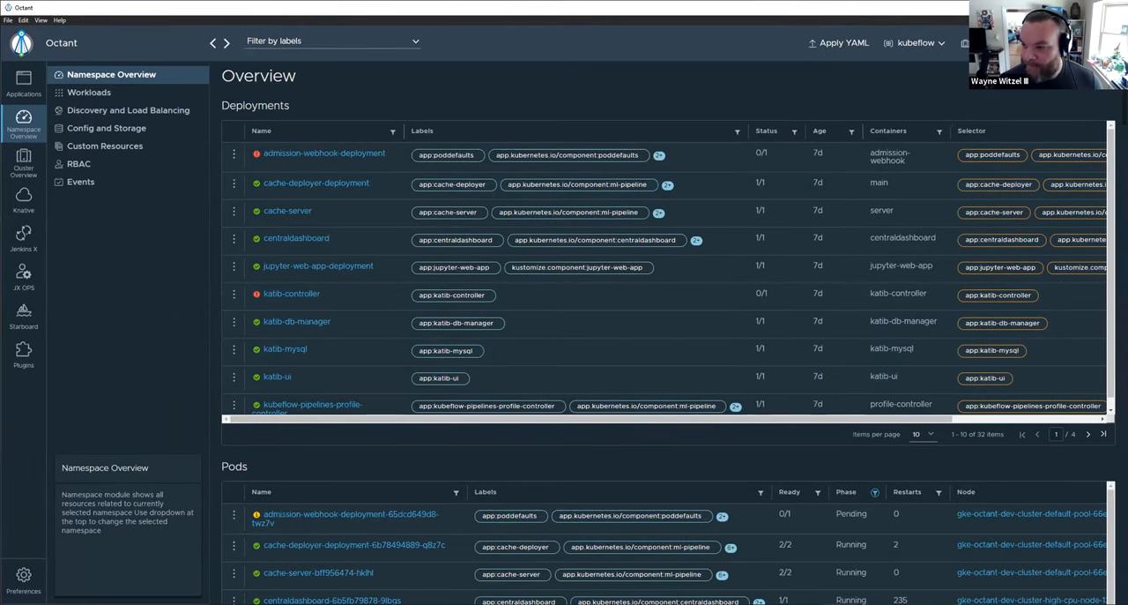
pyautogui.moveTo(708, 550)
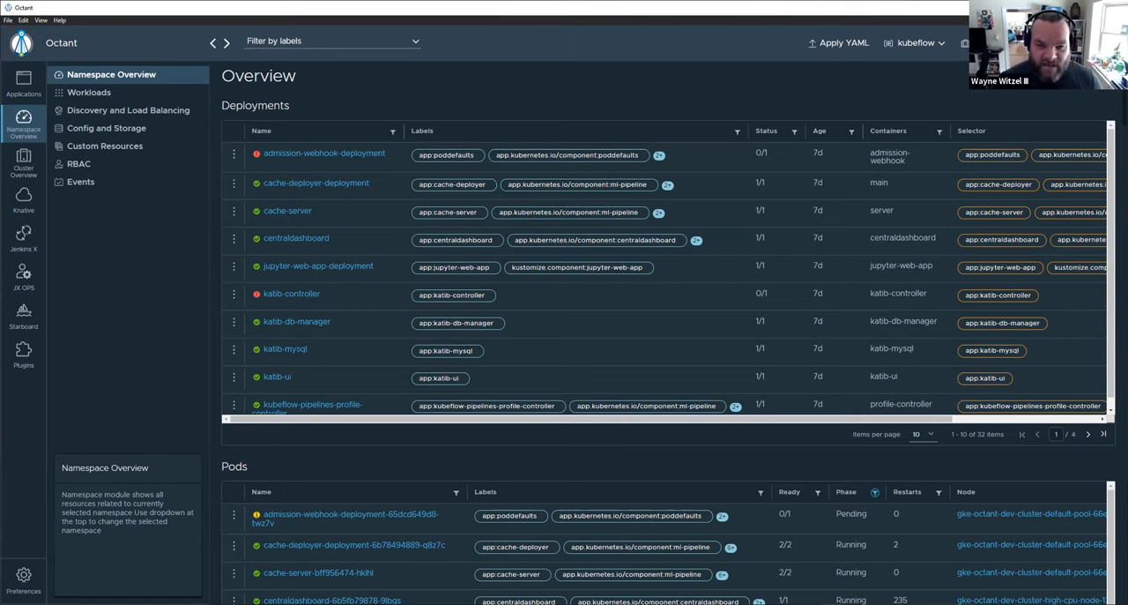
pyautogui.moveTo(658, 106)
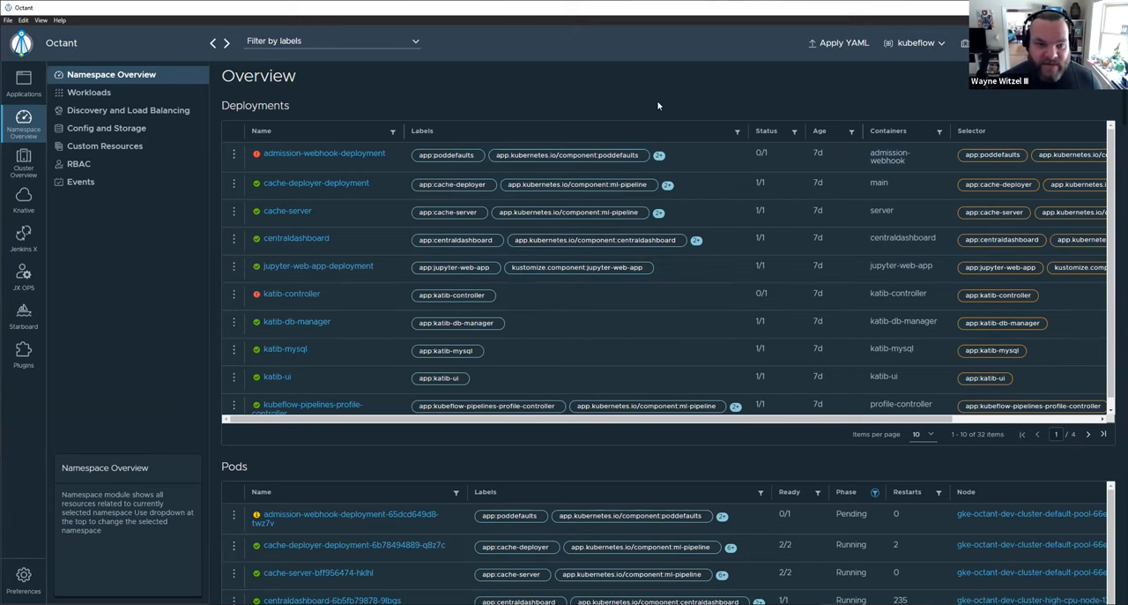
pyautogui.moveTo(631, 88)
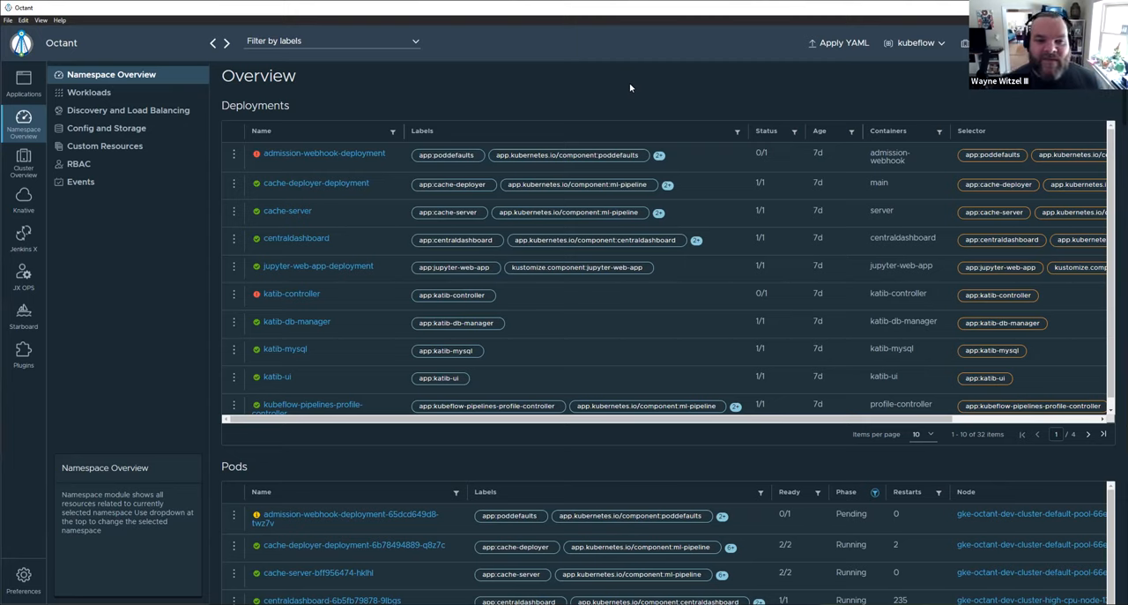
pyautogui.moveTo(614, 96)
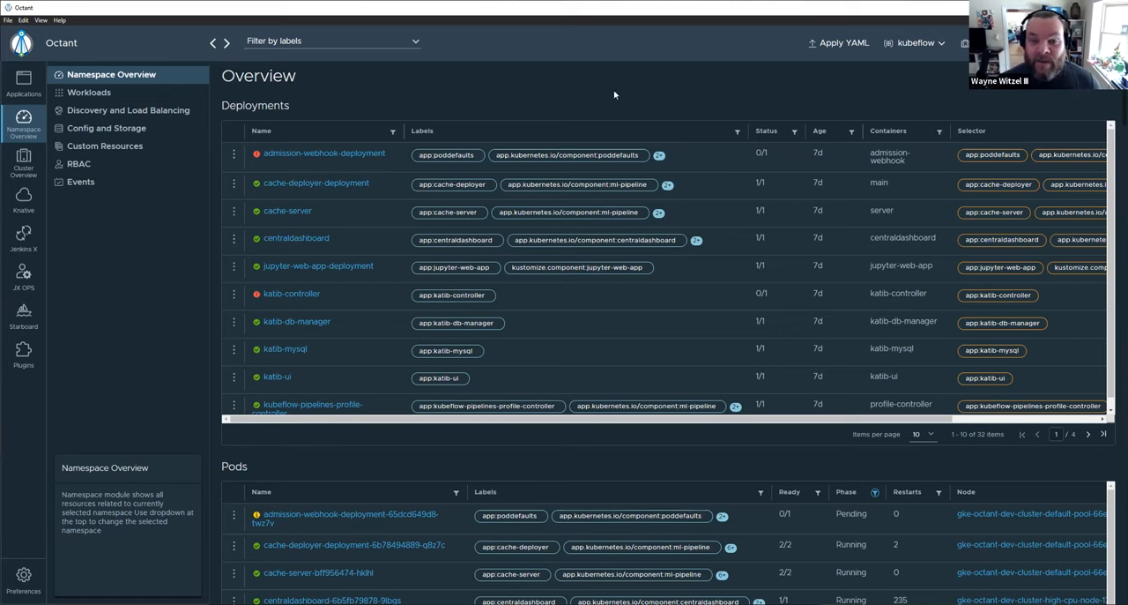
pyautogui.moveTo(598, 104)
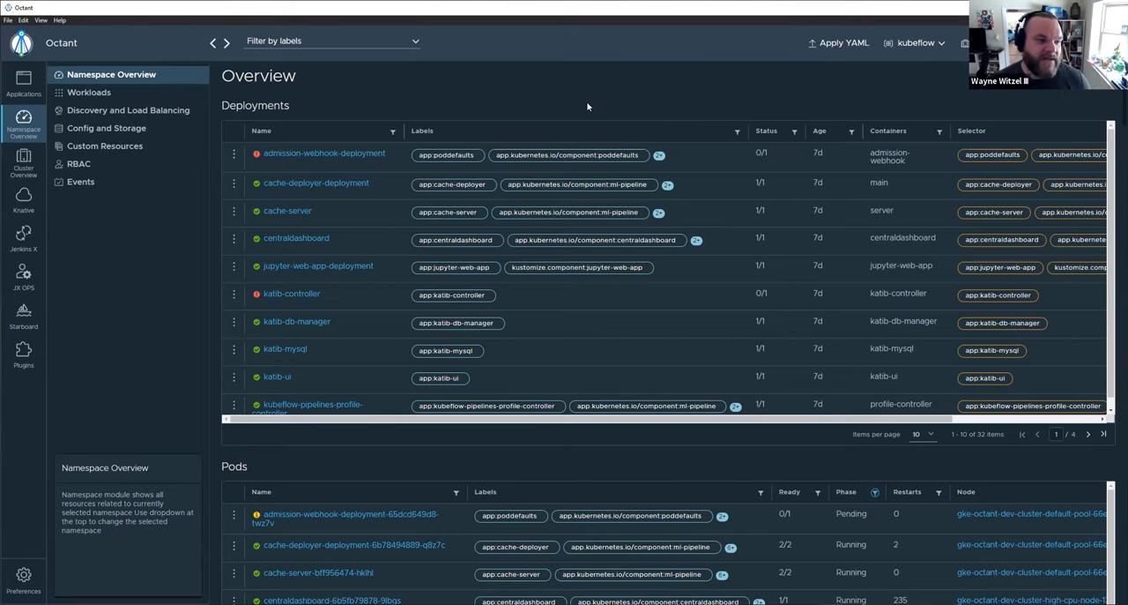
pyautogui.moveTo(534, 90)
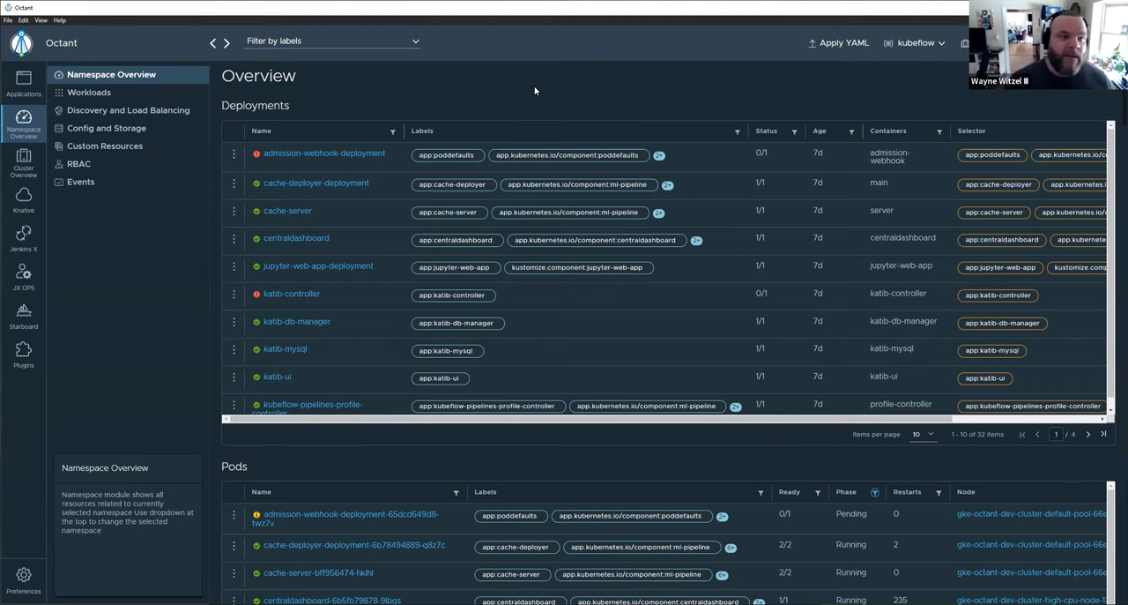
pyautogui.moveTo(663, 109)
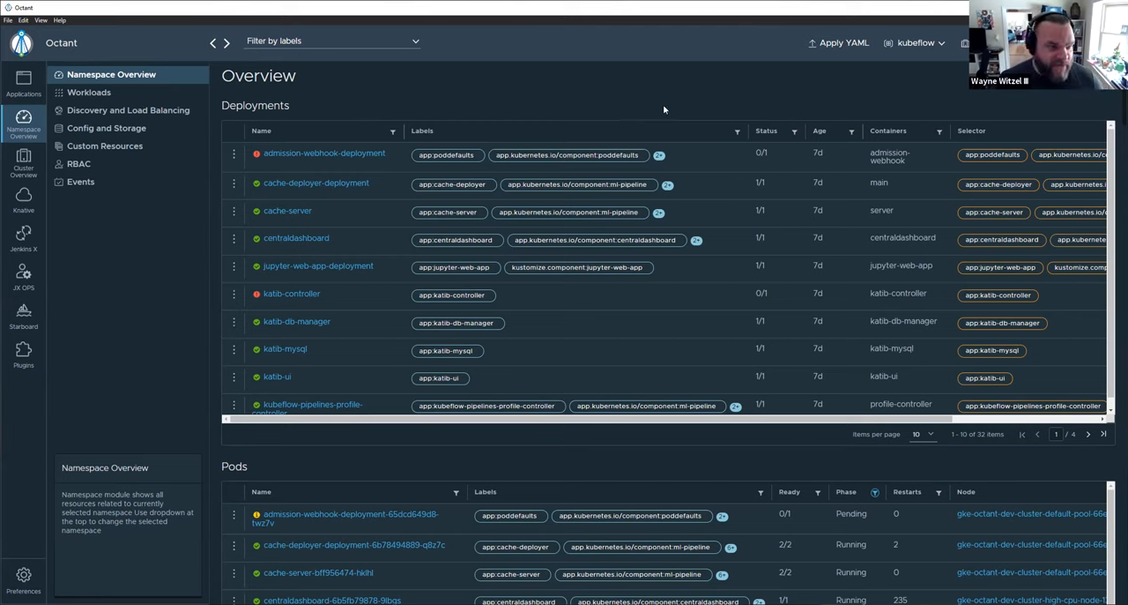
pyautogui.moveTo(656, 95)
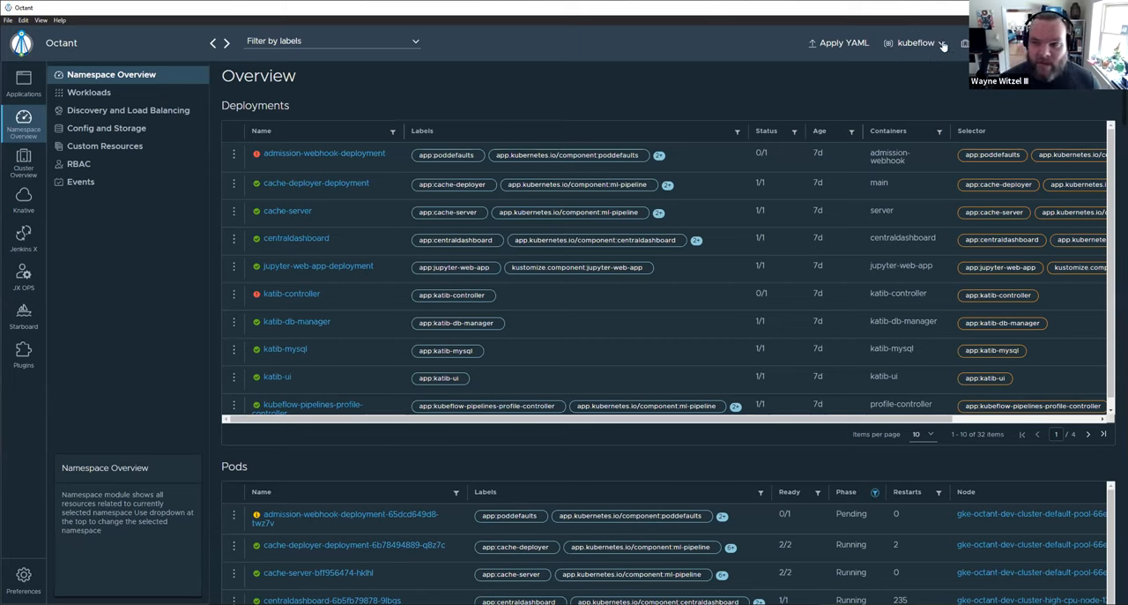
# - Switch to the default namespace and review its overview down to the recent warning events
pyautogui.click(921, 43)
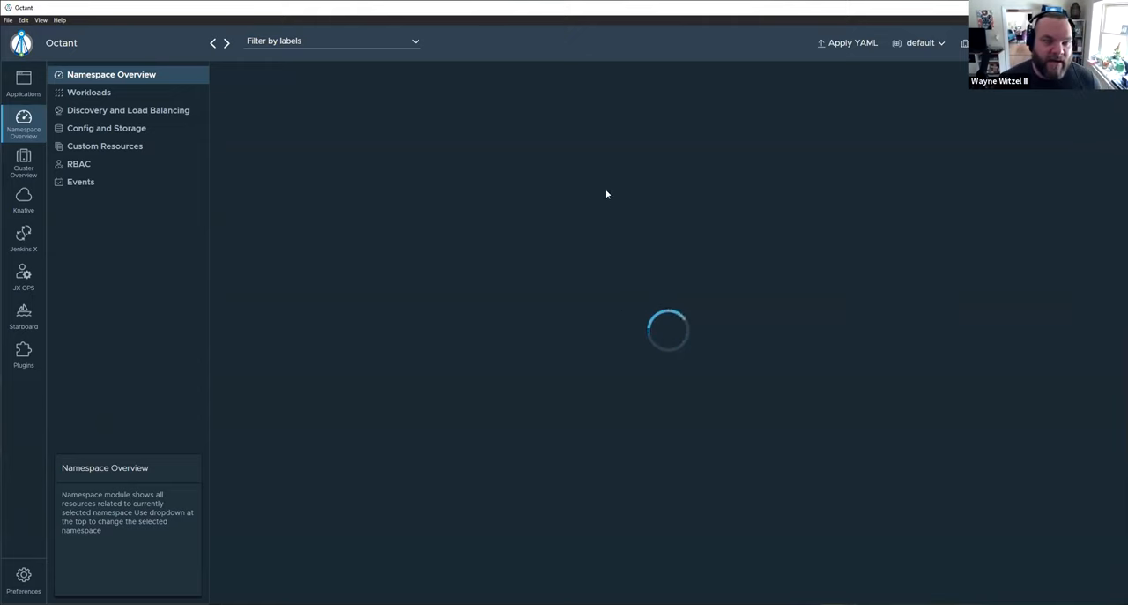
pyautogui.moveTo(587, 92)
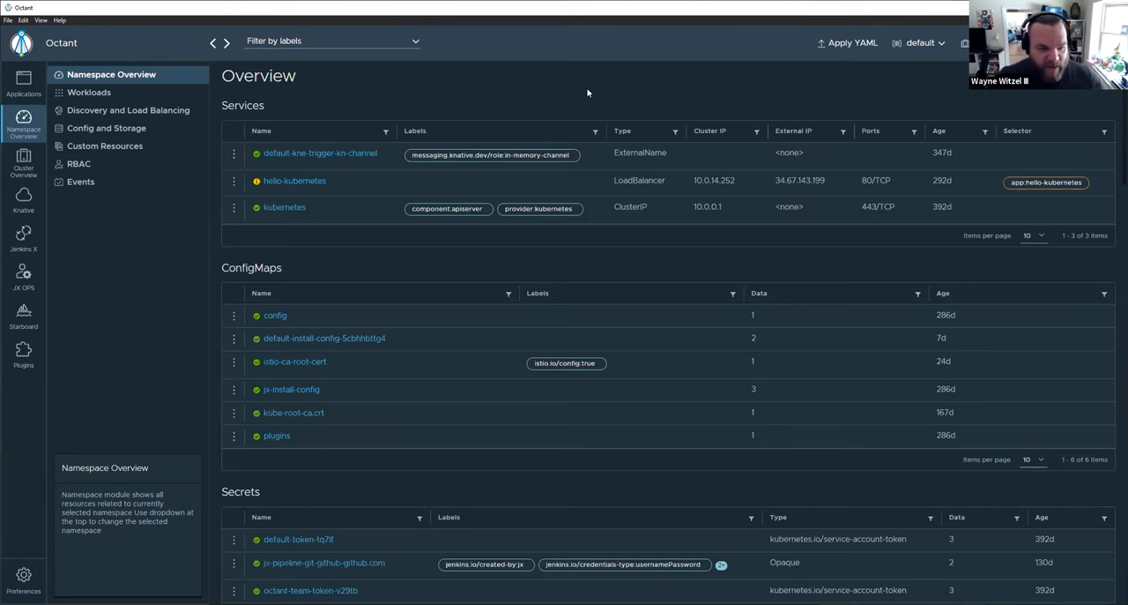
pyautogui.scroll(-3)
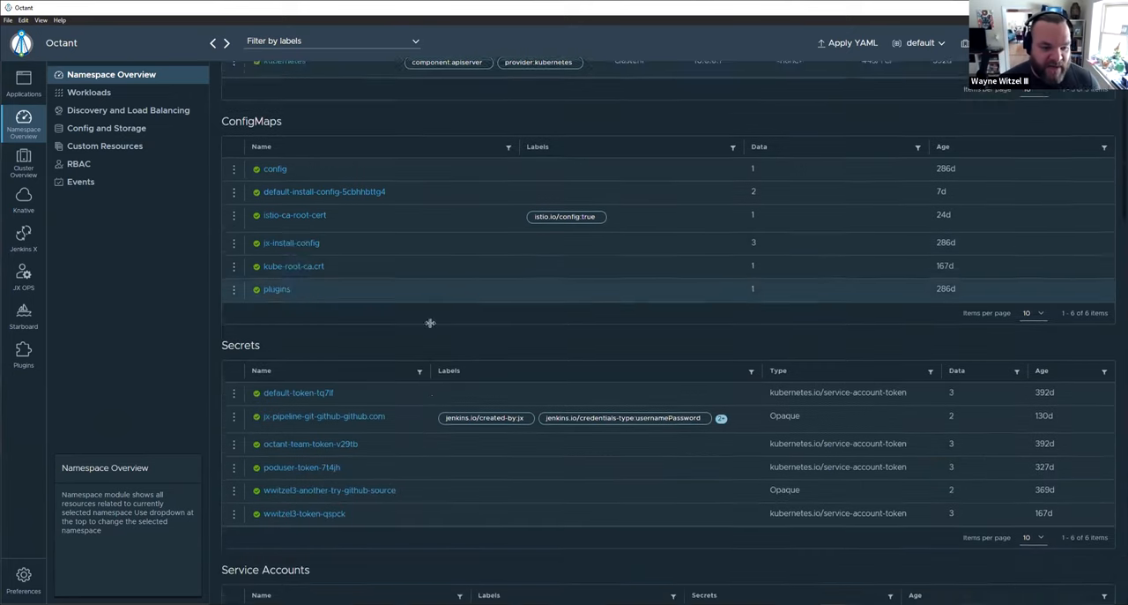
pyautogui.scroll(-3)
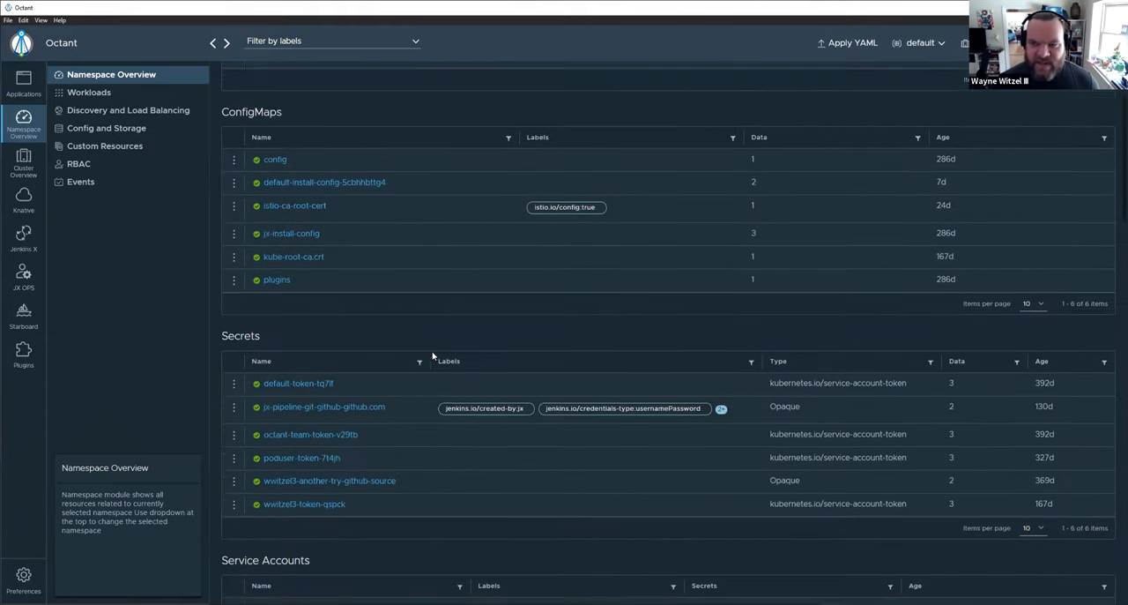
pyautogui.scroll(-3)
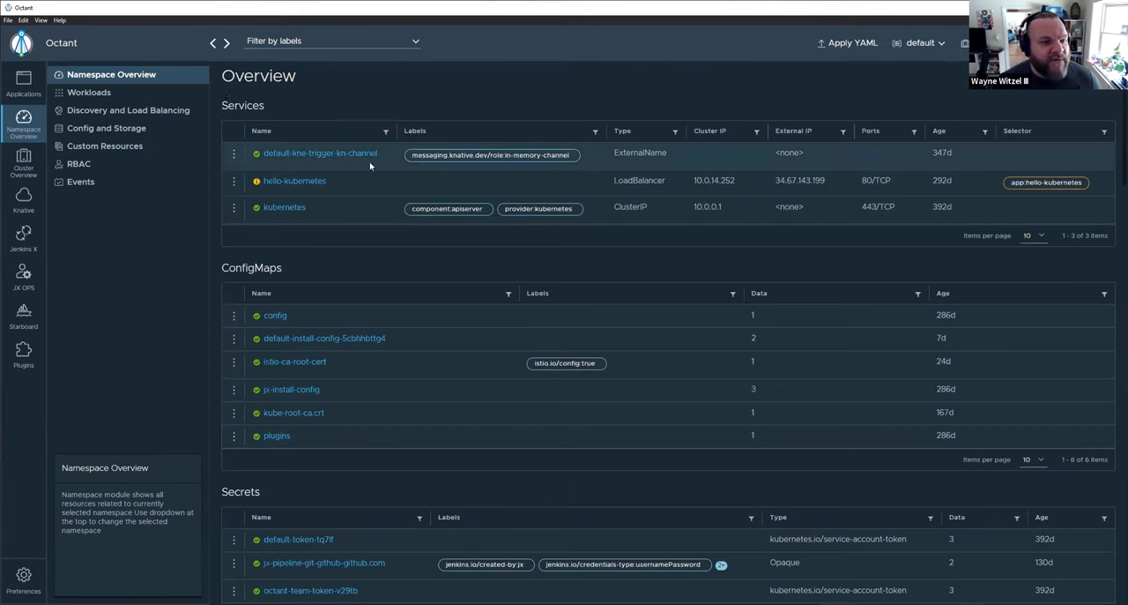
pyautogui.moveTo(411, 254)
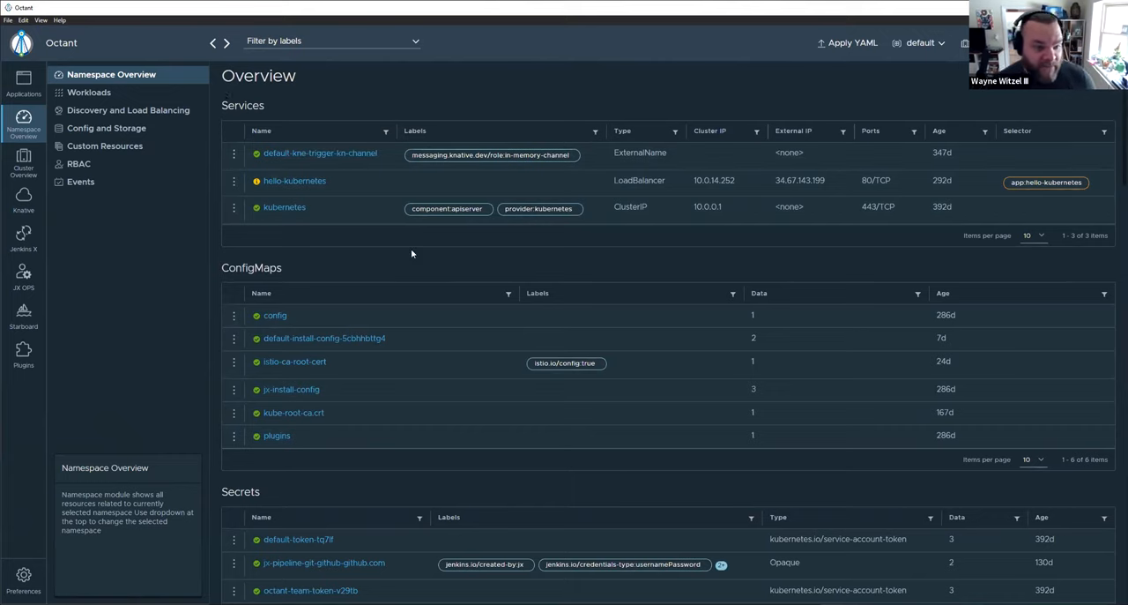
pyautogui.moveTo(419, 261)
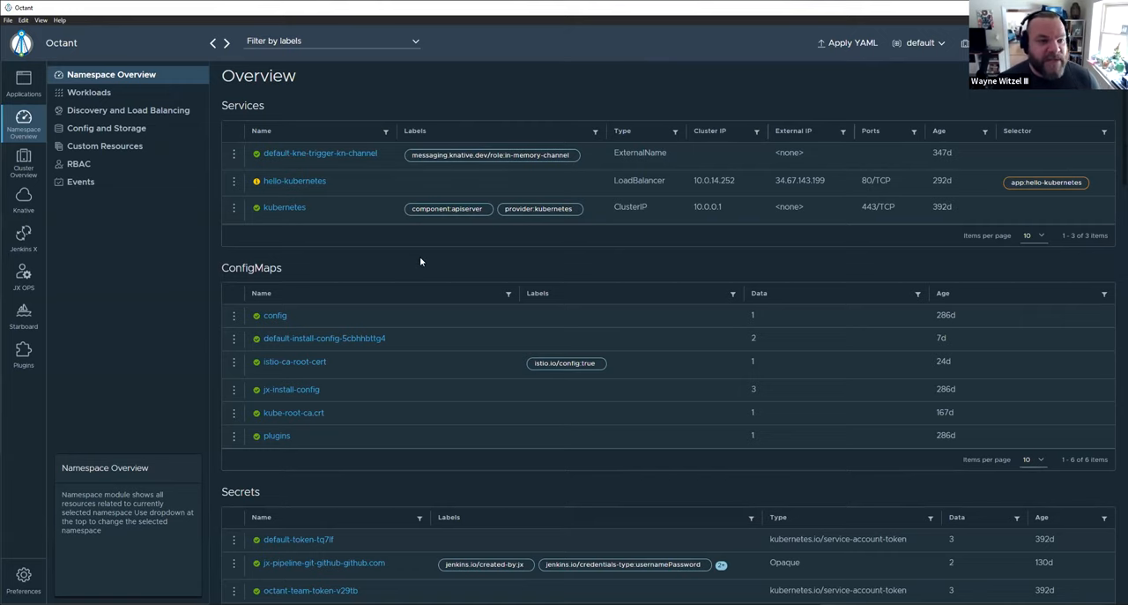
pyautogui.scroll(-3)
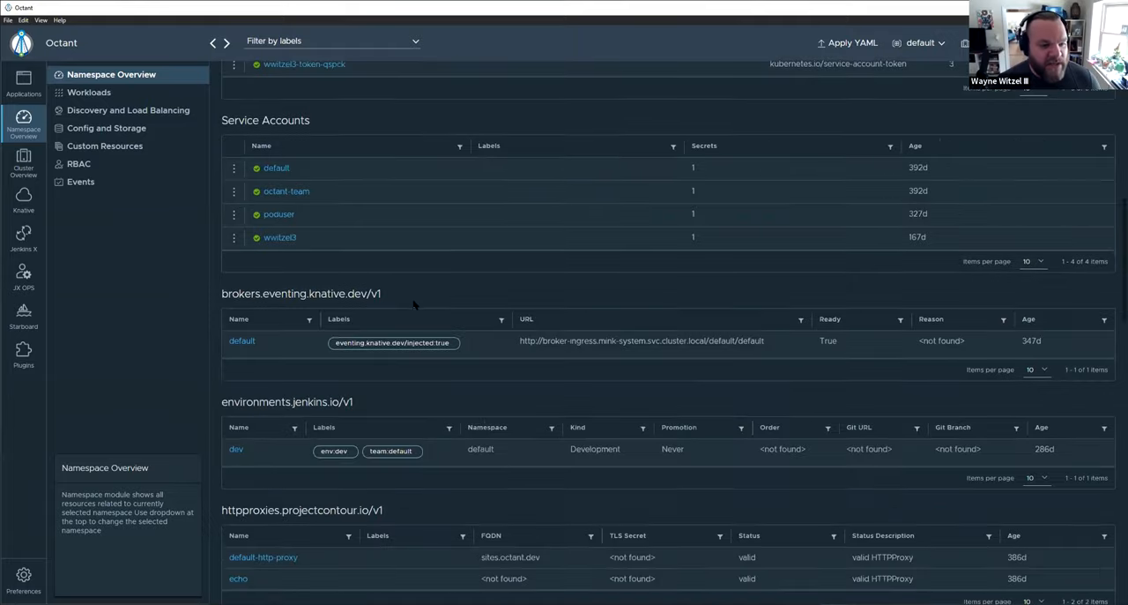
pyautogui.scroll(-3)
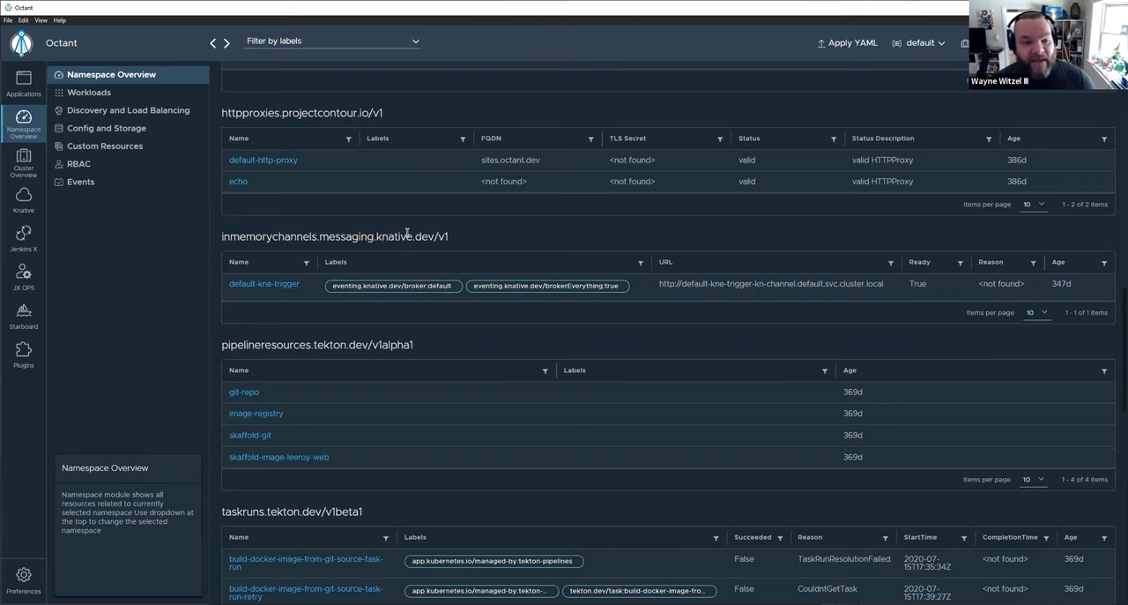
pyautogui.scroll(-3)
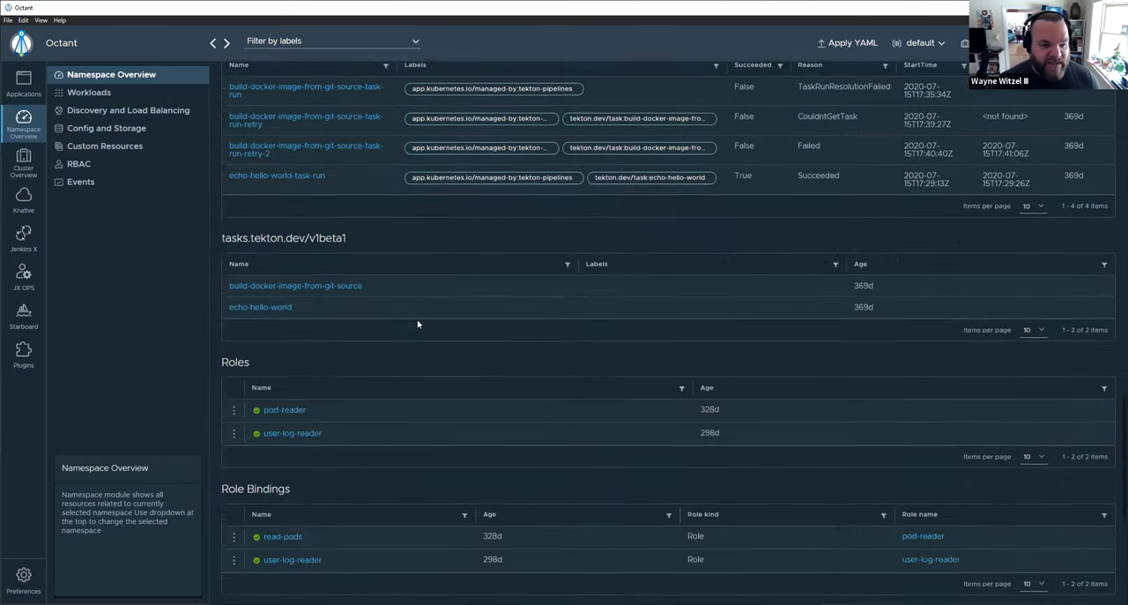
pyautogui.scroll(-3)
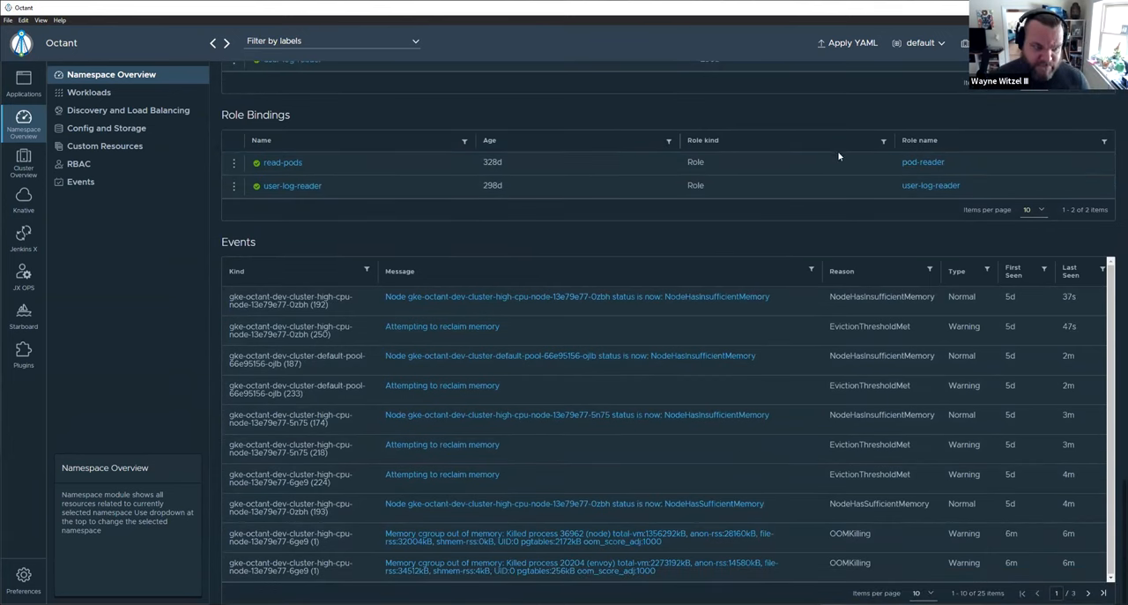
# - Switch the active namespace back to kubeflow from the namespace dropdown
pyautogui.click(920, 42)
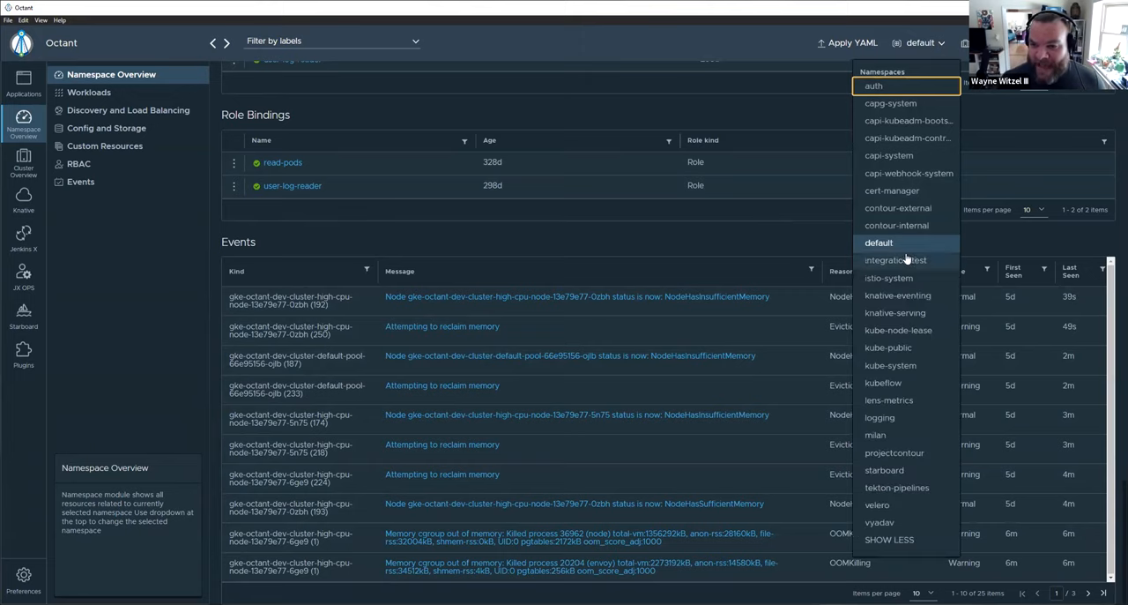
pyautogui.click(881, 380)
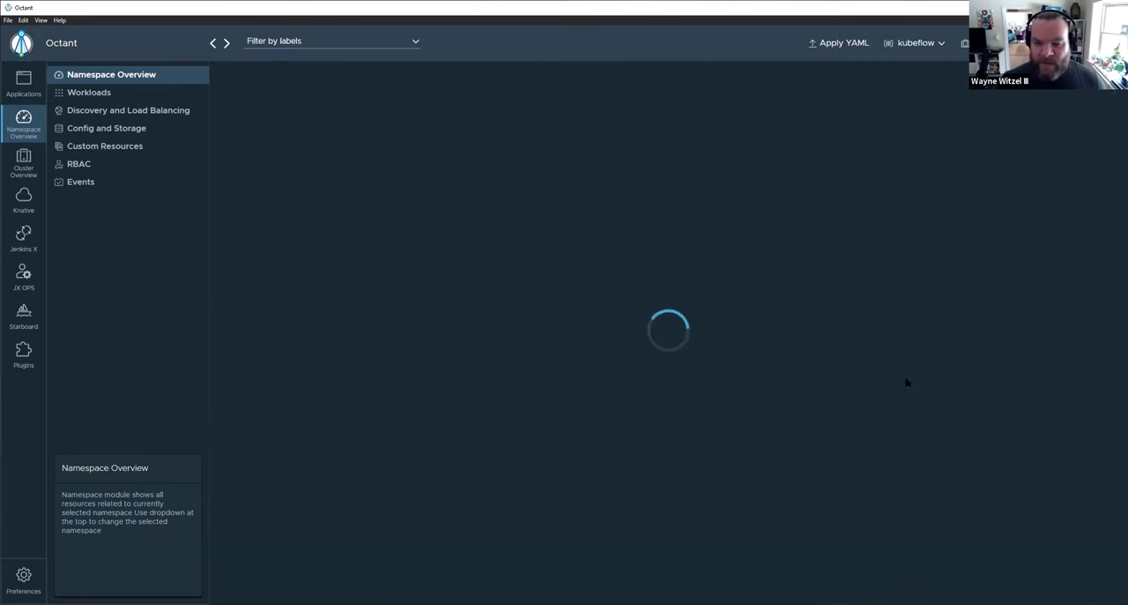
pyautogui.moveTo(495, 126)
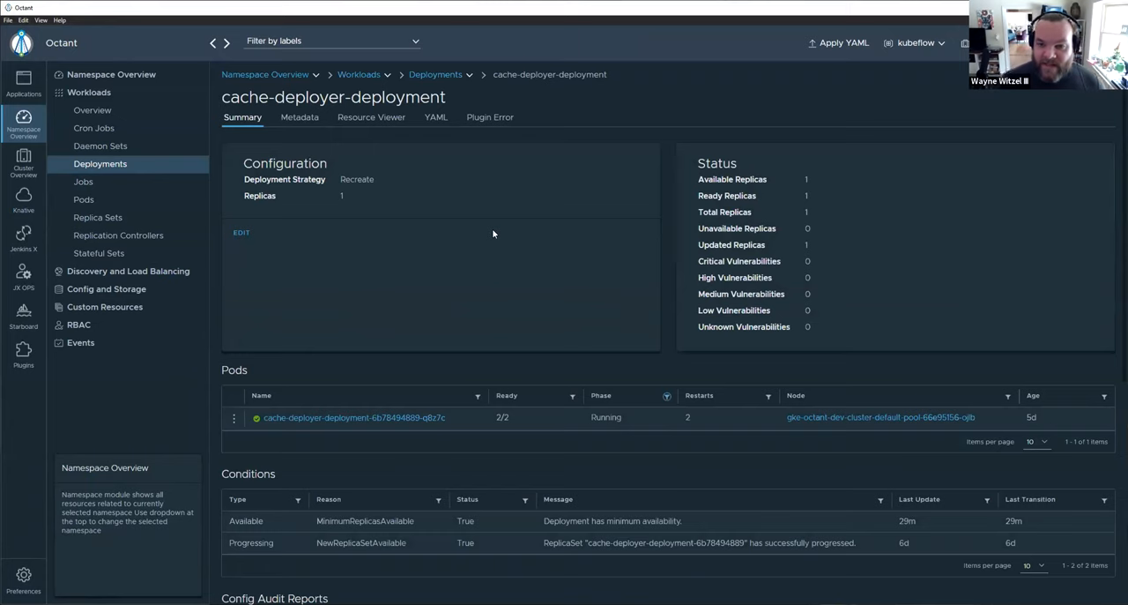
pyautogui.moveTo(275, 204)
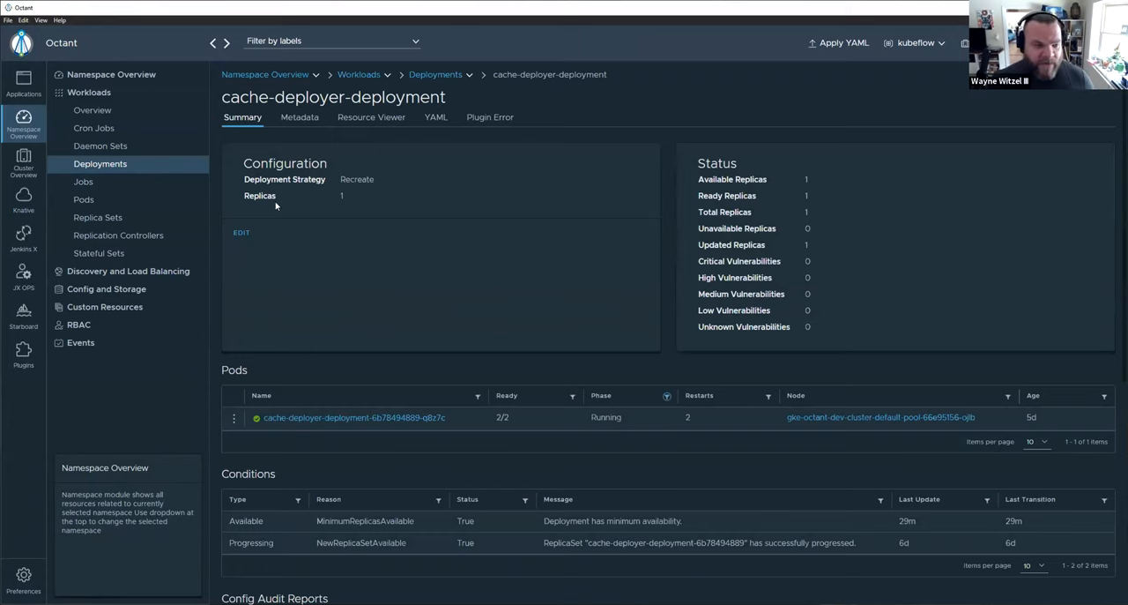
pyautogui.moveTo(286, 191)
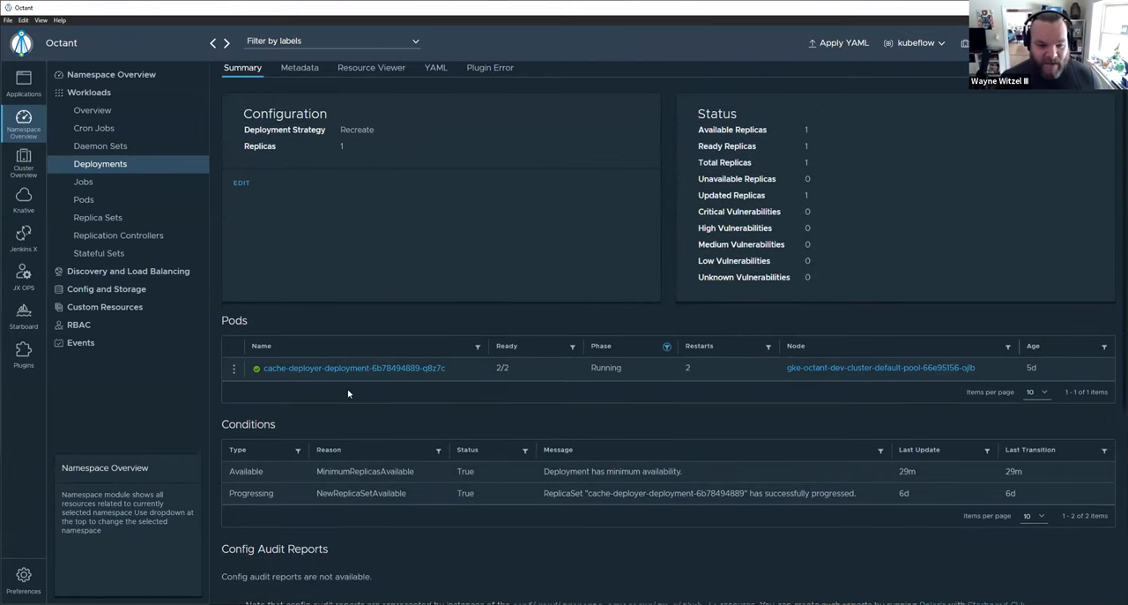
pyautogui.scroll(-3)
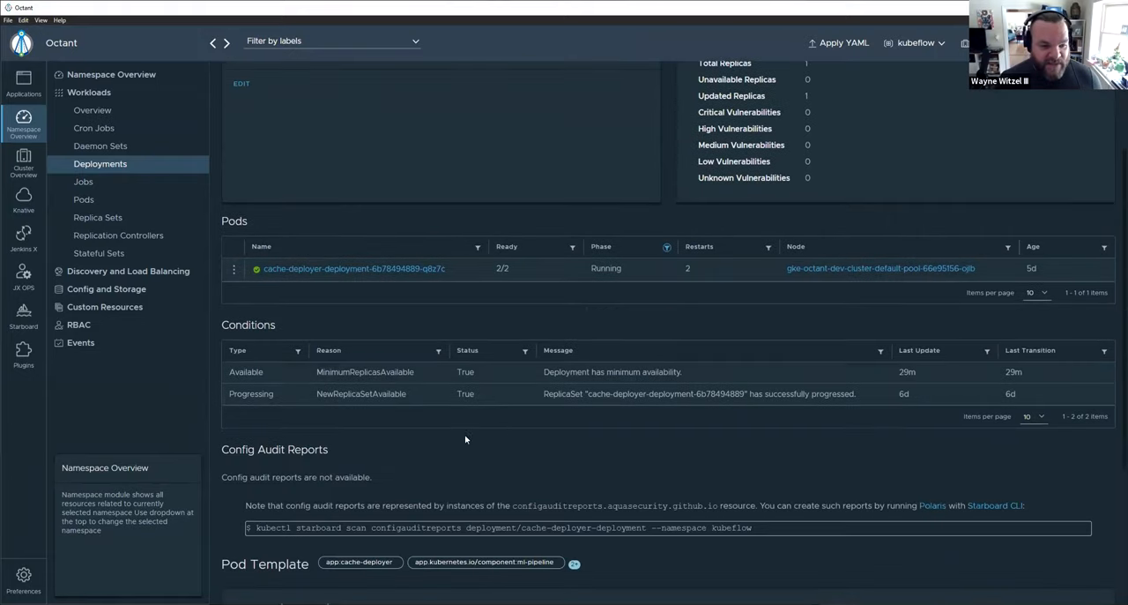
pyautogui.scroll(-3)
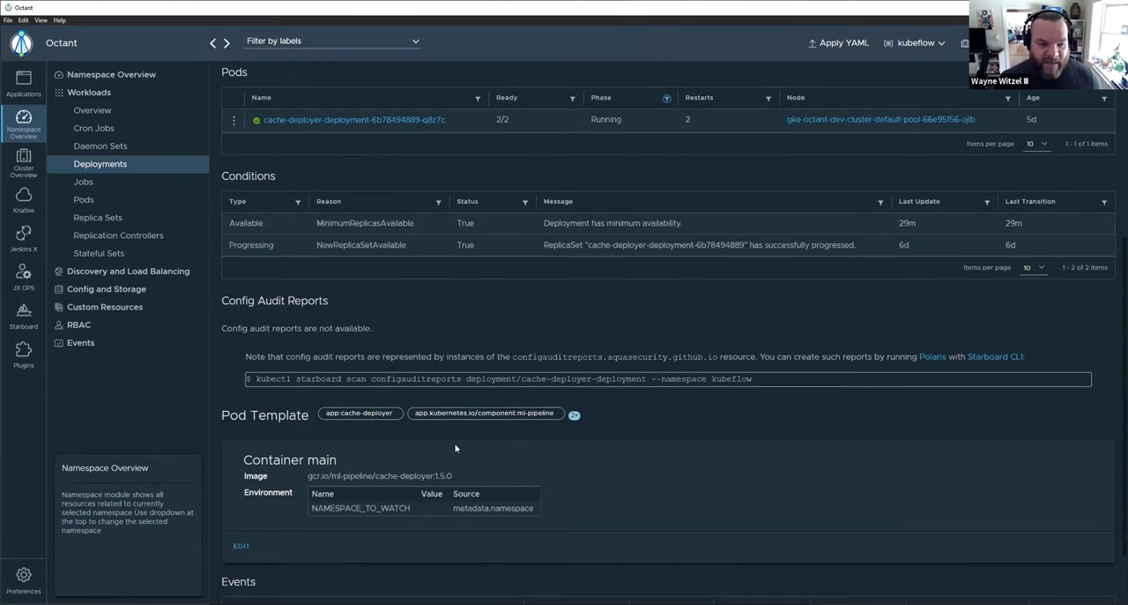
pyautogui.moveTo(800, 386)
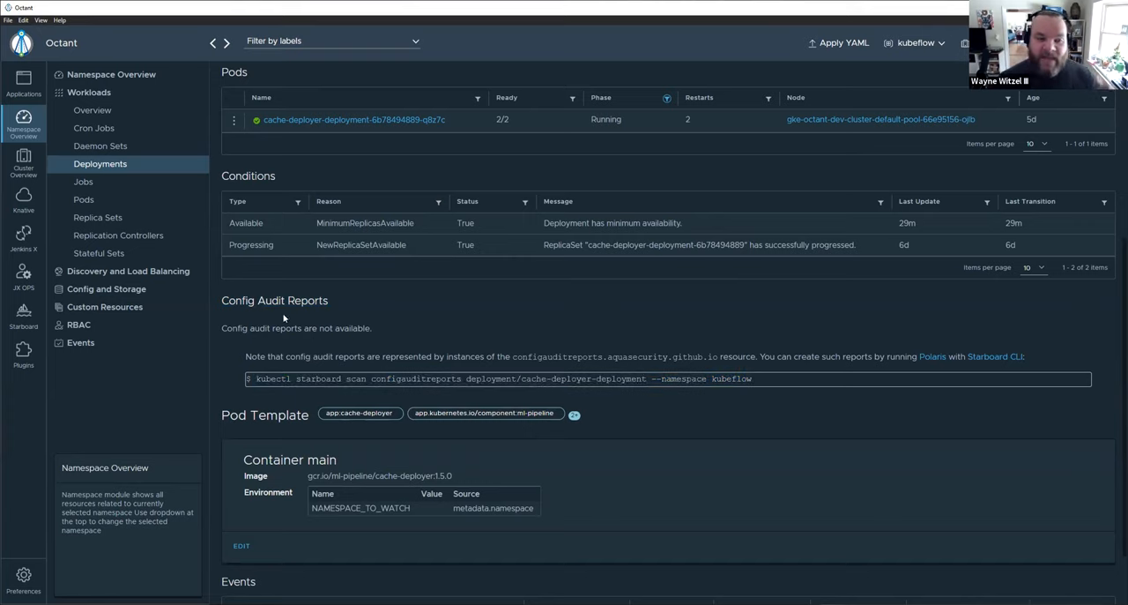
pyautogui.moveTo(684, 430)
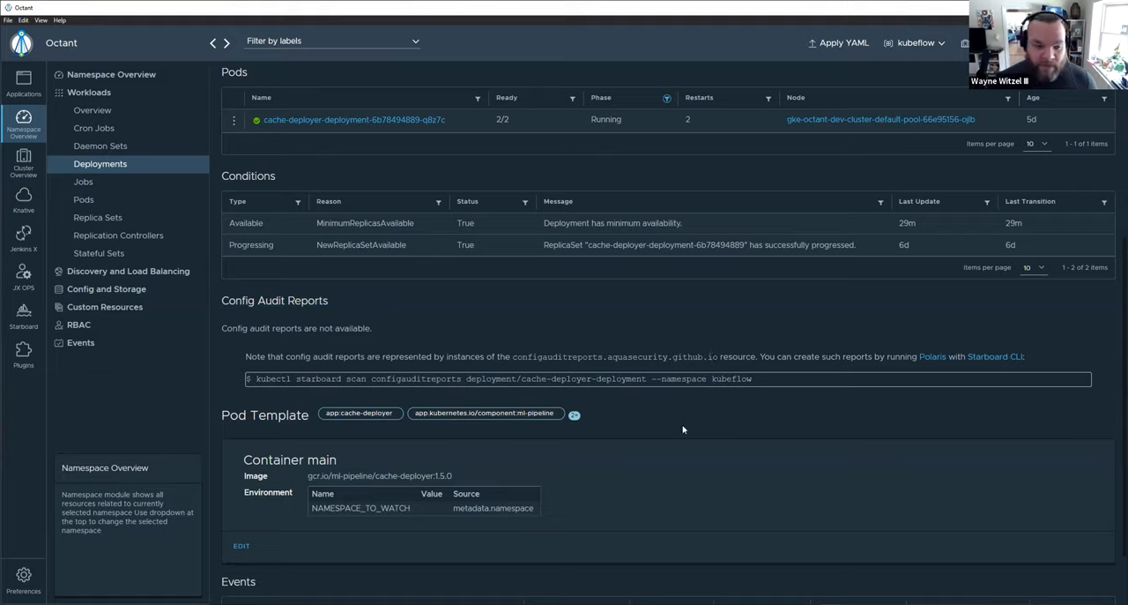
pyautogui.scroll(-3)
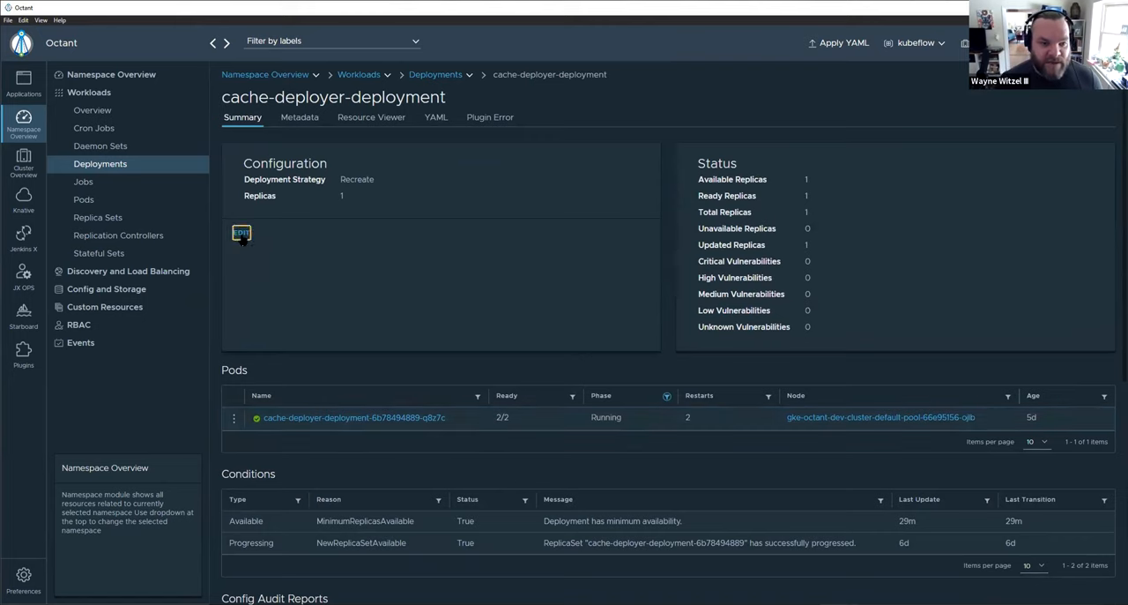
# - Edit the deployment's Configuration and submit a replica count of 3
pyautogui.click(240, 232)
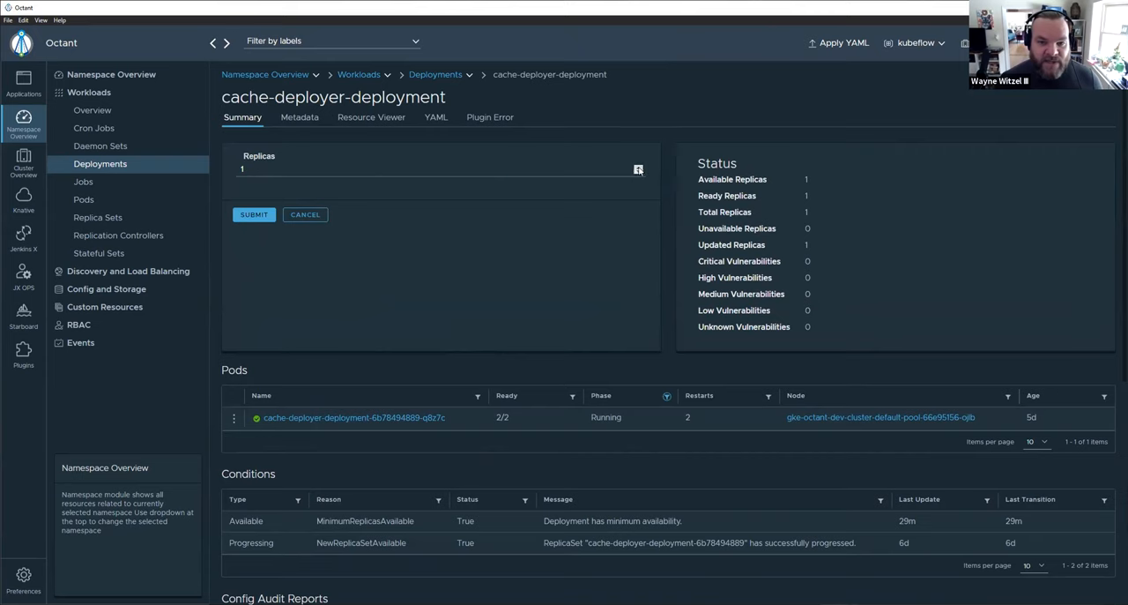
pyautogui.click(254, 215)
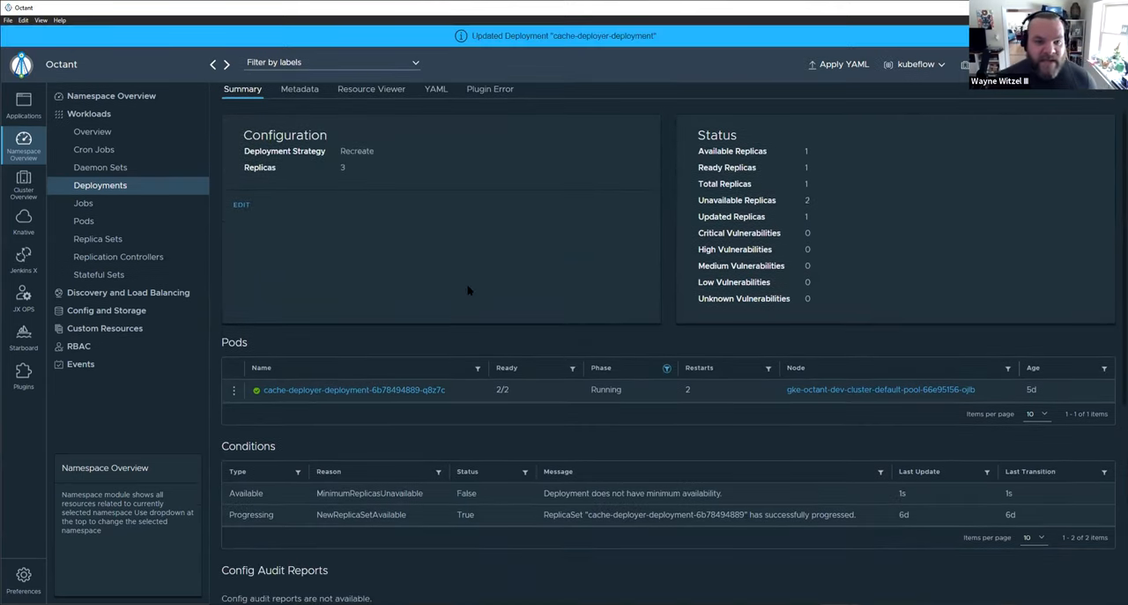
pyautogui.moveTo(540, 272)
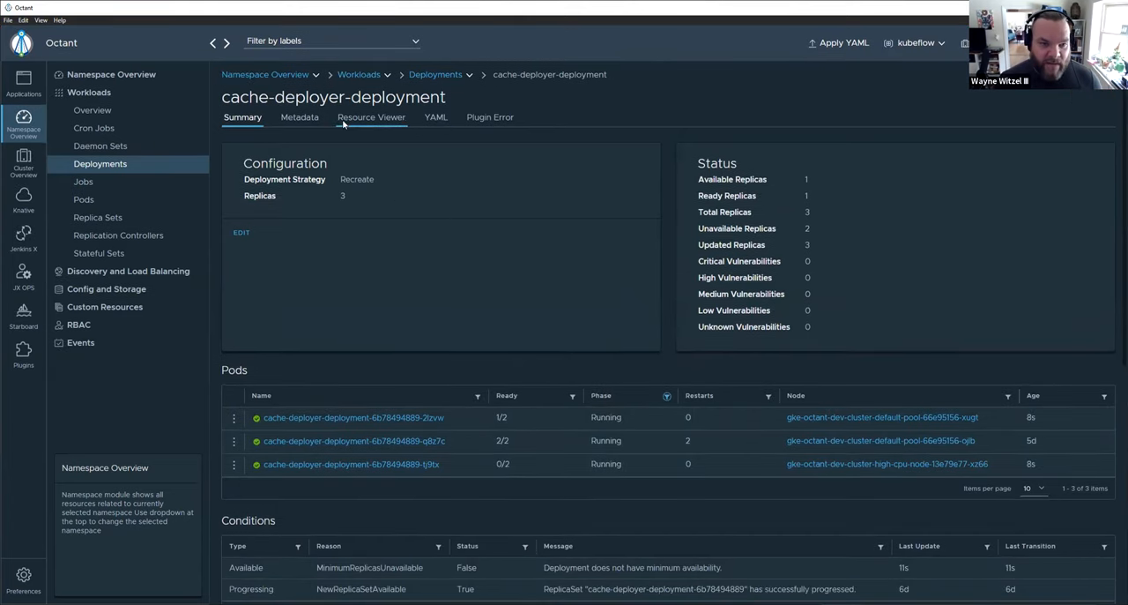
# - Show the deployment's Resource Viewer and inspect the ReplicaSet node, then the Pod node details
pyautogui.click(370, 116)
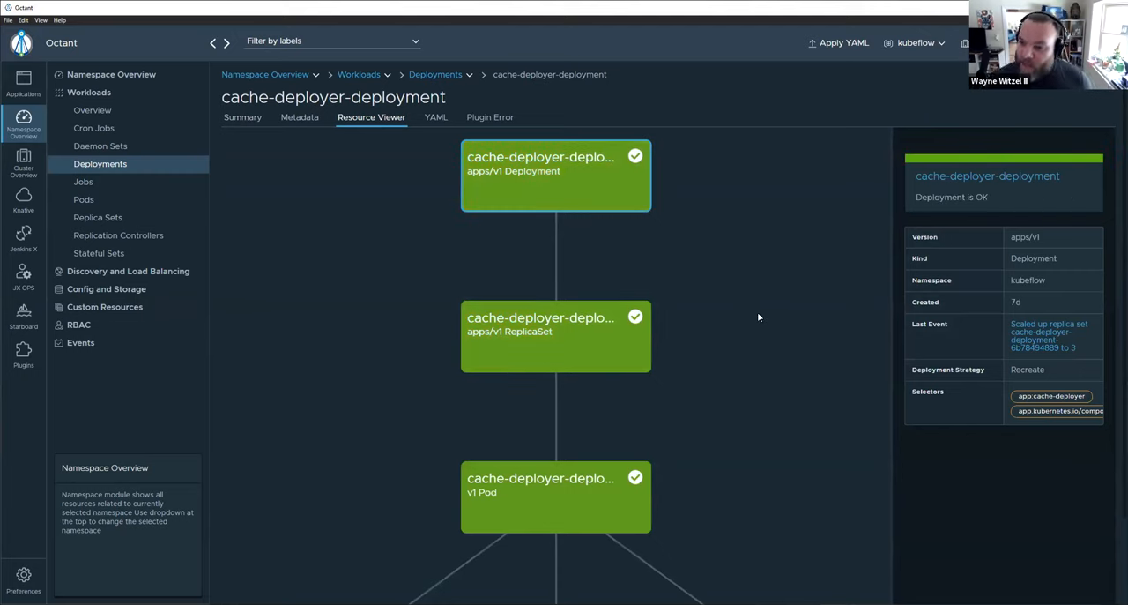
pyautogui.moveTo(667, 280)
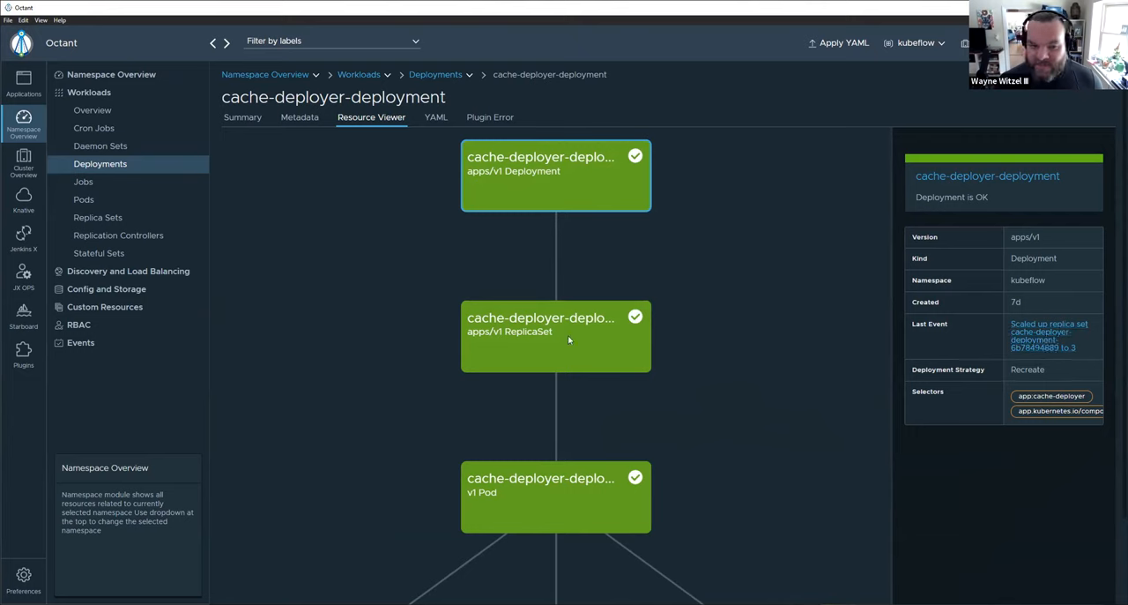
pyautogui.click(556, 337)
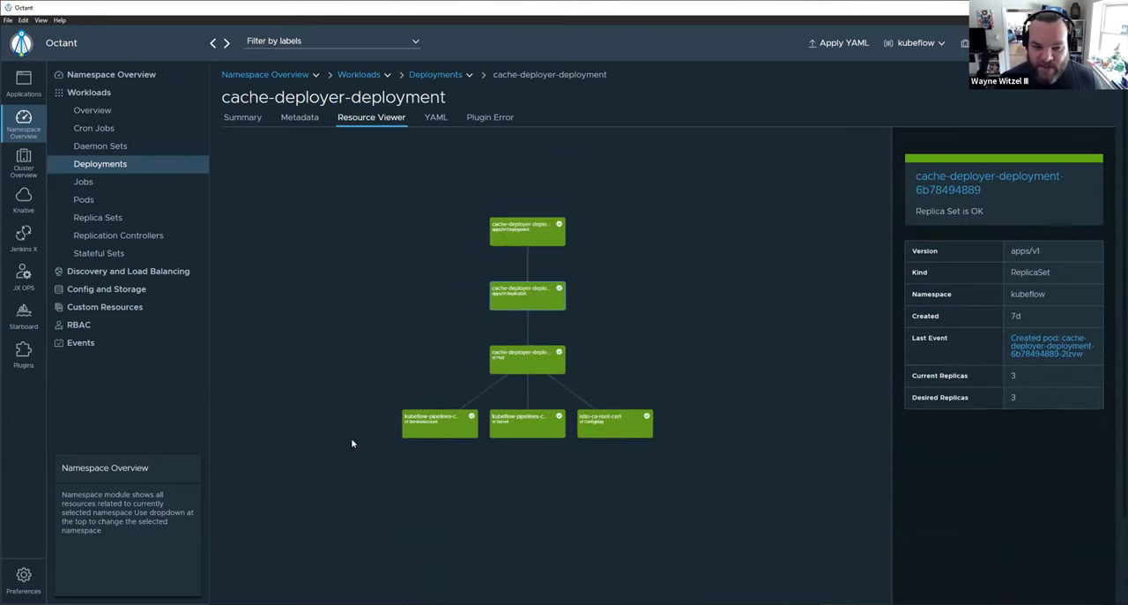
pyautogui.moveTo(515, 370)
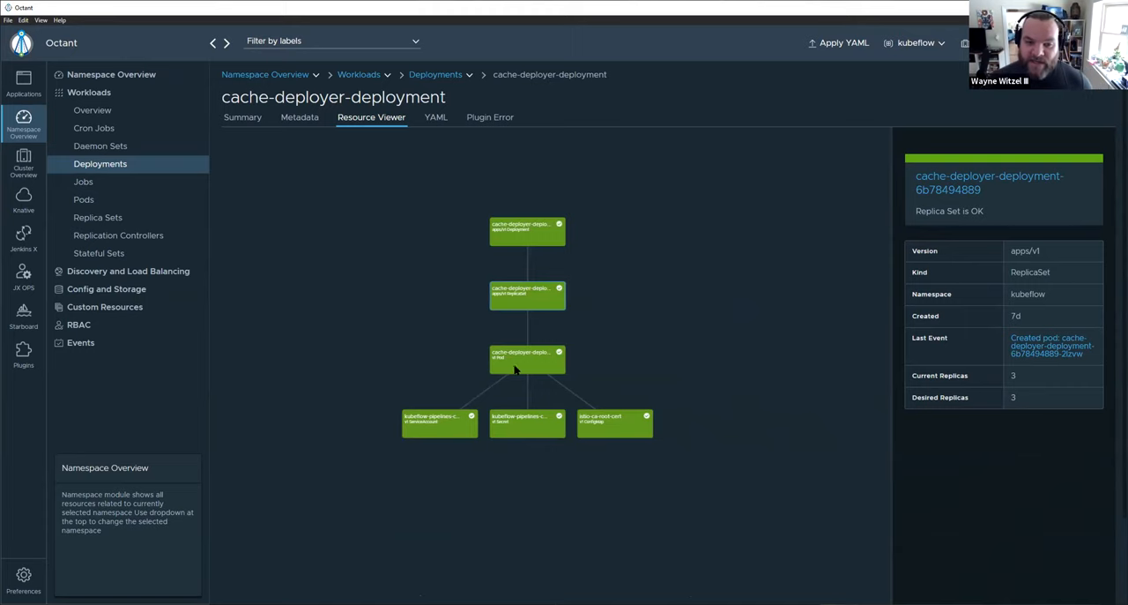
pyautogui.click(527, 359)
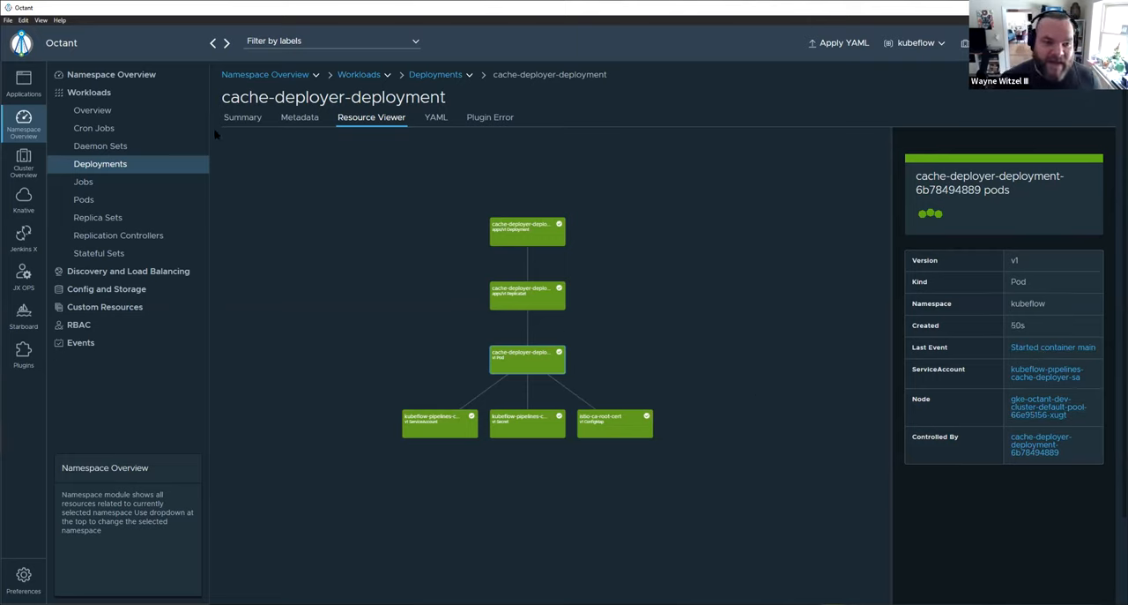
# - Submit a replica count of 1 from Summary and check the pods' status in the Resource Viewer
pyautogui.click(244, 116)
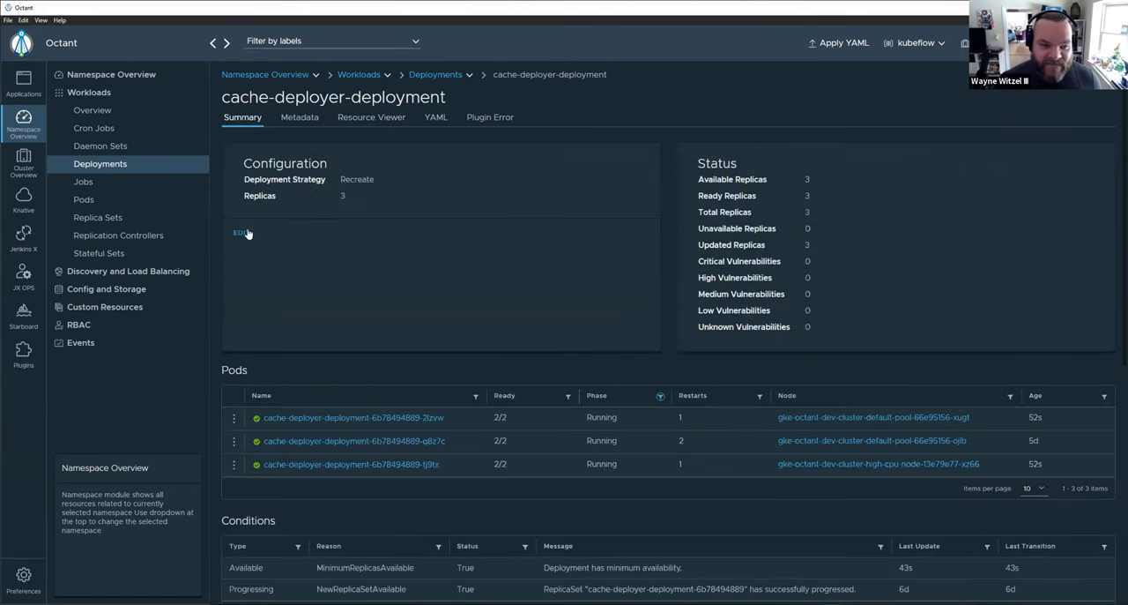
pyautogui.click(240, 232)
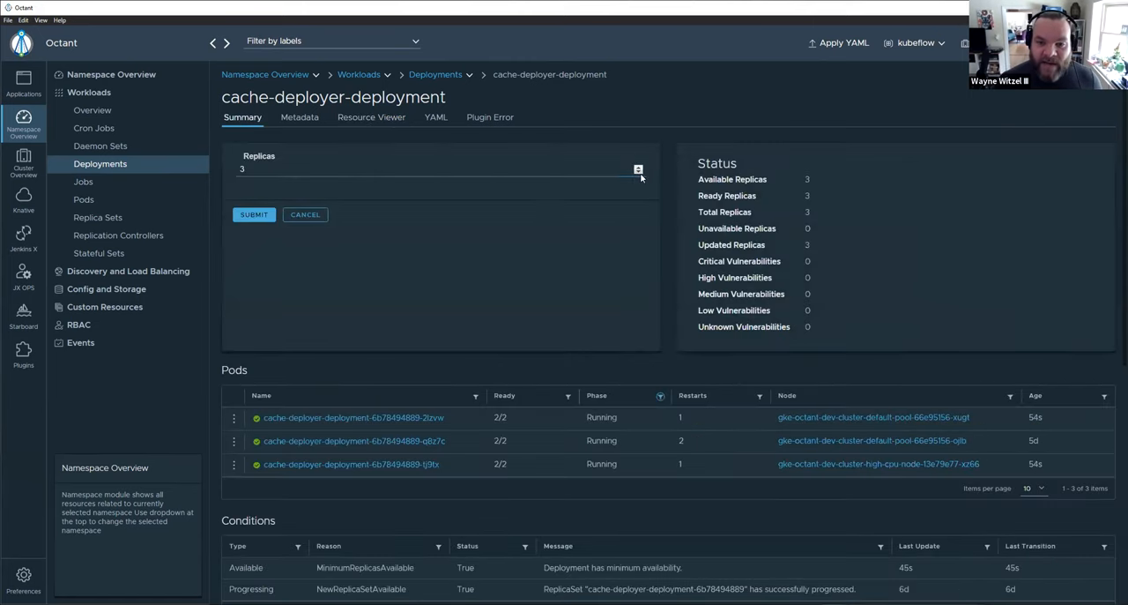
pyautogui.click(254, 215)
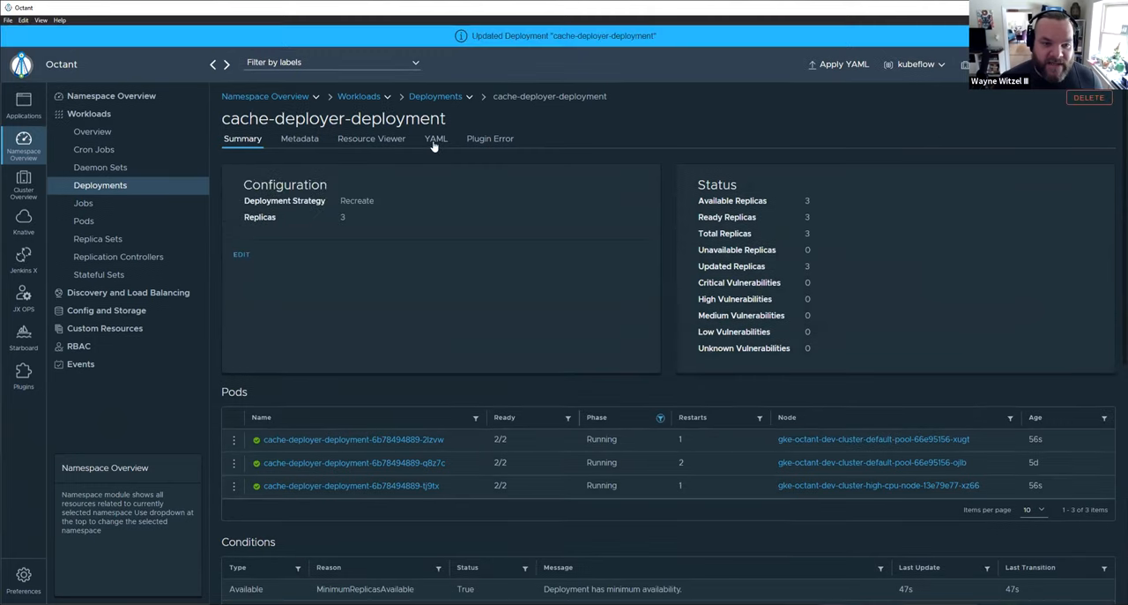
pyautogui.click(370, 137)
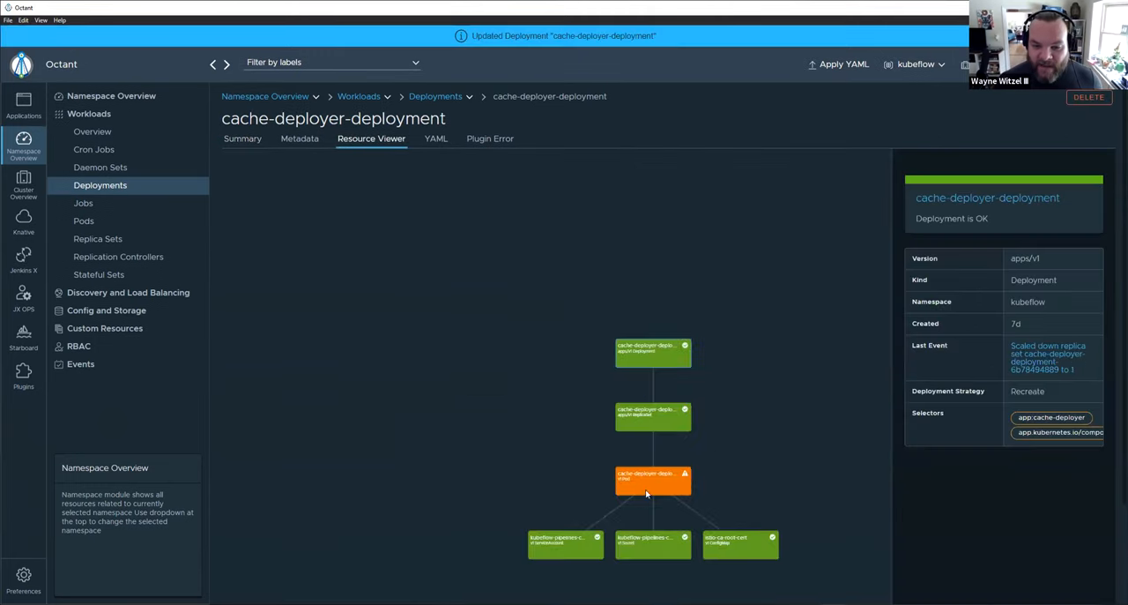
pyautogui.click(653, 479)
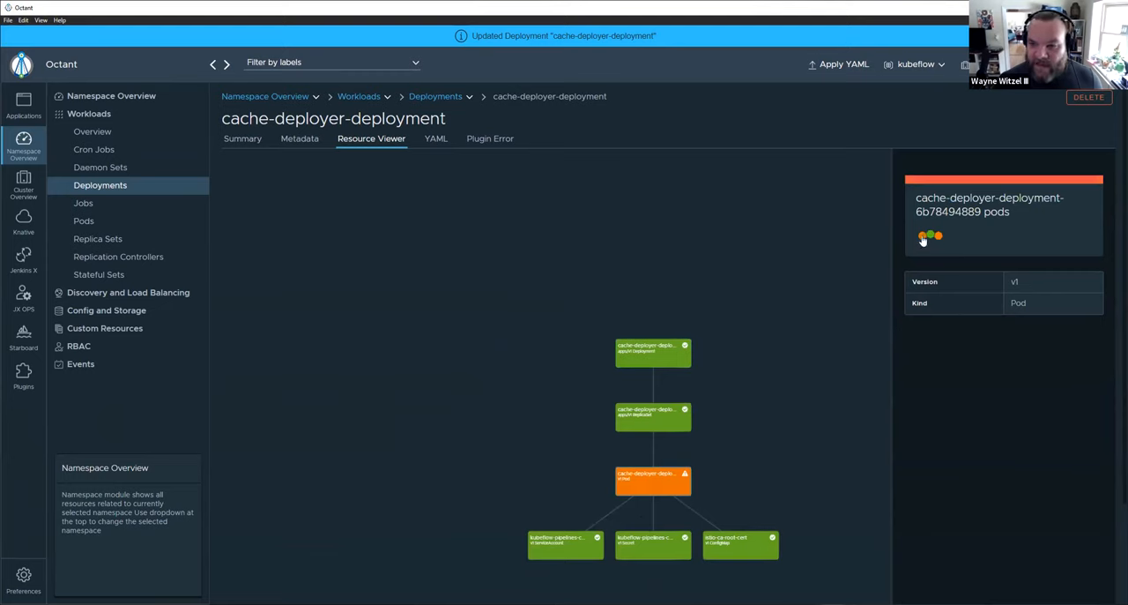
pyautogui.moveTo(742, 430)
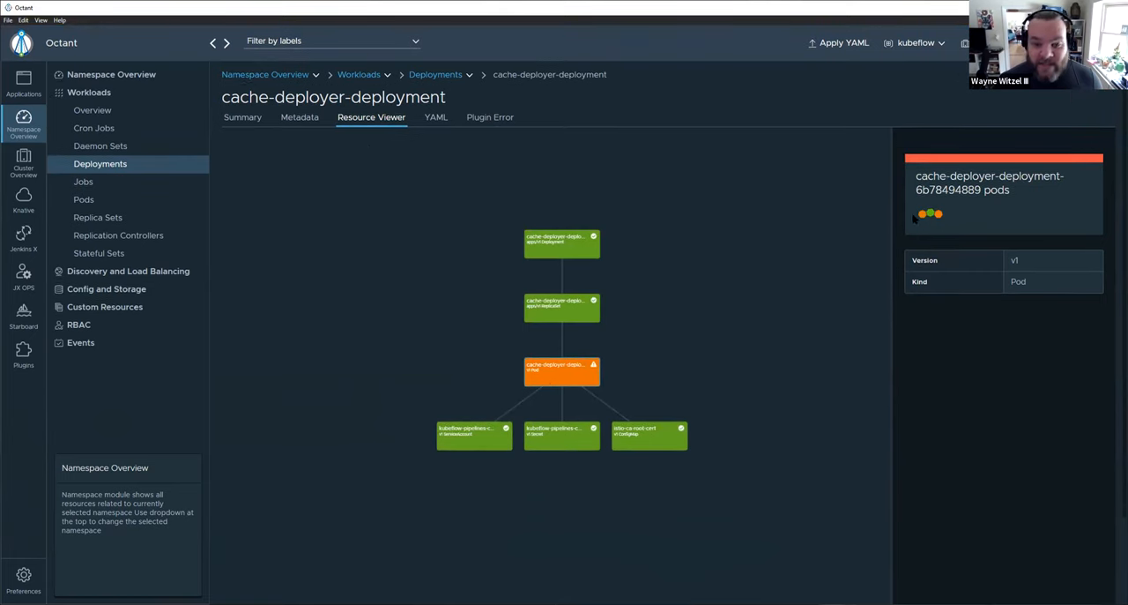
# - Return to the deployment Summary and review its Events showing the scale-down
pyautogui.click(244, 116)
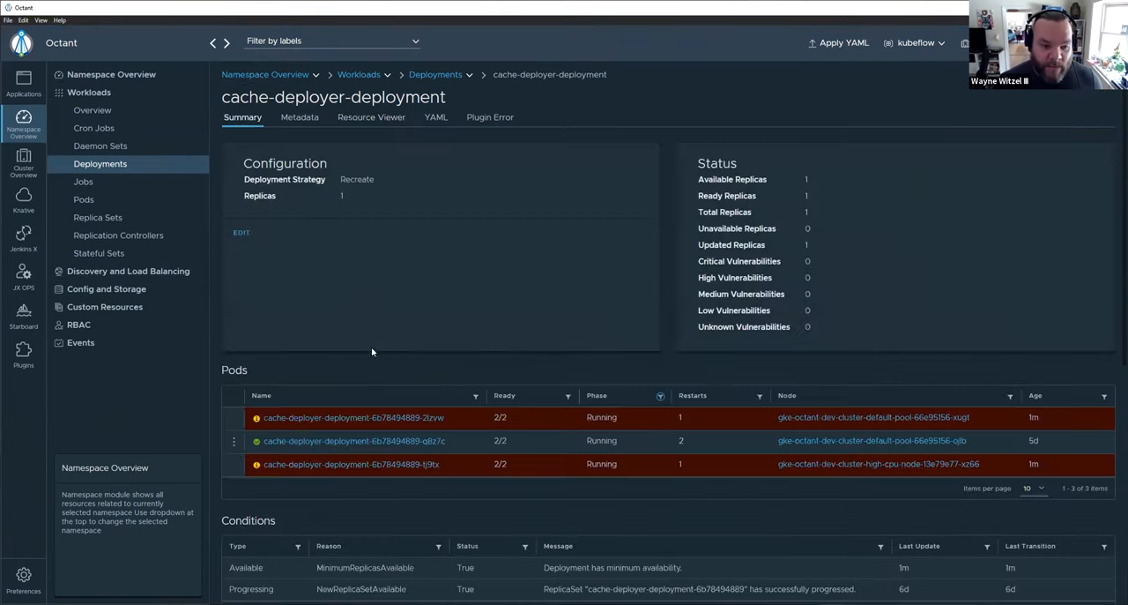
pyautogui.scroll(-3)
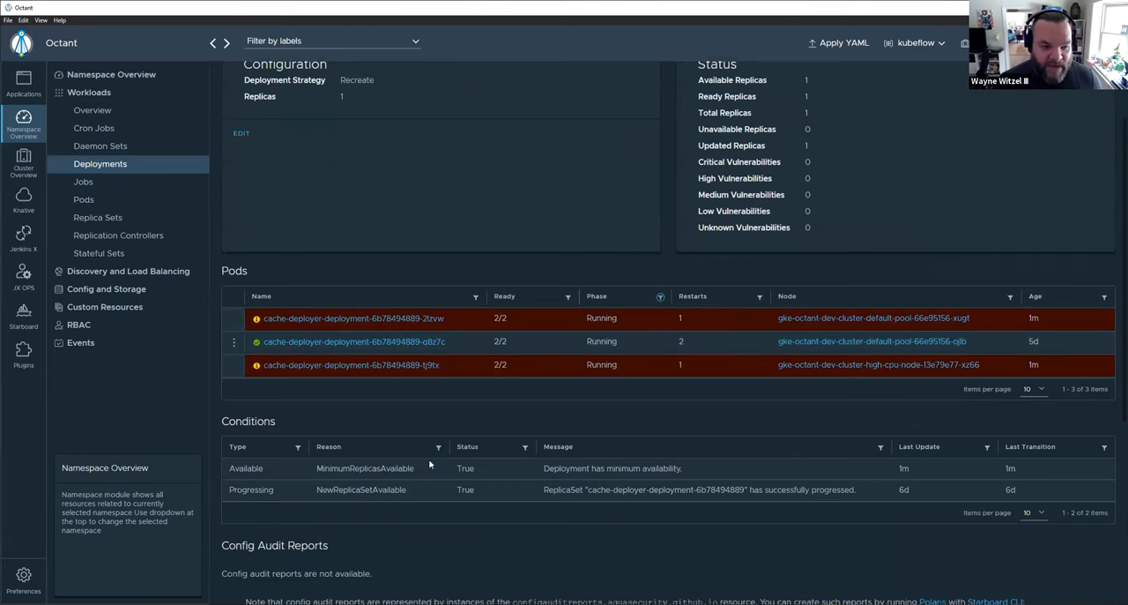
pyautogui.scroll(-3)
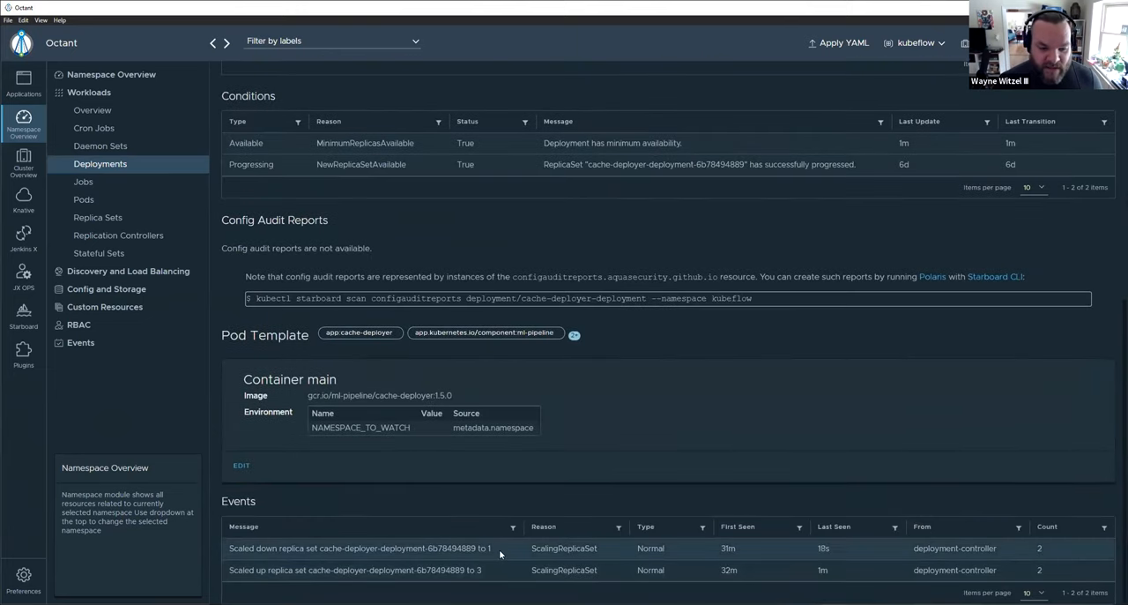
pyautogui.scroll(3)
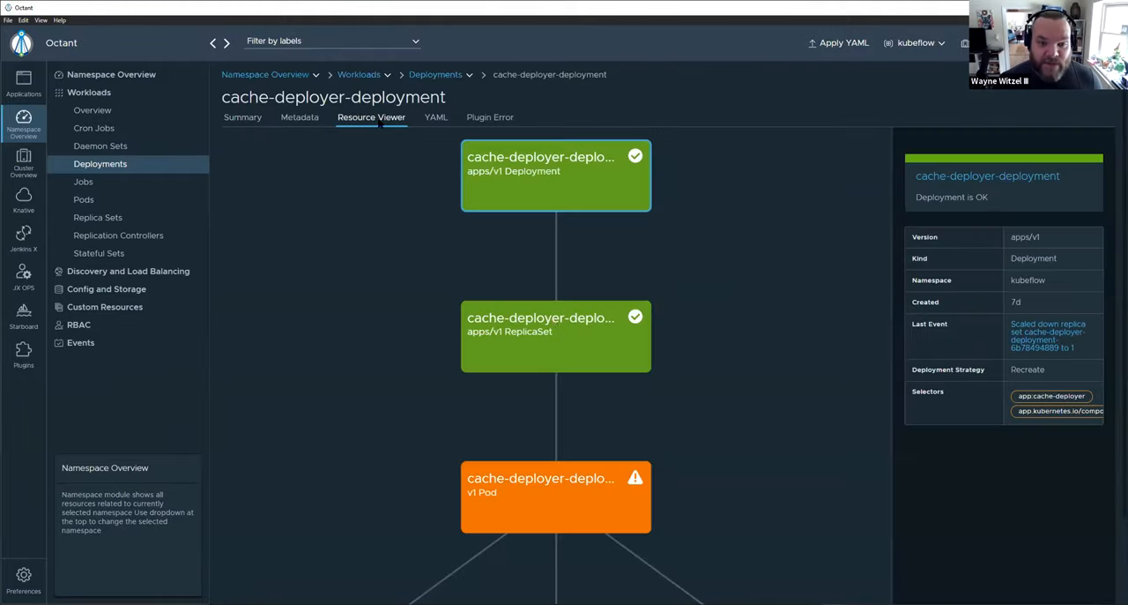
# - Review the replica set's page and pods, then navigate back to the parent deployment from its graph
pyautogui.click(97, 217)
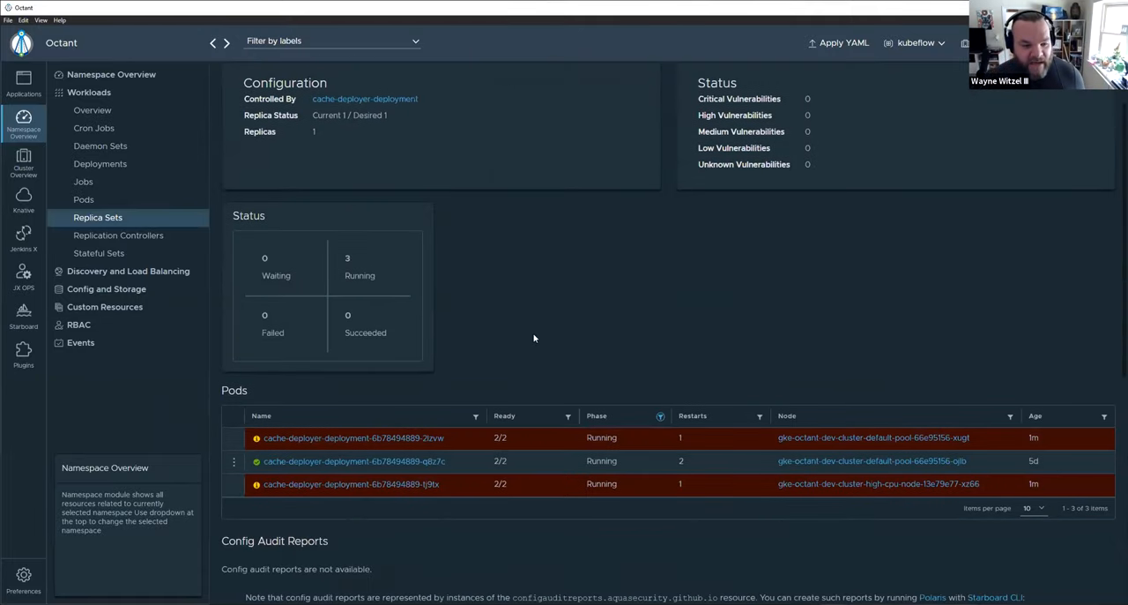
pyautogui.scroll(-3)
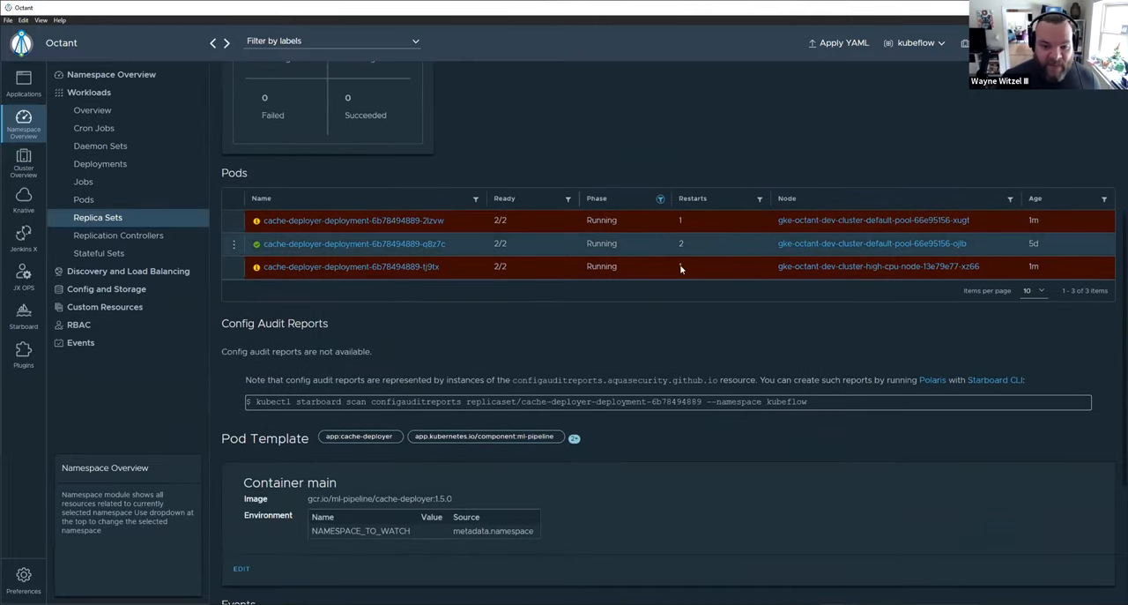
pyautogui.scroll(-3)
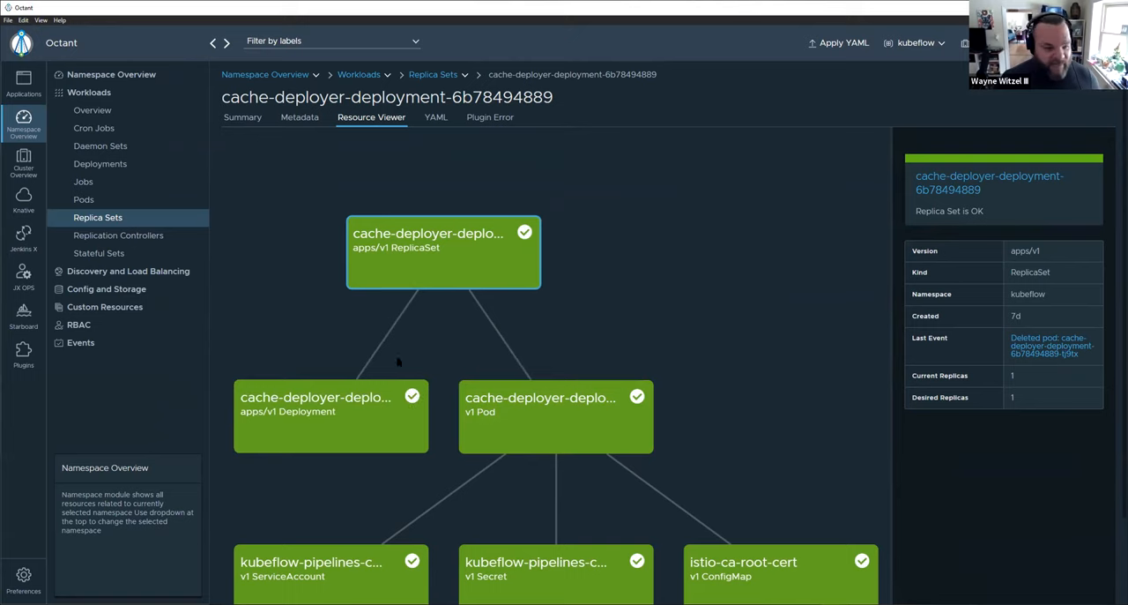
pyautogui.moveTo(391, 430)
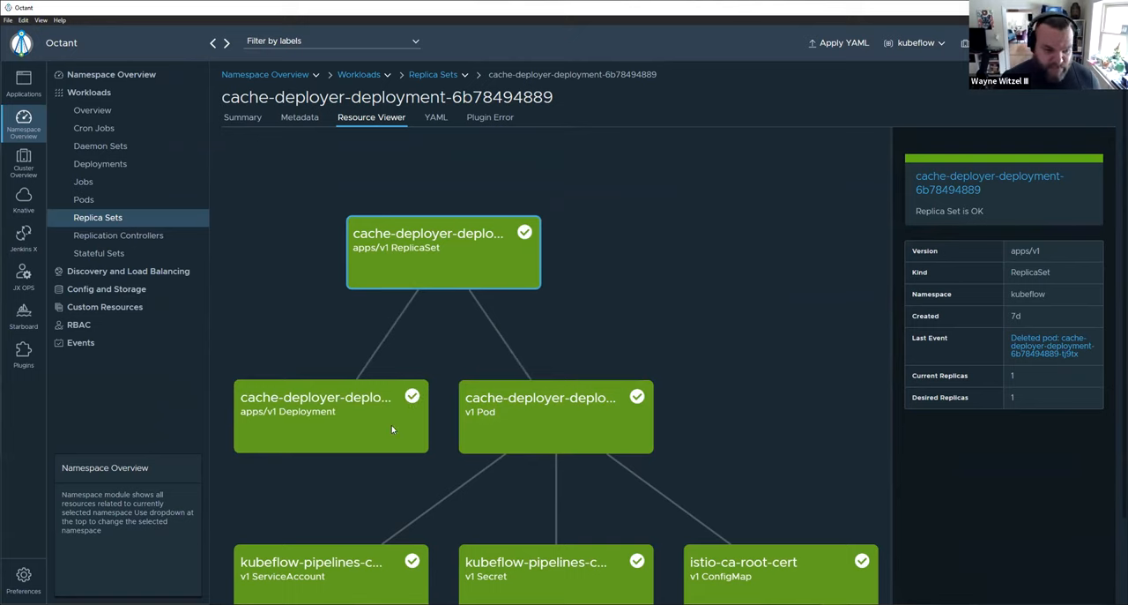
pyautogui.click(99, 164)
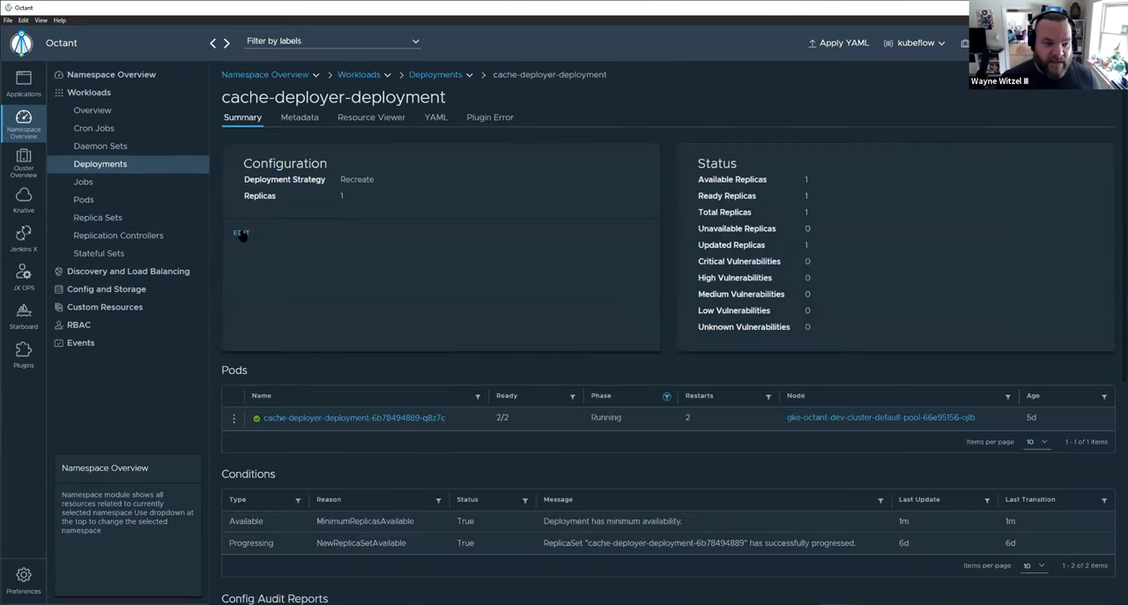
# - Scale the deployment to 0 replicas and inspect the pod and kubeflow-pipelines secret nodes in the Resource Viewer
pyautogui.click(240, 233)
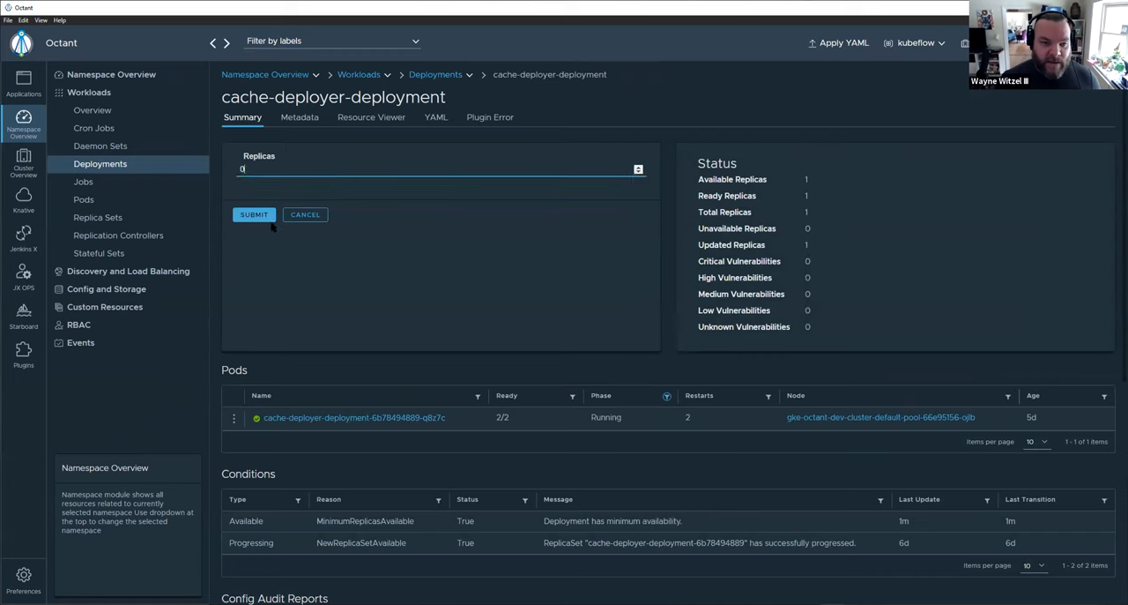
pyautogui.click(254, 215)
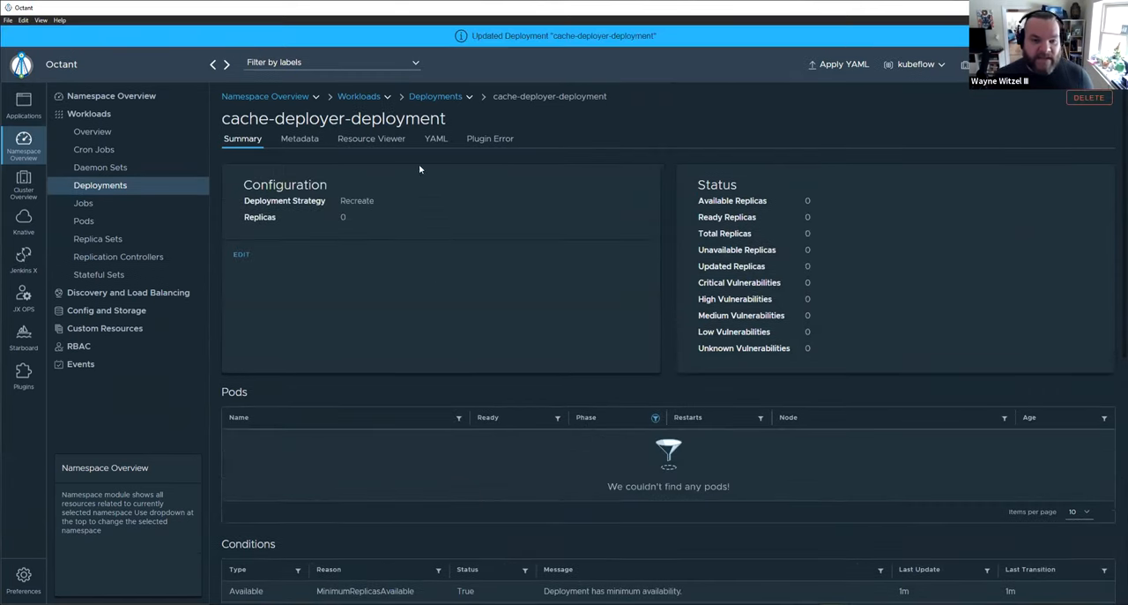
pyautogui.click(370, 137)
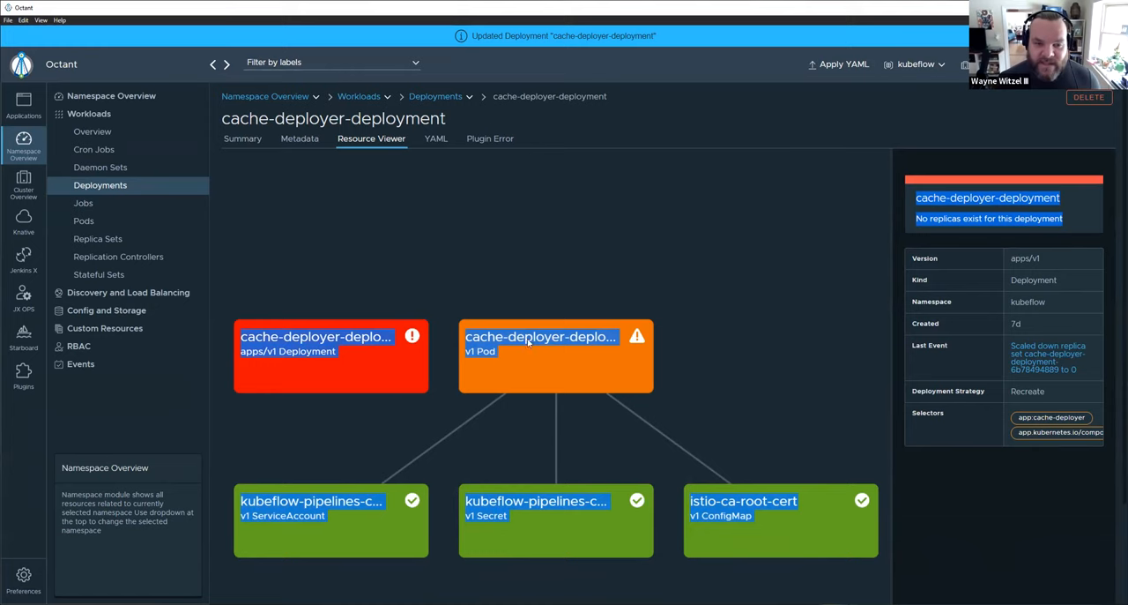
pyautogui.click(555, 335)
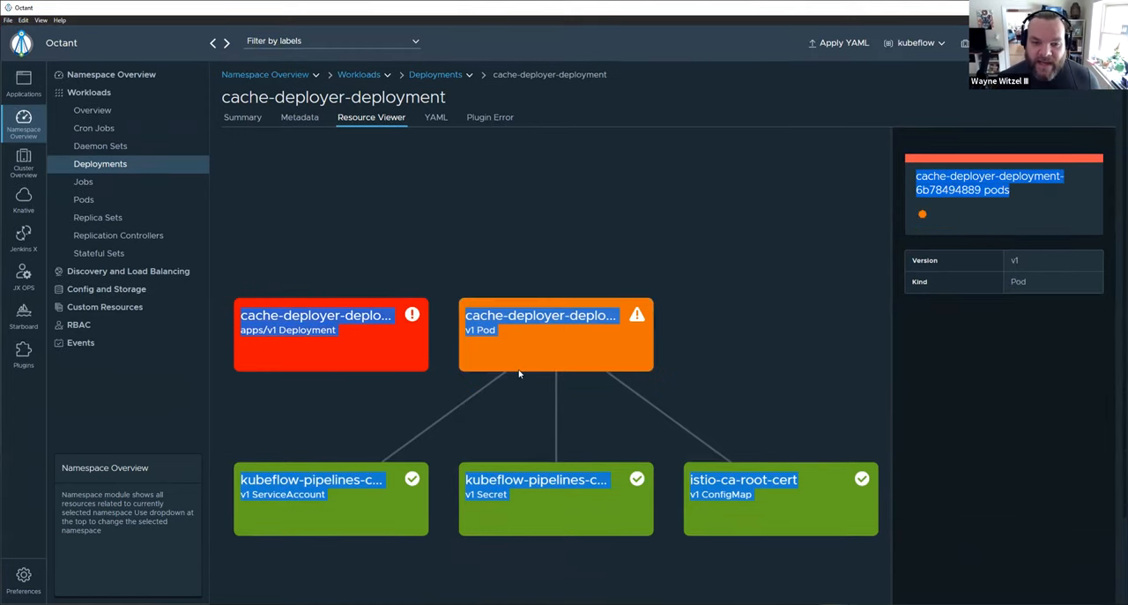
pyautogui.click(555, 498)
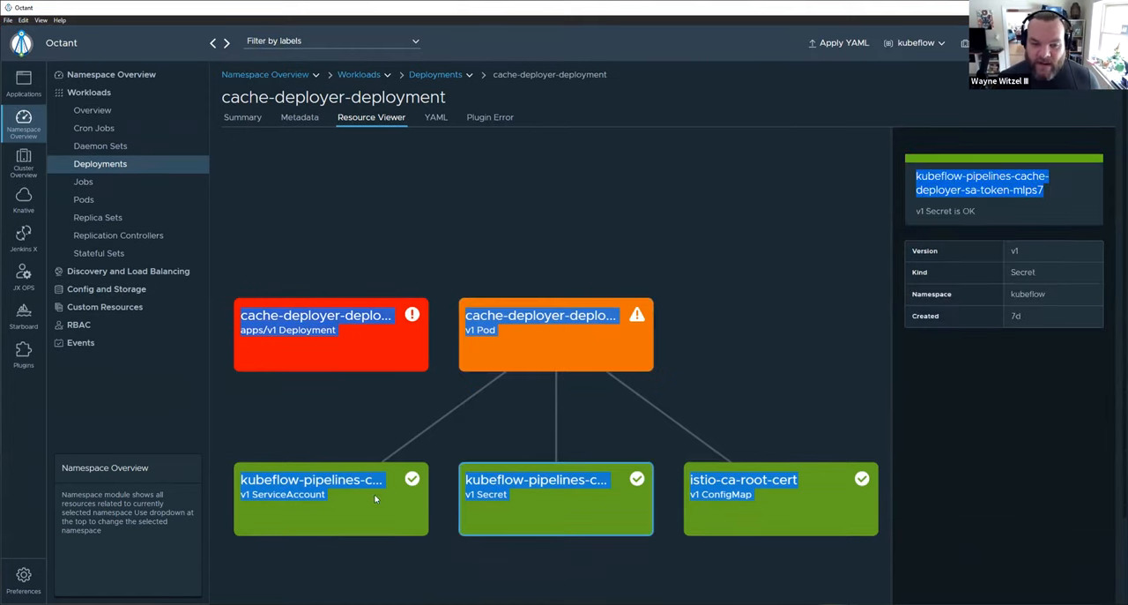
pyautogui.click(555, 333)
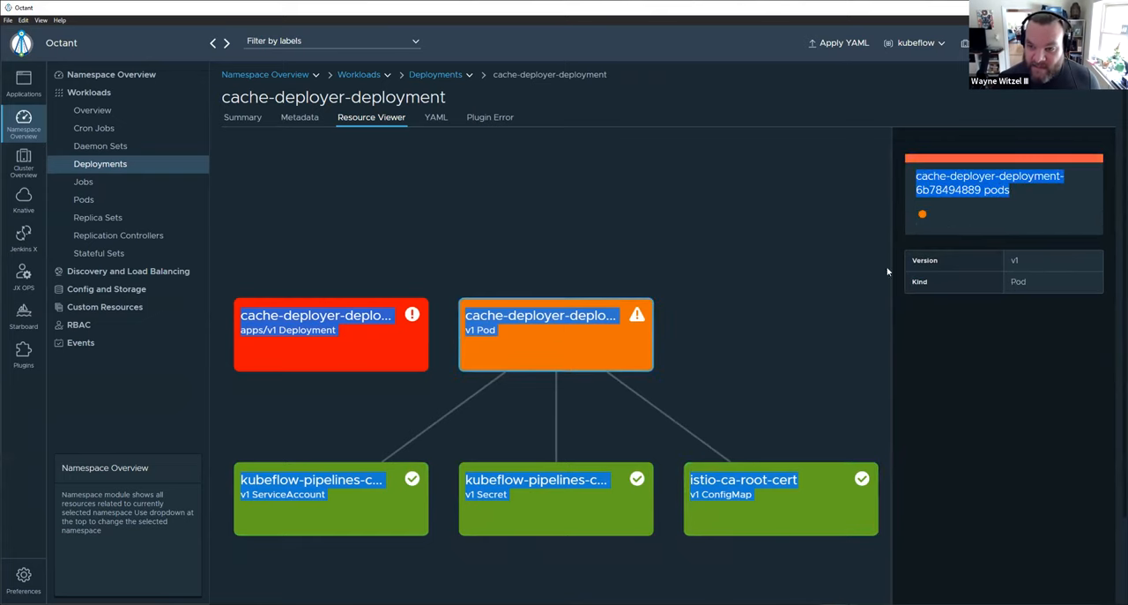
# - Reopen the Resource Viewer and go from the Pod node to the terminating cache-deployer pod's details page
pyautogui.click(243, 116)
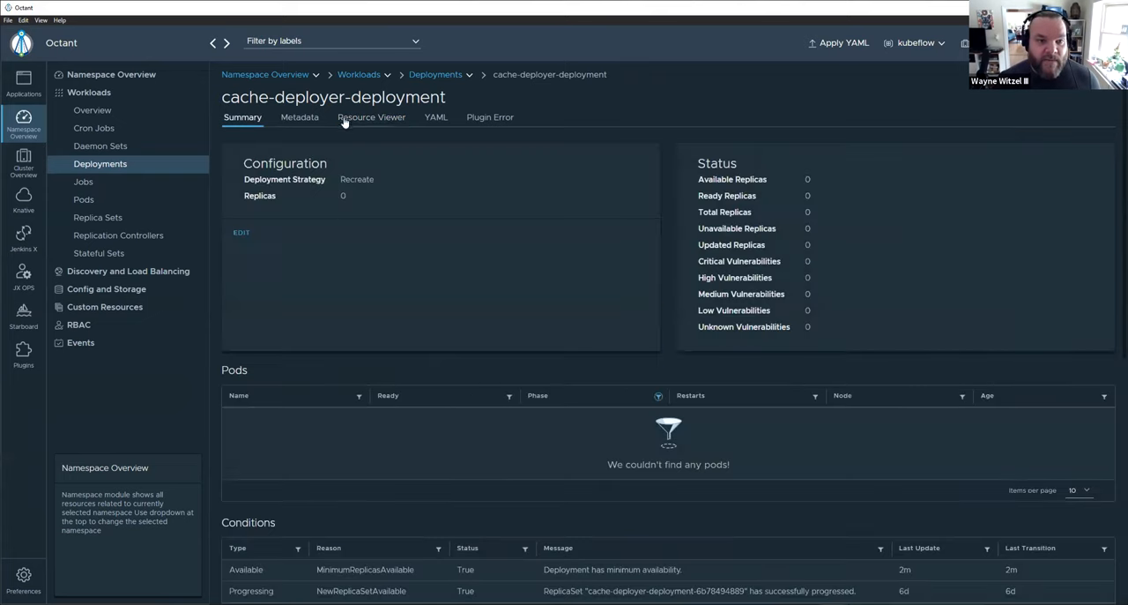
pyautogui.click(371, 117)
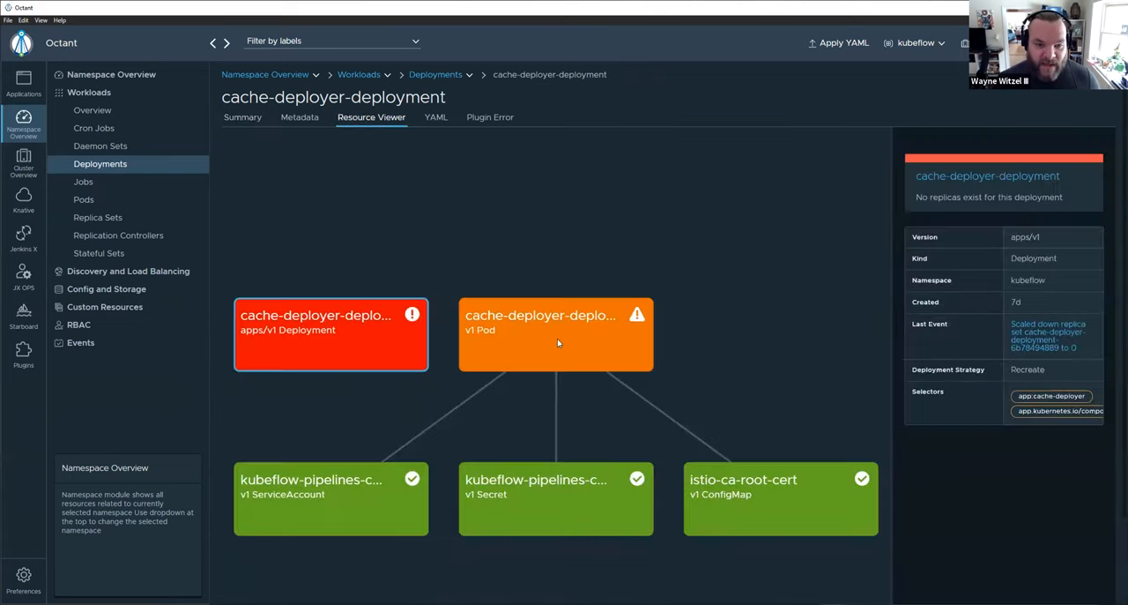
pyautogui.click(555, 335)
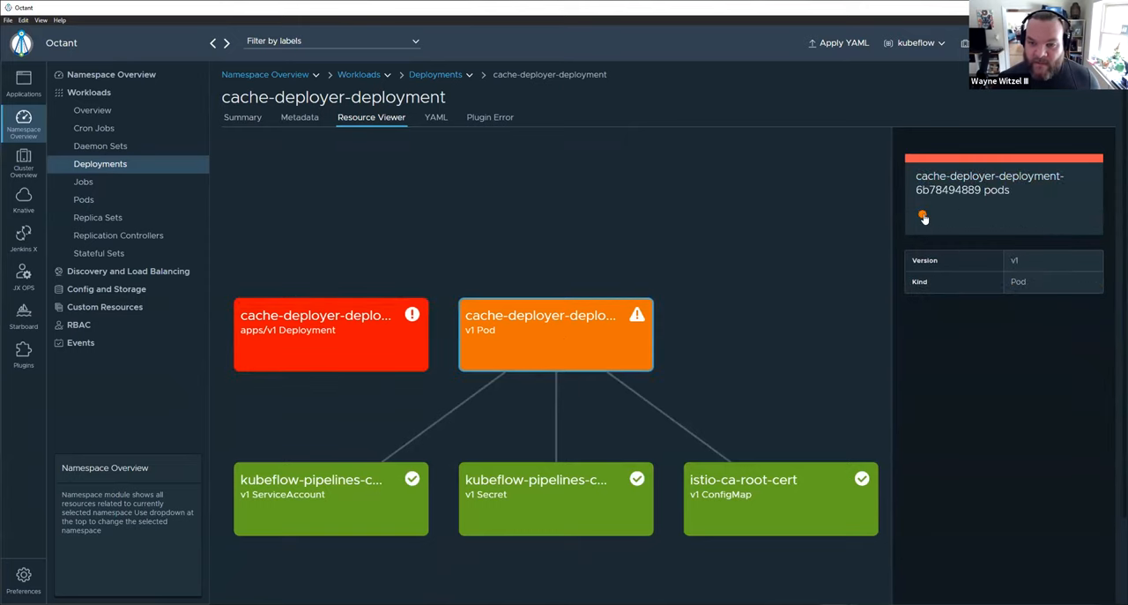
pyautogui.click(557, 334)
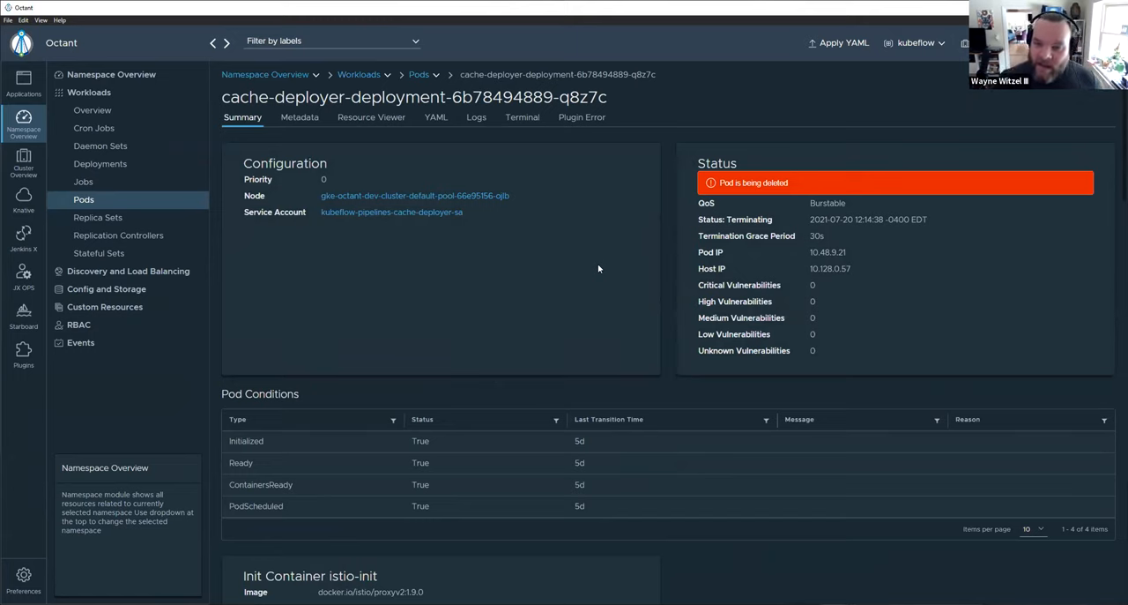
pyautogui.moveTo(546, 307)
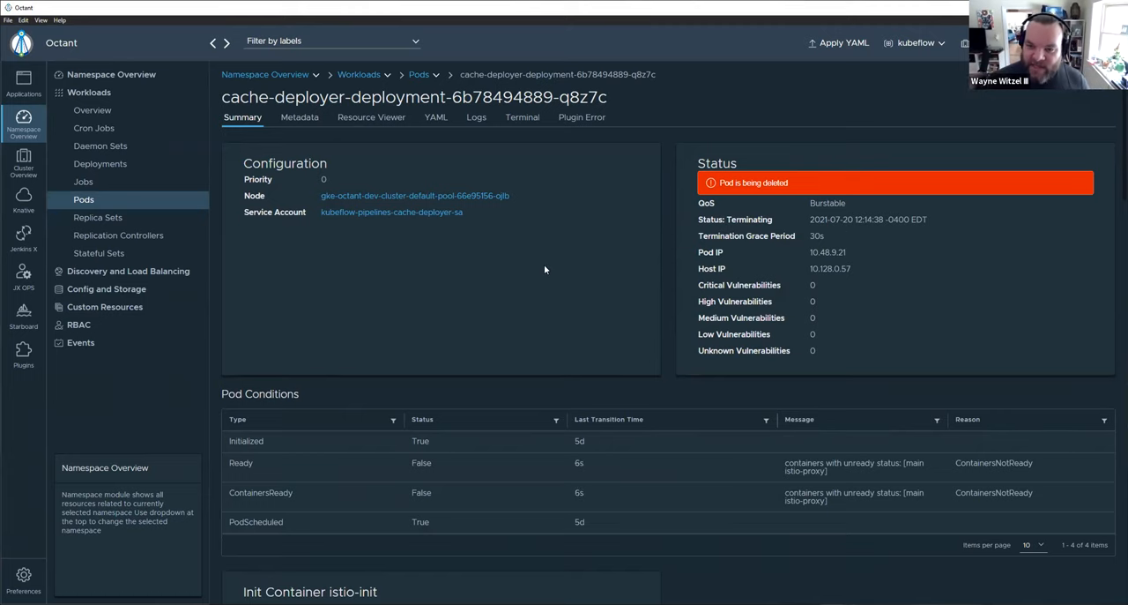
# - After the pod page reports 'not found', go back to cache-deployer-deployment via the breadcrumb
pyautogui.scroll(-3)
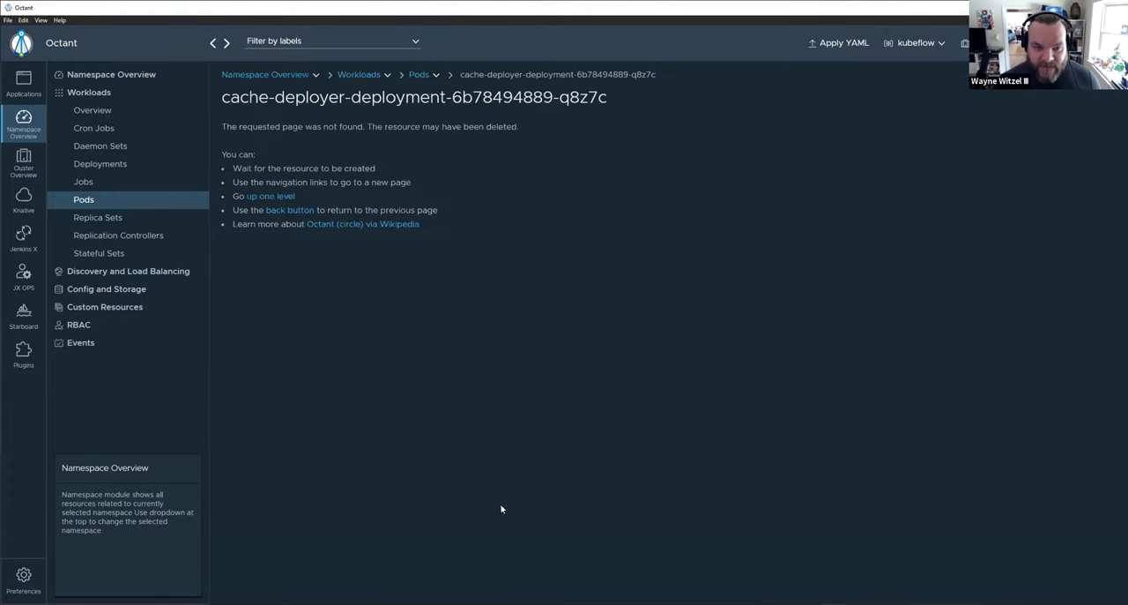
pyautogui.moveTo(508, 158)
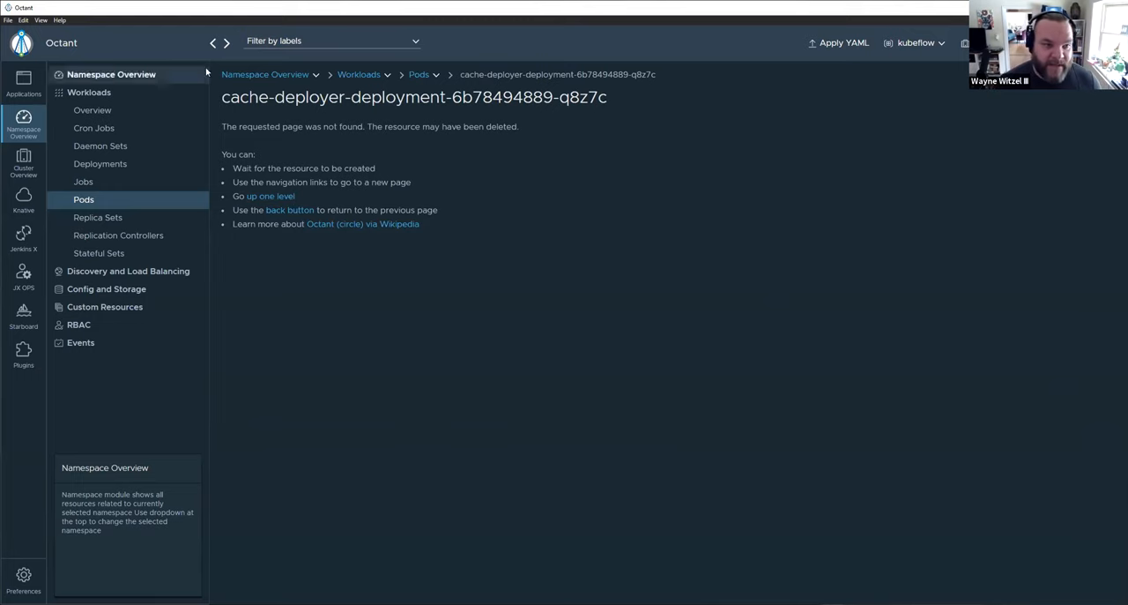
pyautogui.click(99, 162)
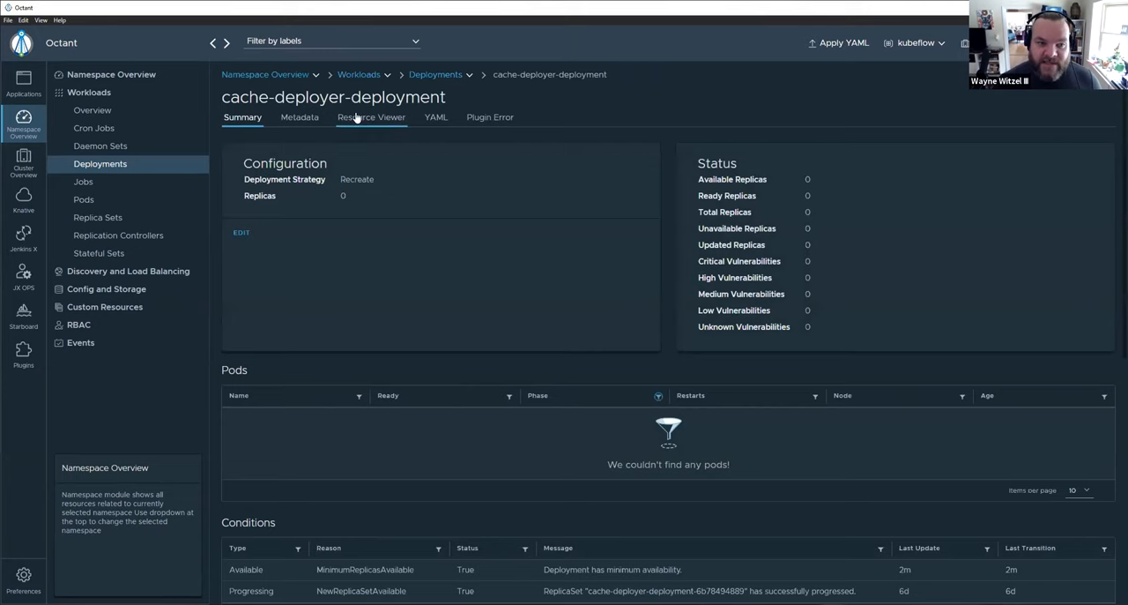
# - Check the empty Resource Viewer, then submit a replica count of 1 so a new pod shows as pending
pyautogui.click(370, 116)
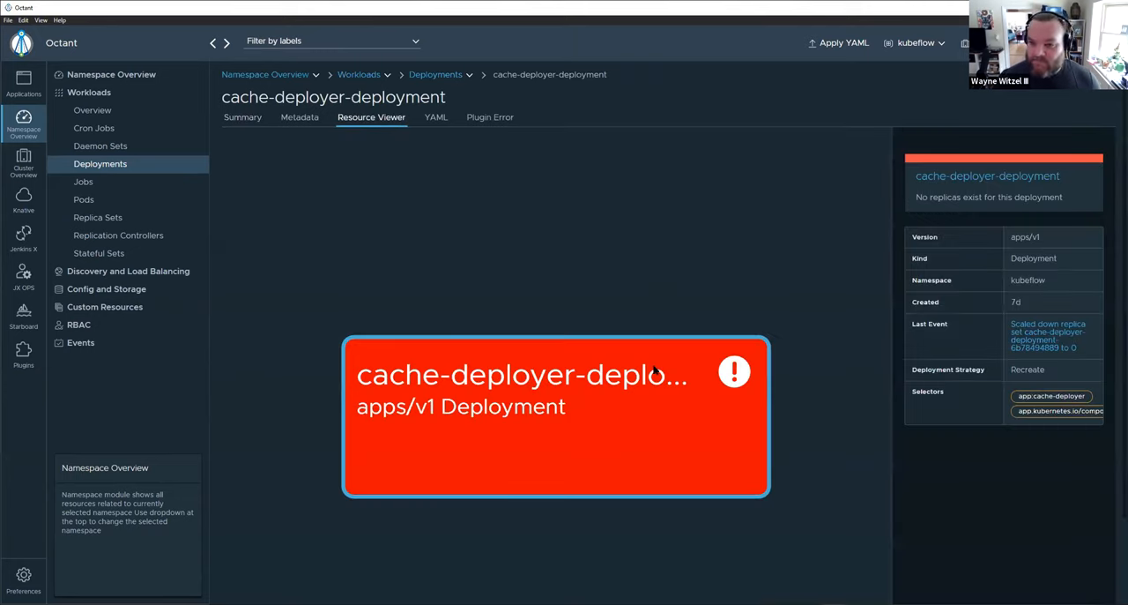
pyautogui.moveTo(395, 190)
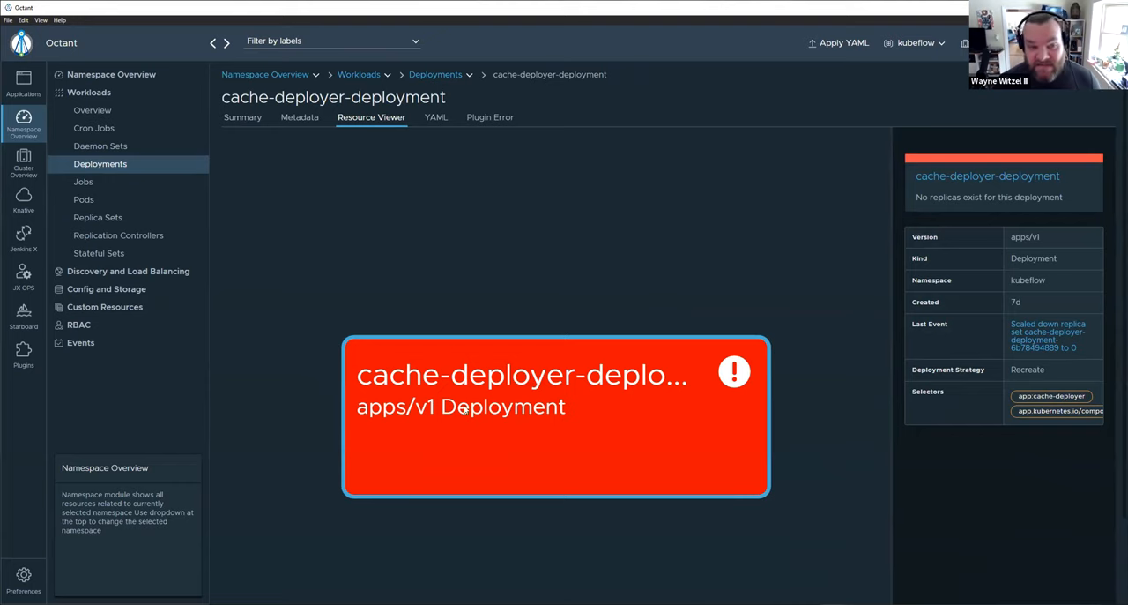
pyautogui.click(243, 117)
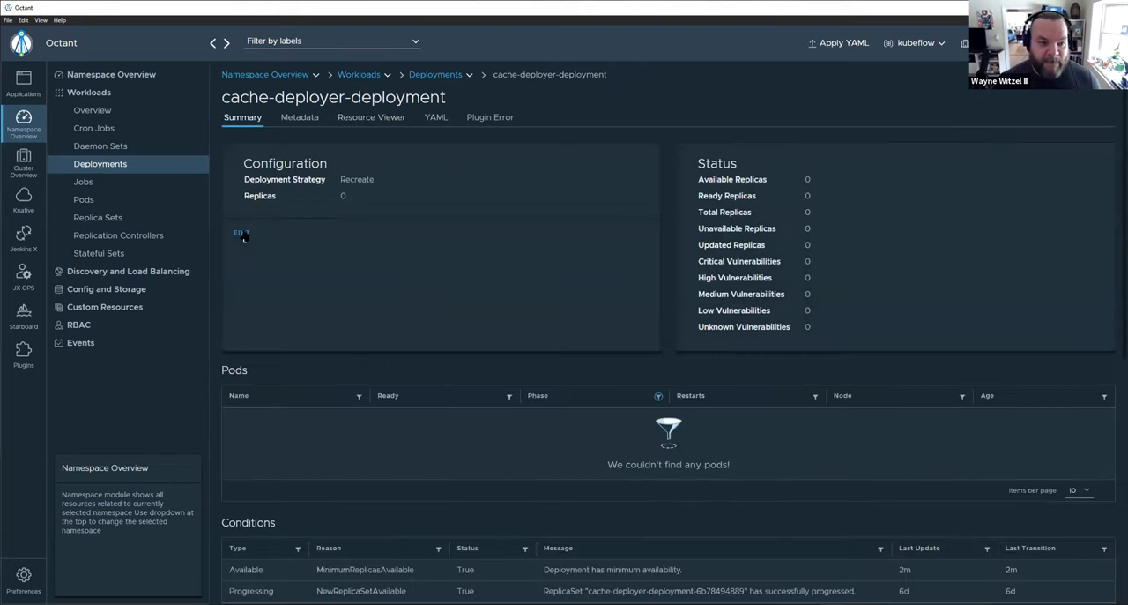
pyautogui.click(240, 233)
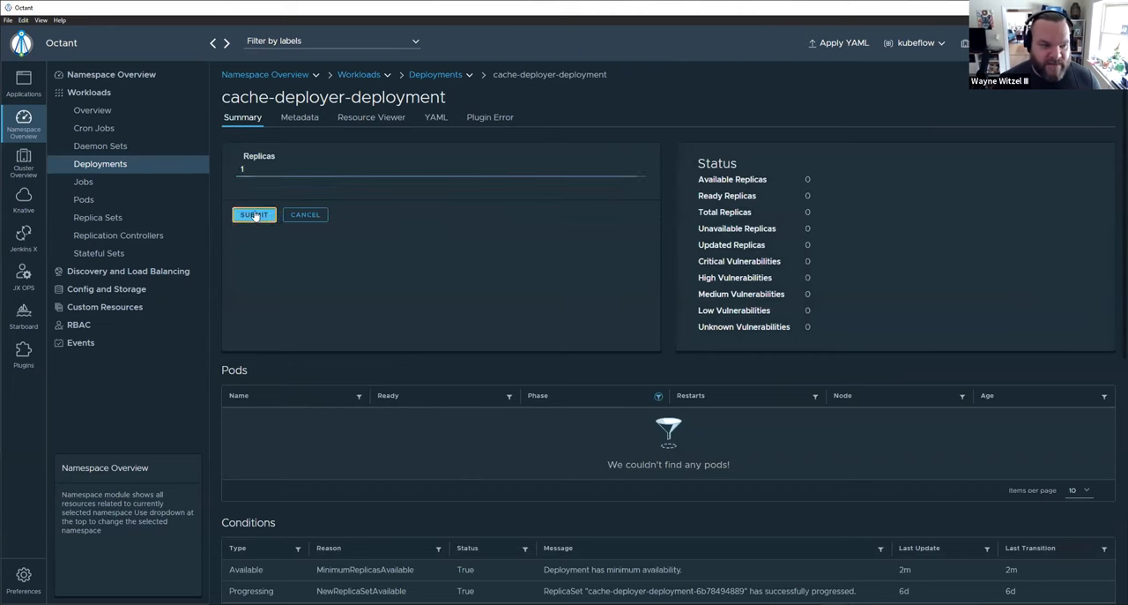
pyautogui.click(254, 215)
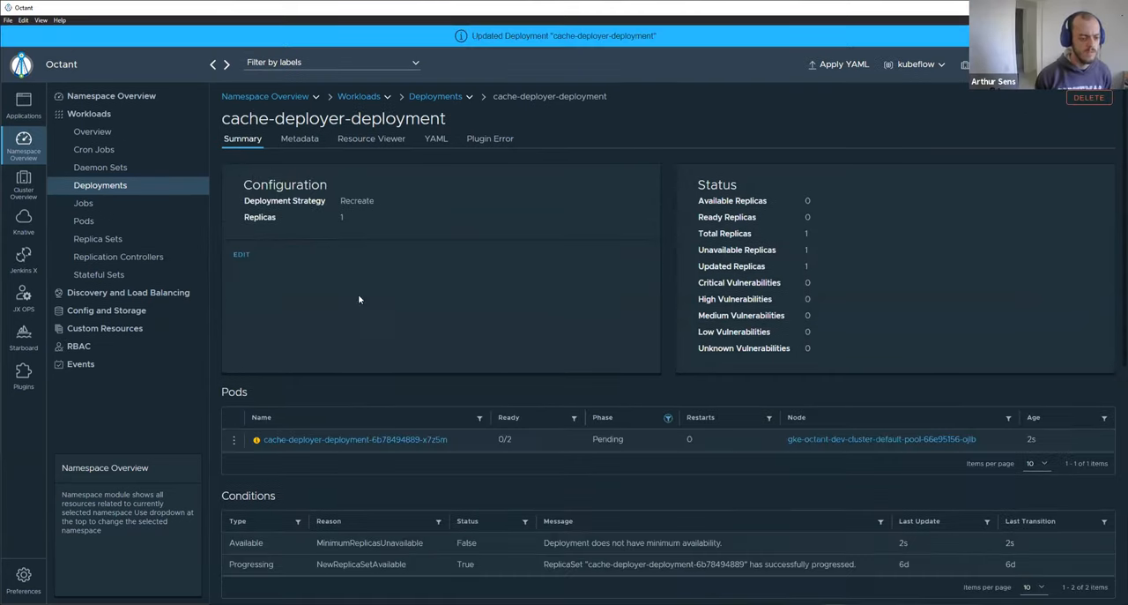
pyautogui.scroll(-3)
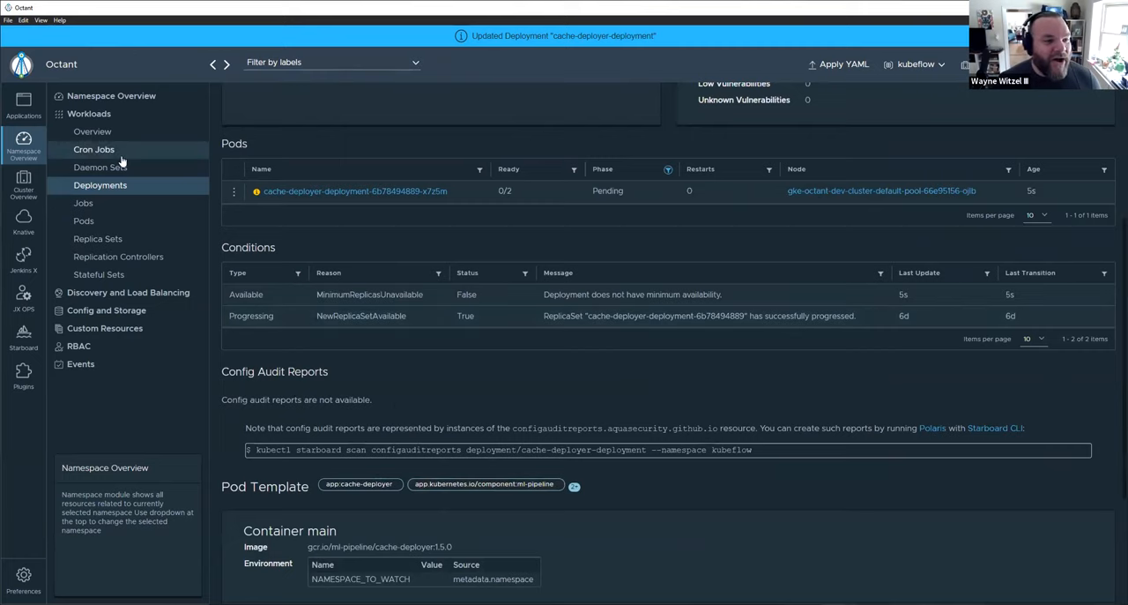
# - Check the empty Cron Jobs and Daemon Sets lists, then land on the Workloads overview
pyautogui.click(94, 149)
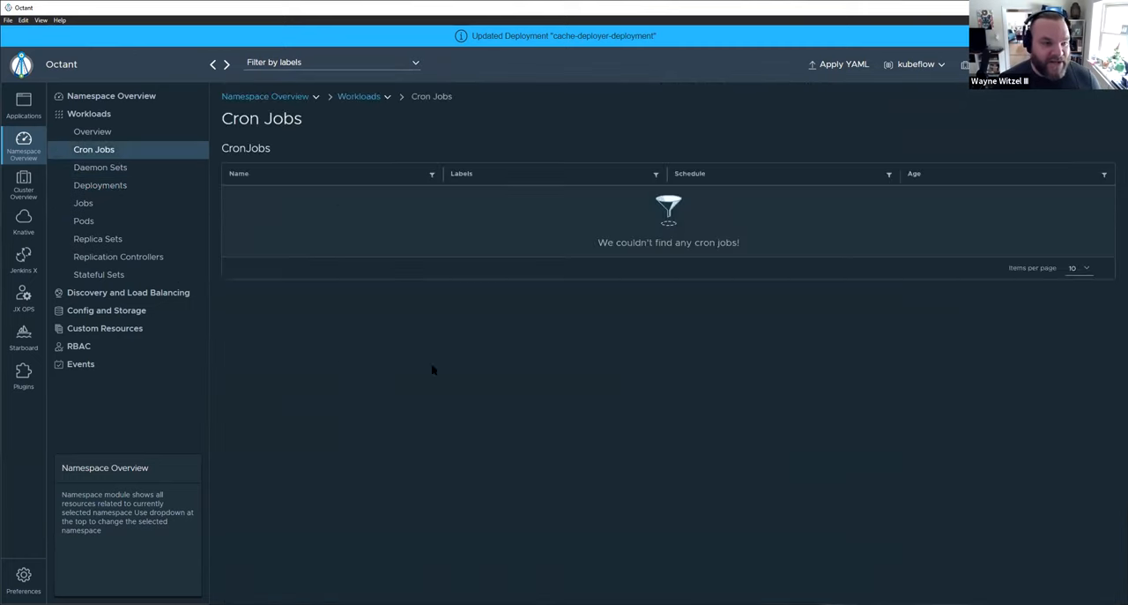
pyautogui.moveTo(282, 137)
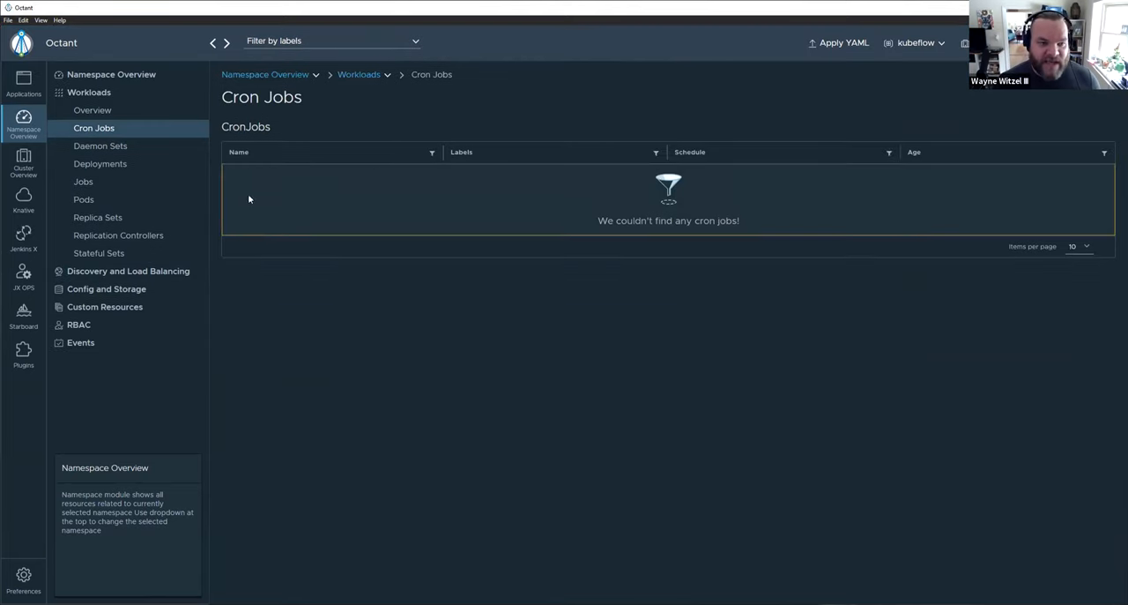
pyautogui.moveTo(244, 211)
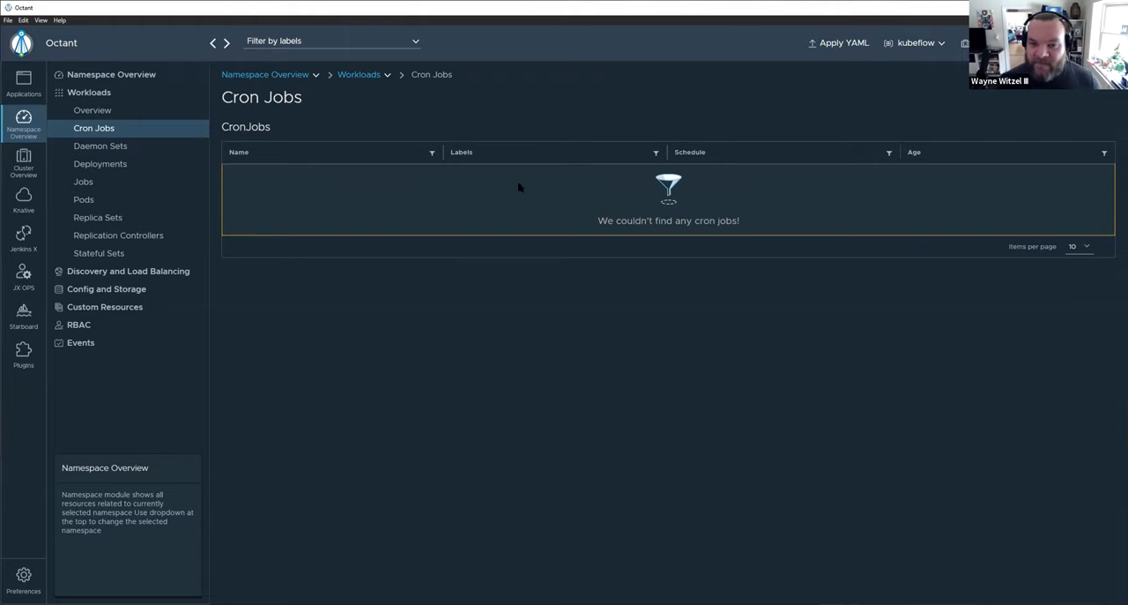
pyautogui.click(98, 145)
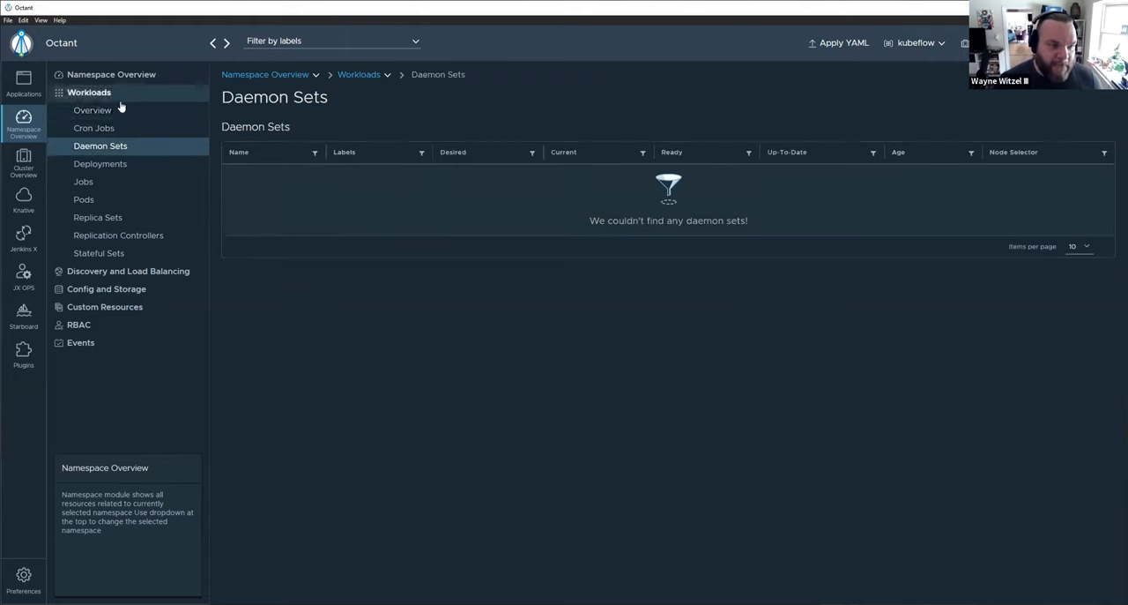
pyautogui.click(92, 109)
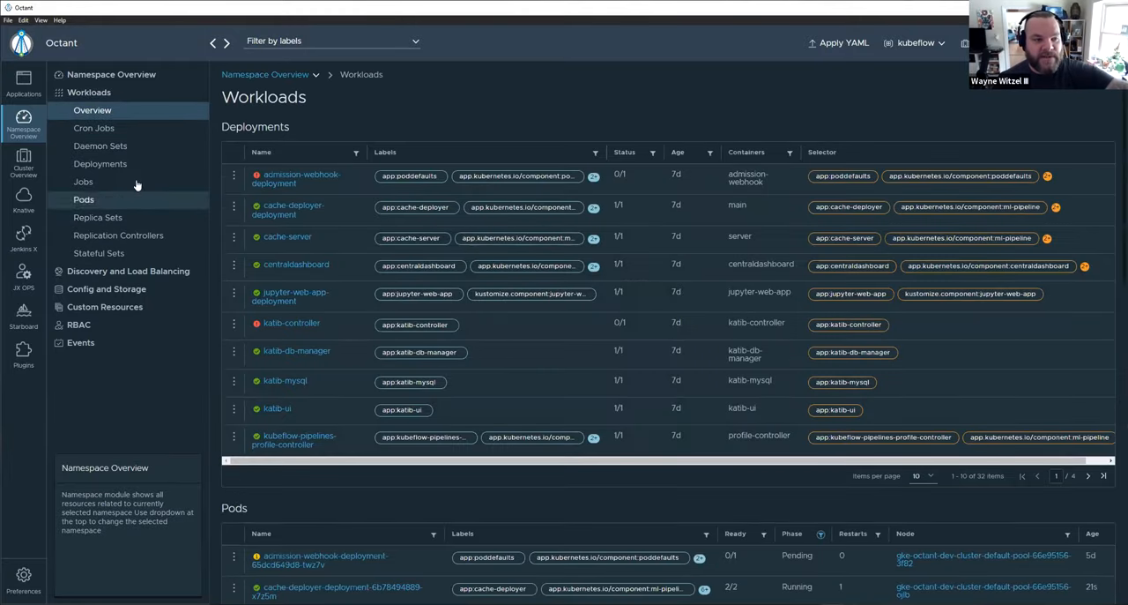
# - Filter the workload pods by phase: Failed, then Running, then Pending
pyautogui.scroll(-3)
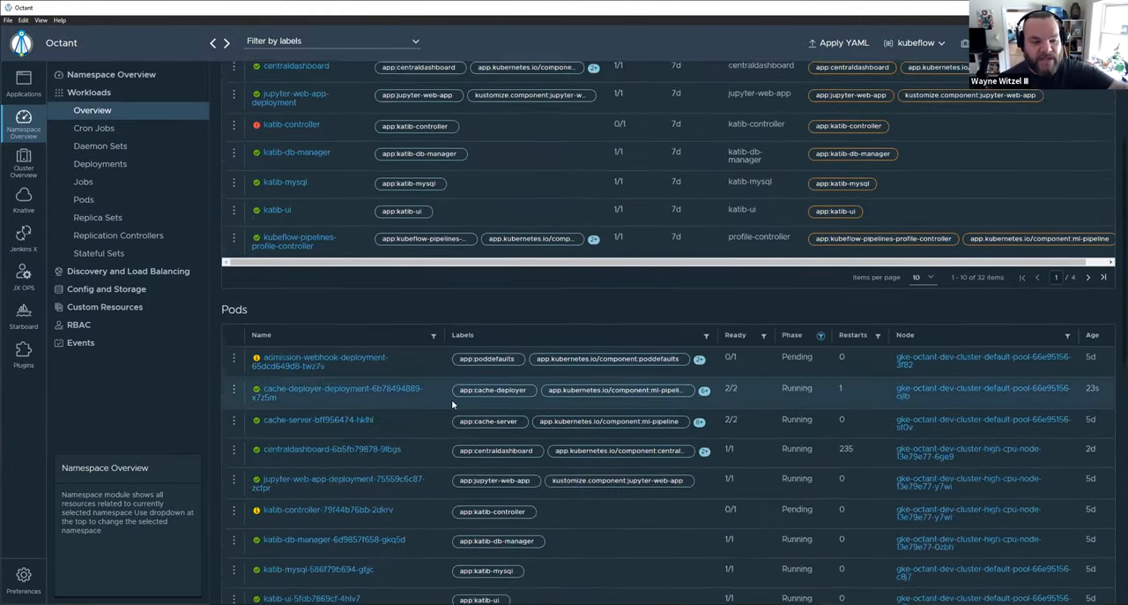
pyautogui.scroll(-3)
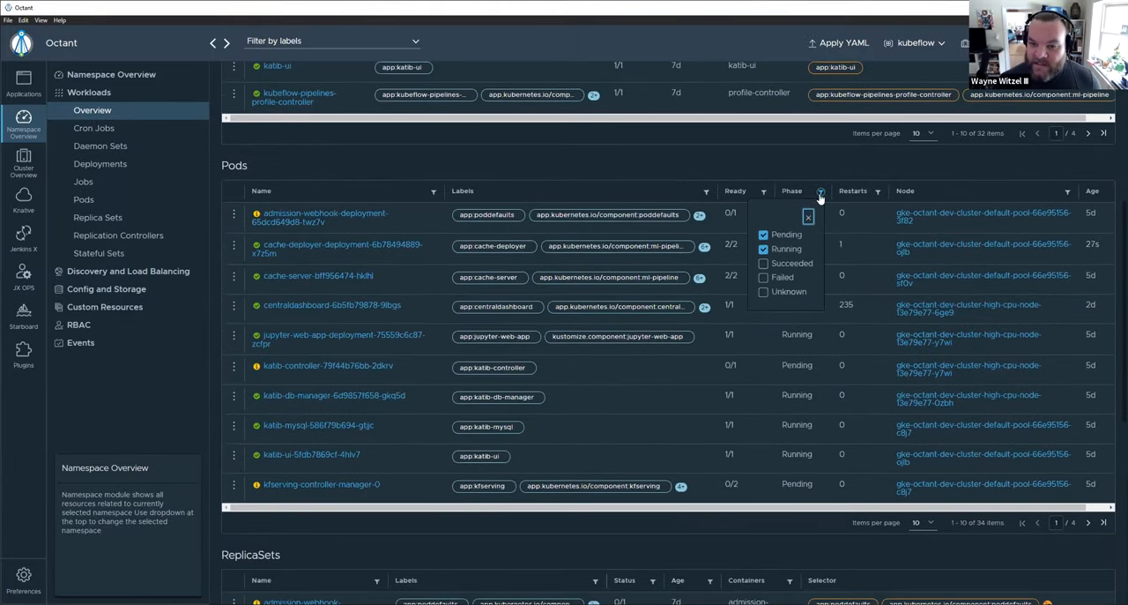
pyautogui.click(763, 277)
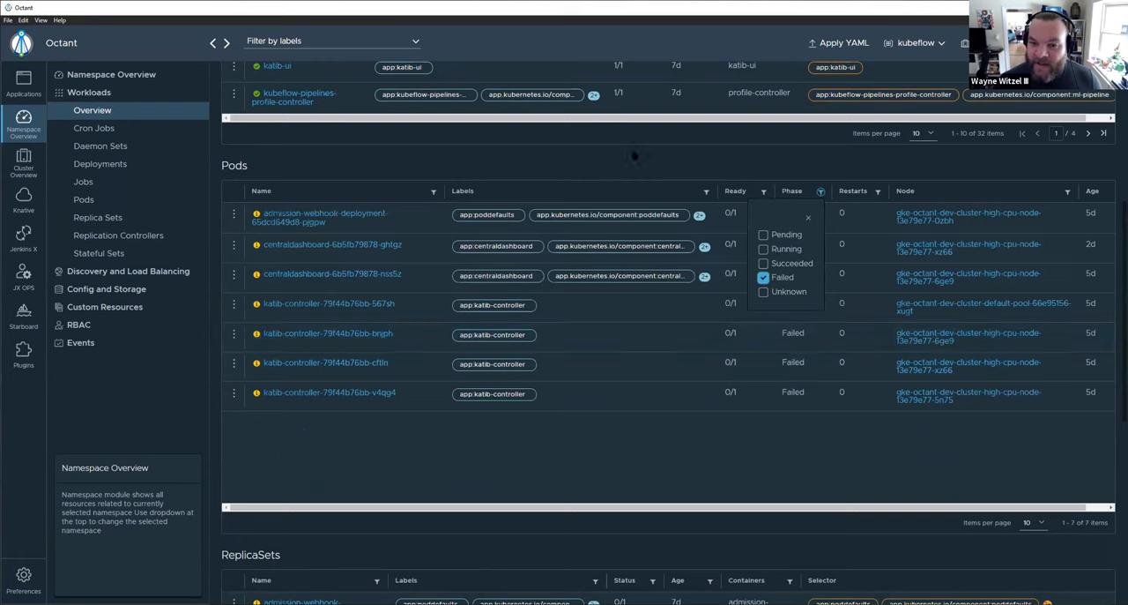
pyautogui.click(763, 277)
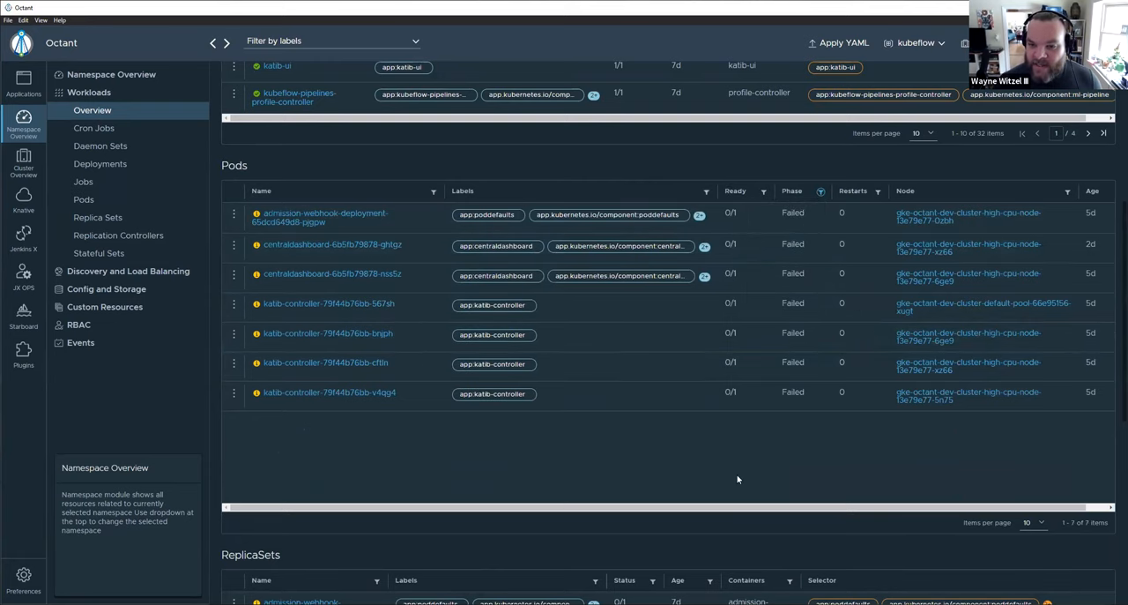
pyautogui.click(820, 190)
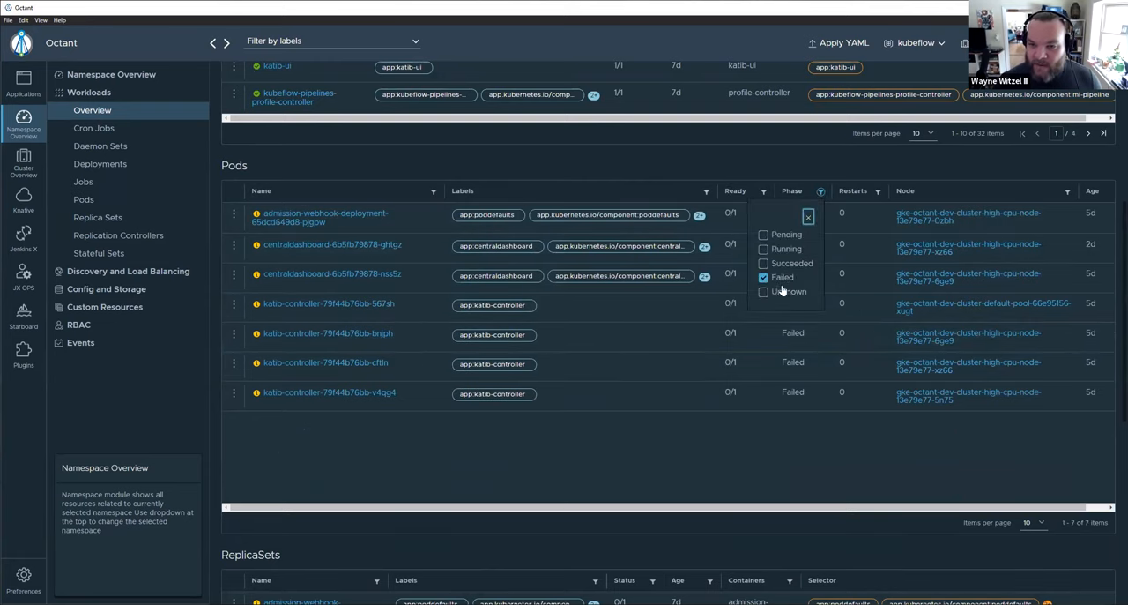
pyautogui.click(764, 249)
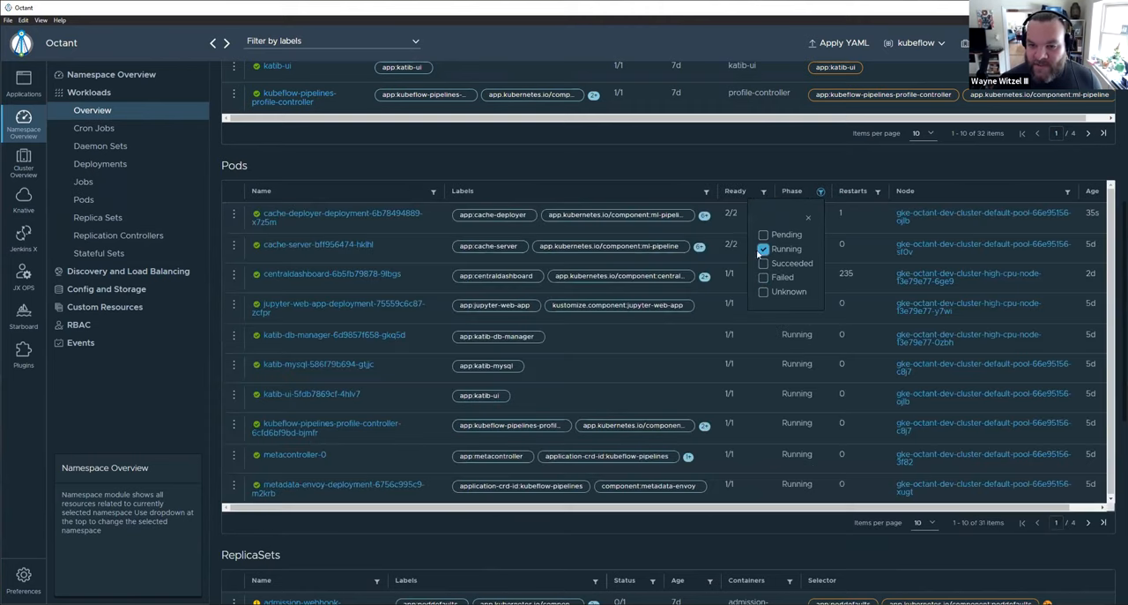
pyautogui.click(763, 234)
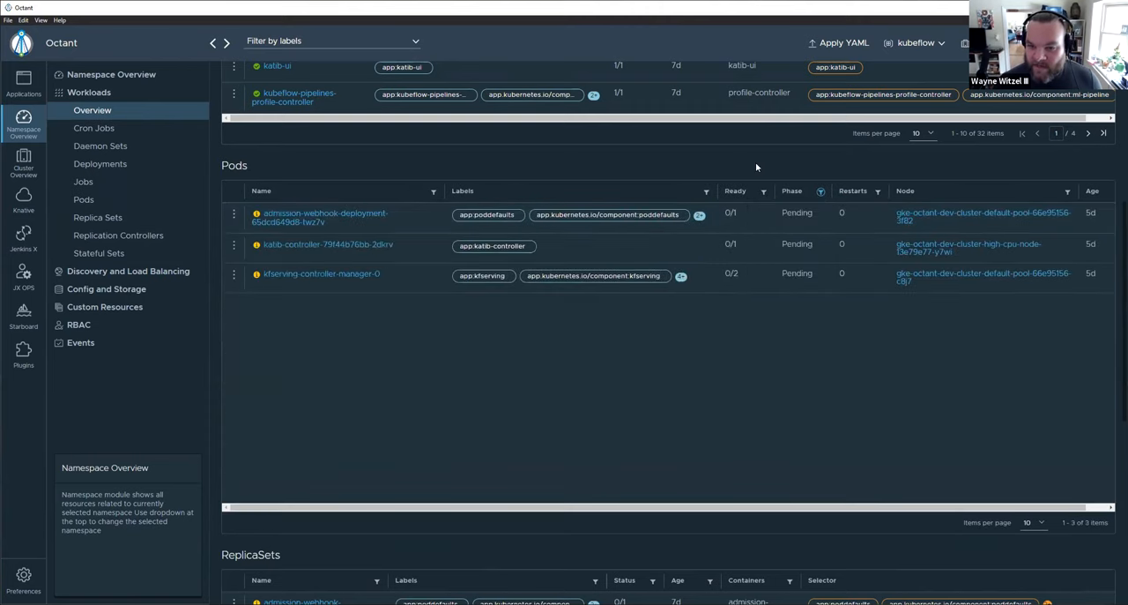
# - Go to the admission-webhook-deployment details from the top of the list
pyautogui.scroll(3)
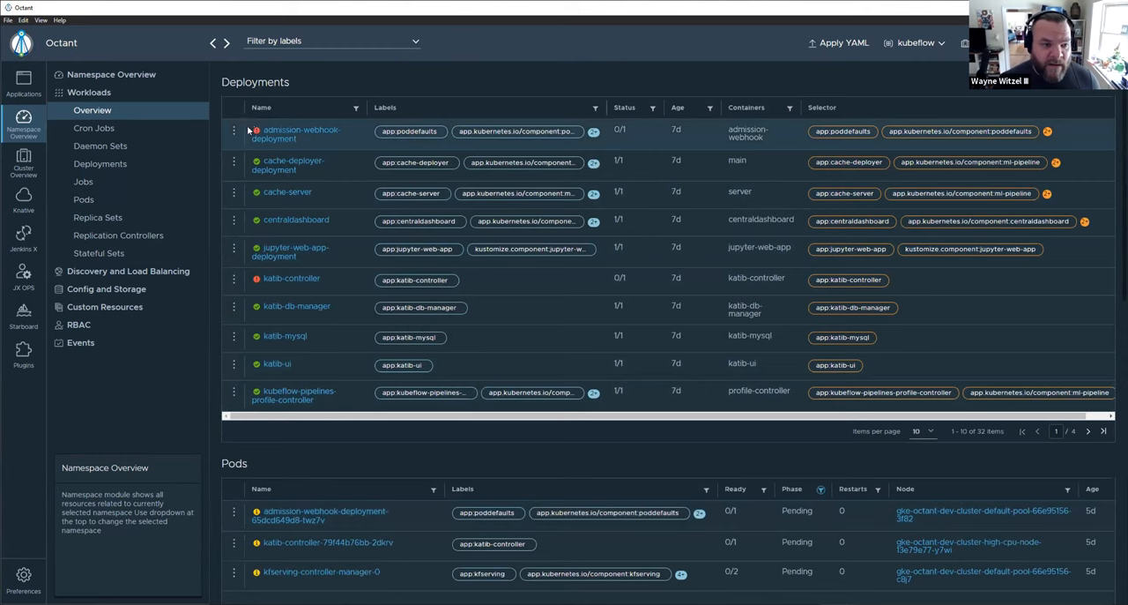
pyautogui.moveTo(255, 131)
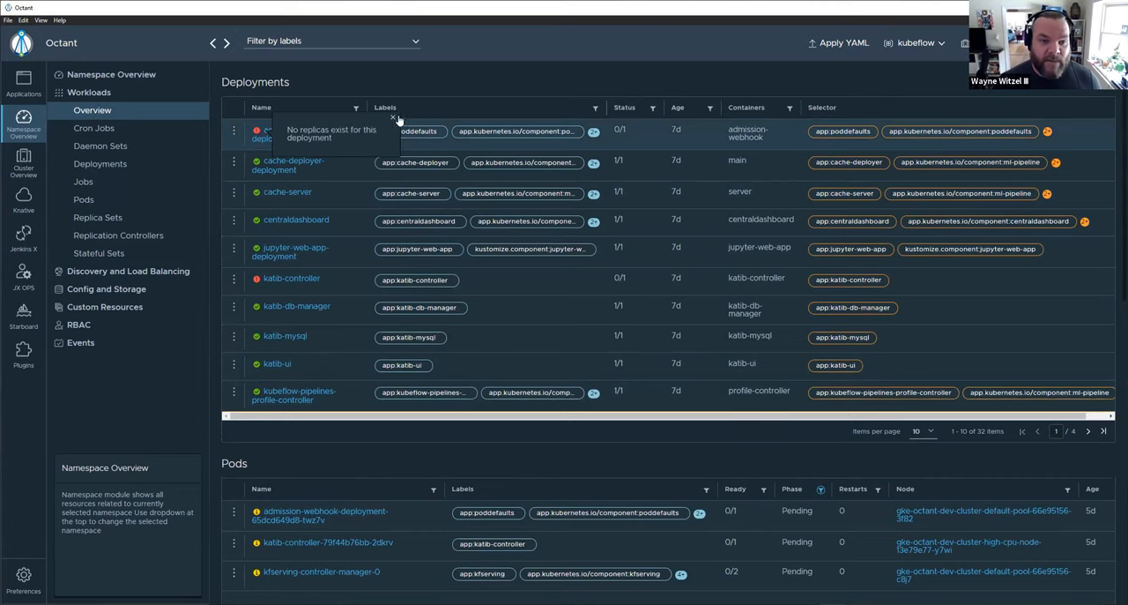
pyautogui.click(99, 162)
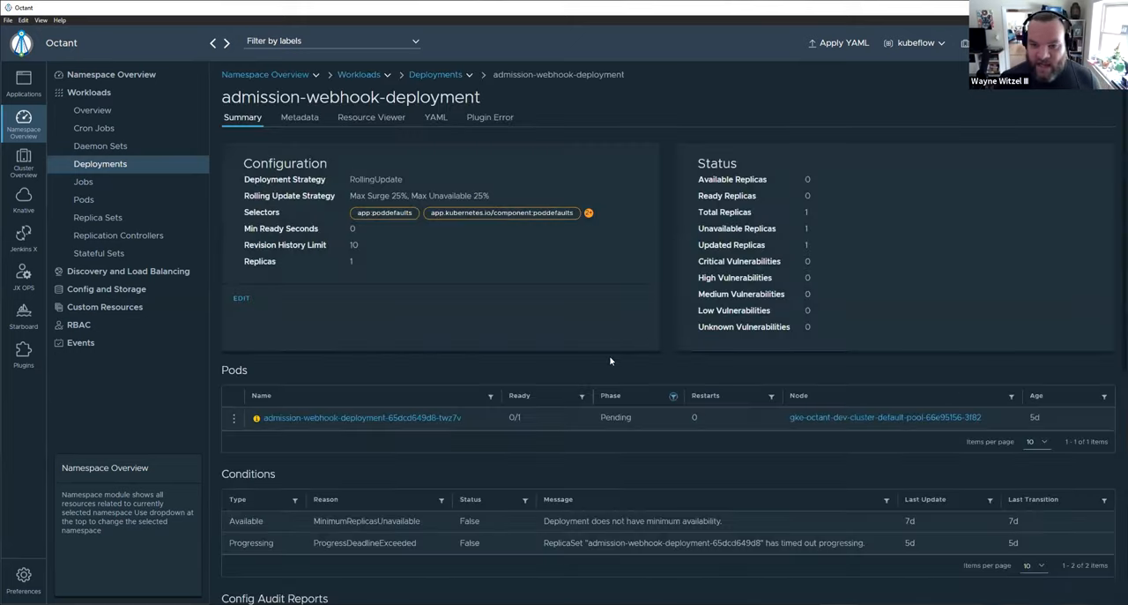
pyautogui.moveTo(536, 352)
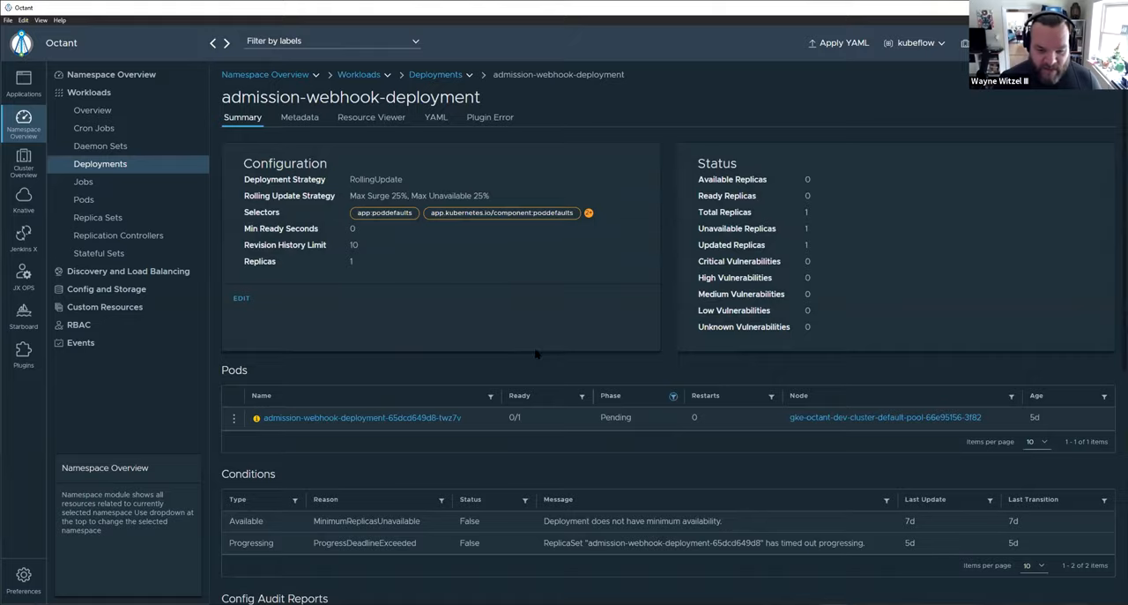
# - Scroll through the deployment summary's conditions, audit reports, container template and webhook-cert volume
pyautogui.scroll(-3)
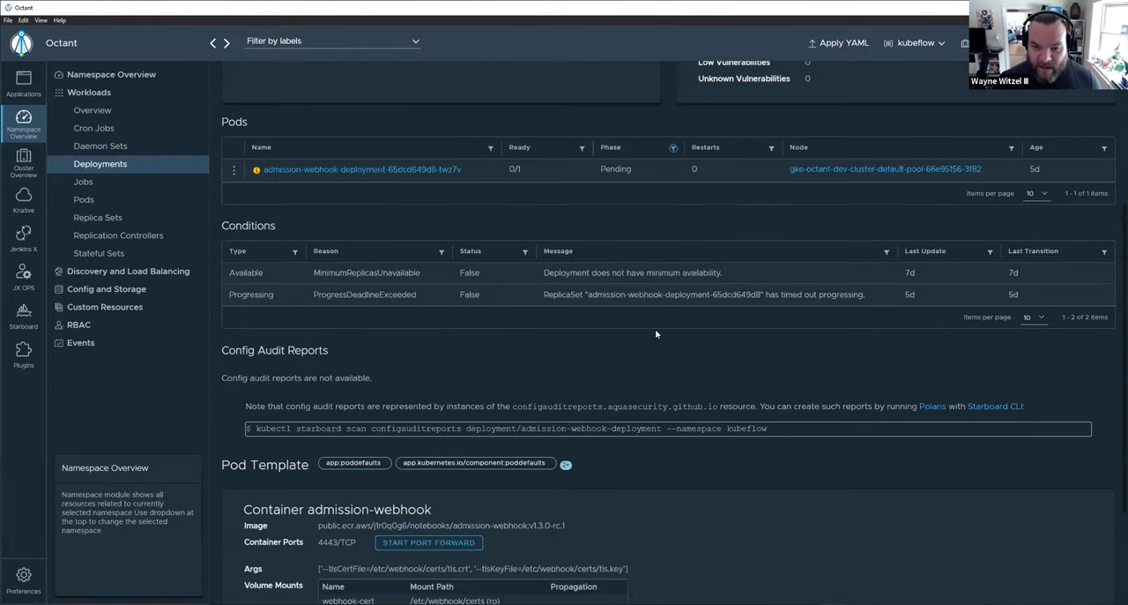
pyautogui.moveTo(593, 295)
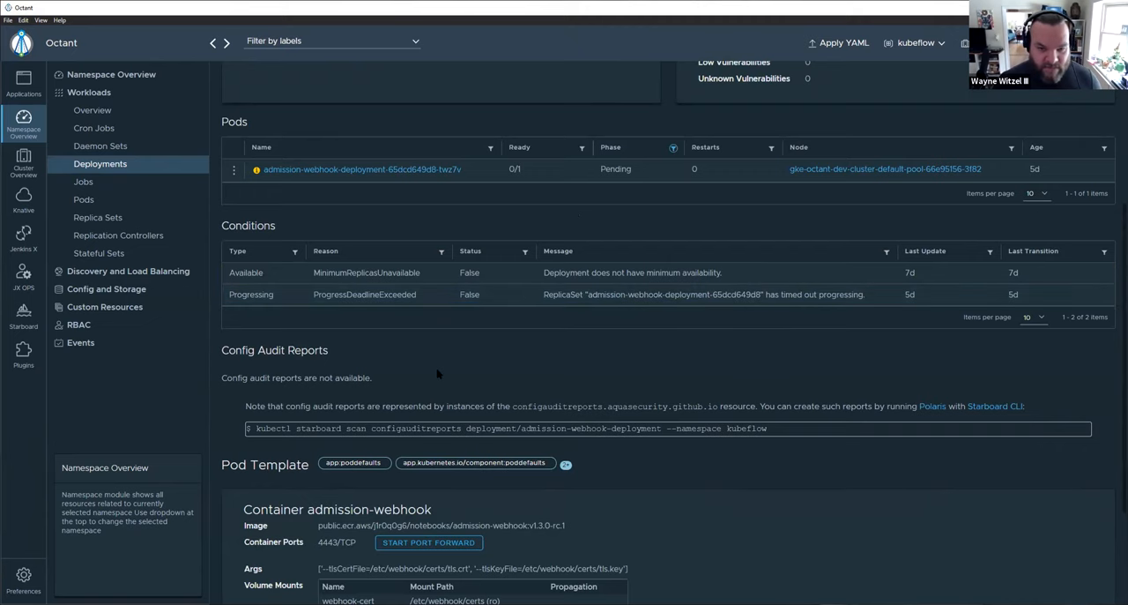
pyautogui.scroll(-3)
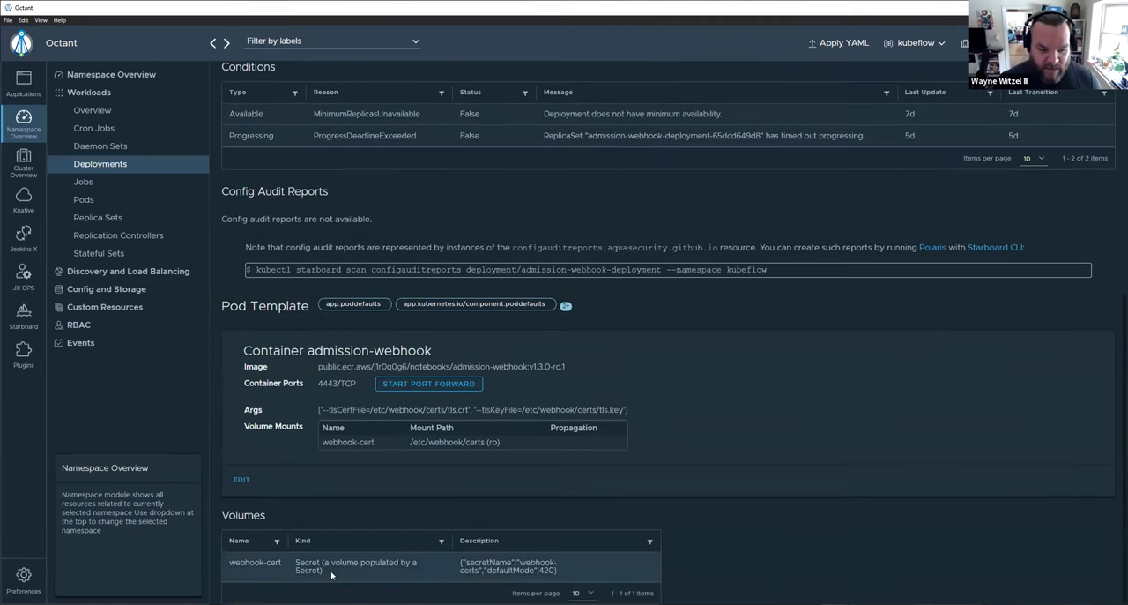
pyautogui.moveTo(777, 546)
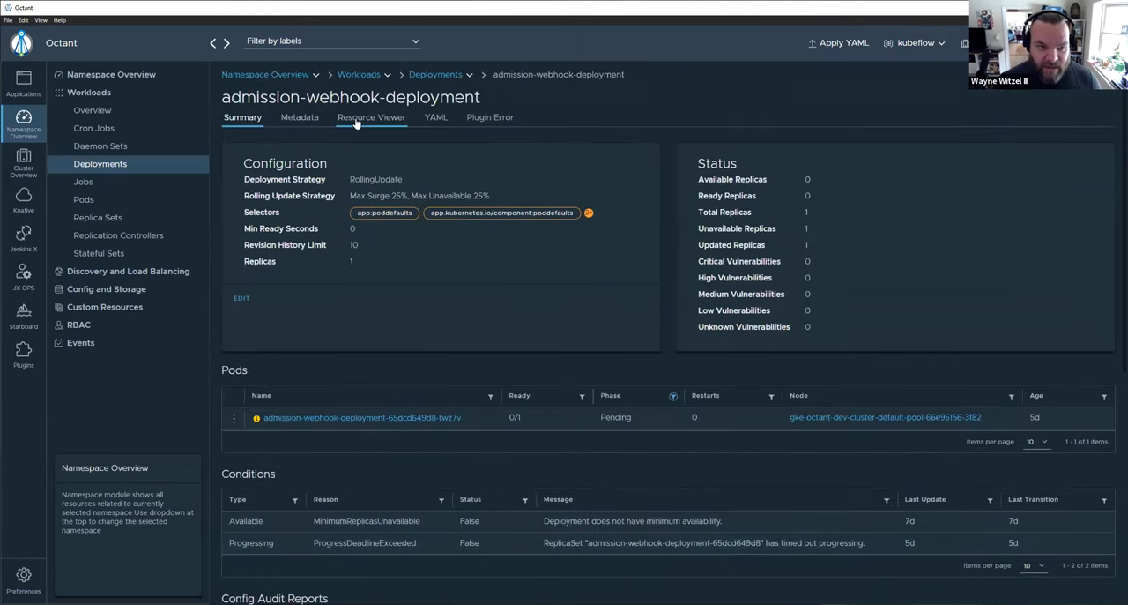
pyautogui.click(370, 116)
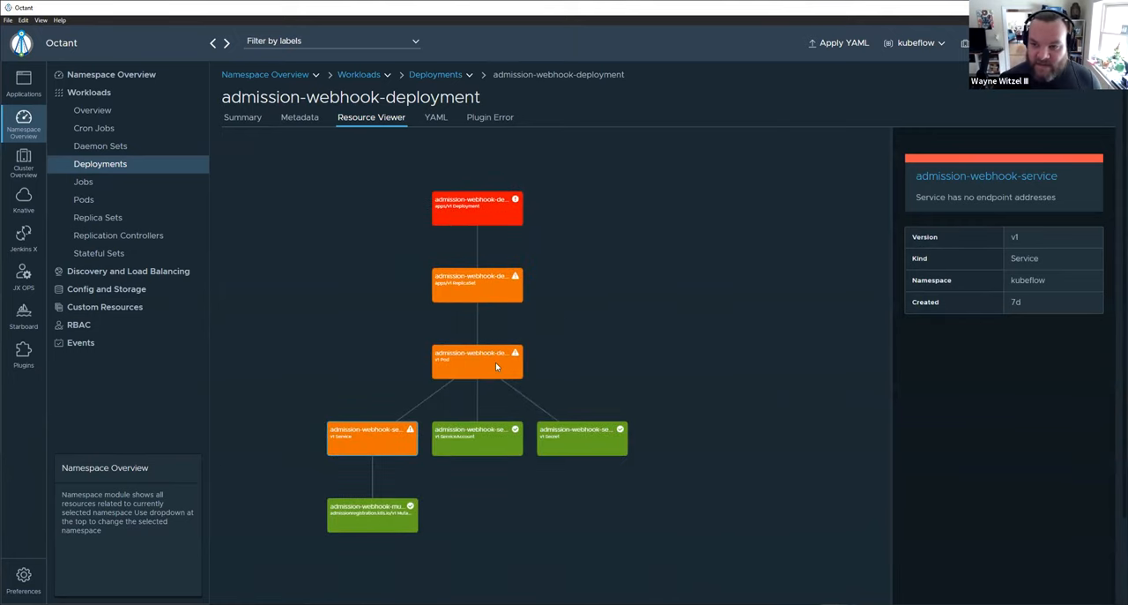
pyautogui.click(476, 362)
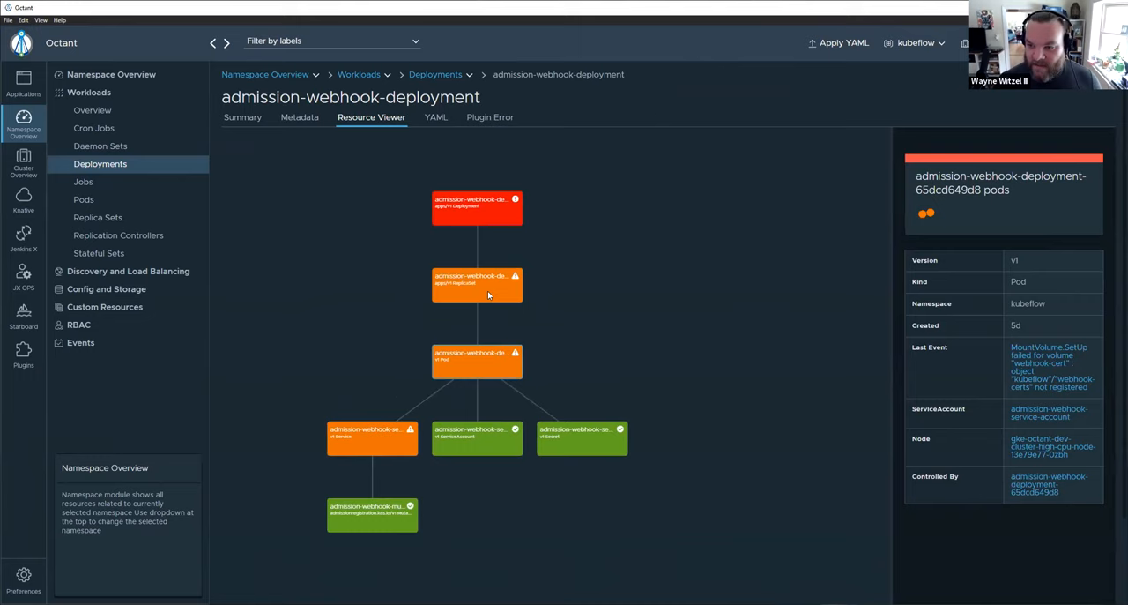
pyautogui.moveTo(675, 403)
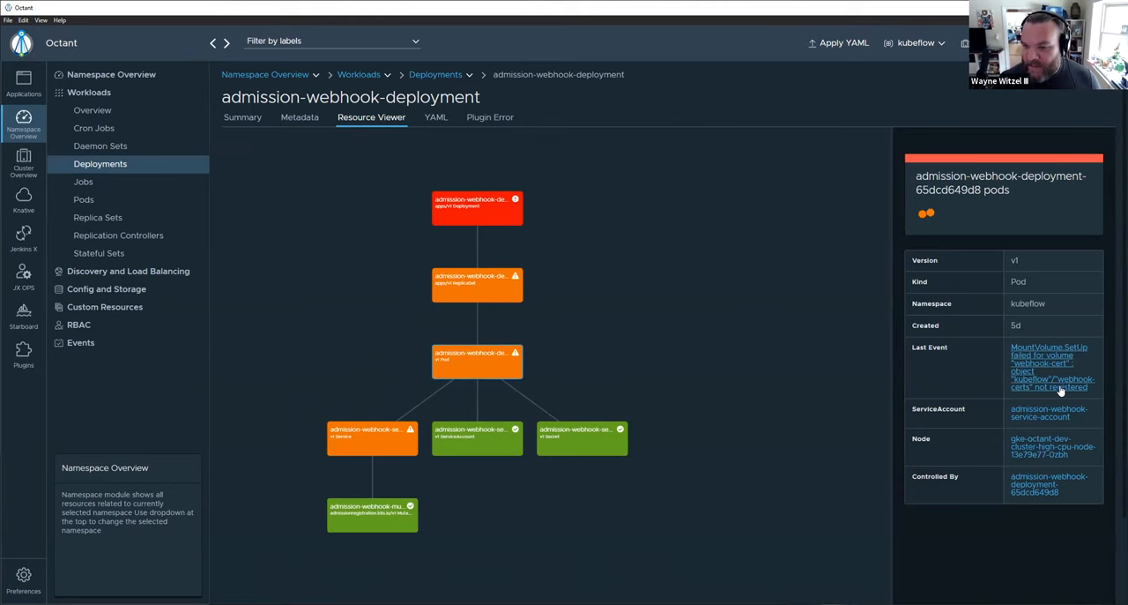
pyautogui.moveTo(1049, 374)
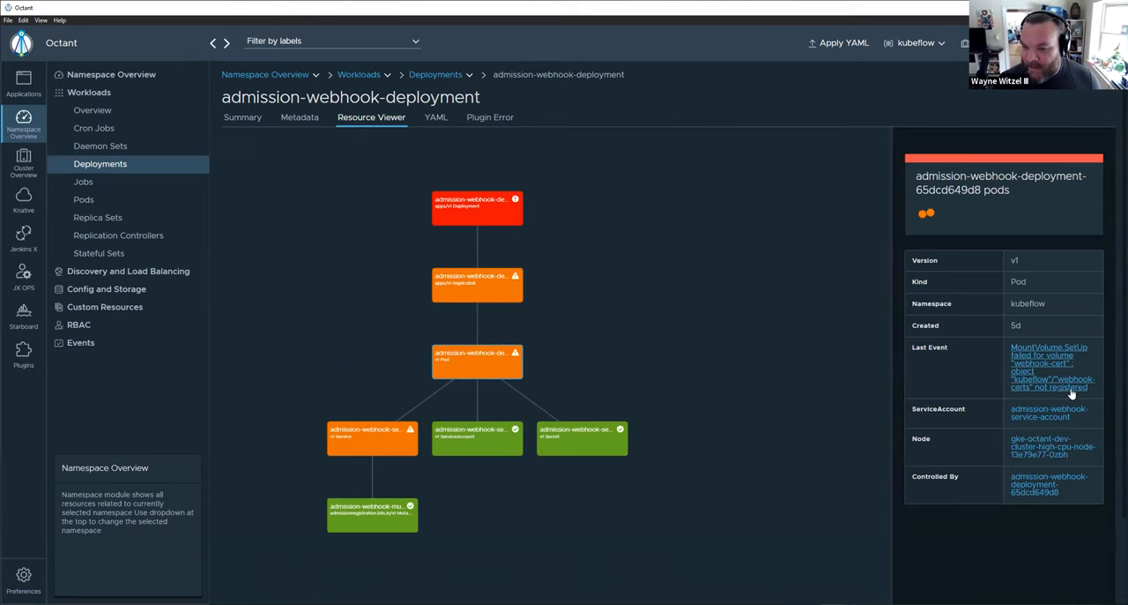
pyautogui.moveTo(472, 223)
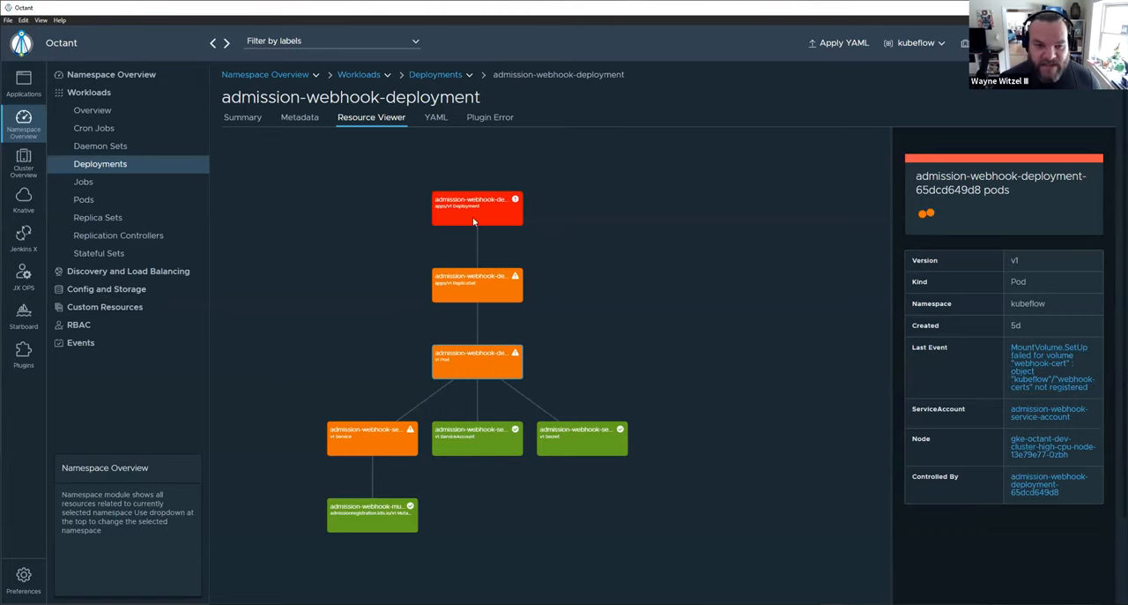
pyautogui.moveTo(483, 232)
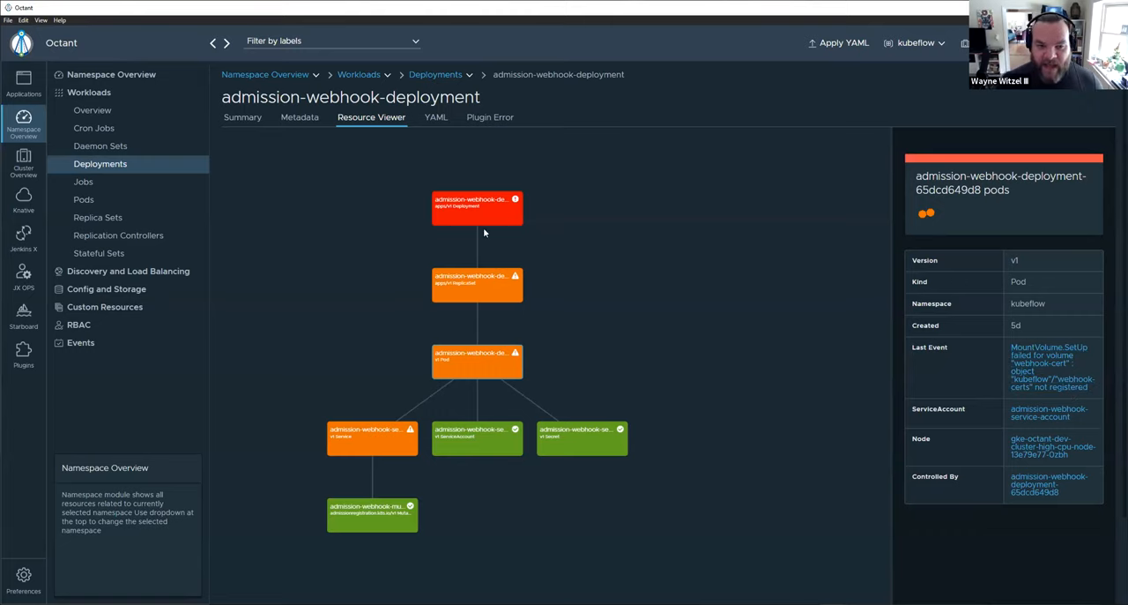
pyautogui.moveTo(487, 211)
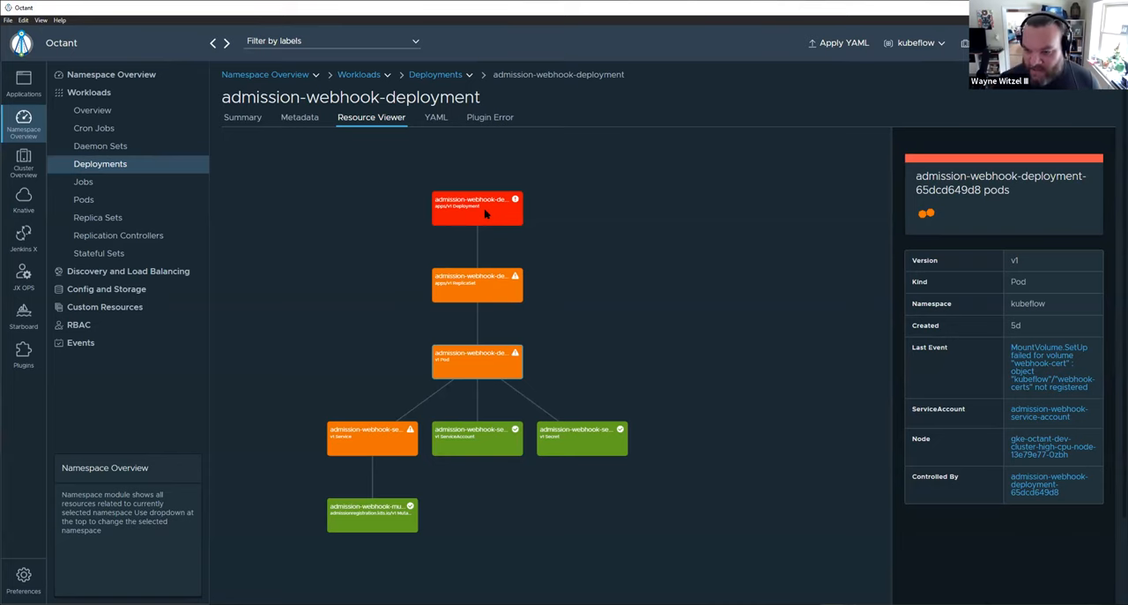
pyautogui.click(476, 208)
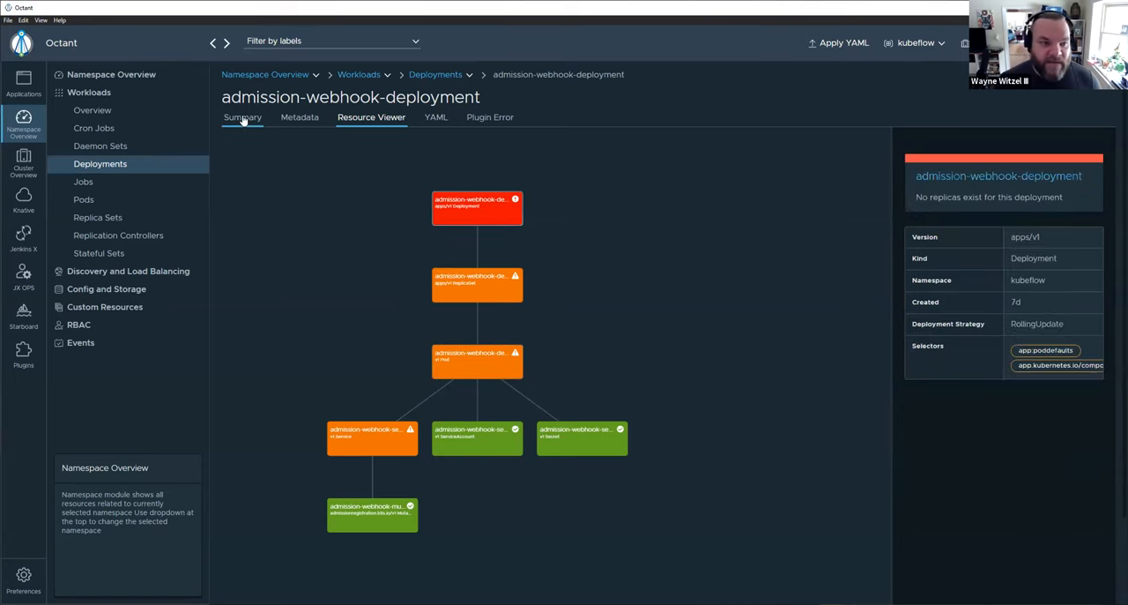
pyautogui.click(244, 116)
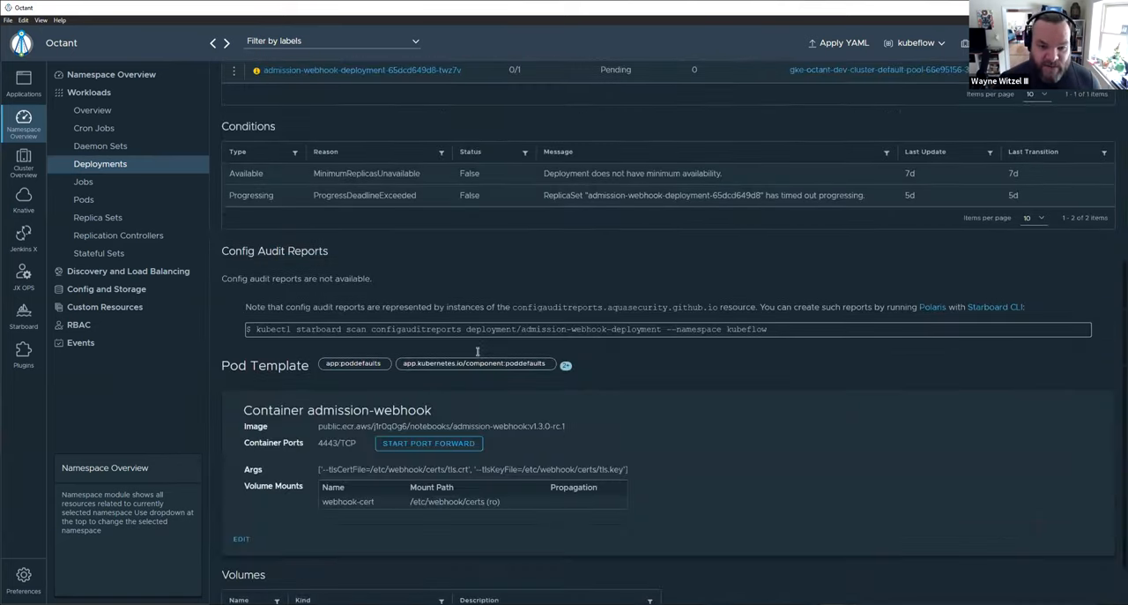
pyautogui.scroll(-3)
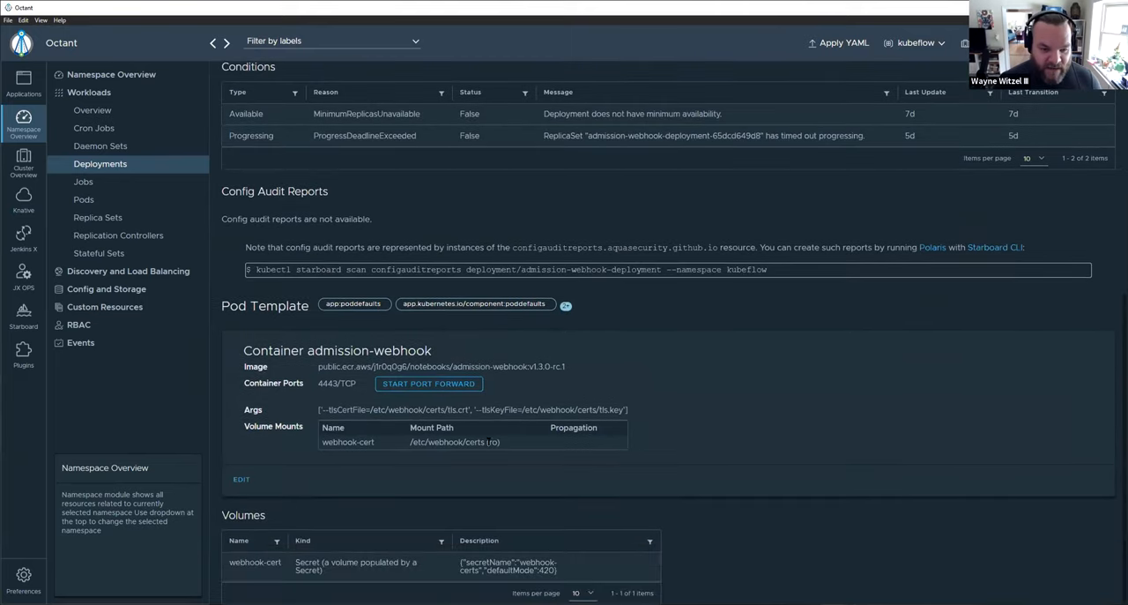
pyautogui.moveTo(456, 451)
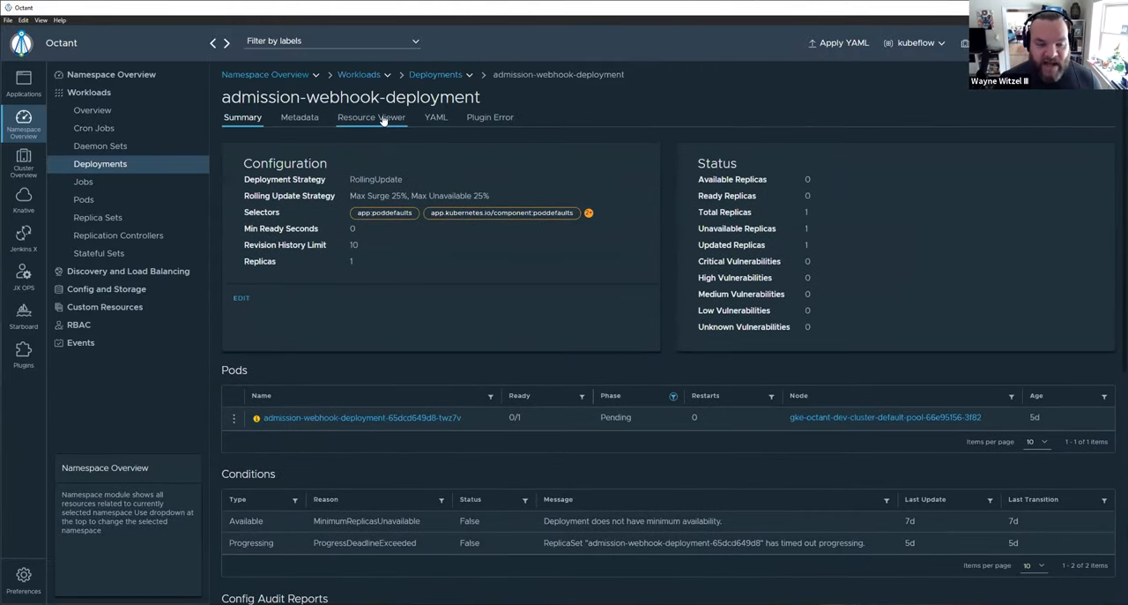
# - From the deployment's resource graph, reach the pod's FailedMount event for the webhook-cert volume
pyautogui.click(370, 116)
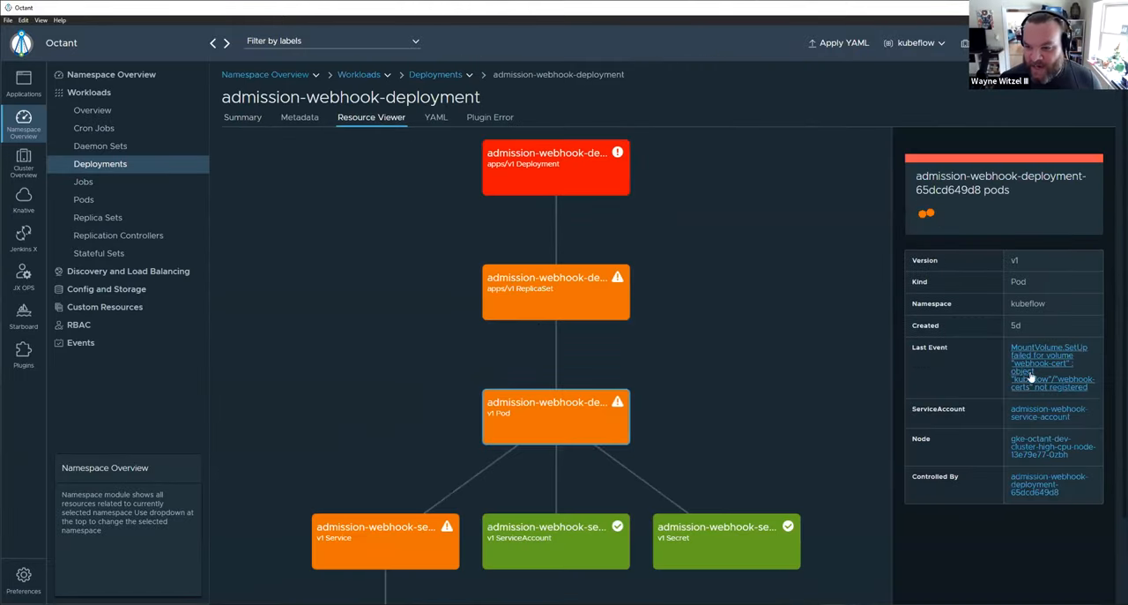
pyautogui.click(1049, 366)
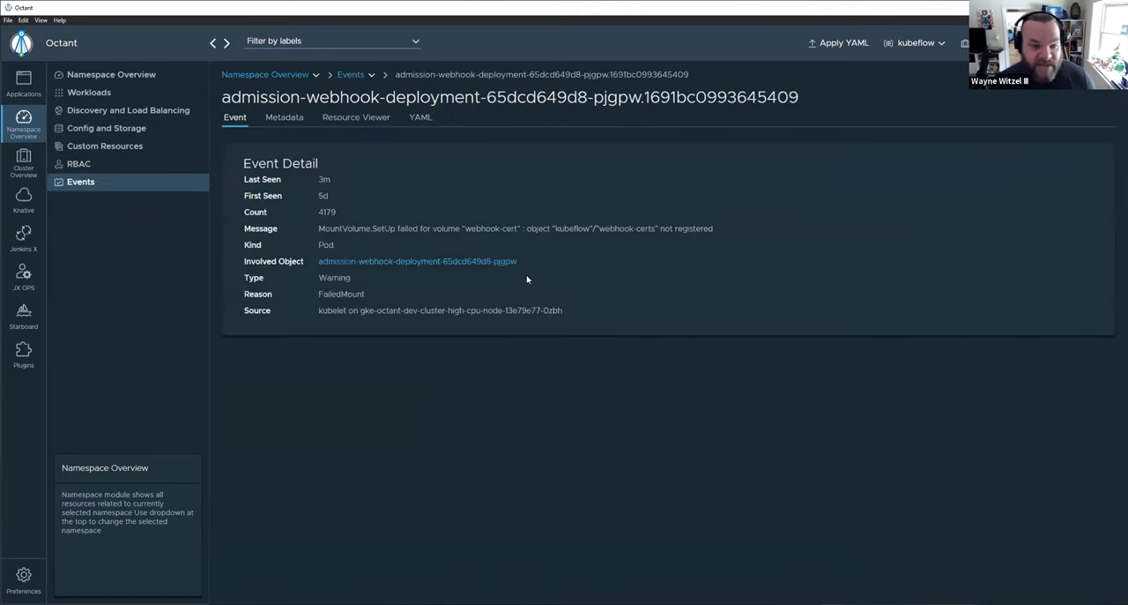
pyautogui.moveTo(560, 336)
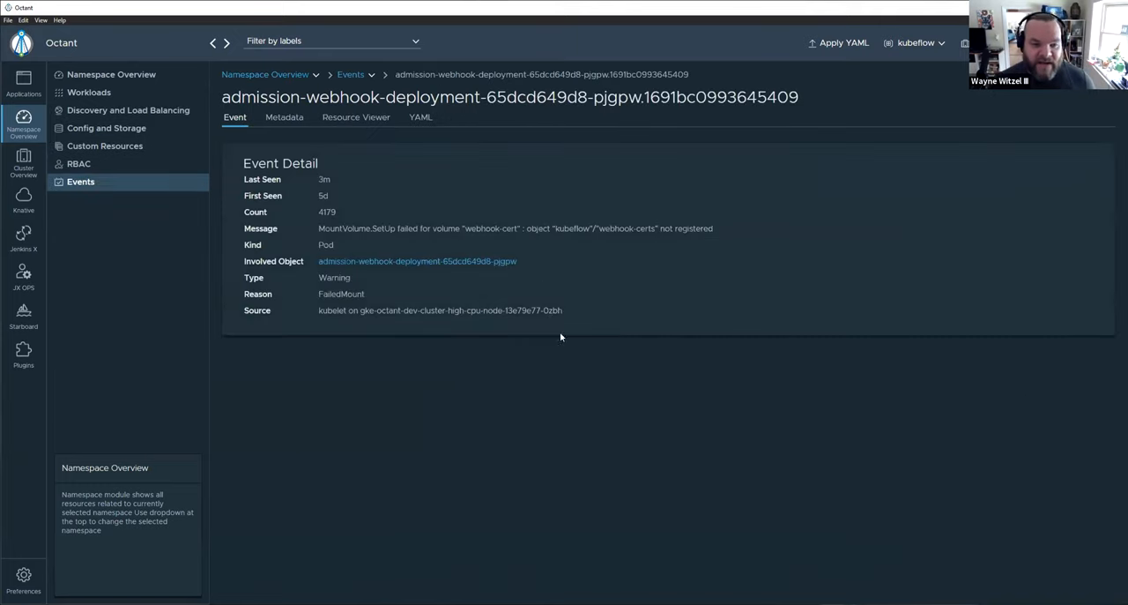
pyautogui.moveTo(825, 445)
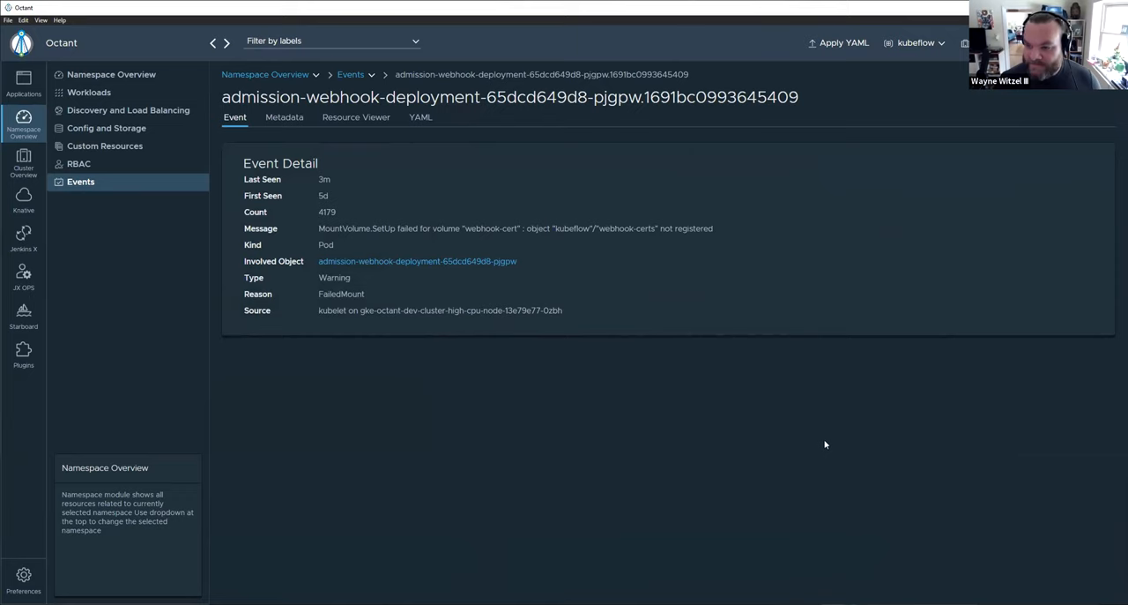
pyautogui.moveTo(118, 197)
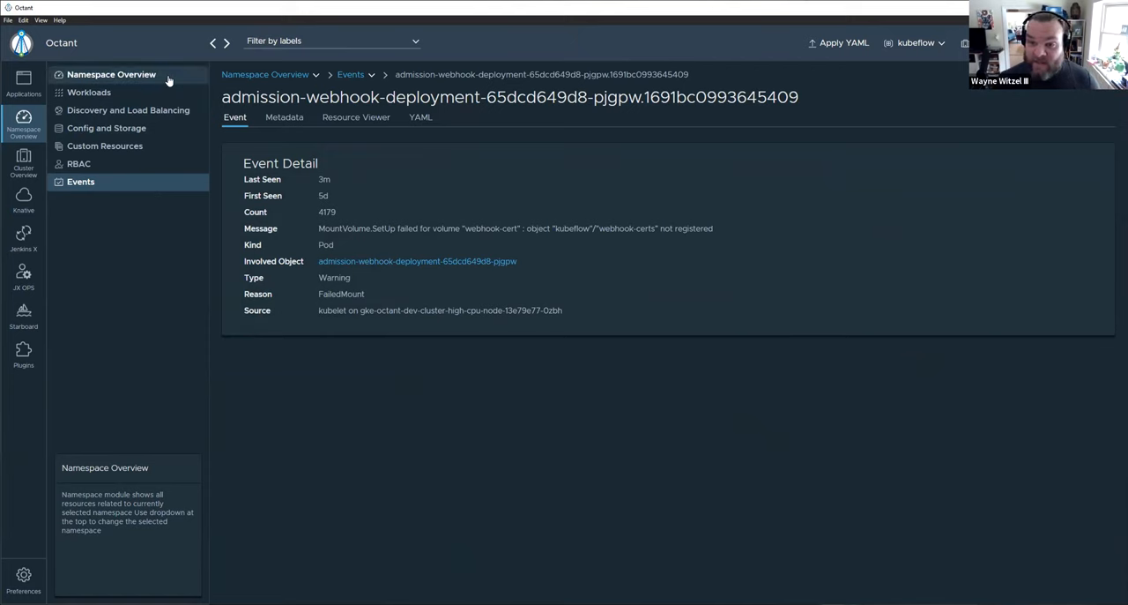
# - Look at the kubeflow Config Maps list, then the RBAC roles and role bindings overview
pyautogui.click(106, 127)
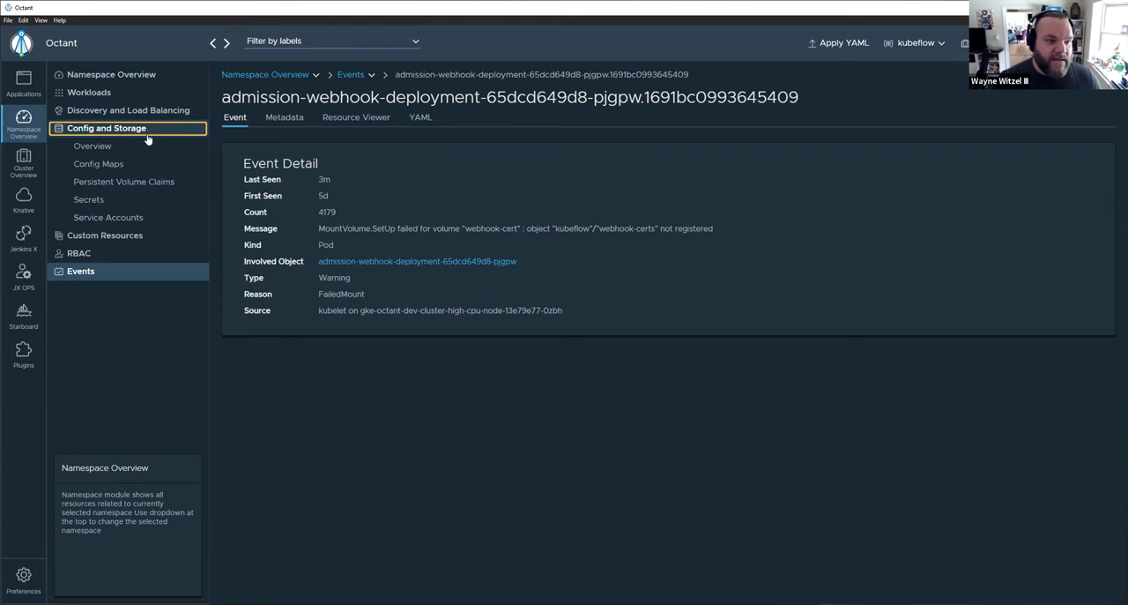
pyautogui.click(99, 162)
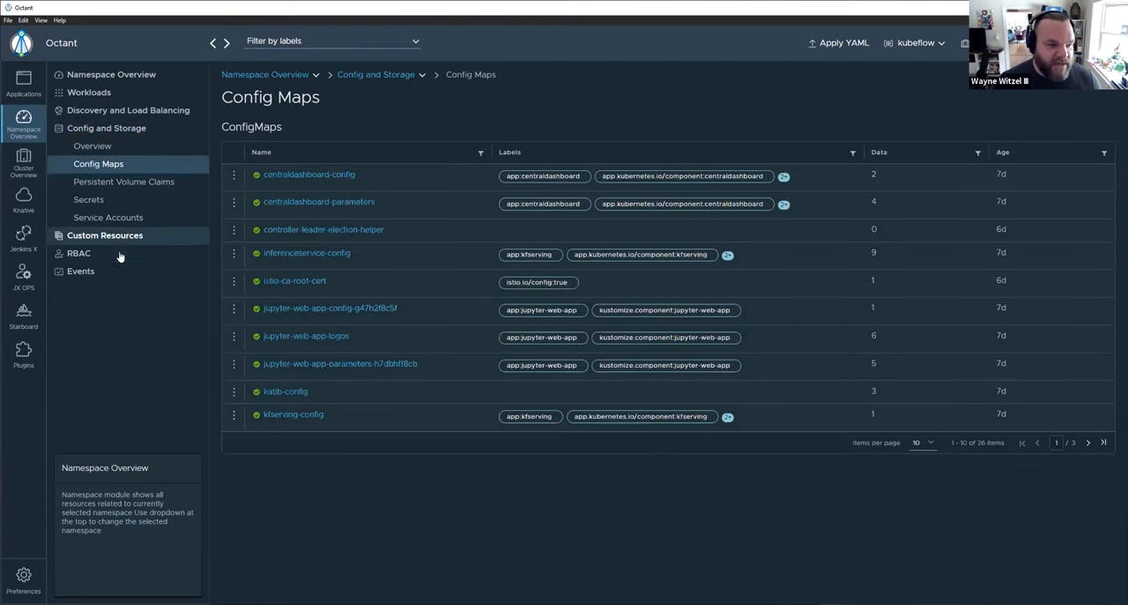
pyautogui.click(77, 254)
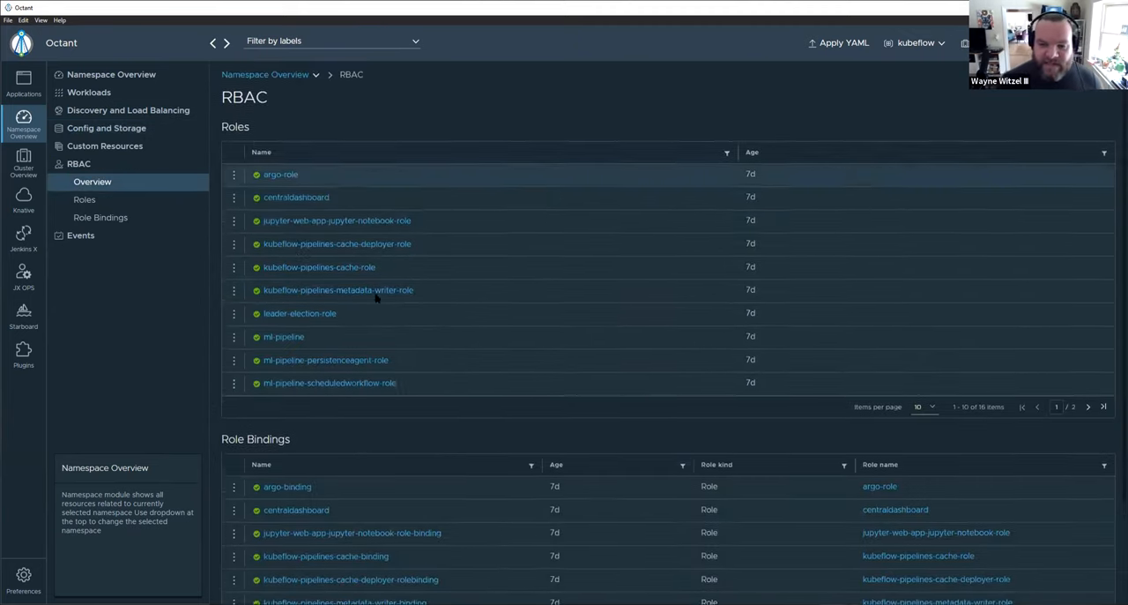
# - View argo-role's summary with its get-on-secrets rule, and its resource graph
pyautogui.click(85, 199)
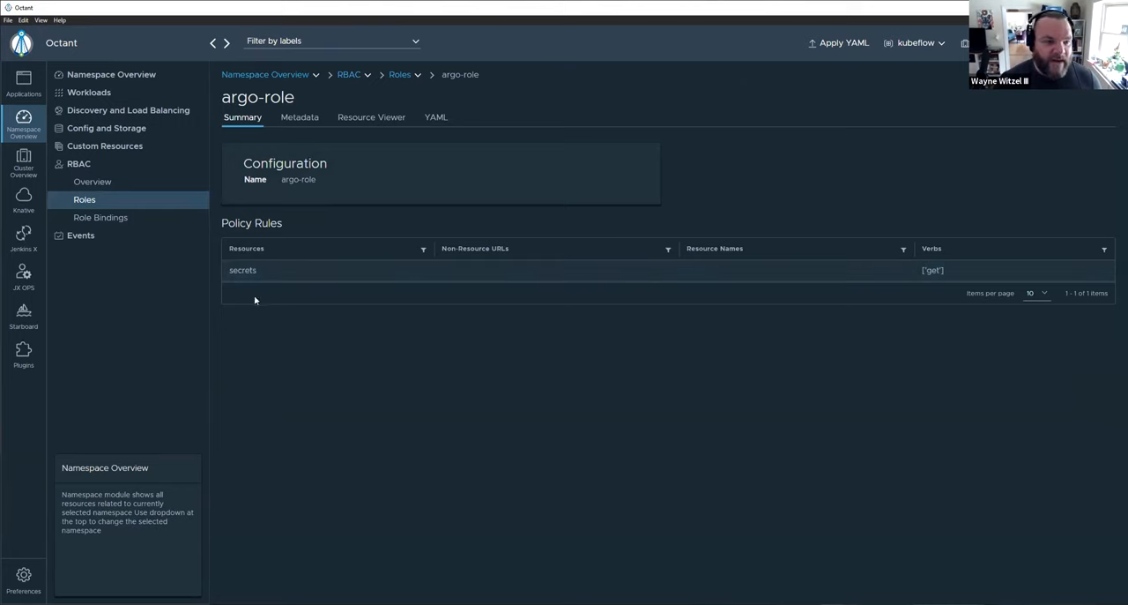
pyautogui.moveTo(559, 304)
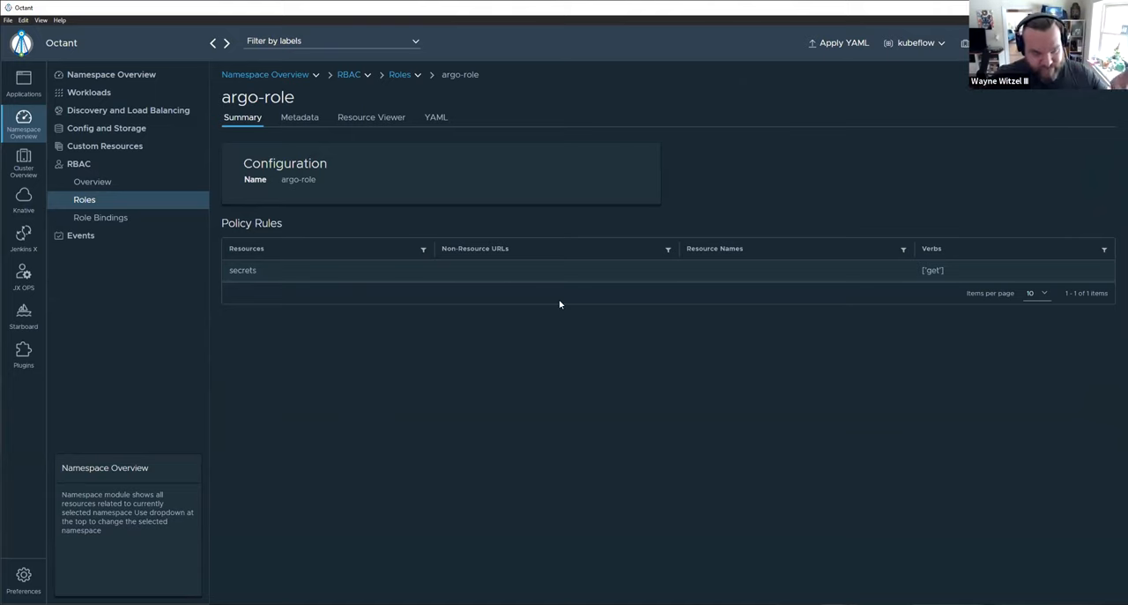
pyautogui.click(370, 117)
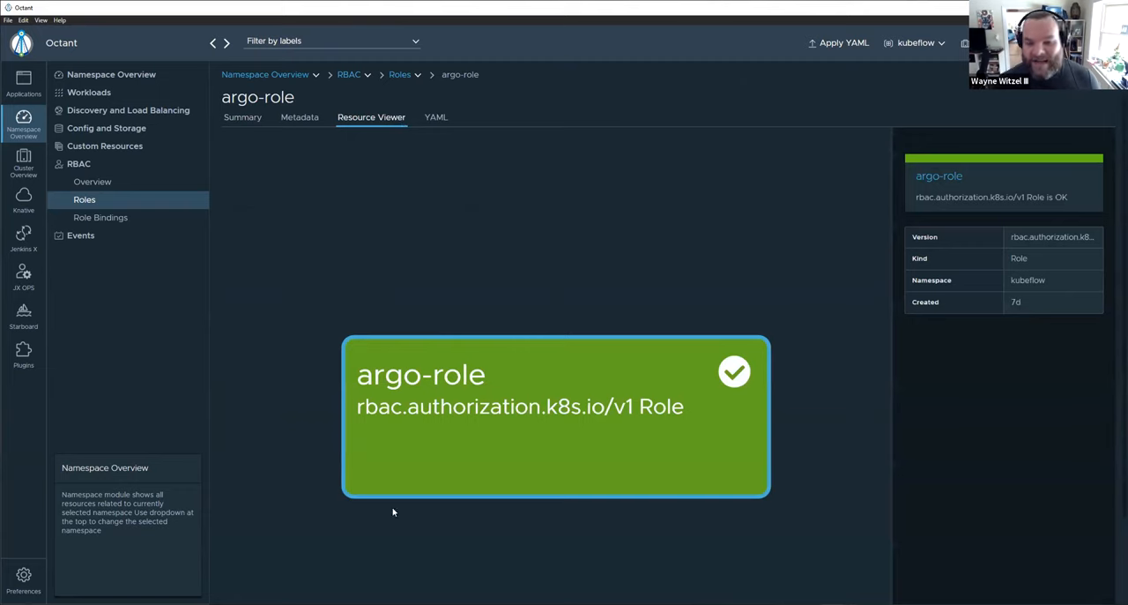
pyautogui.moveTo(638, 312)
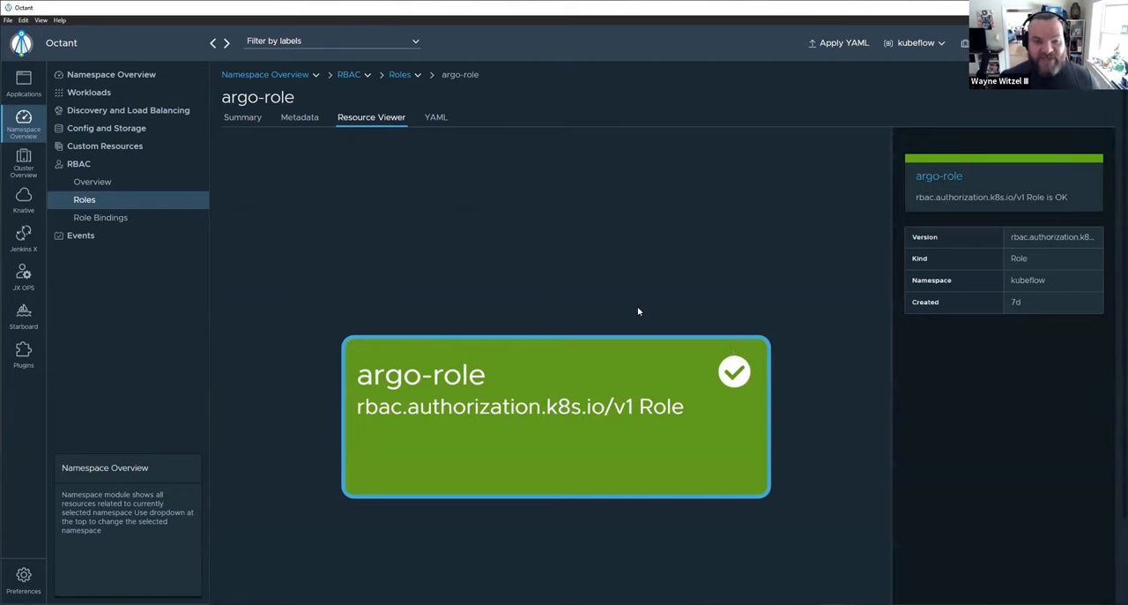
pyautogui.click(243, 117)
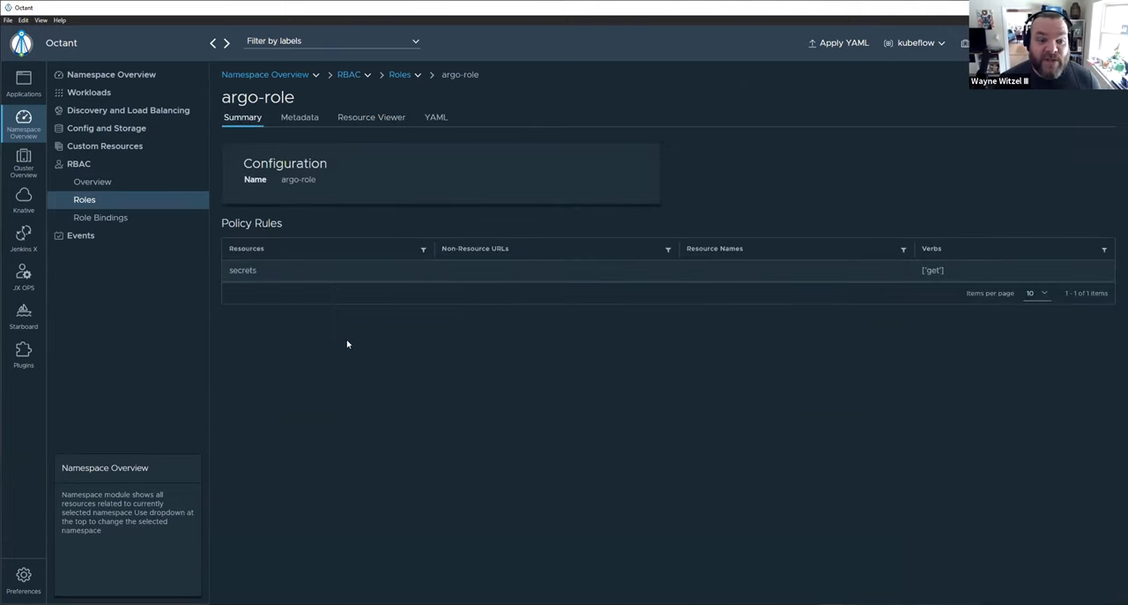
pyautogui.moveTo(500, 297)
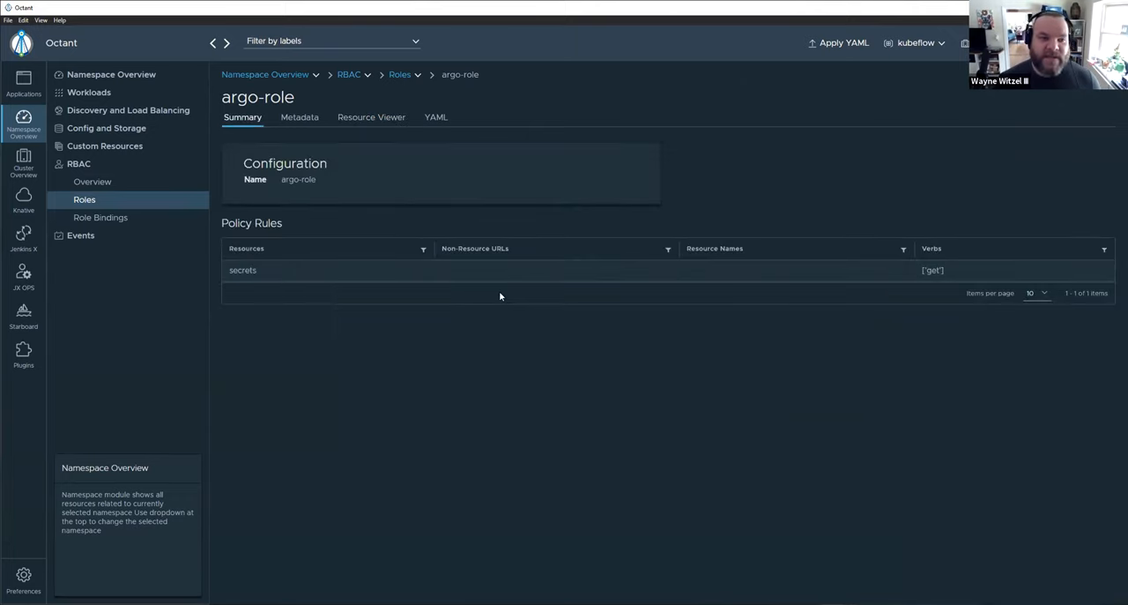
pyautogui.moveTo(162, 207)
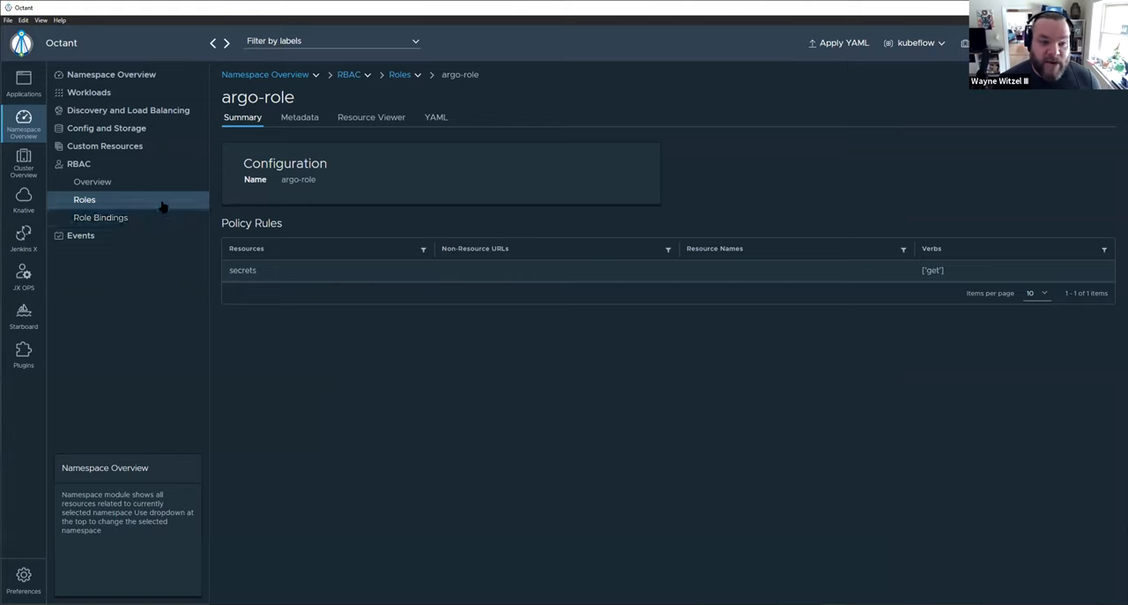
pyautogui.moveTo(150, 220)
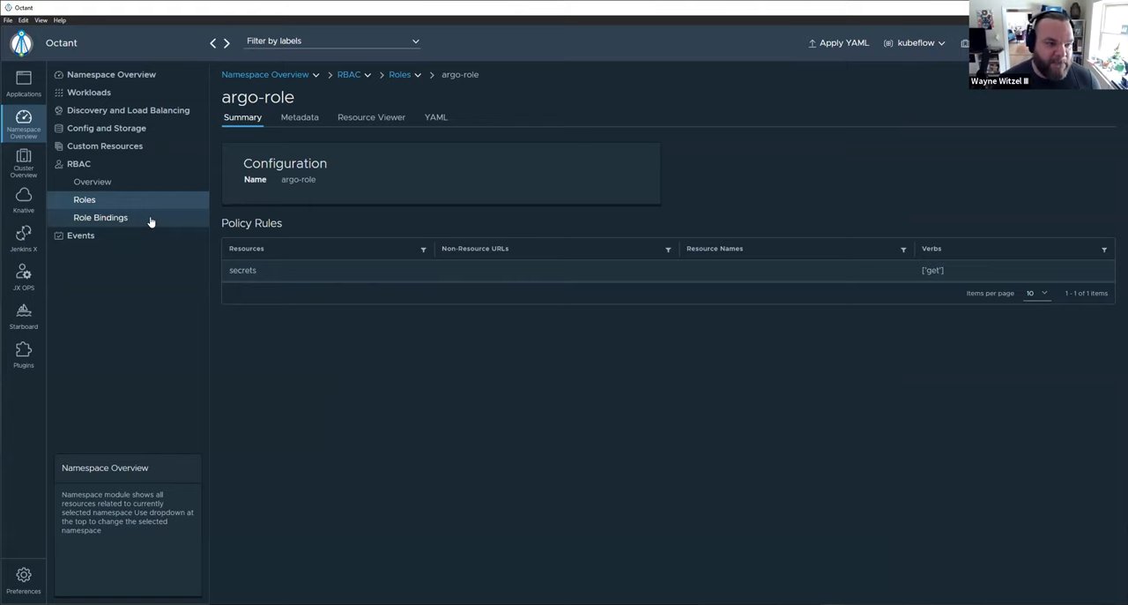
pyautogui.moveTo(111, 74)
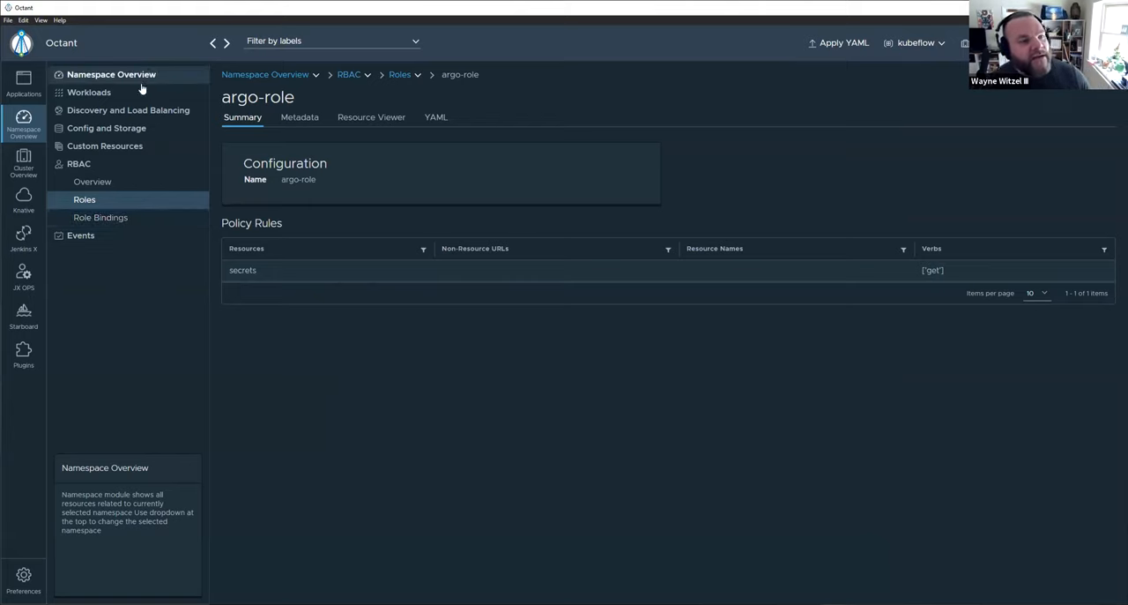
# - Return to the kubeflow Namespace Overview of deployments and pods
pyautogui.click(111, 74)
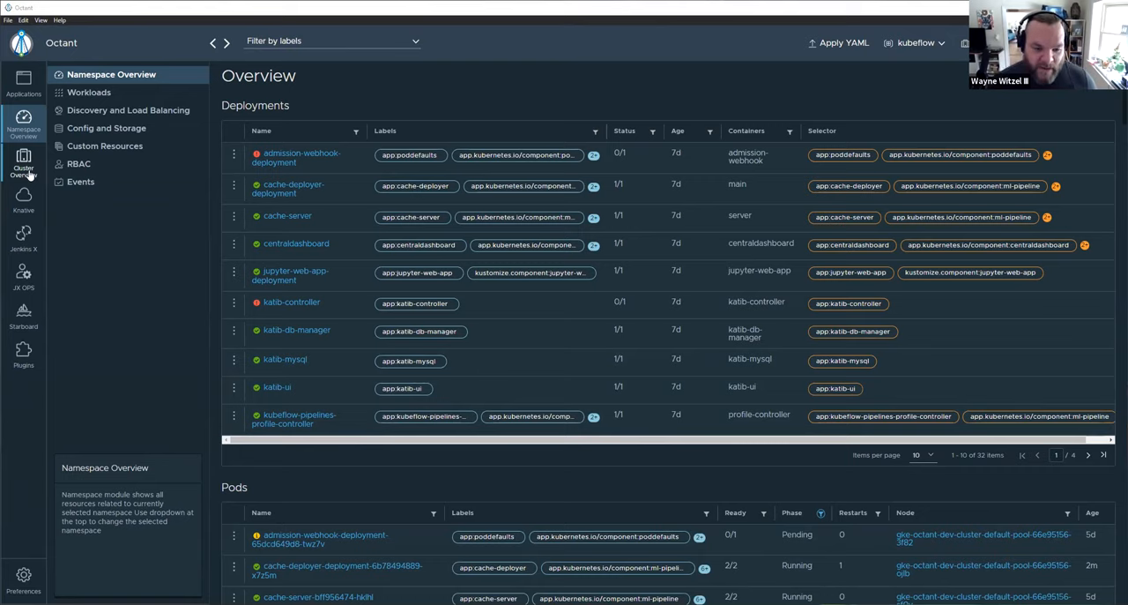
pyautogui.click(23, 162)
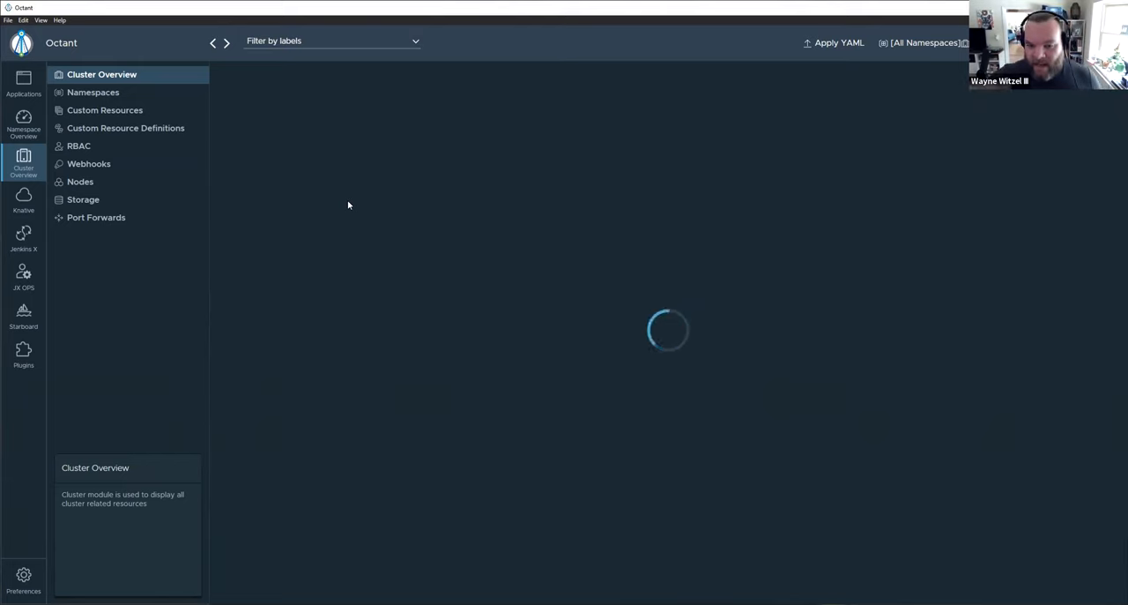
pyautogui.moveTo(245, 141)
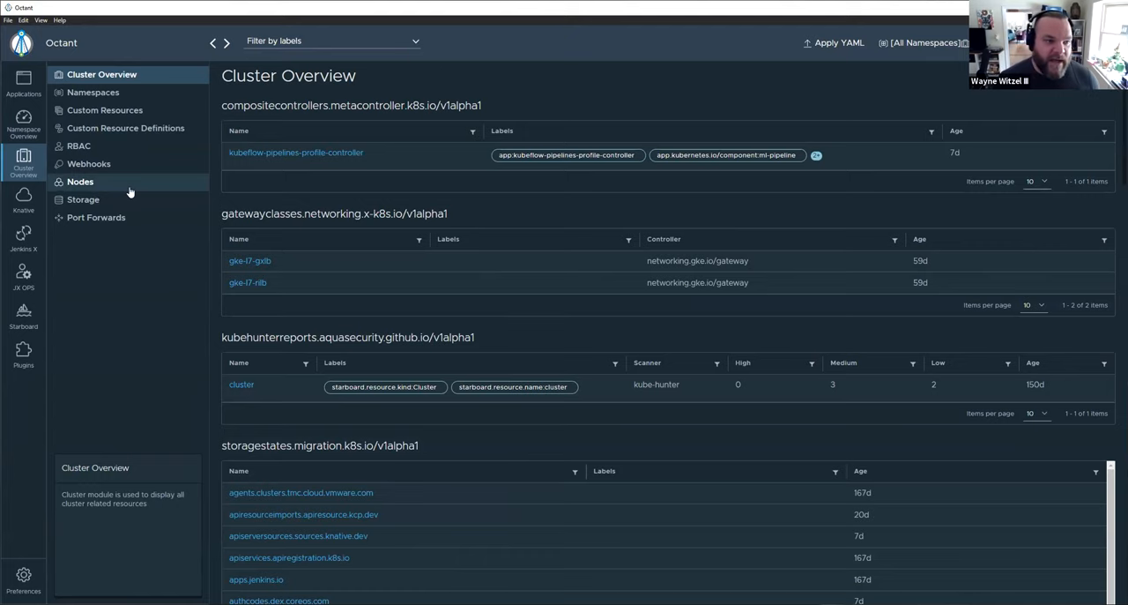
pyautogui.moveTo(427, 231)
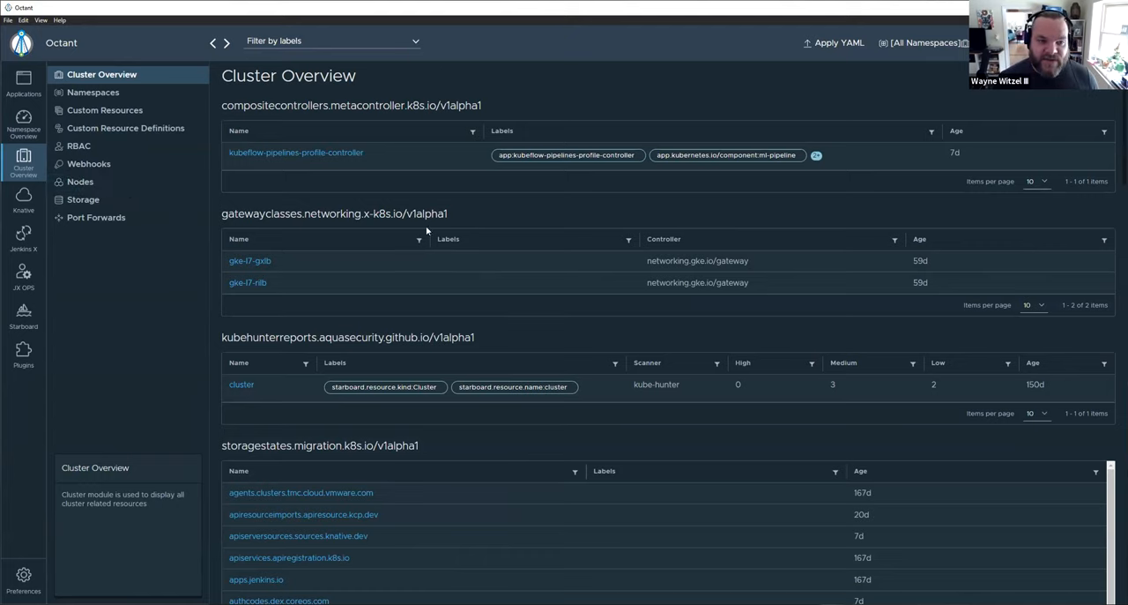
pyautogui.scroll(-3)
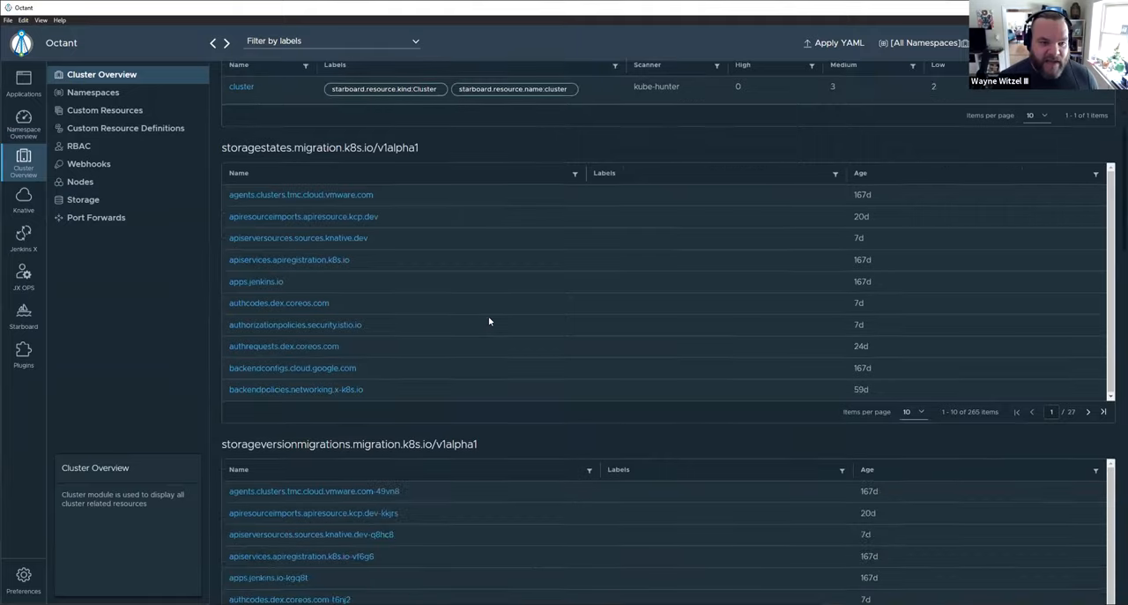
pyautogui.scroll(-3)
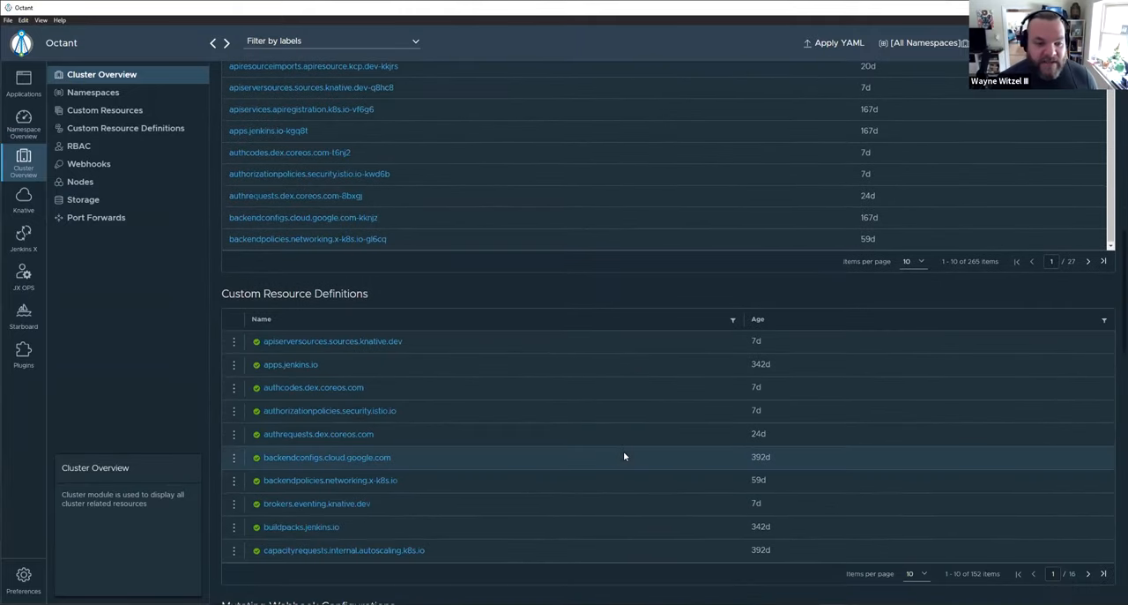
pyautogui.scroll(-3)
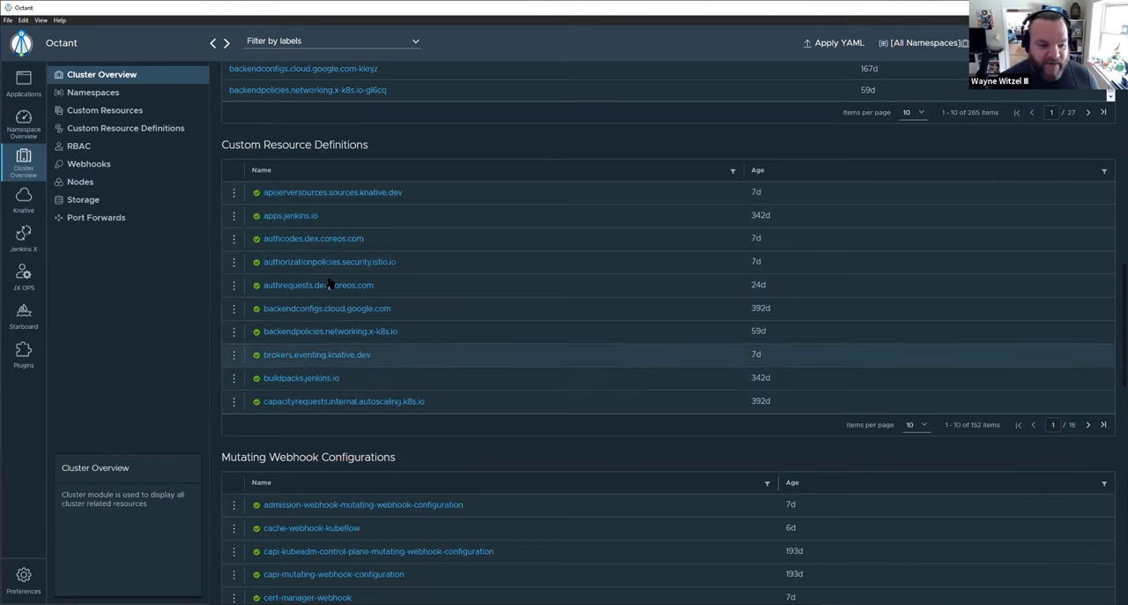
# - Show the full Custom Resource Definitions list with a larger items-per-page size
pyautogui.click(106, 109)
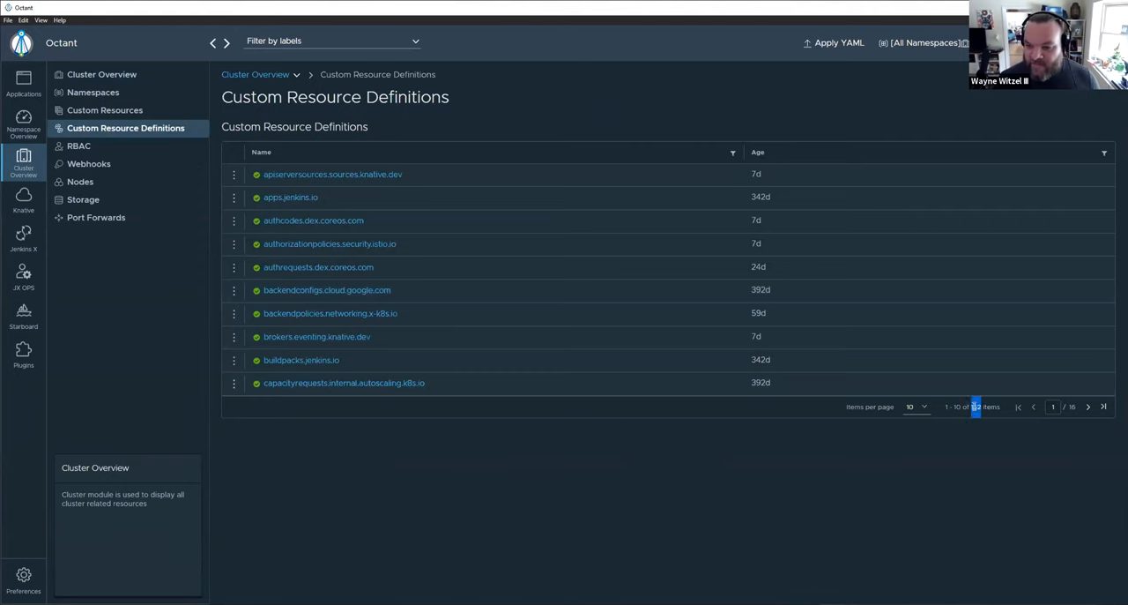
pyautogui.click(915, 405)
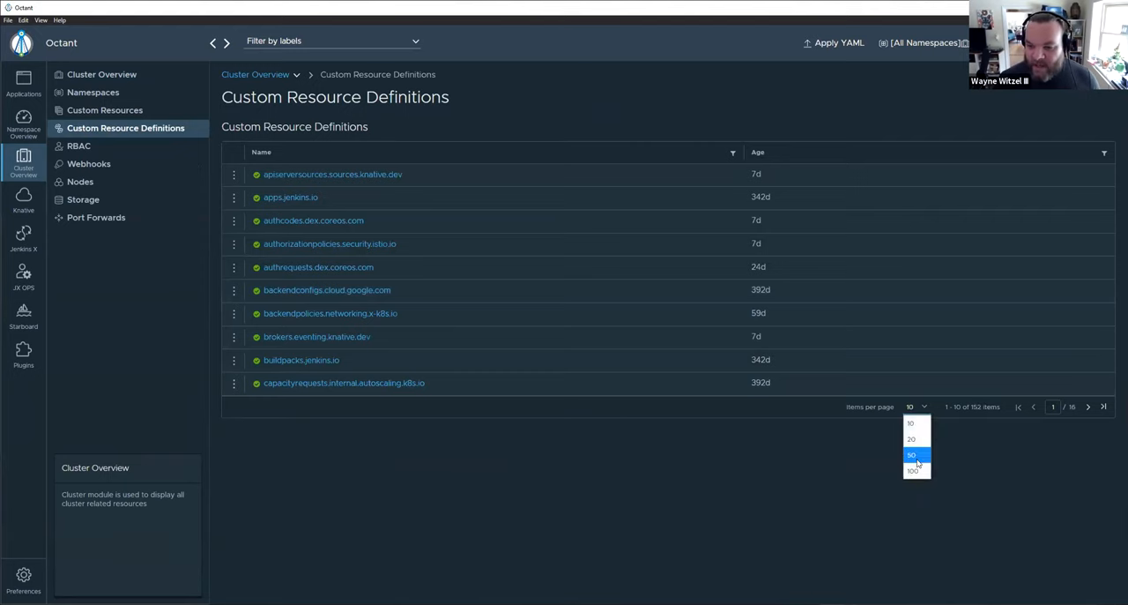
pyautogui.click(914, 454)
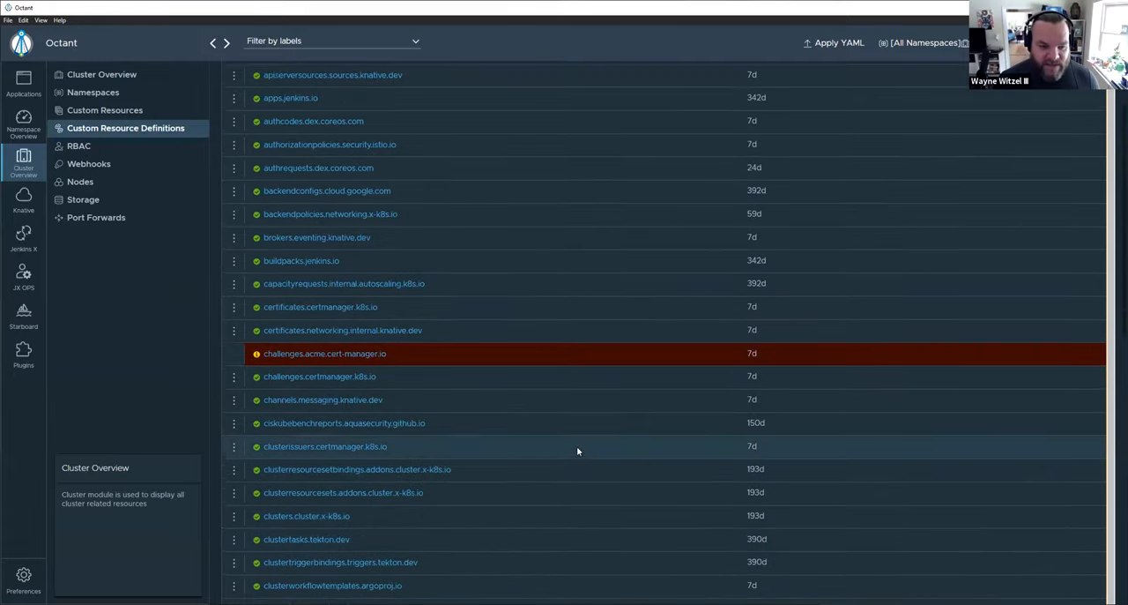
pyautogui.scroll(-3)
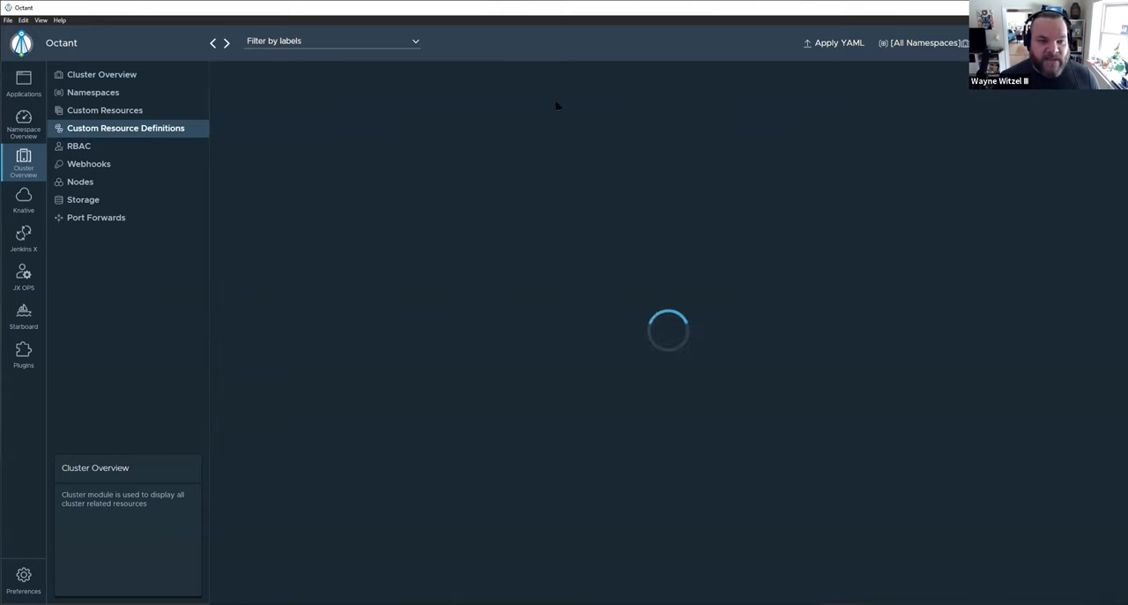
pyautogui.moveTo(551, 243)
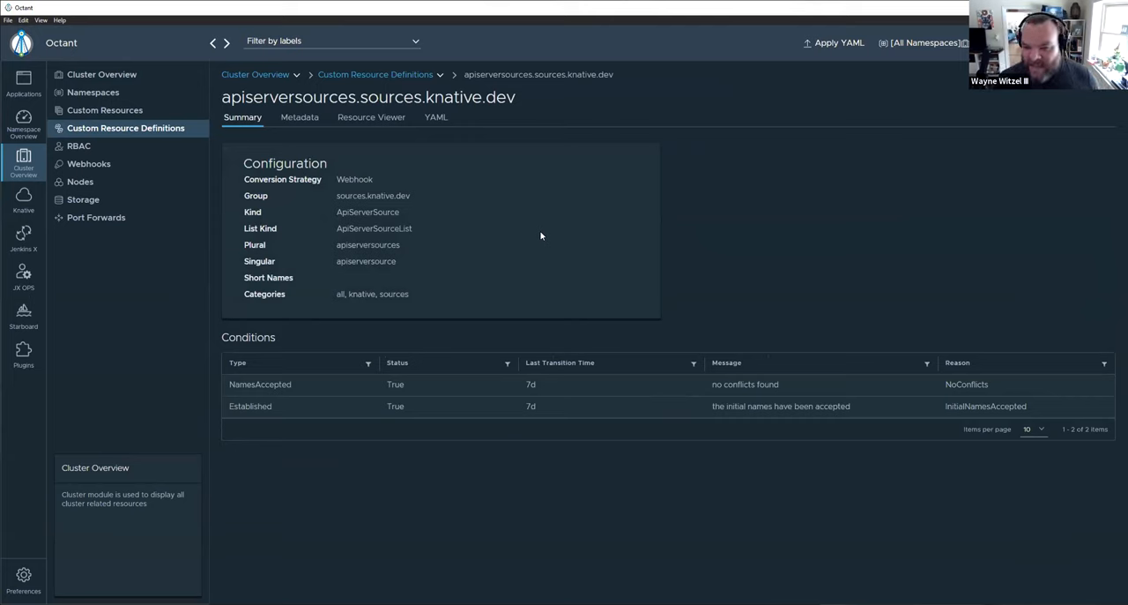
pyautogui.moveTo(419, 305)
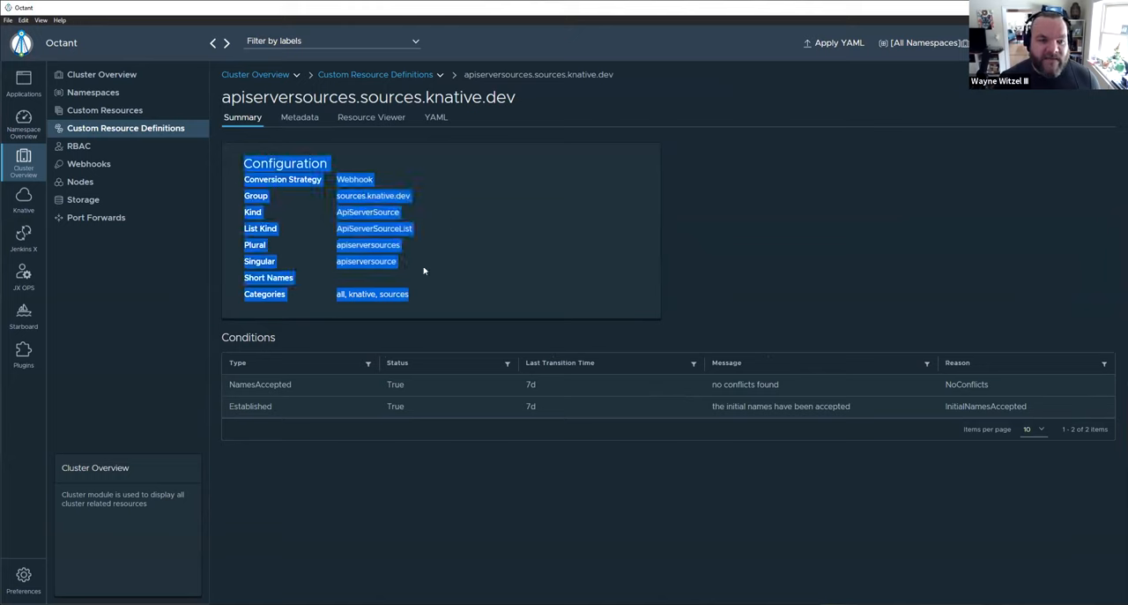
# - Review the apiserversources.sources.knative.dev definition's summary and resource graph
pyautogui.click(423, 272)
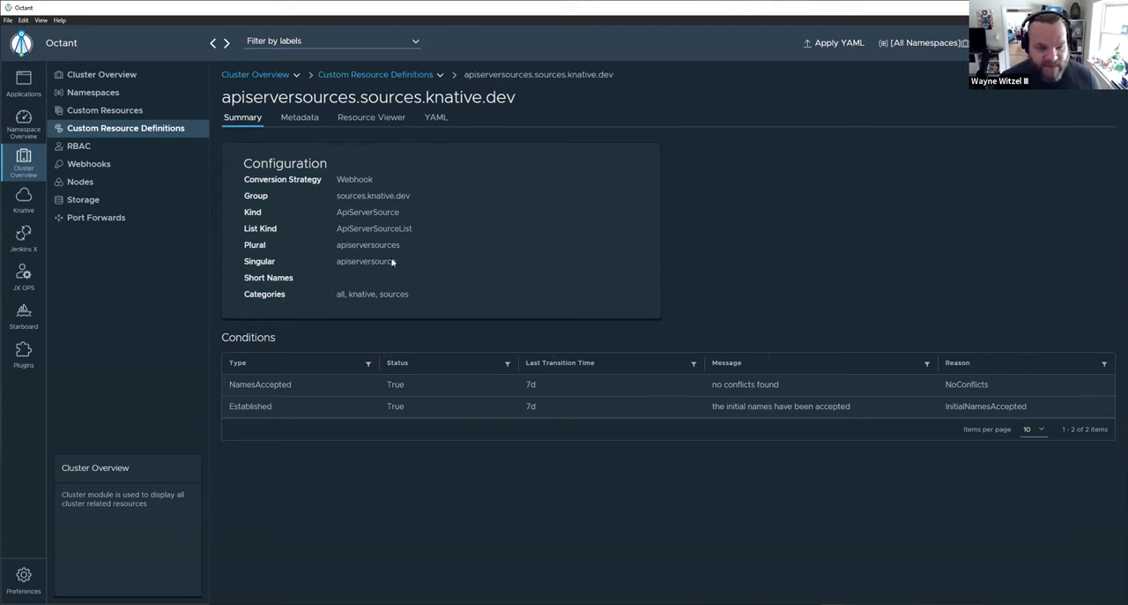
pyautogui.moveTo(511, 217)
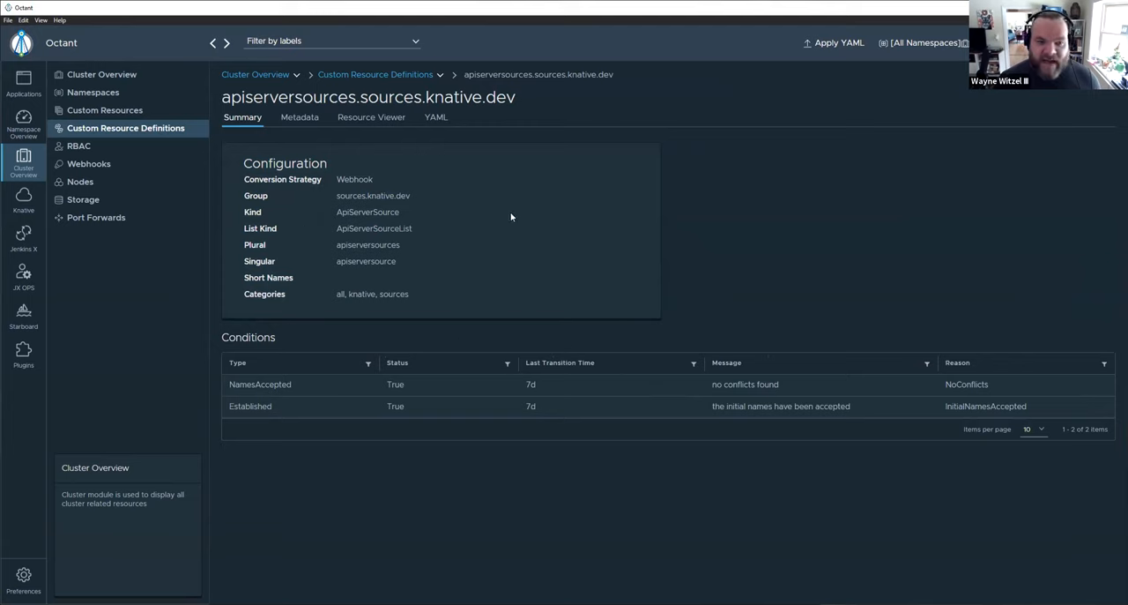
pyautogui.moveTo(497, 278)
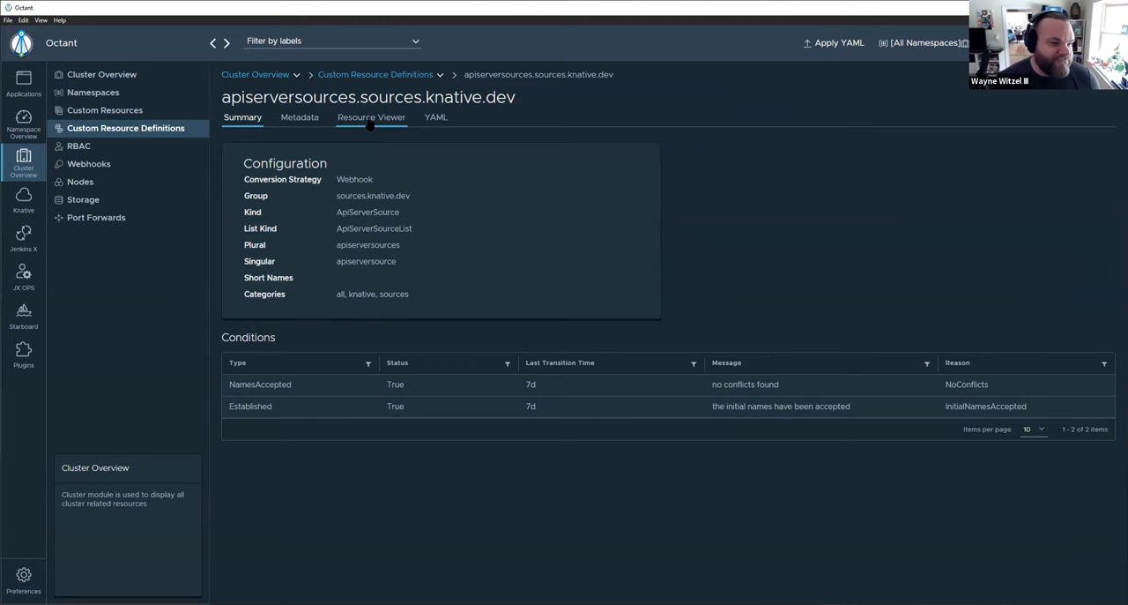
pyautogui.click(370, 117)
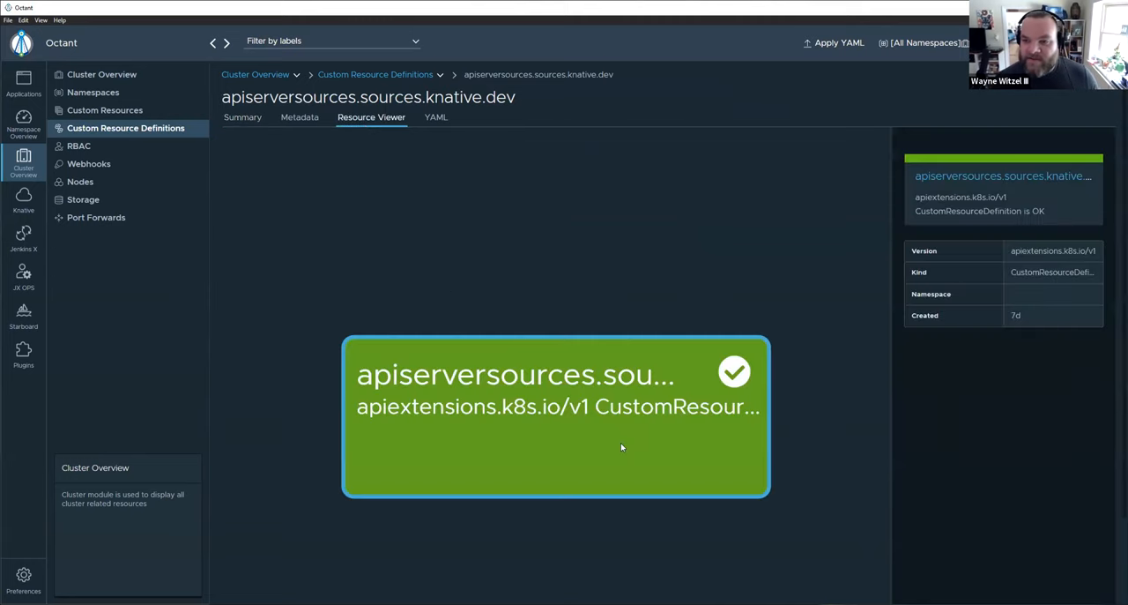
pyautogui.moveTo(342, 176)
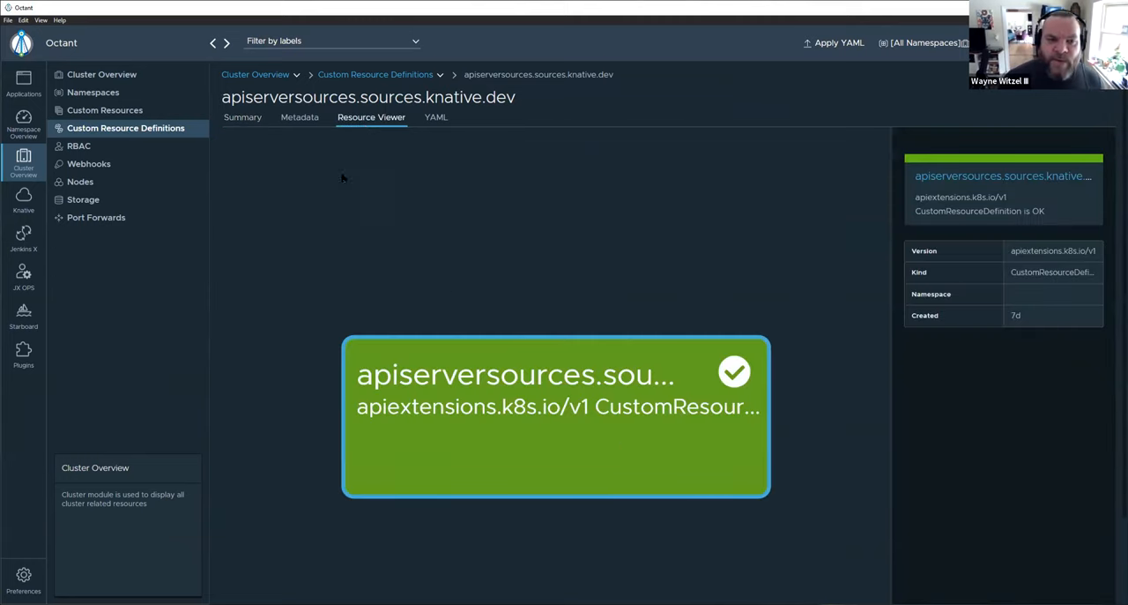
pyautogui.moveTo(354, 162)
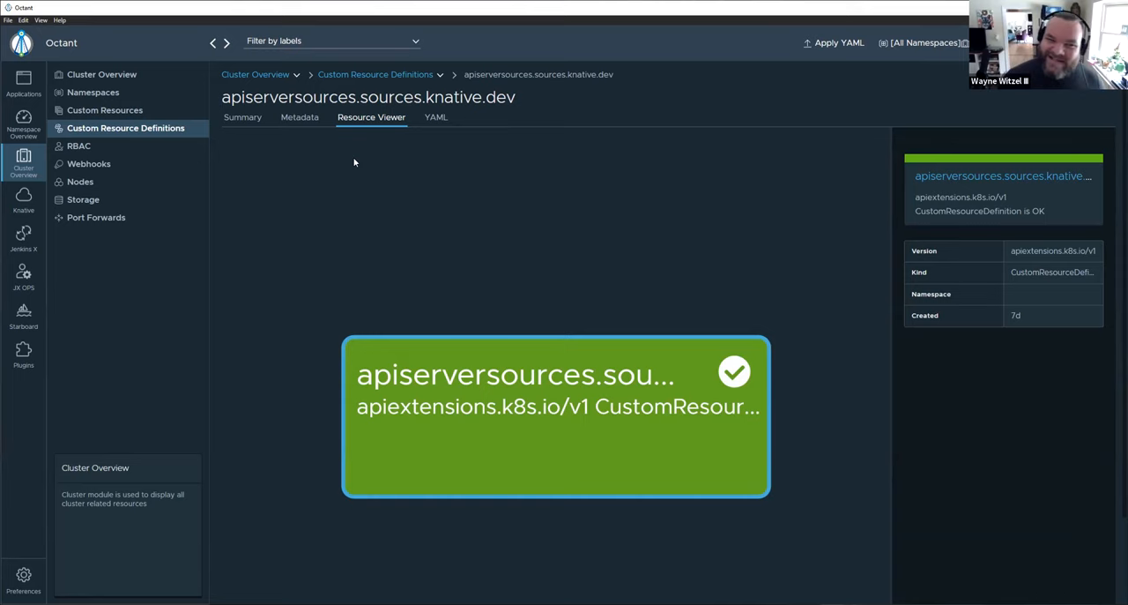
pyautogui.click(243, 117)
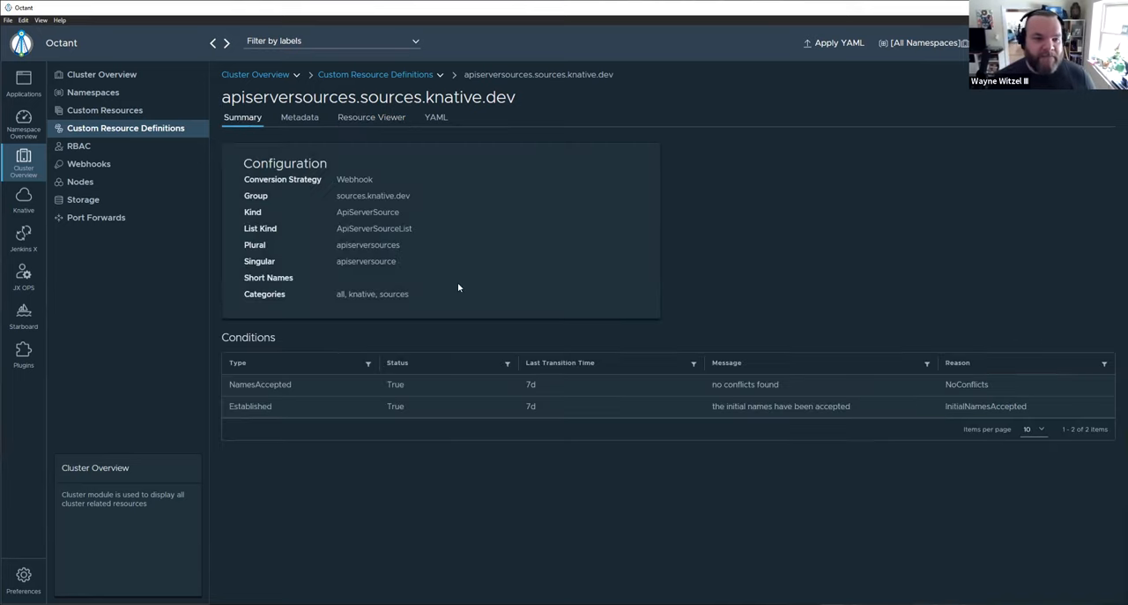
pyautogui.moveTo(472, 290)
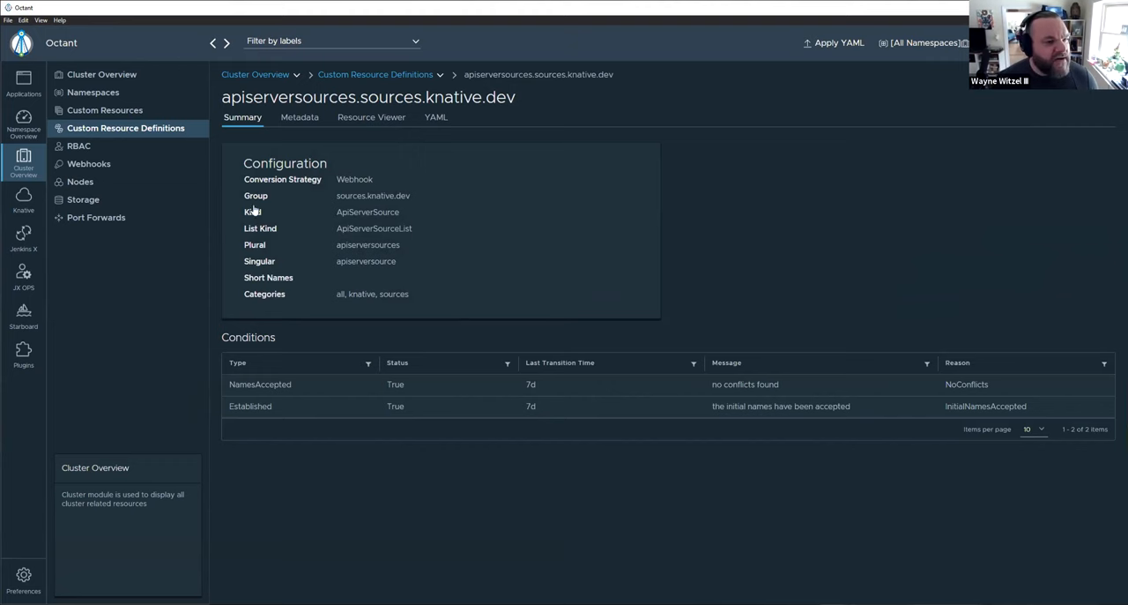
# - From the Nodes list, review the first GKE default-pool node's configuration, capacity and conditions
pyautogui.click(81, 182)
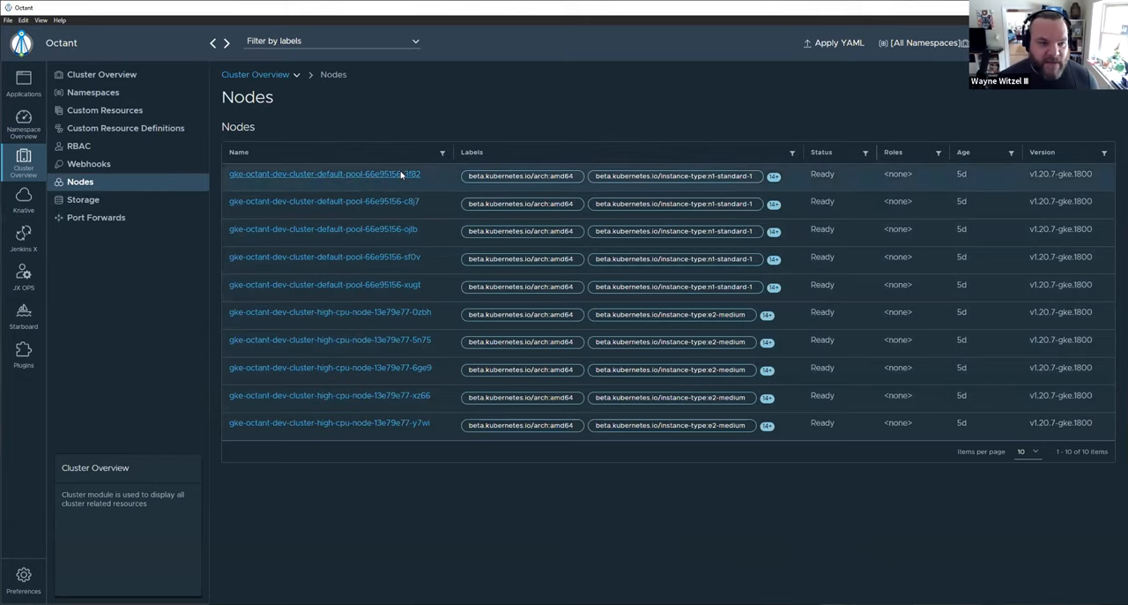
pyautogui.click(317, 172)
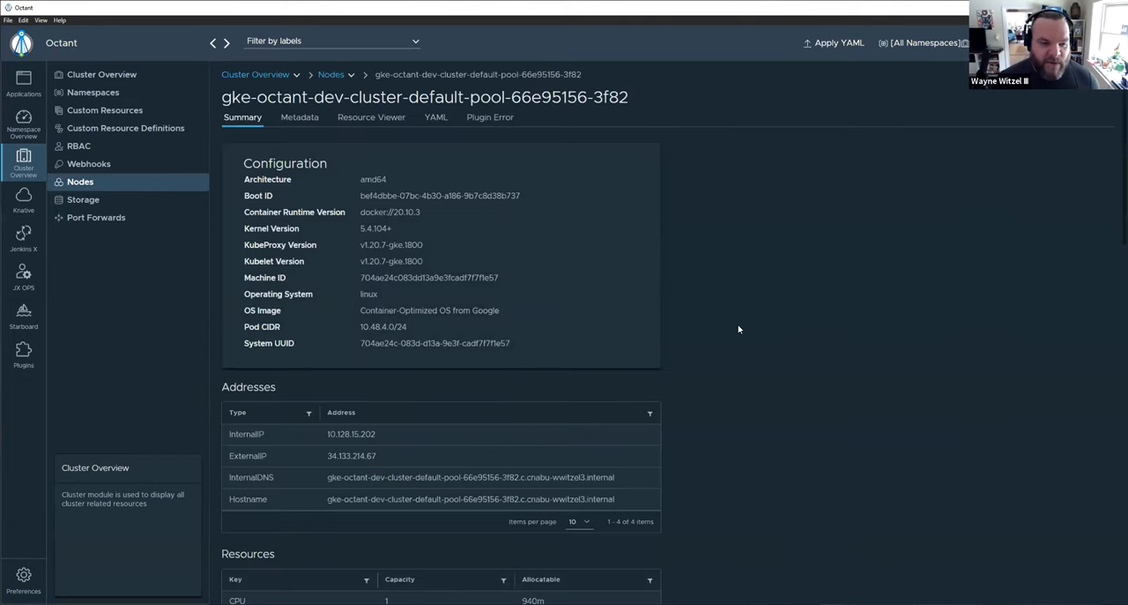
pyautogui.moveTo(546, 247)
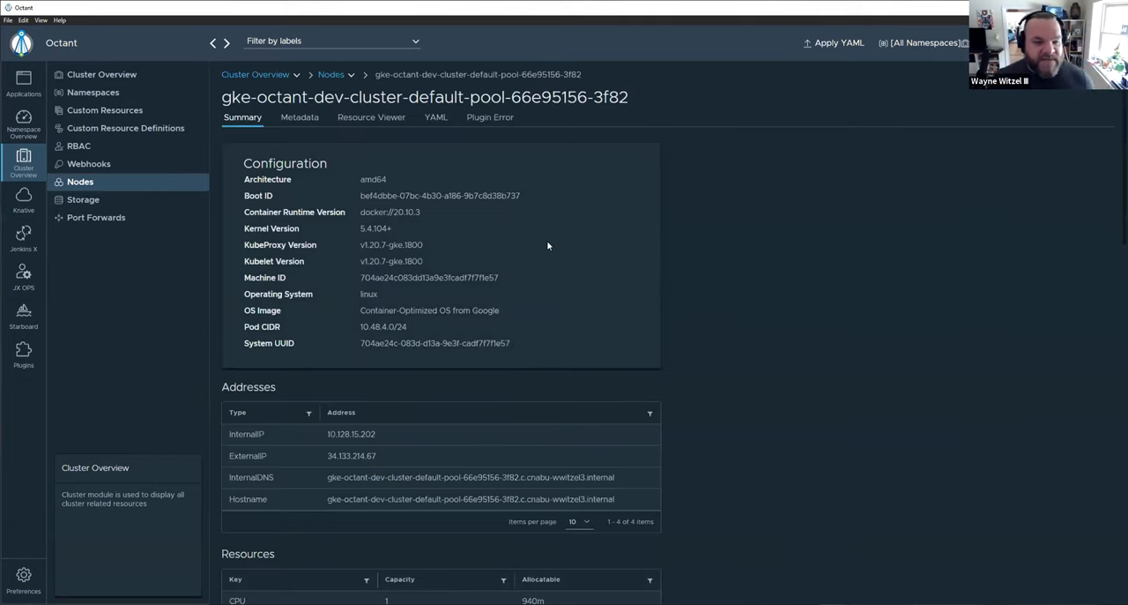
pyautogui.click(476, 74)
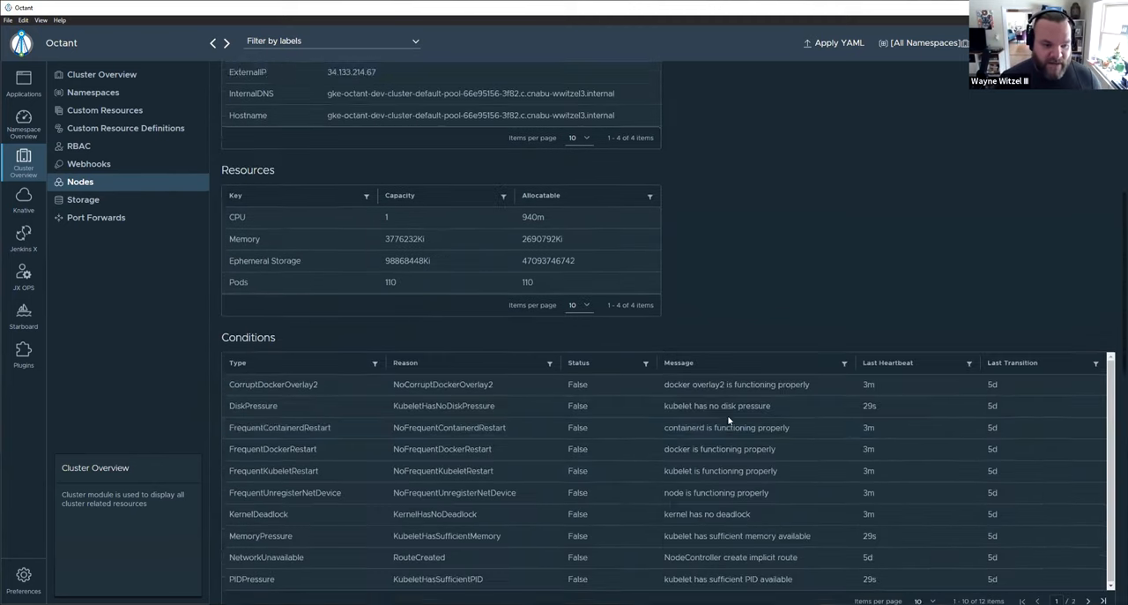
pyautogui.scroll(-3)
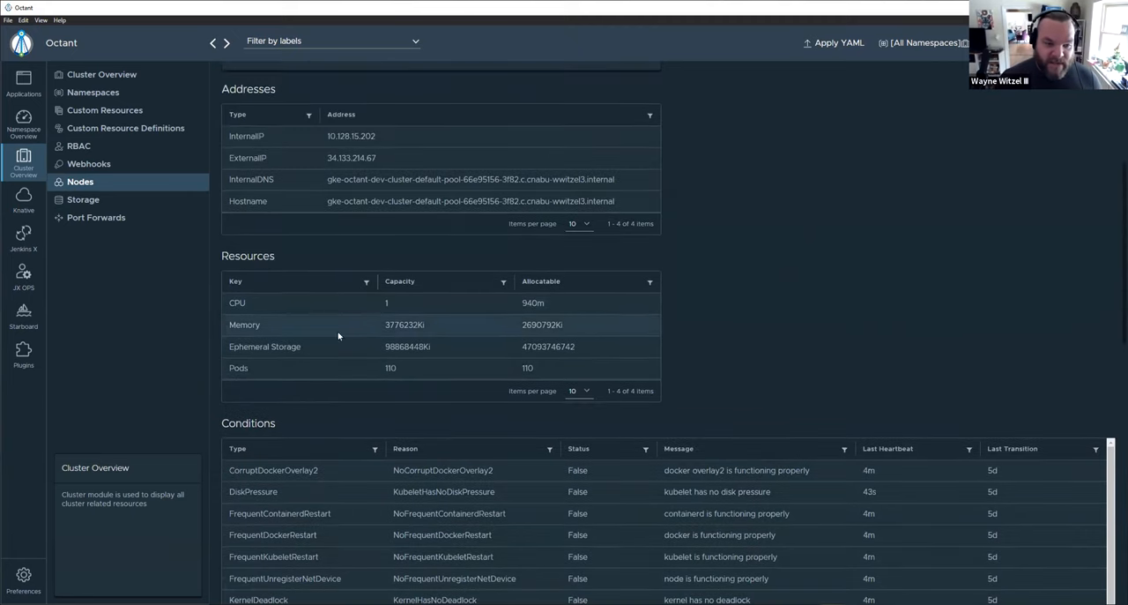
pyautogui.moveTo(803, 307)
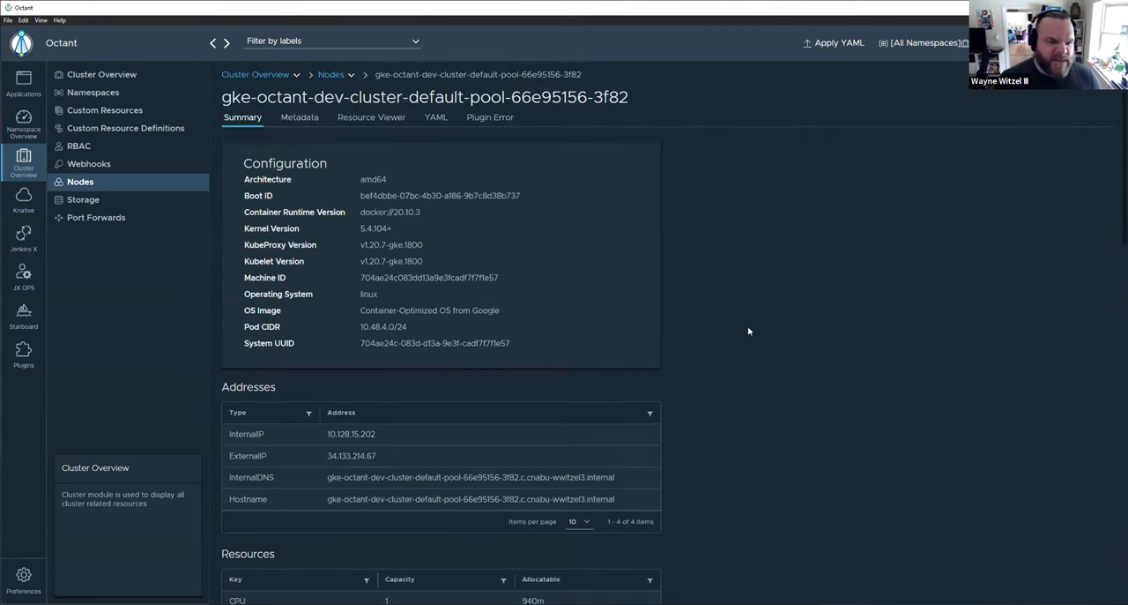
pyautogui.moveTo(580, 286)
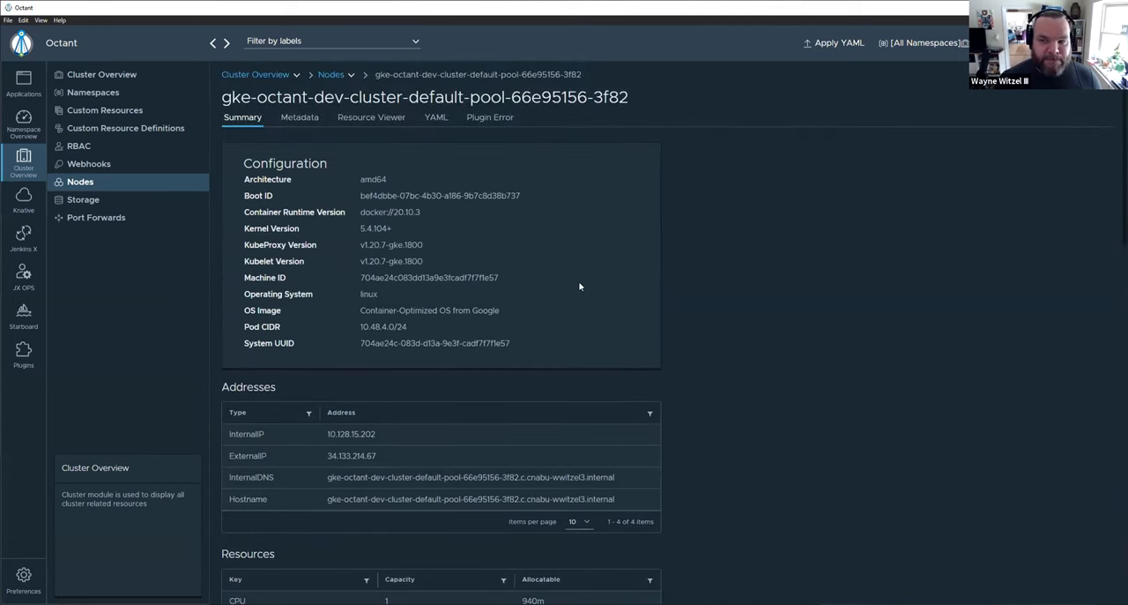
pyautogui.moveTo(698, 228)
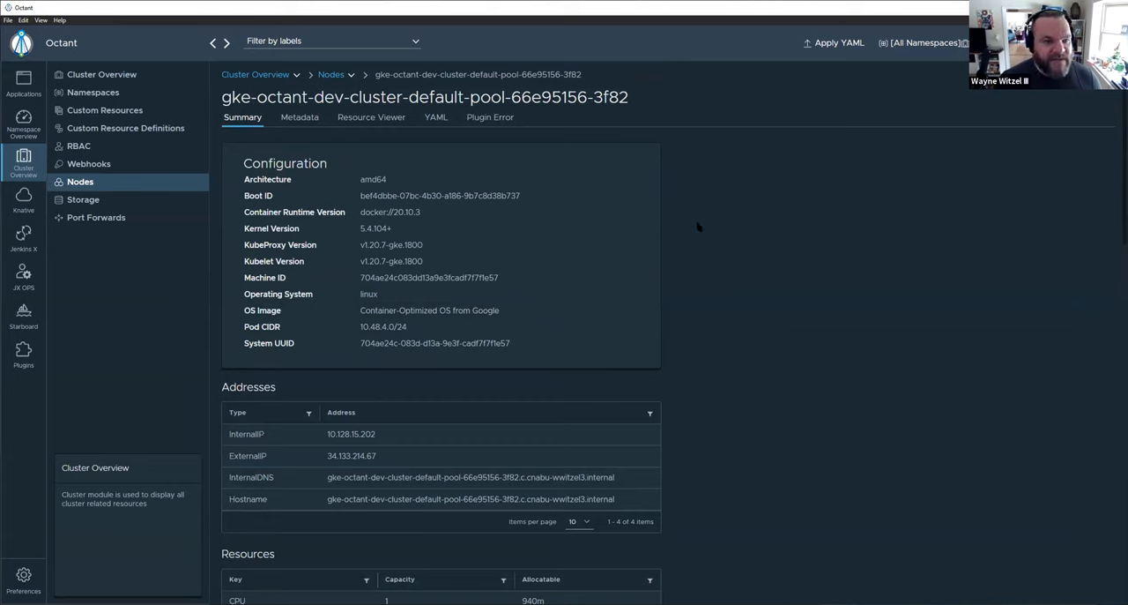
pyautogui.moveTo(712, 225)
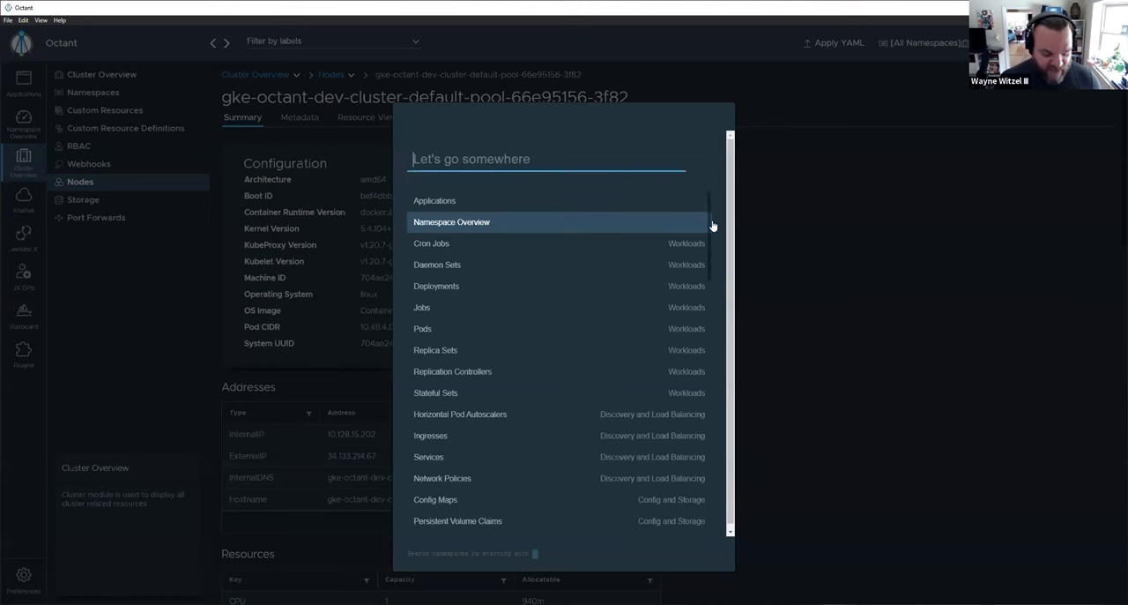
# - Quick-switch to the kubeflow Pods, then to the Starboard Kube Hunter report
pyautogui.write('Pod')
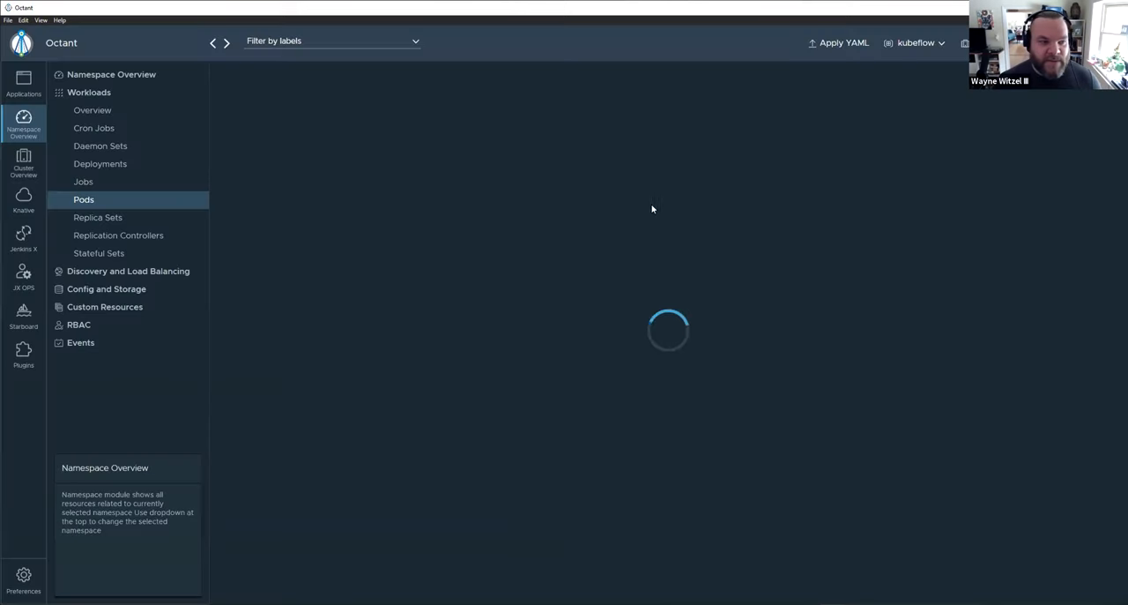
pyautogui.click(85, 200)
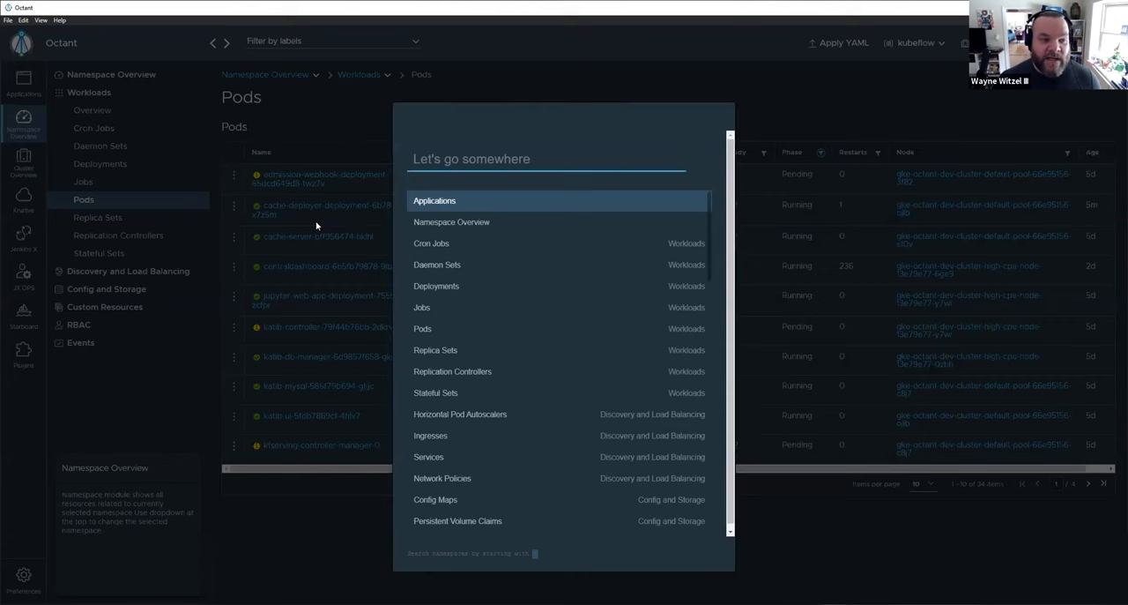
pyautogui.write('star')
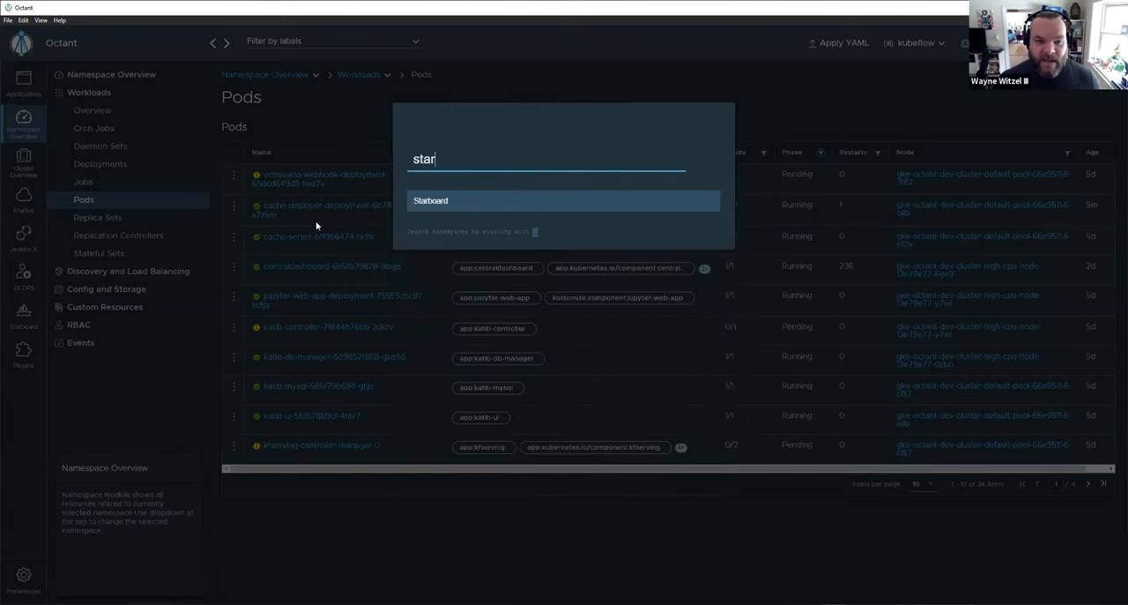
pyautogui.click(430, 201)
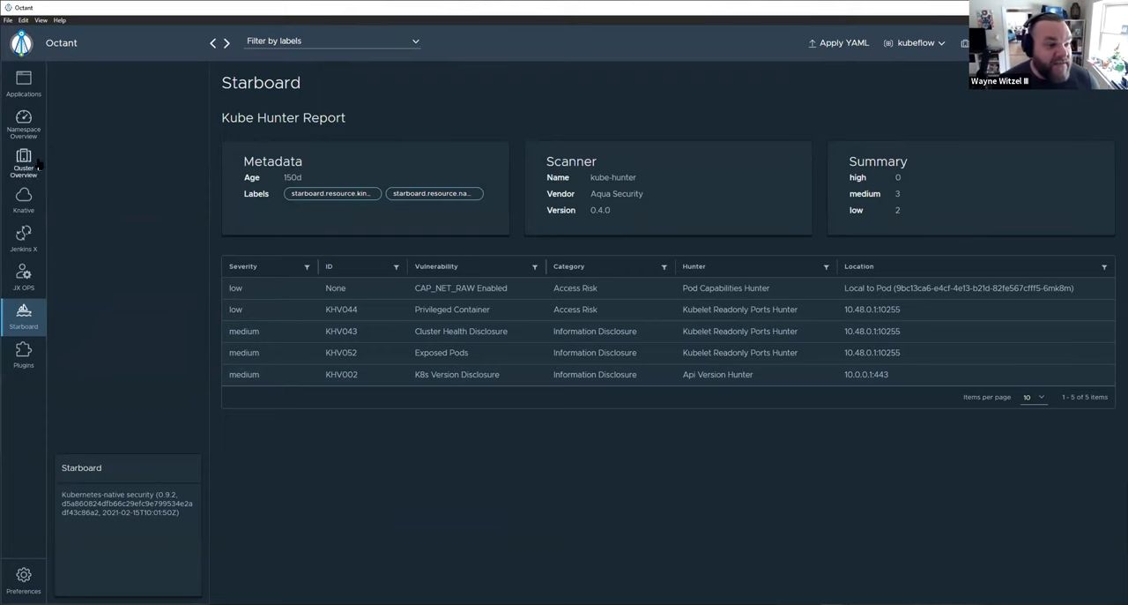
pyautogui.moveTo(185, 505)
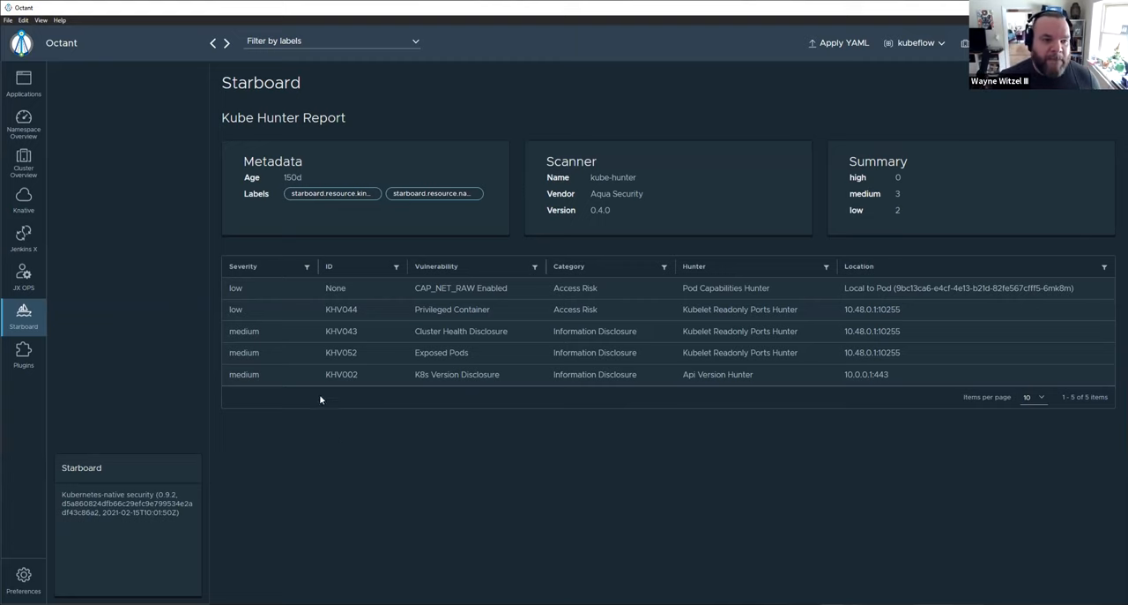
pyautogui.moveTo(369, 127)
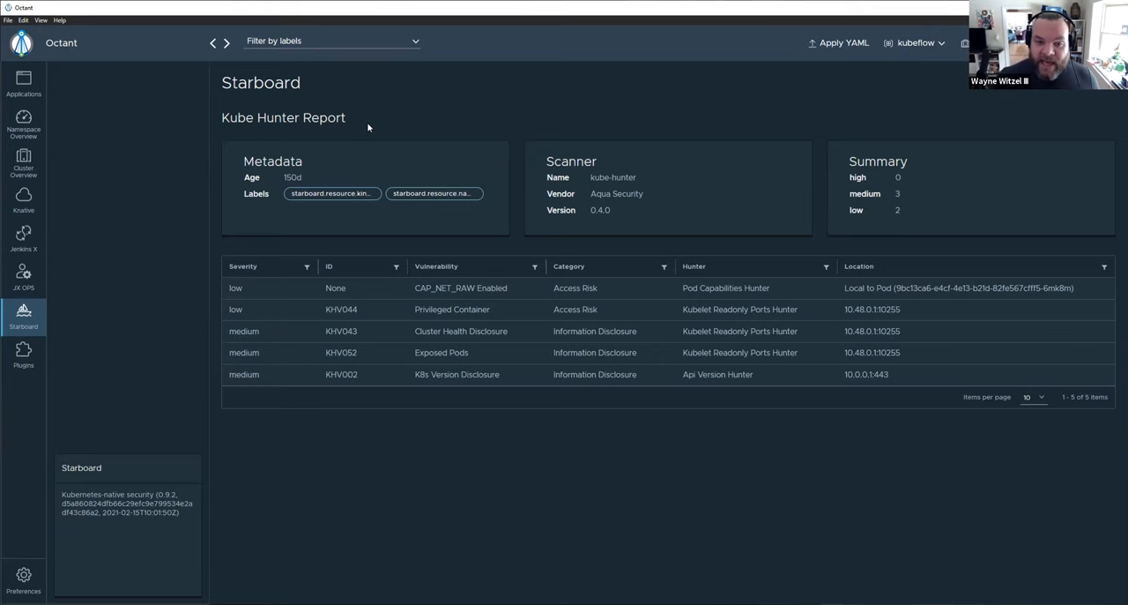
pyautogui.moveTo(430, 452)
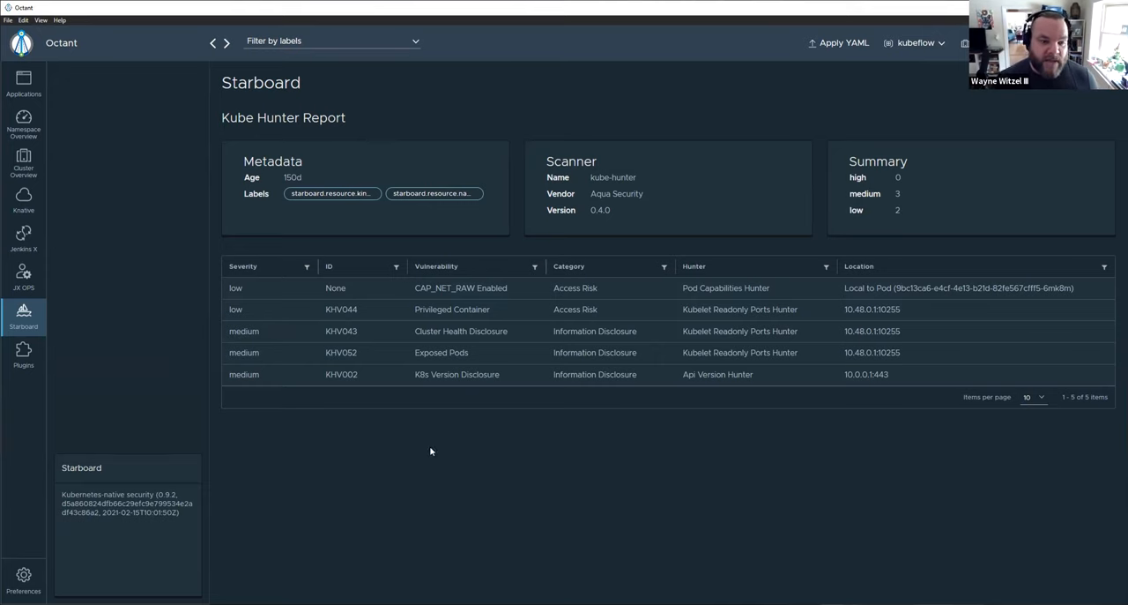
pyautogui.moveTo(476, 125)
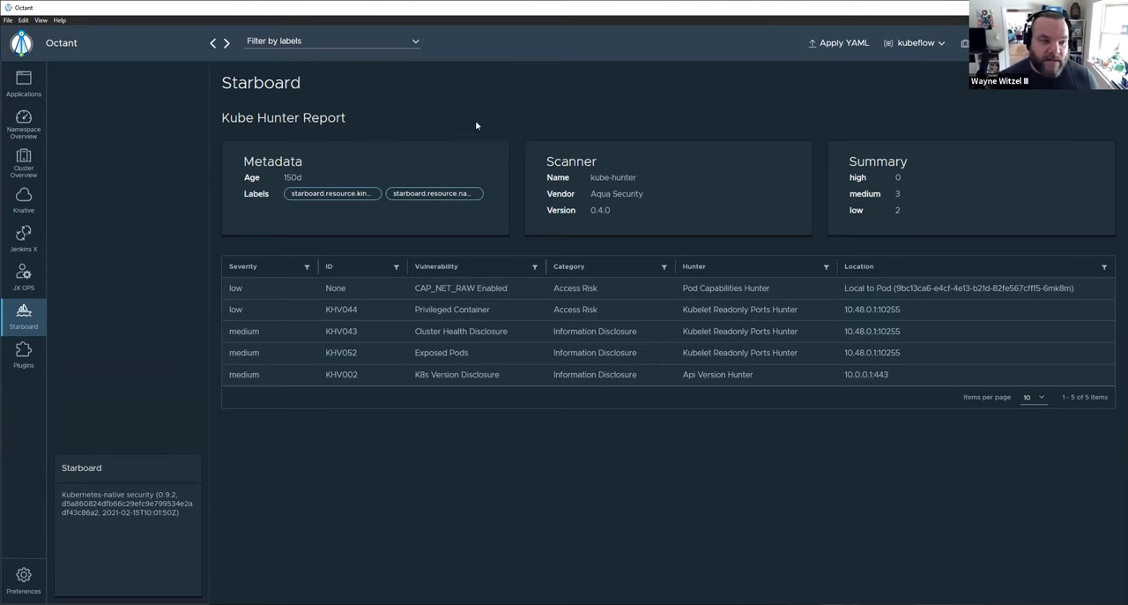
pyautogui.moveTo(48, 275)
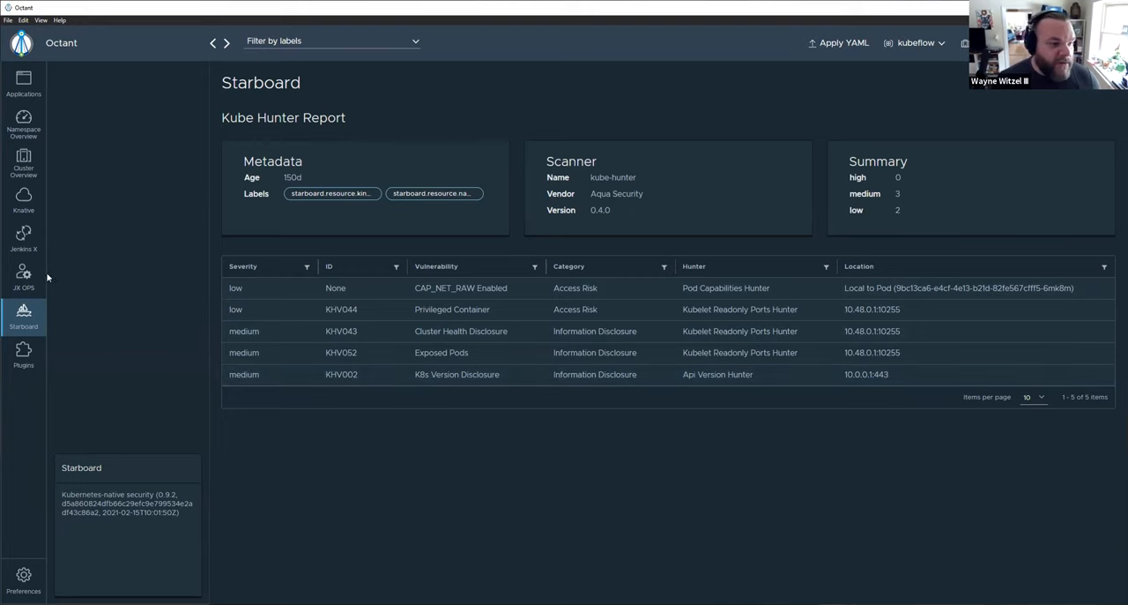
pyautogui.moveTo(43, 318)
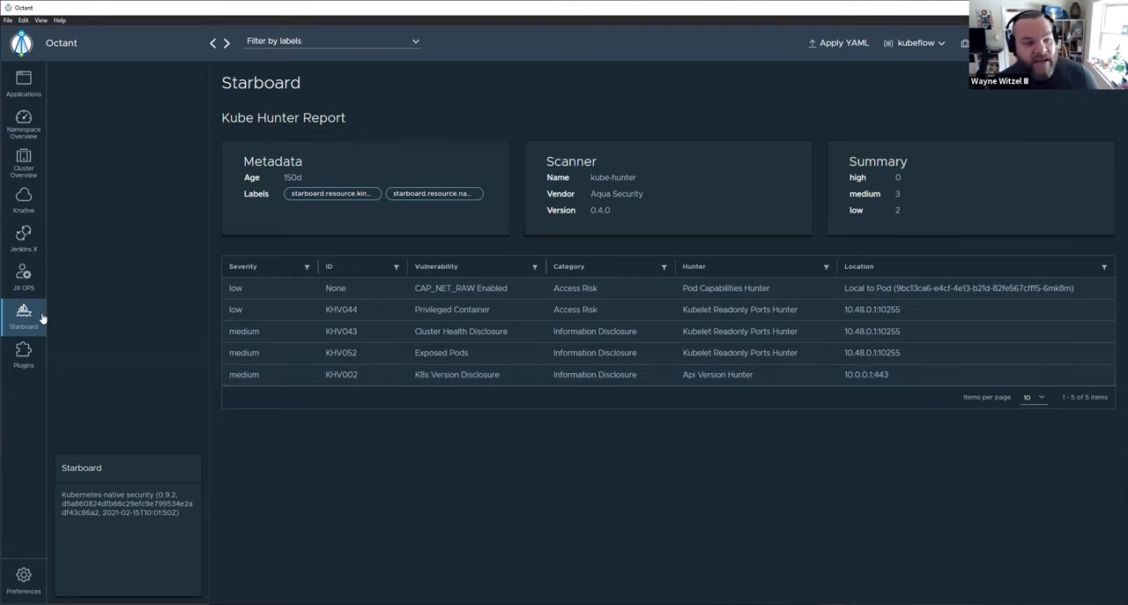
pyautogui.moveTo(567, 449)
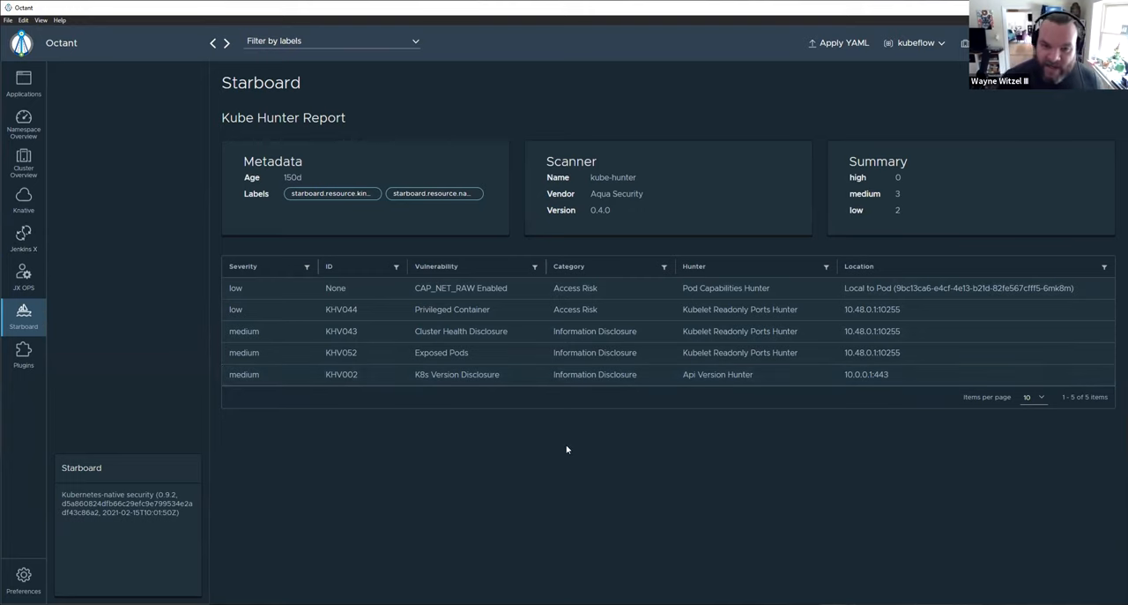
pyautogui.moveTo(23, 194)
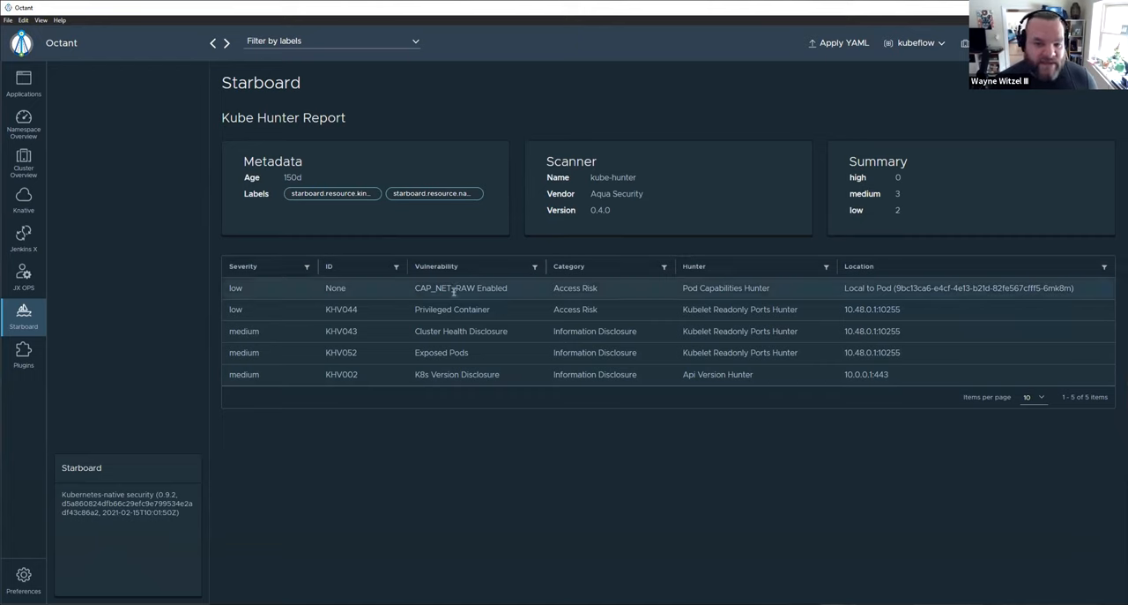
pyautogui.moveTo(50, 289)
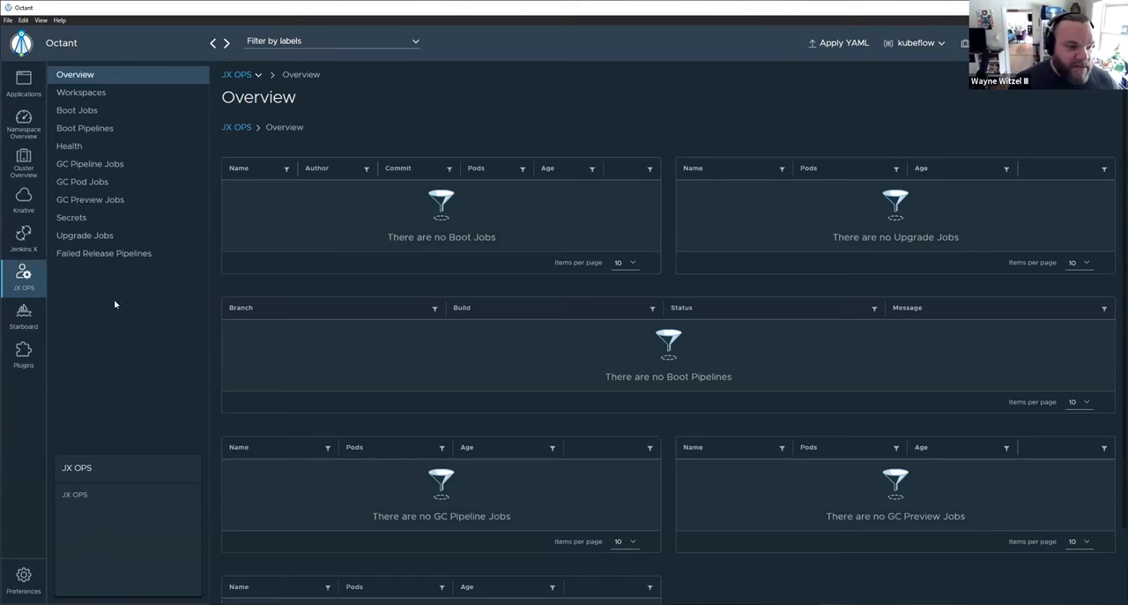
pyautogui.click(23, 315)
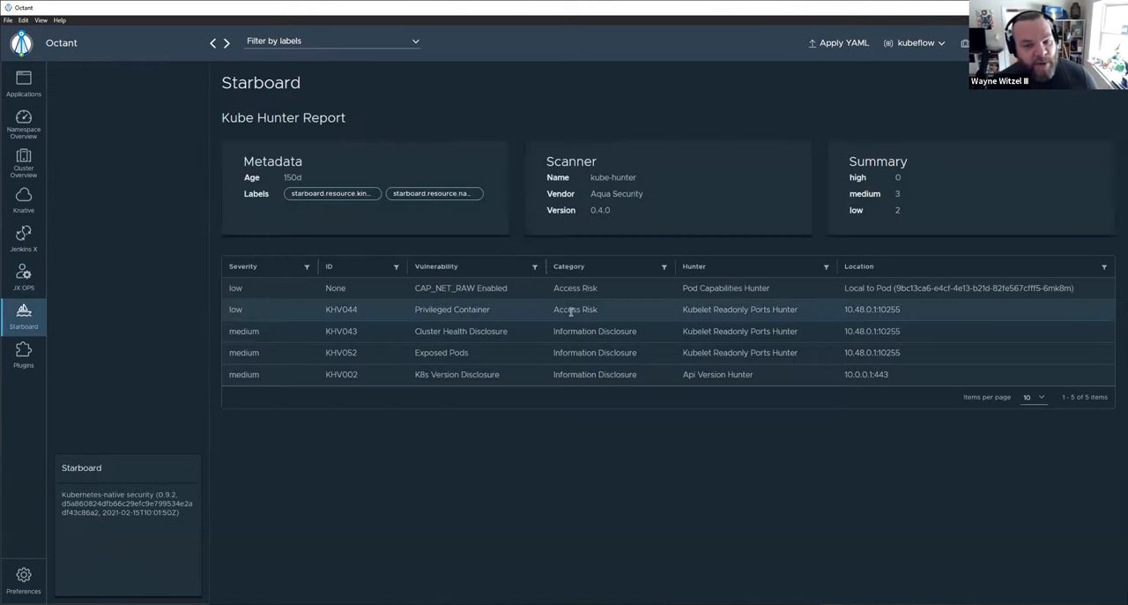
pyautogui.moveTo(533, 505)
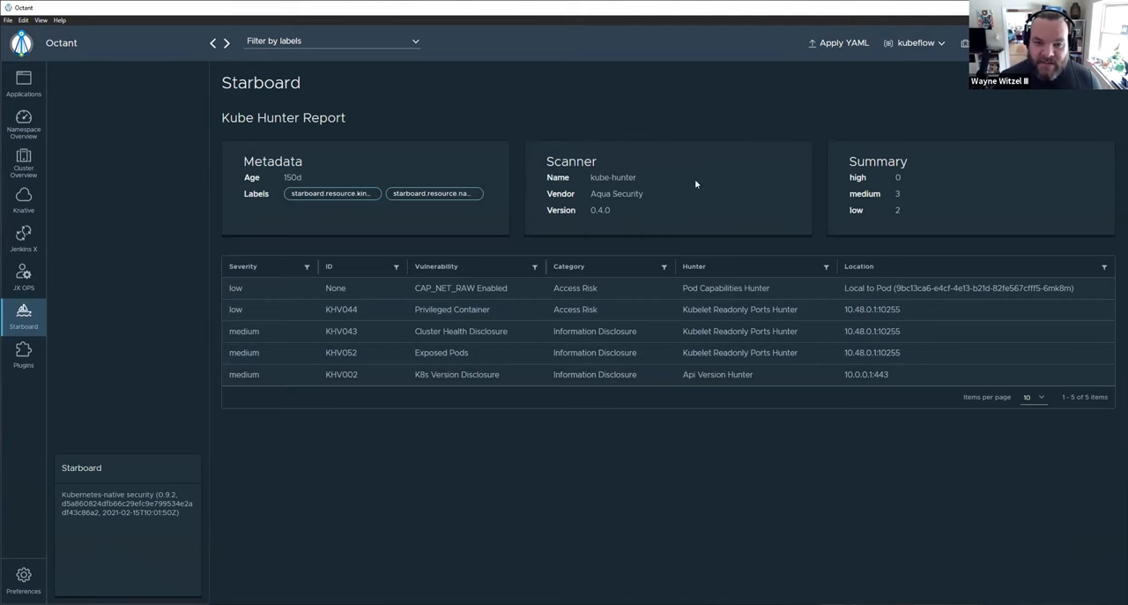
pyautogui.moveTo(664, 455)
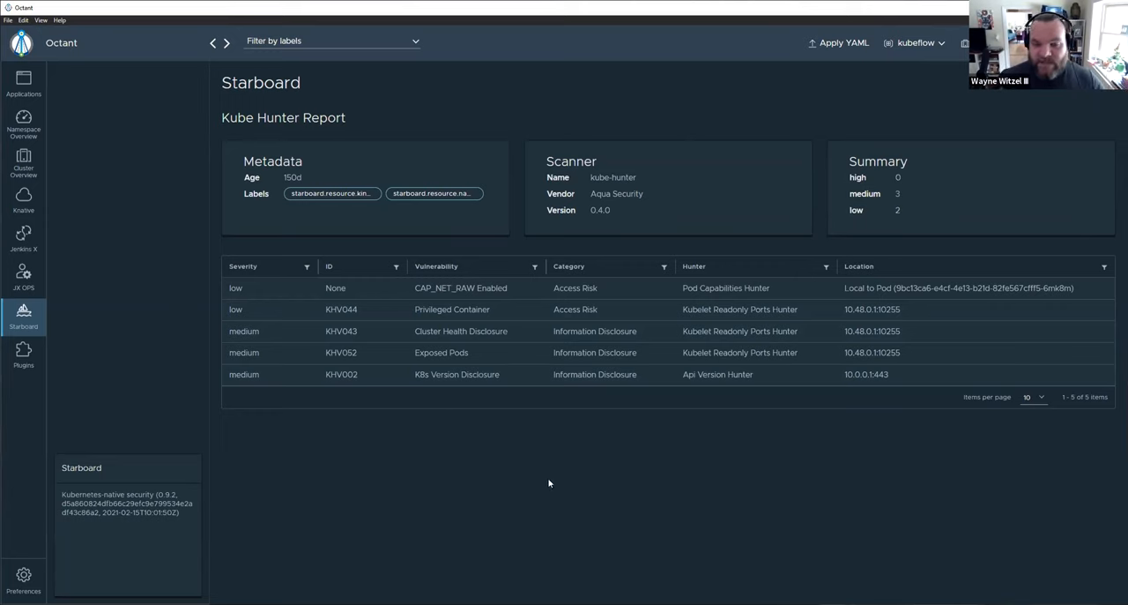
pyautogui.moveTo(536, 458)
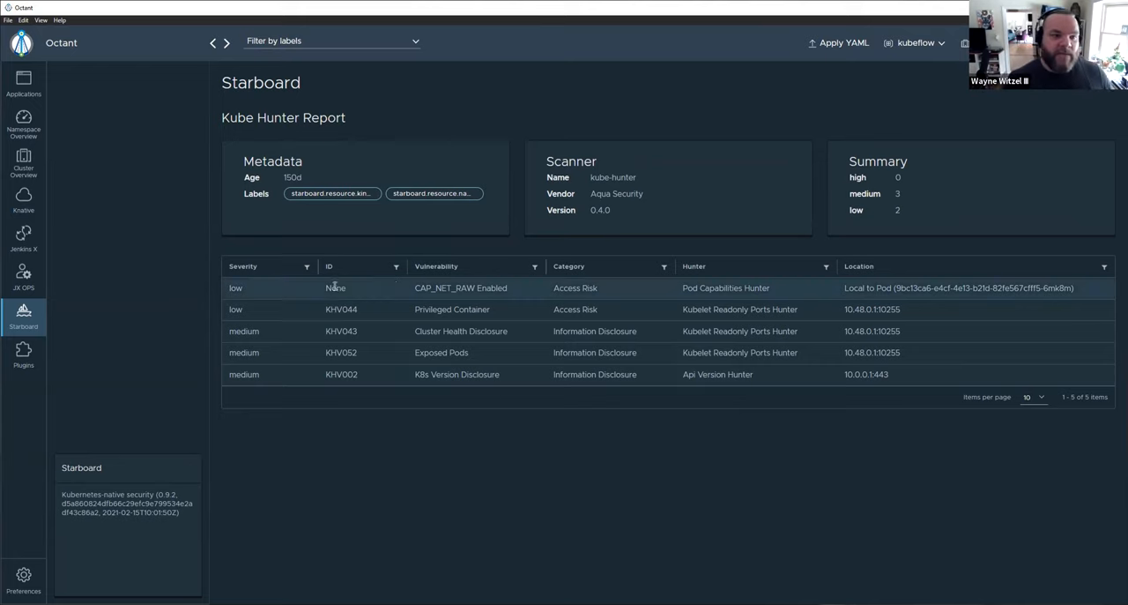
pyautogui.moveTo(540, 439)
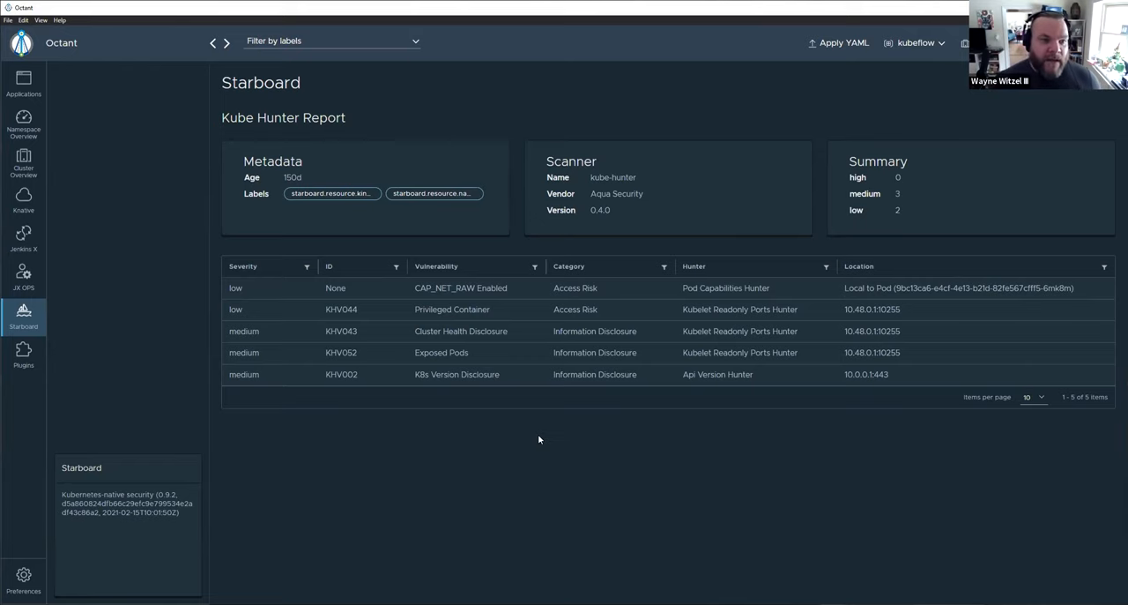
pyautogui.moveTo(380, 321)
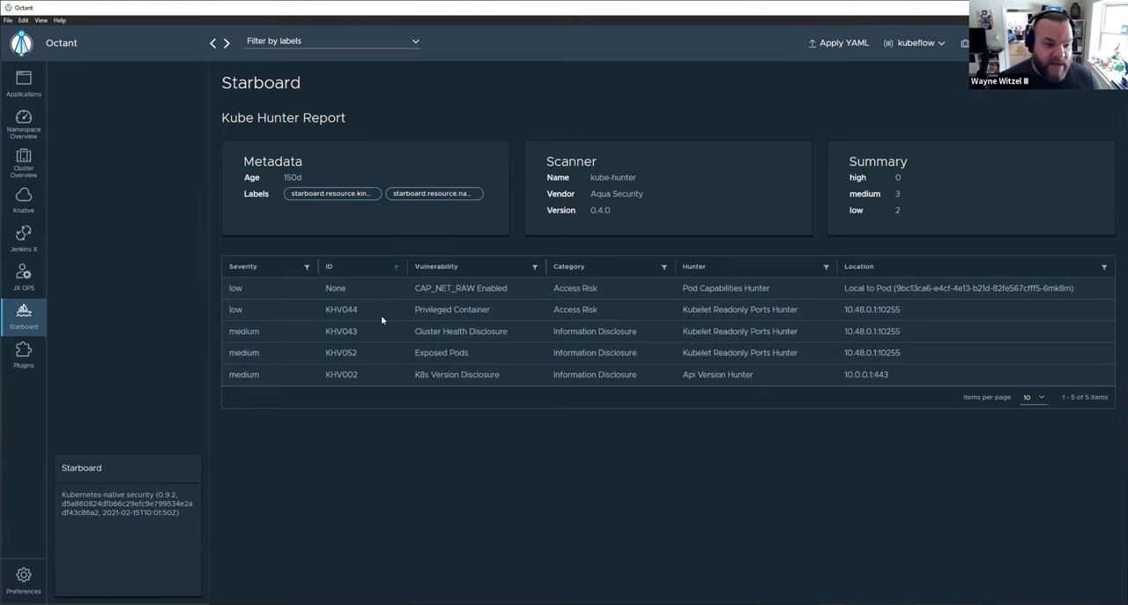
pyautogui.moveTo(409, 465)
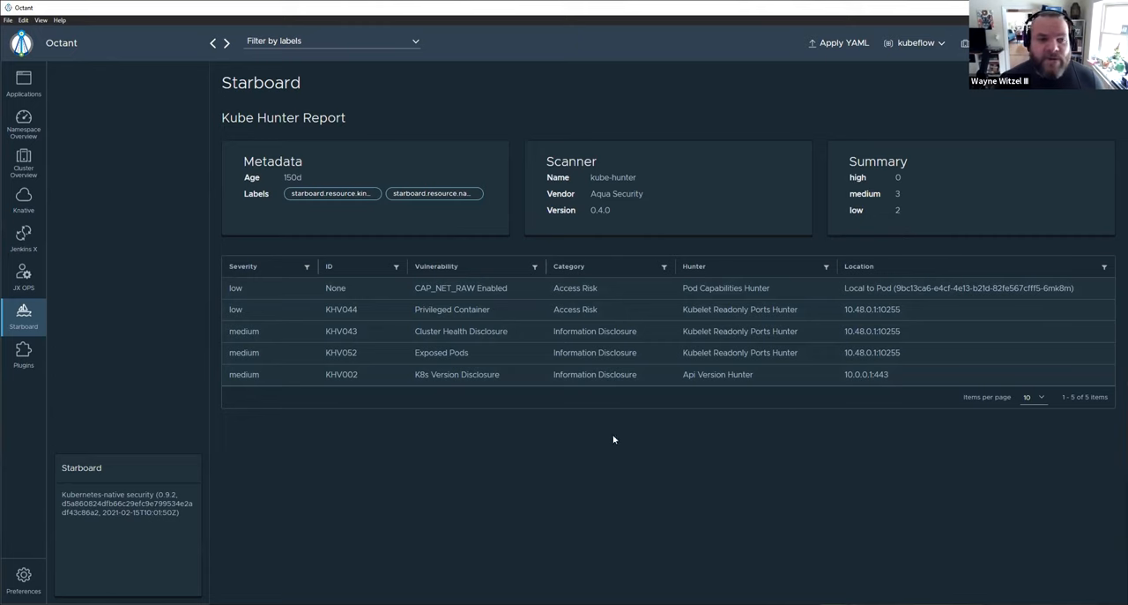
pyautogui.moveTo(538, 466)
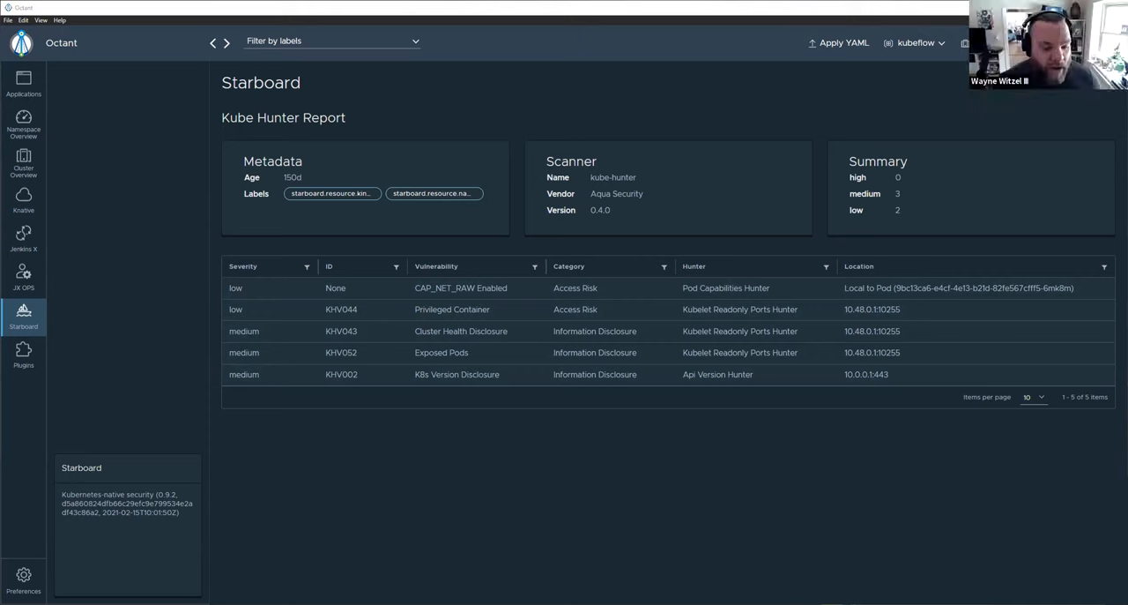
pyautogui.moveTo(691, 493)
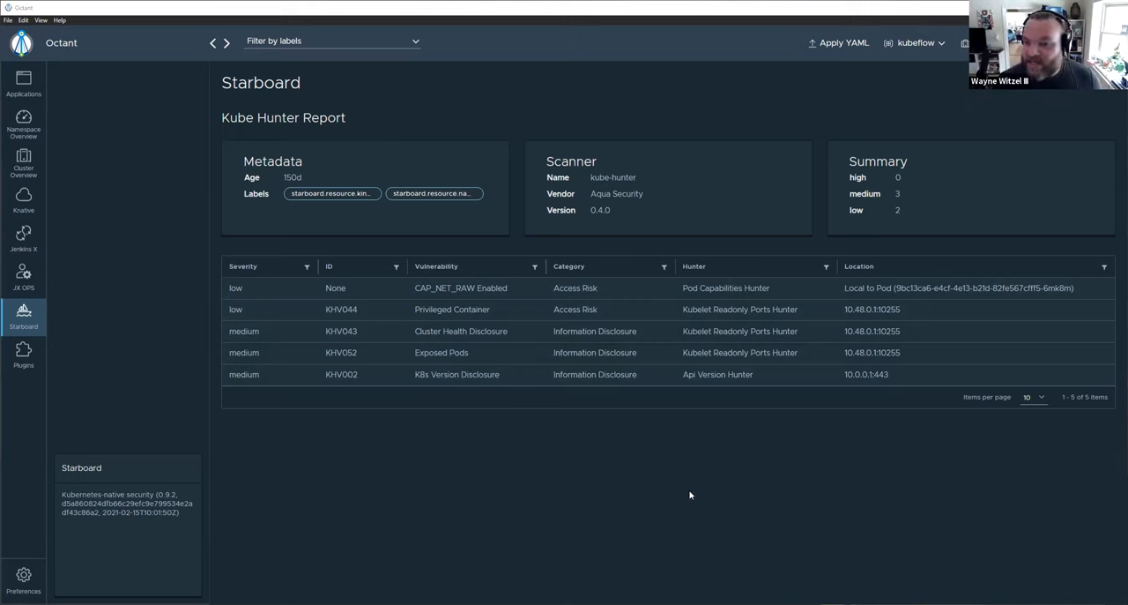
pyautogui.moveTo(649, 74)
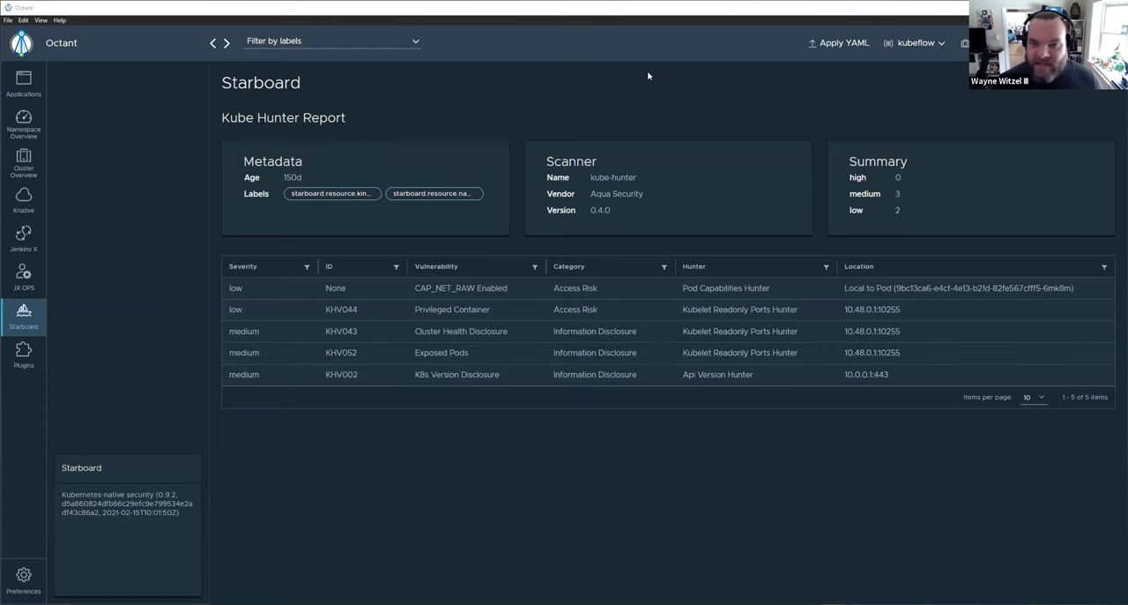
pyautogui.moveTo(526, 440)
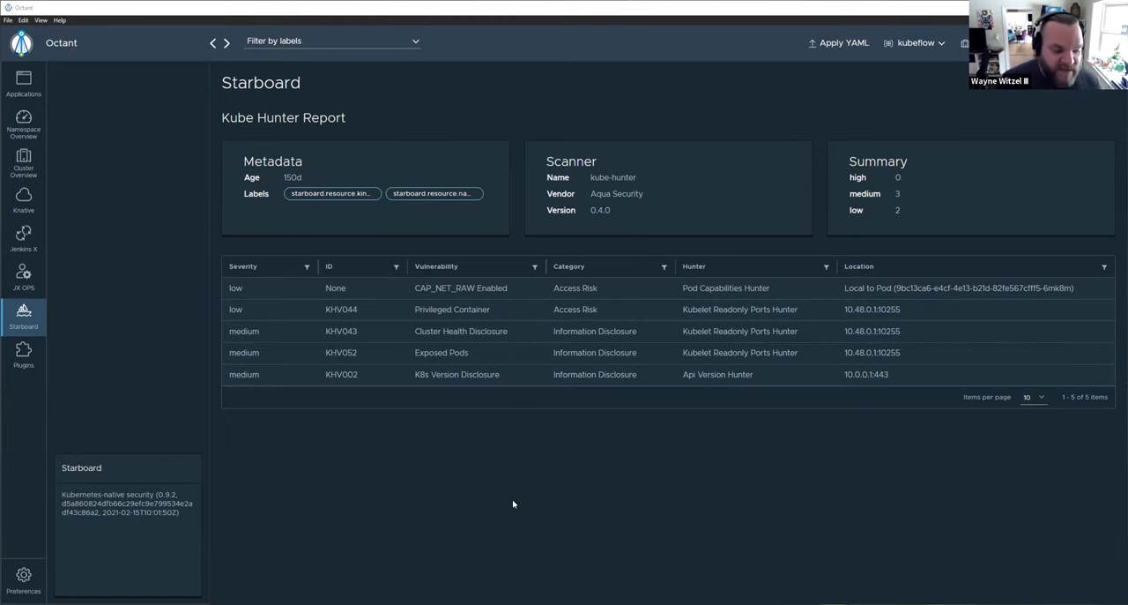
pyautogui.moveTo(522, 512)
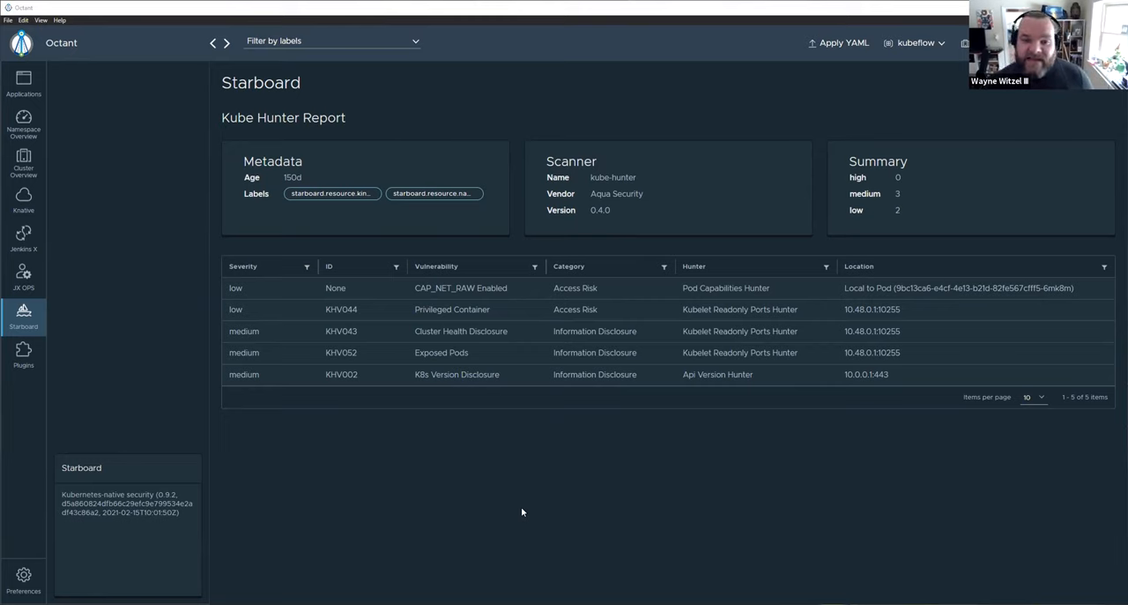
pyautogui.moveTo(901, 520)
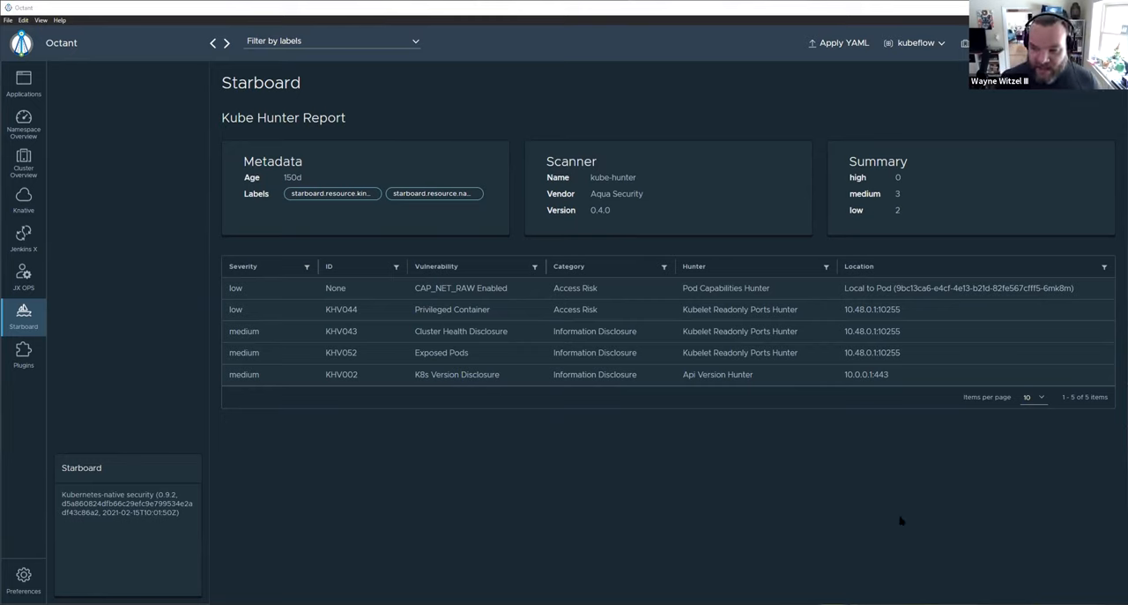
pyautogui.moveTo(474, 462)
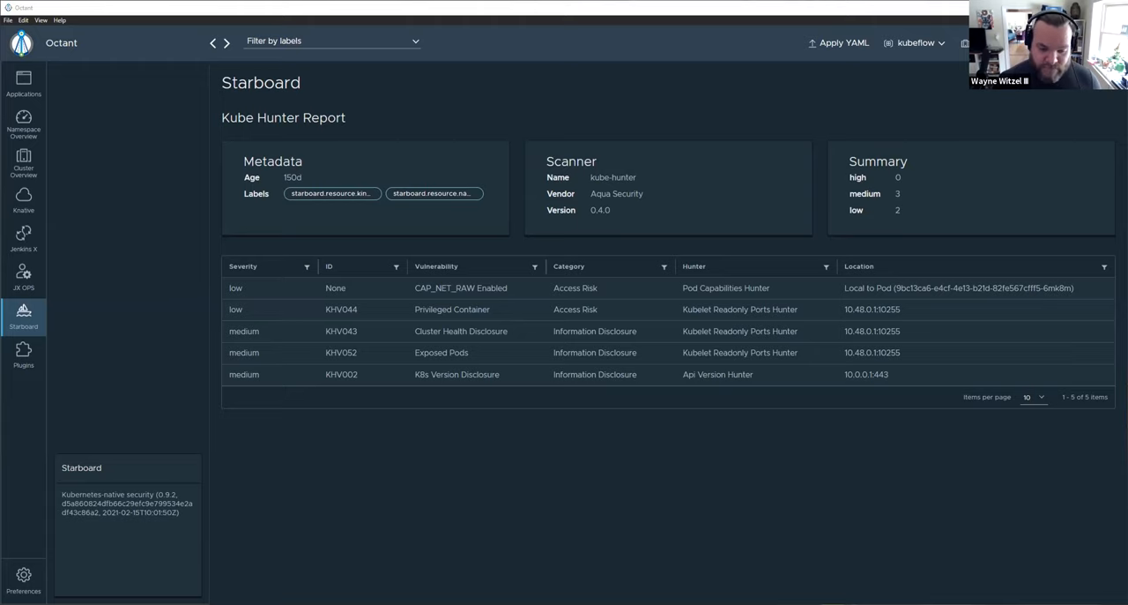
pyautogui.moveTo(23, 238)
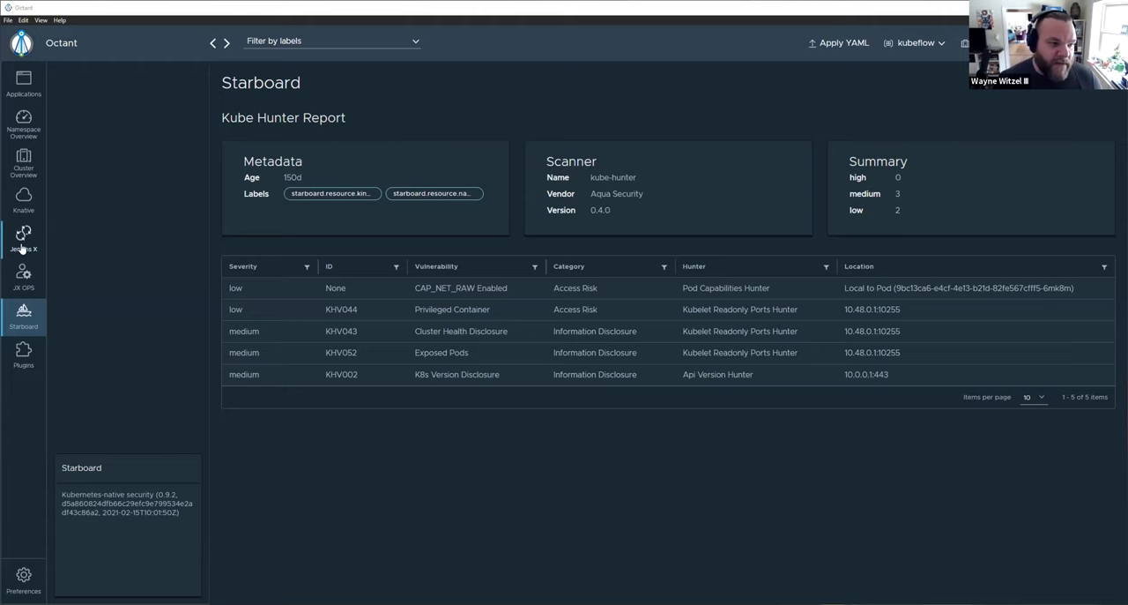
# - Show the Jenkins X Apps list with kubeflow pipelines, centraldashboard and mysql apps
pyautogui.click(23, 238)
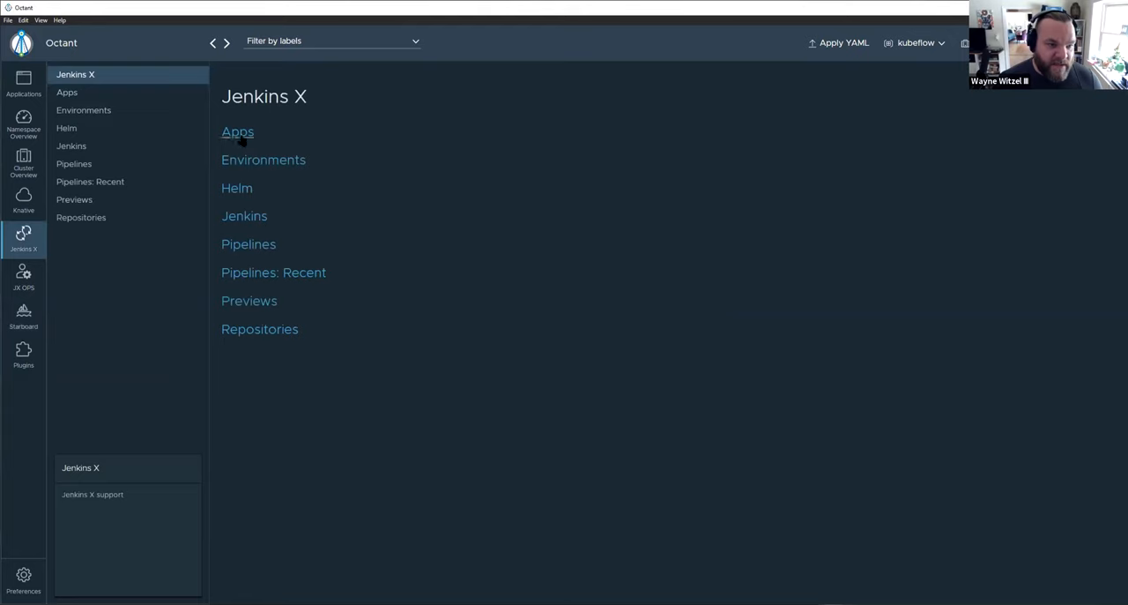
pyautogui.click(236, 131)
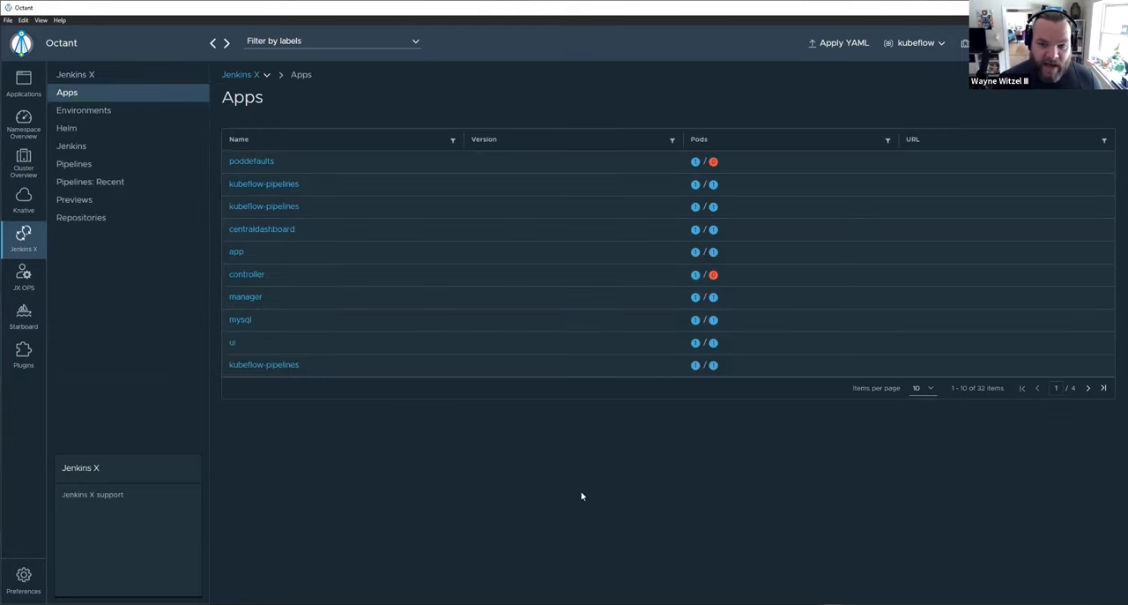
pyautogui.moveTo(39, 243)
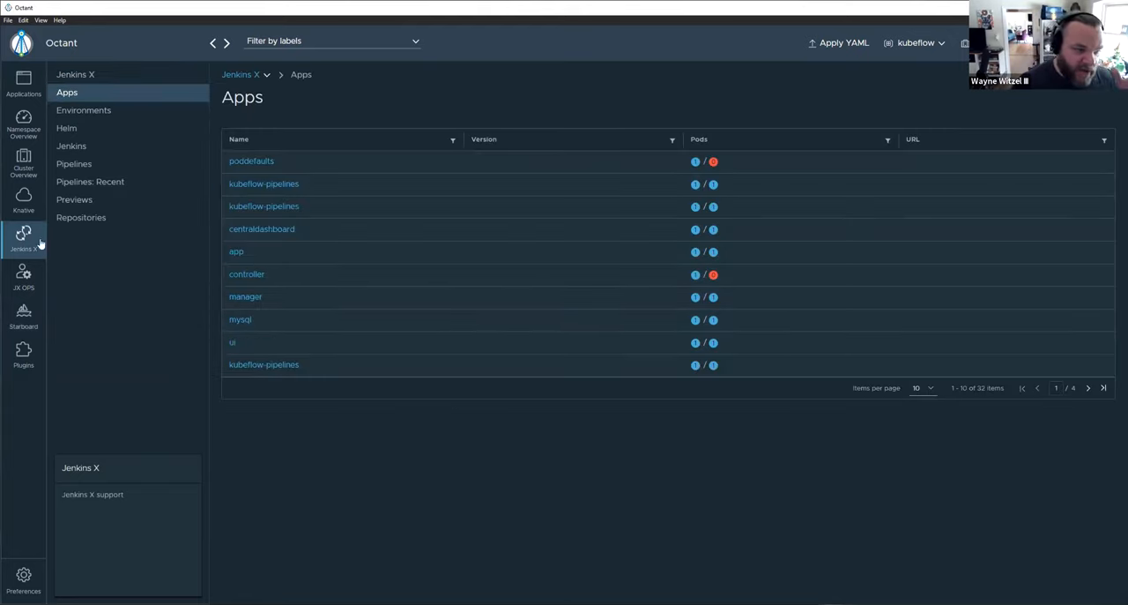
pyautogui.moveTo(326, 465)
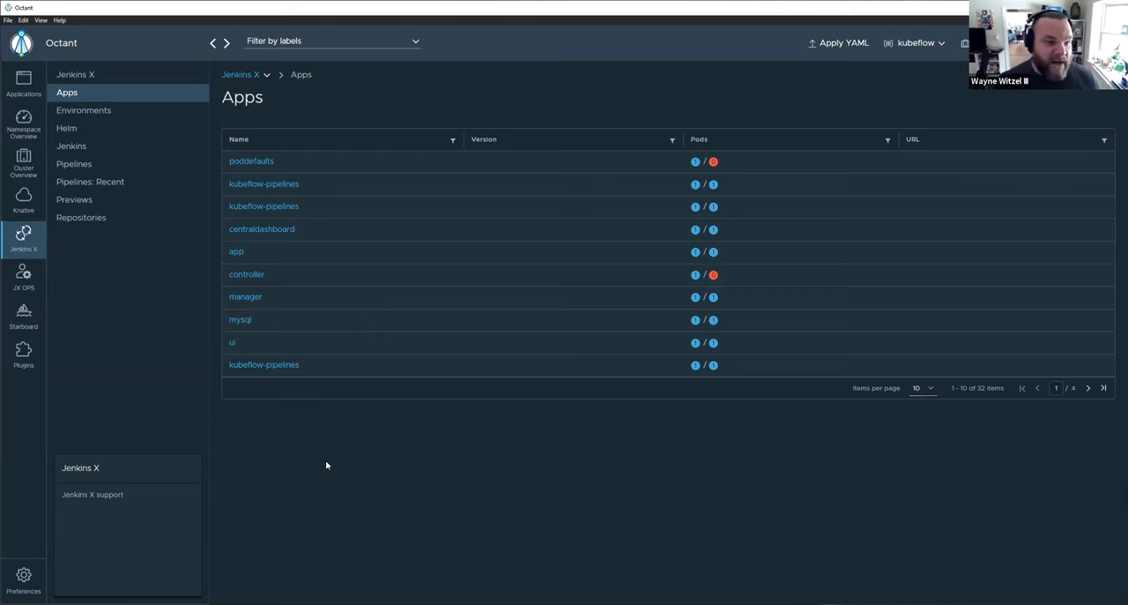
pyautogui.moveTo(22, 199)
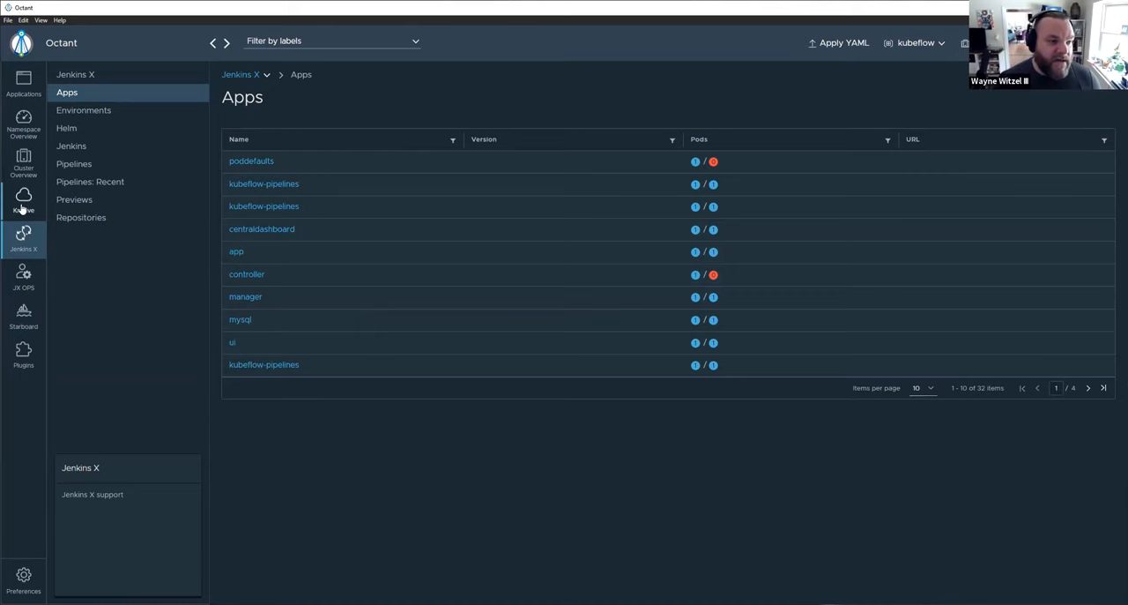
# - Browse Knative's empty Services and Configurations lists, then land on the Routes page
pyautogui.click(23, 199)
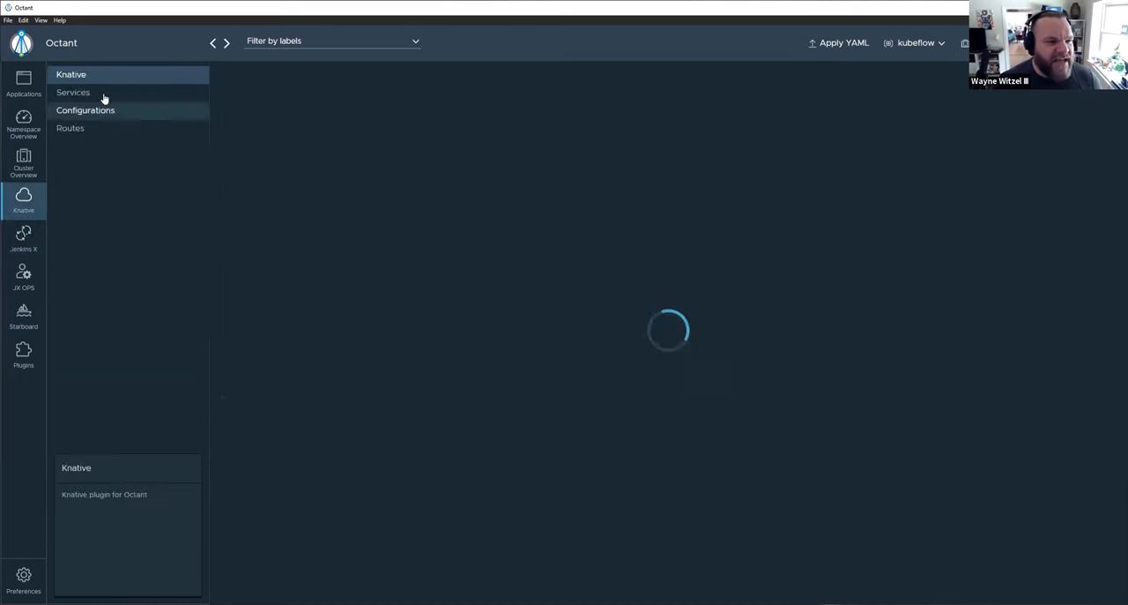
pyautogui.click(74, 92)
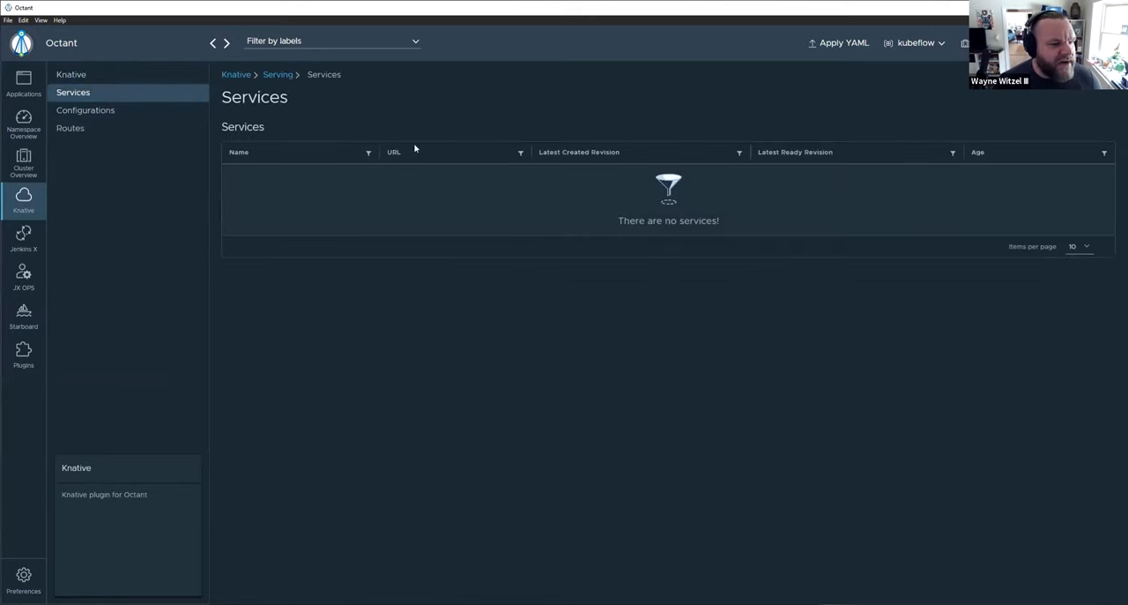
pyautogui.click(85, 109)
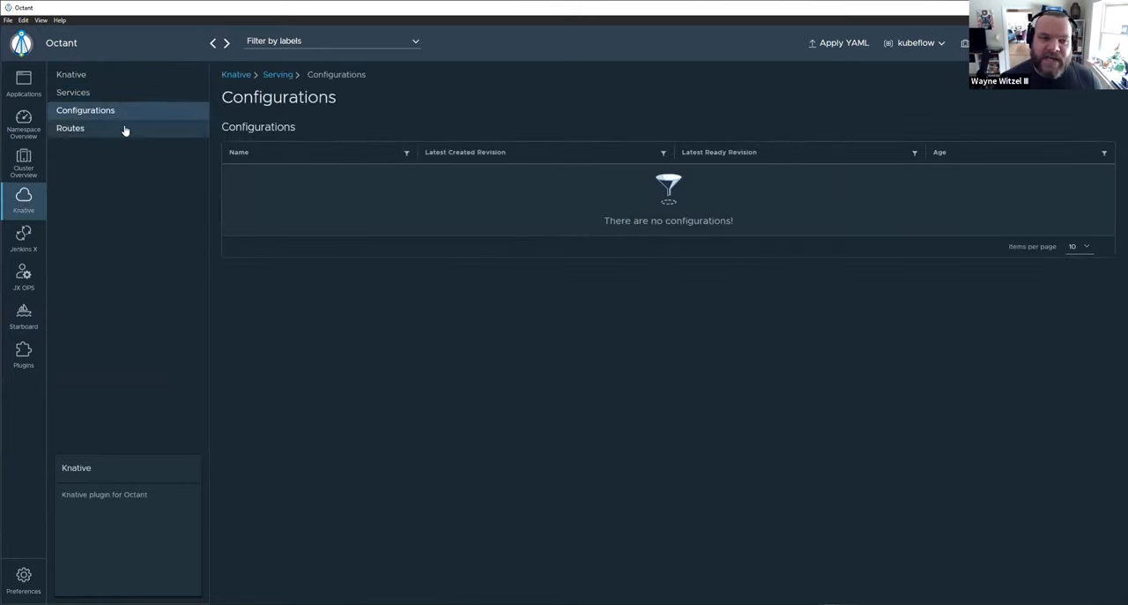
pyautogui.click(74, 92)
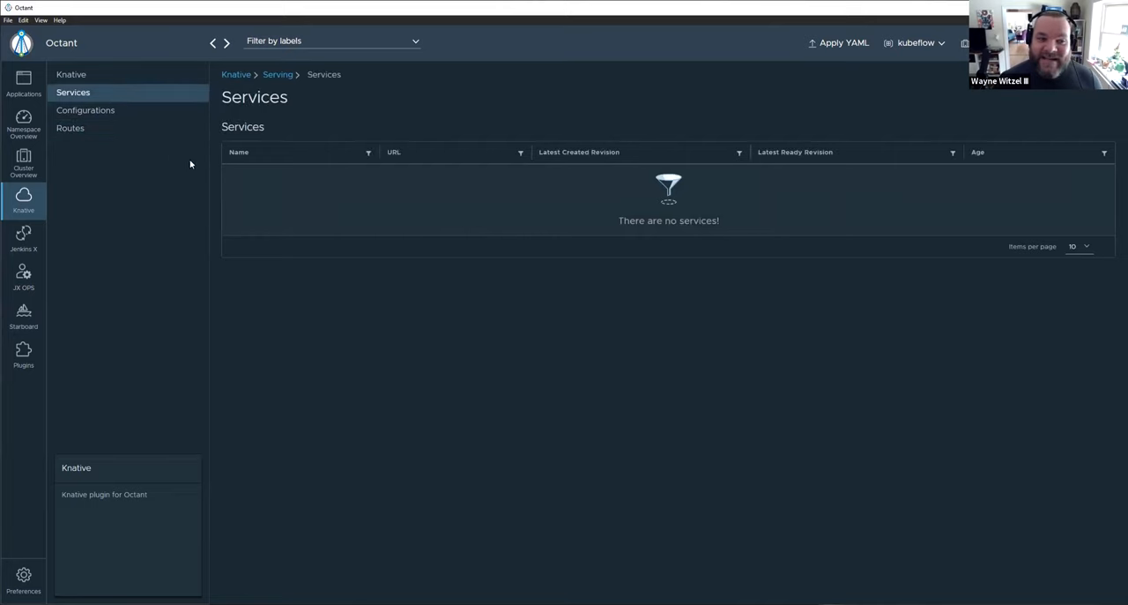
pyautogui.click(70, 127)
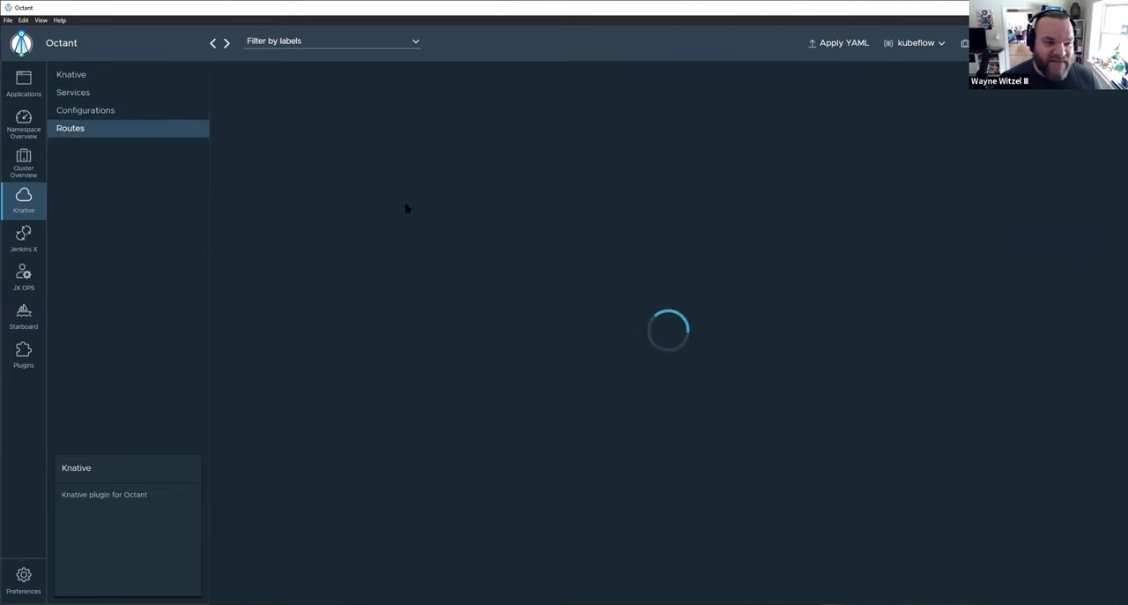
# - Cycle through Jenkins X Apps, empty Pipelines and JX OPS, returning to the Jenkins X overview
pyautogui.click(23, 238)
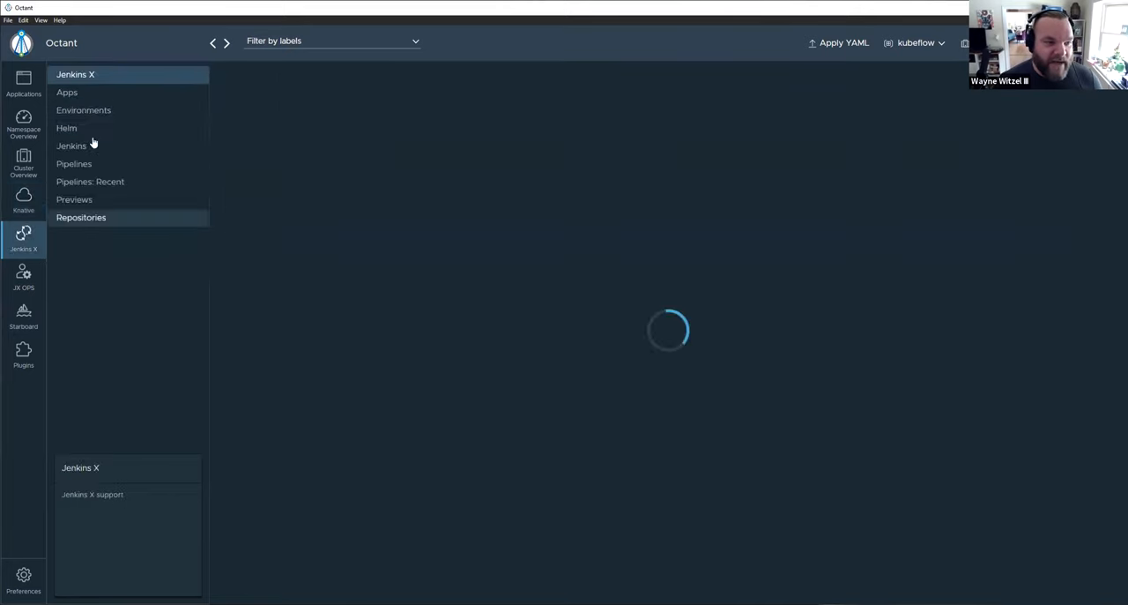
pyautogui.click(67, 92)
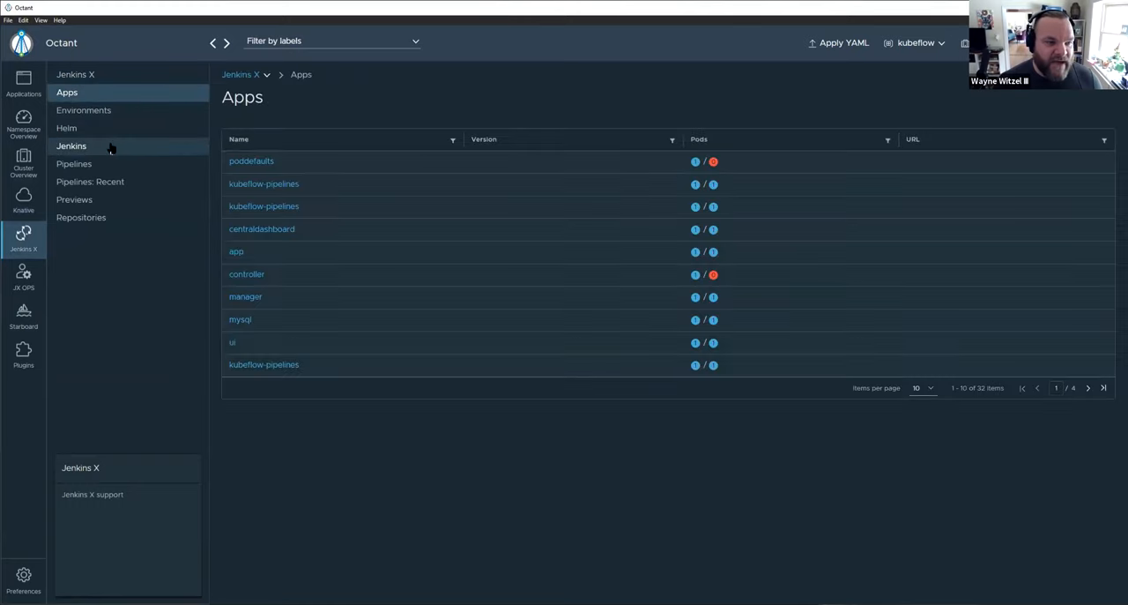
pyautogui.click(74, 162)
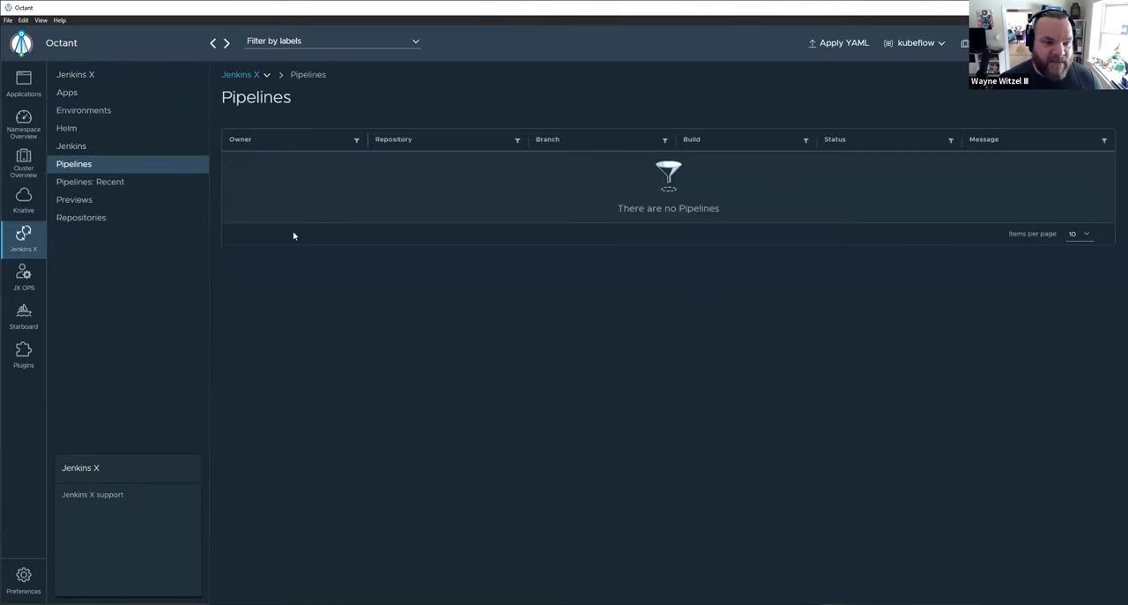
pyautogui.moveTo(30, 296)
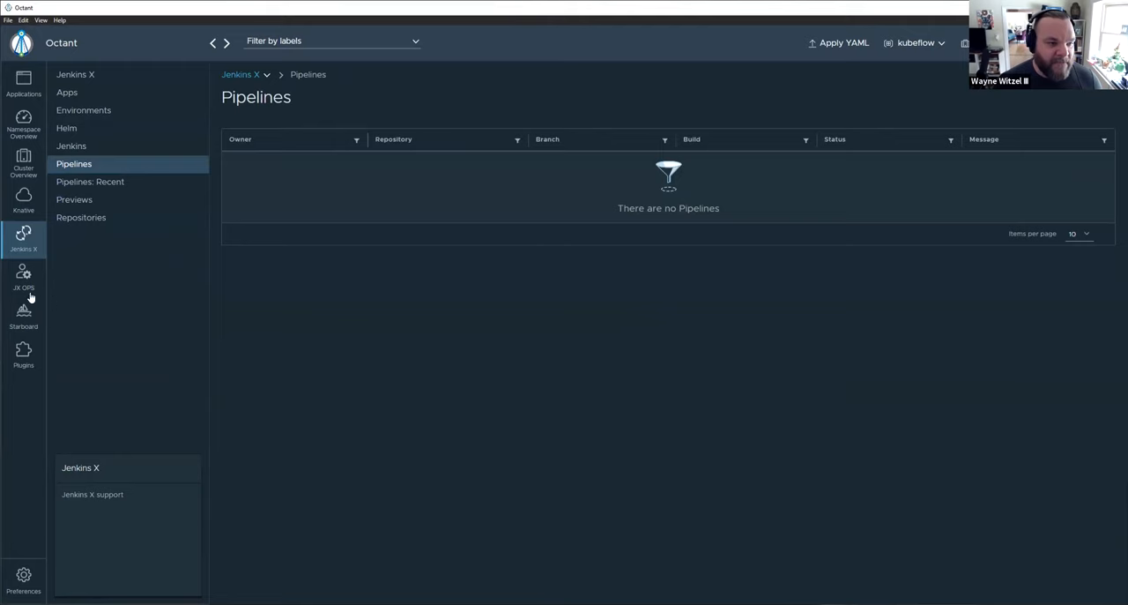
pyautogui.click(22, 277)
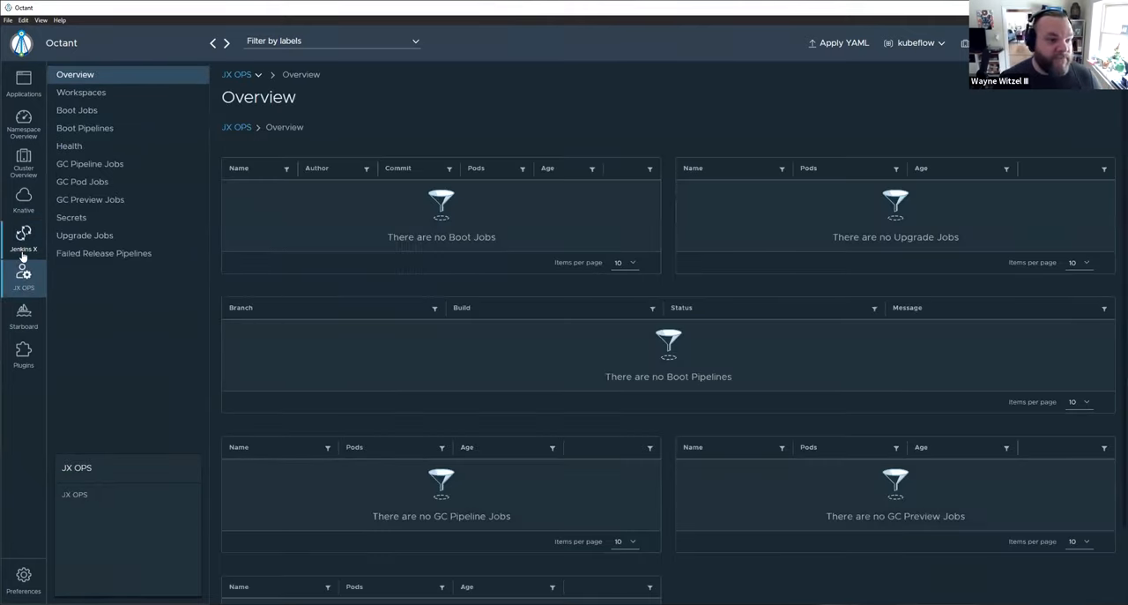
pyautogui.click(24, 238)
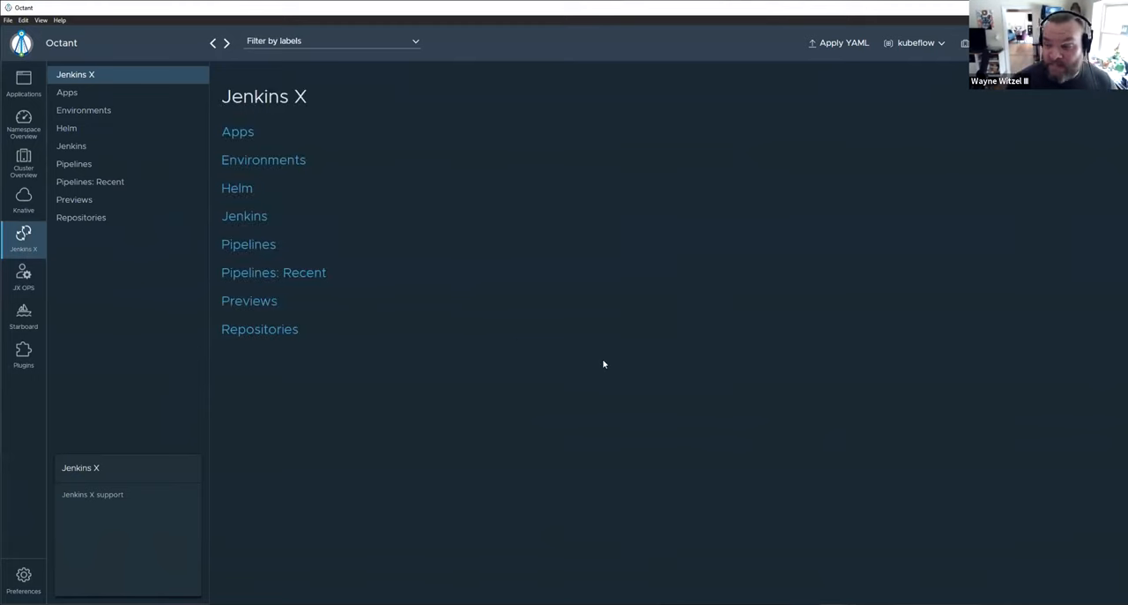
pyautogui.moveTo(351, 196)
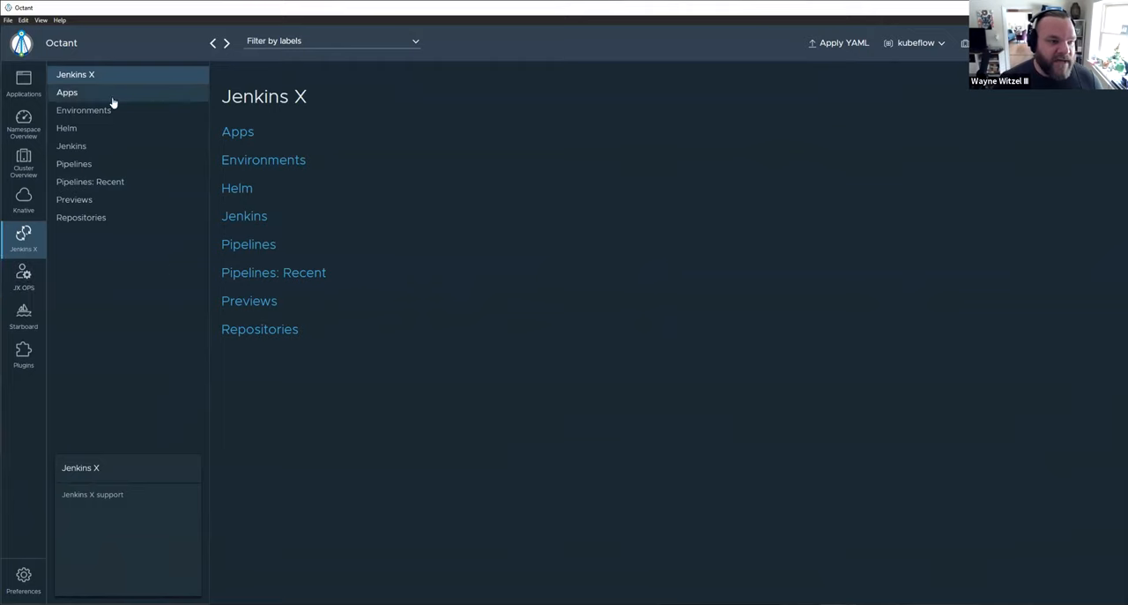
pyautogui.moveTo(271, 134)
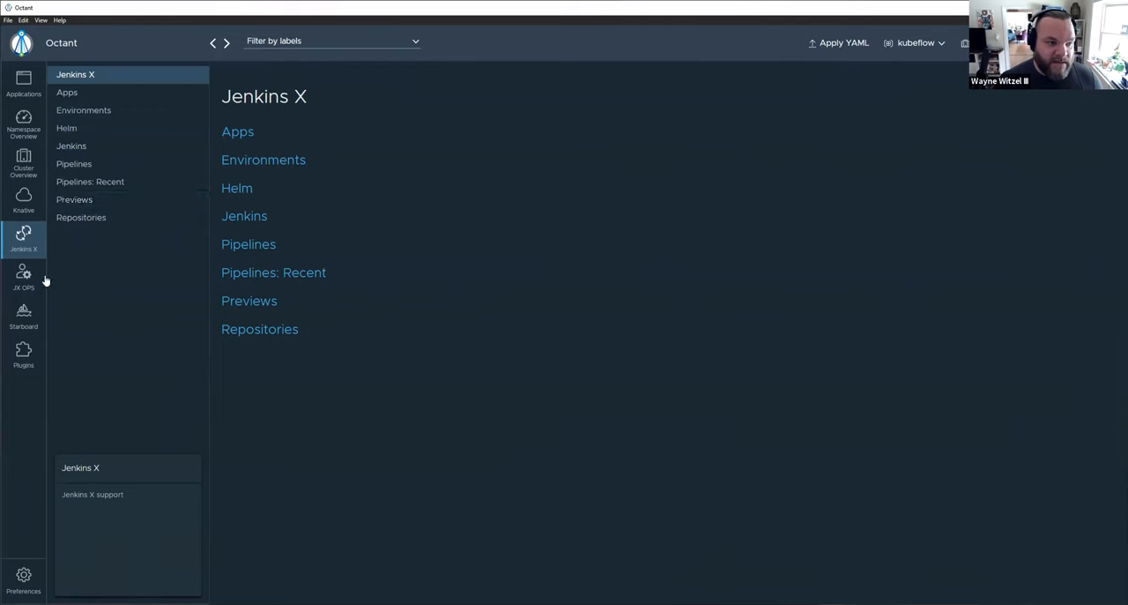
# - Review the empty JX OPS overview and move on to the Starboard plugin section
pyautogui.click(23, 275)
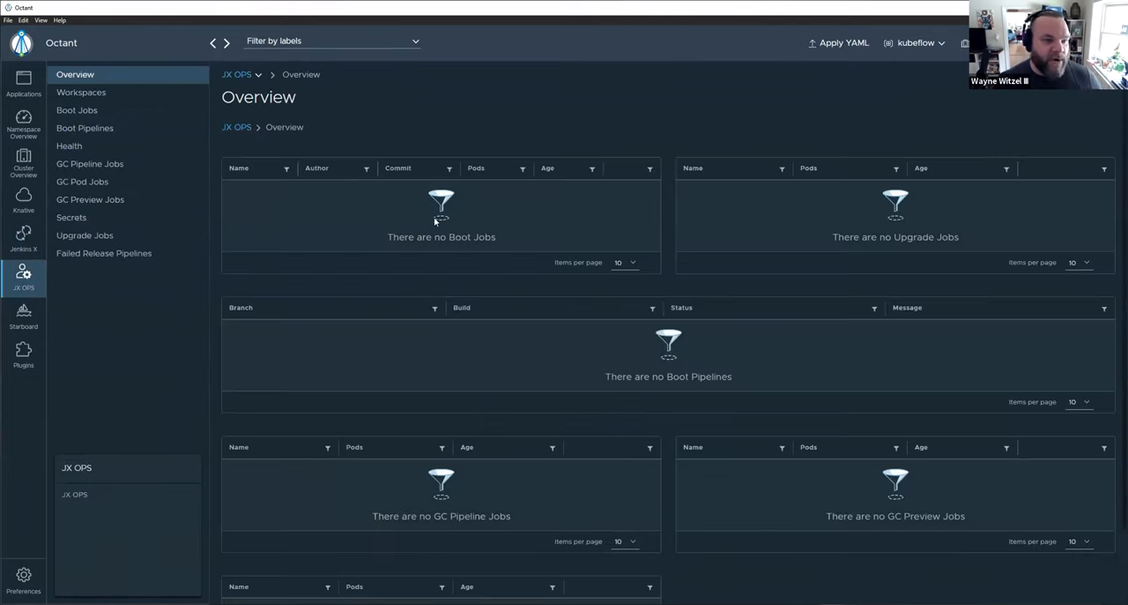
pyautogui.scroll(-3)
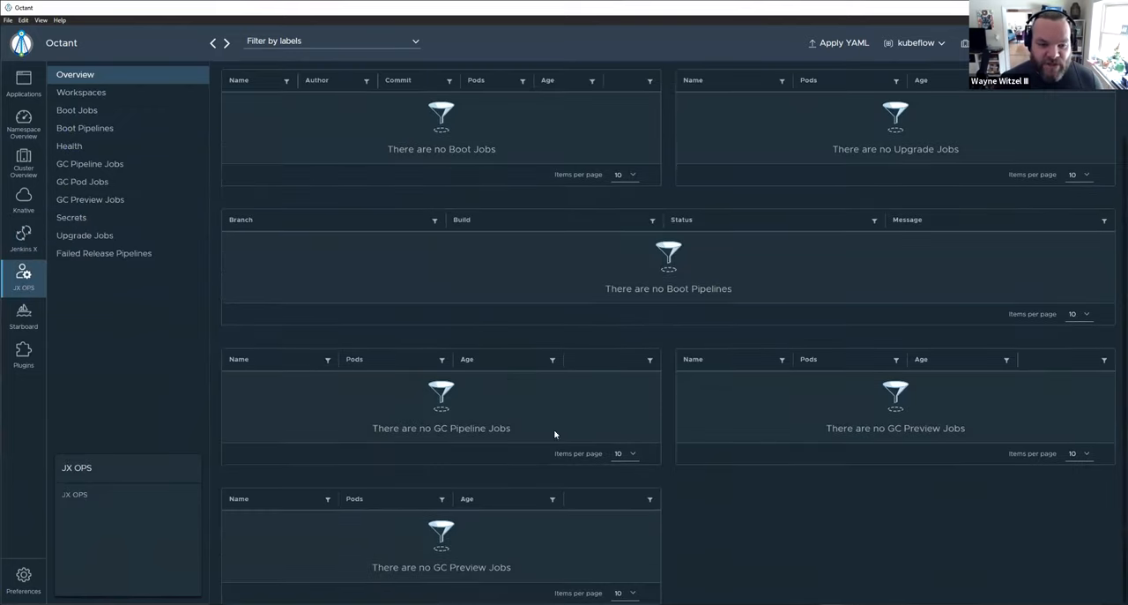
pyautogui.click(74, 74)
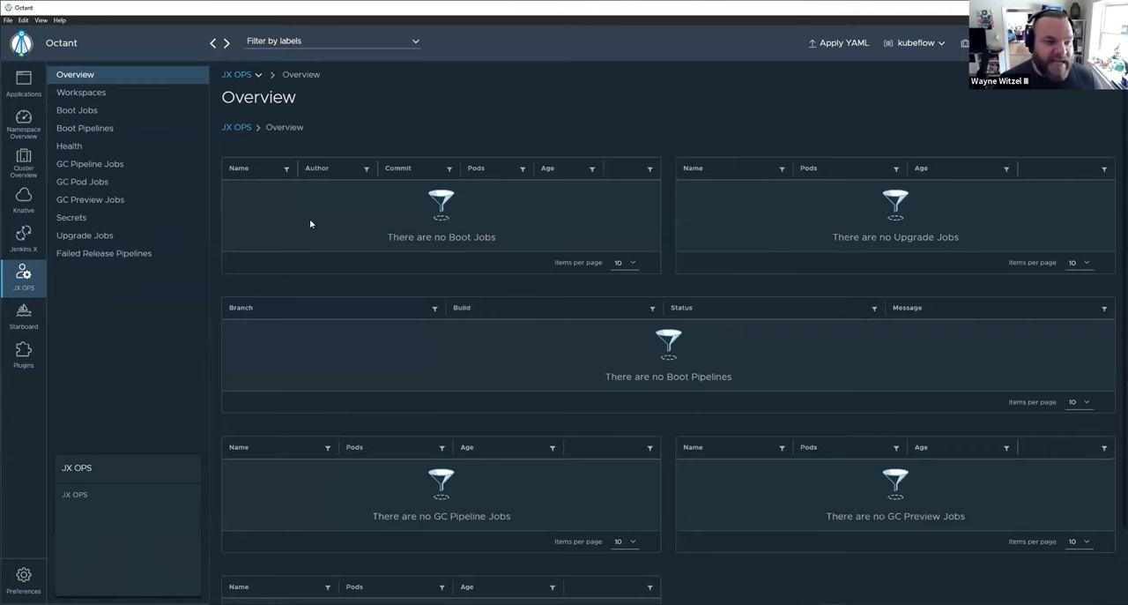
pyautogui.click(23, 316)
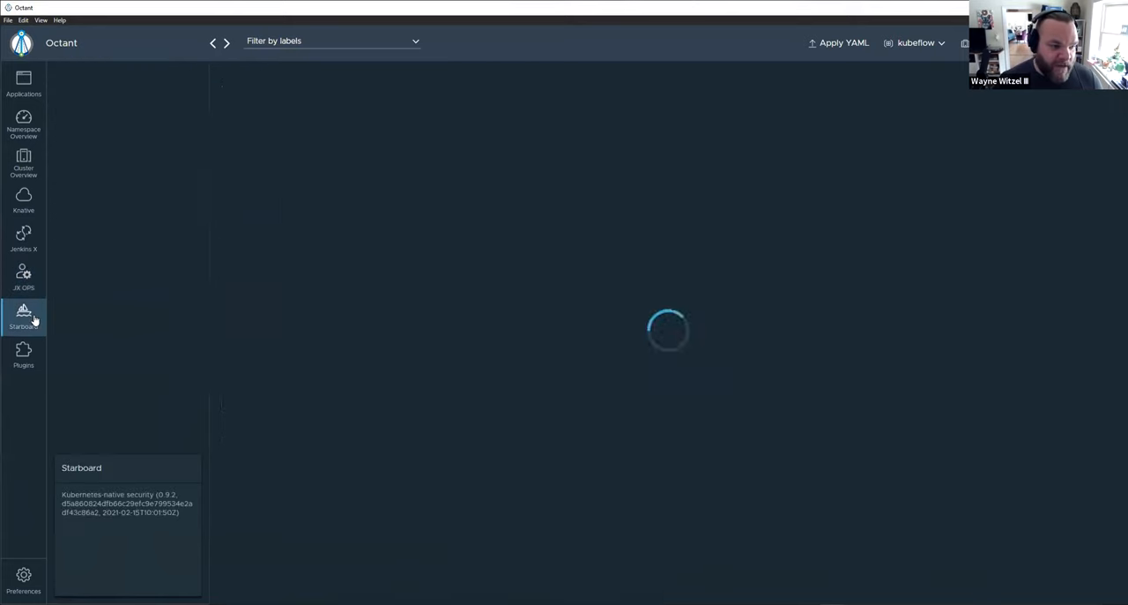
# - Show the Plugins table listing jx, knative, jx-ops and starboard, highlighting starboard's Tab capability
pyautogui.click(23, 352)
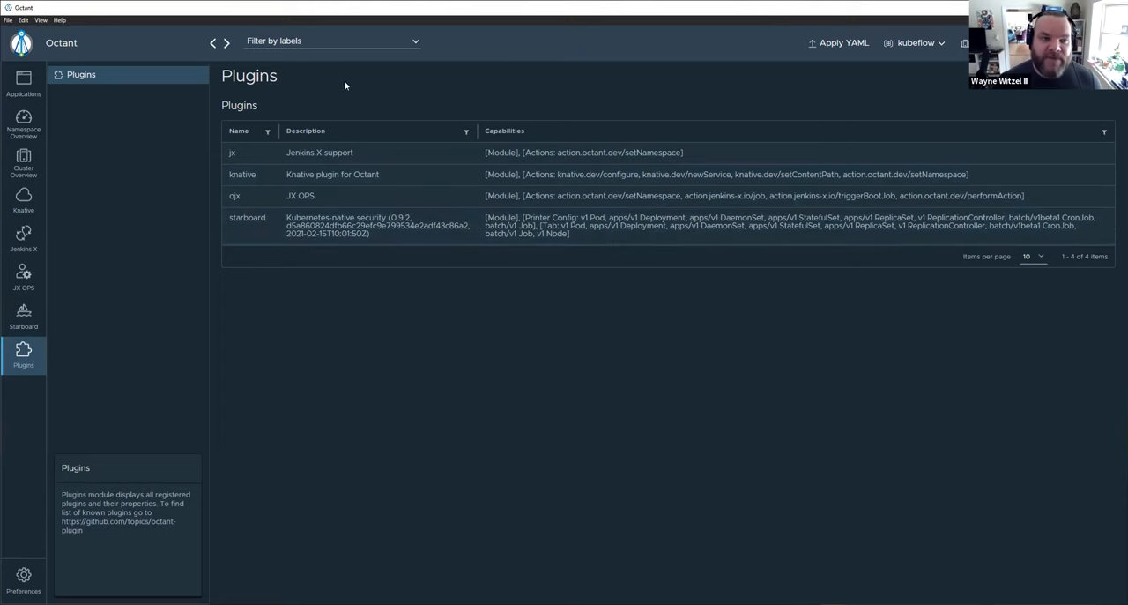
pyautogui.moveTo(598, 238)
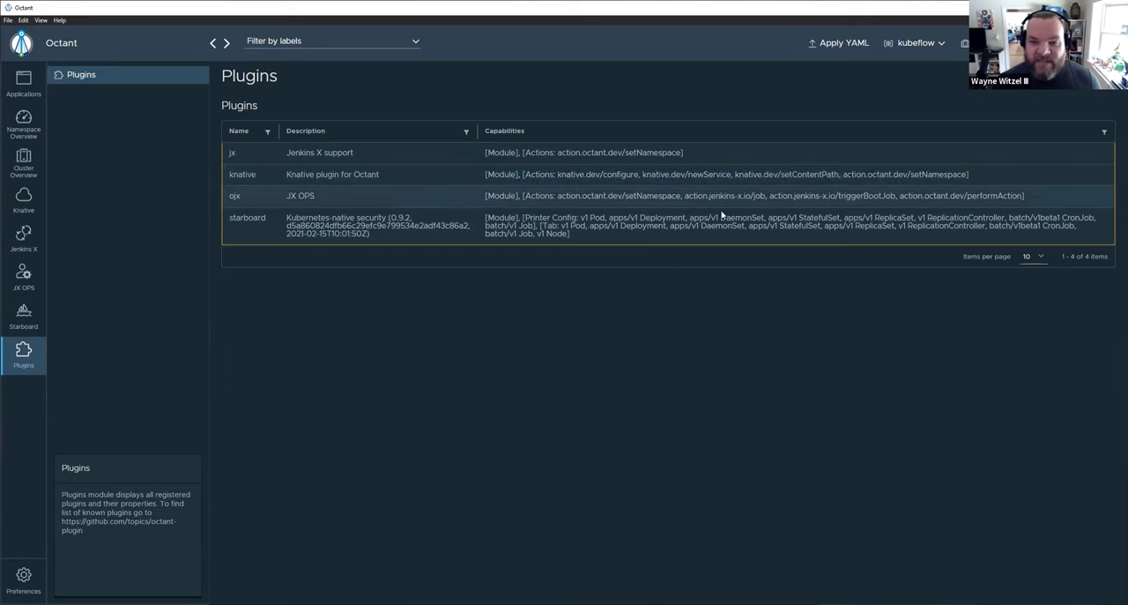
pyautogui.moveTo(691, 240)
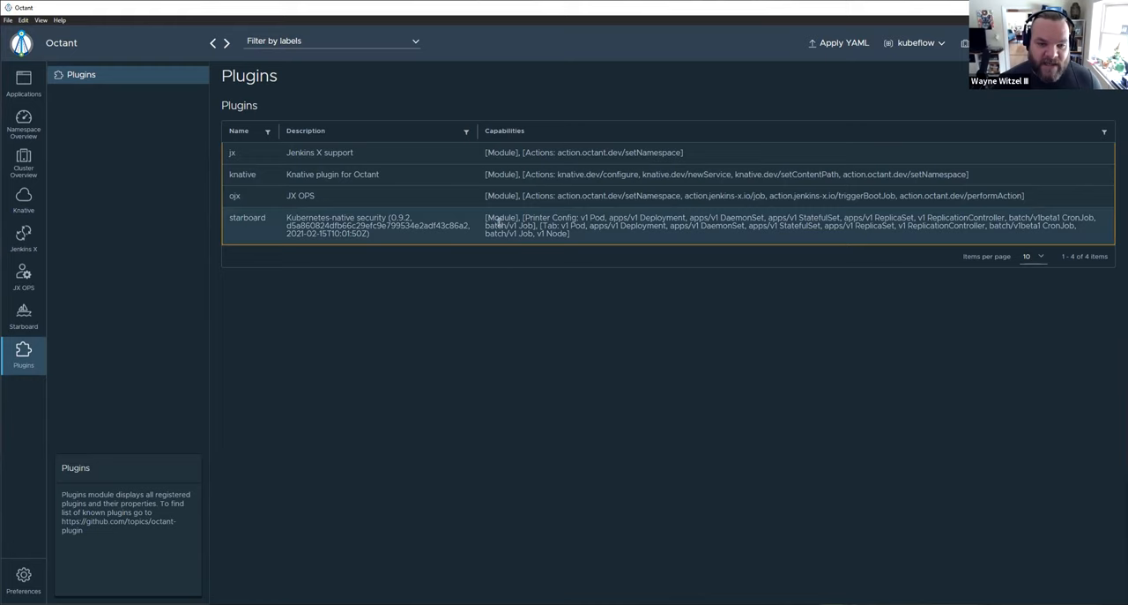
pyautogui.doubleClick(501, 219)
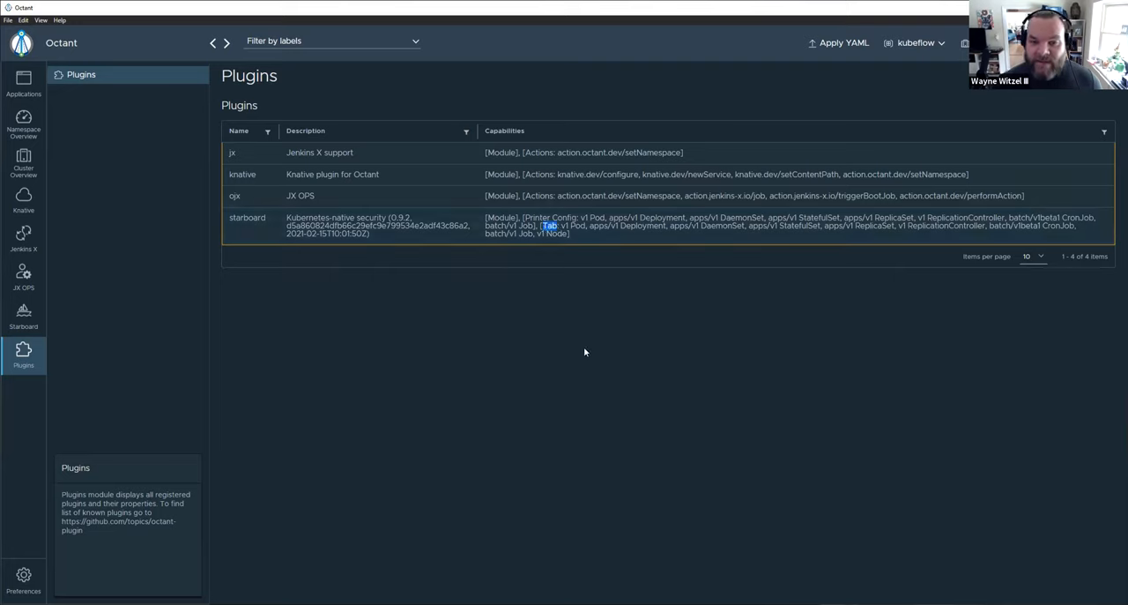
pyautogui.moveTo(592, 264)
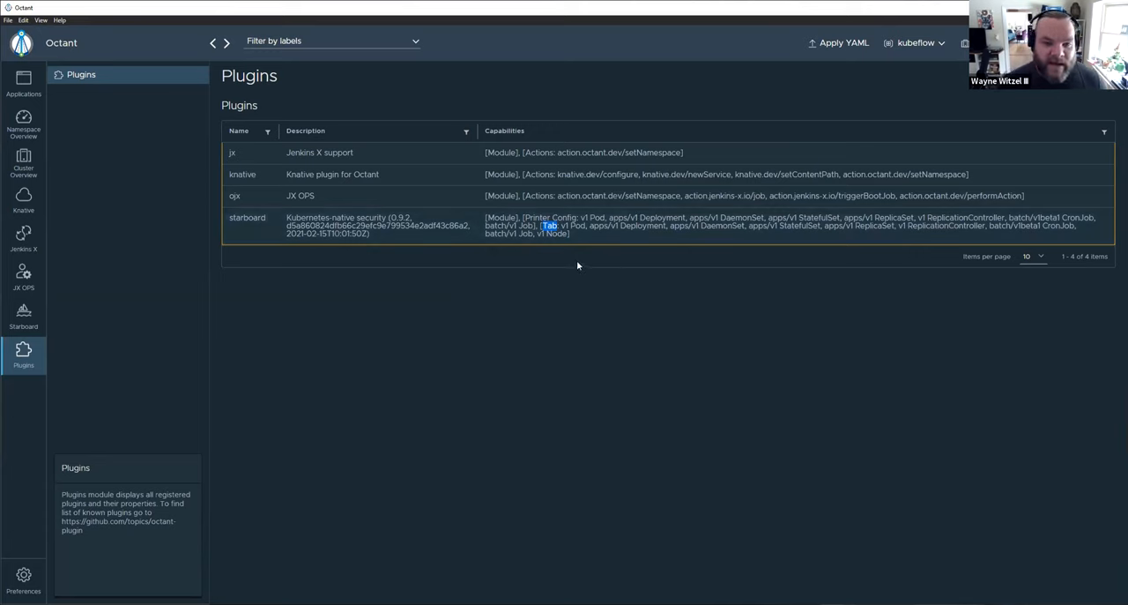
pyautogui.moveTo(621, 291)
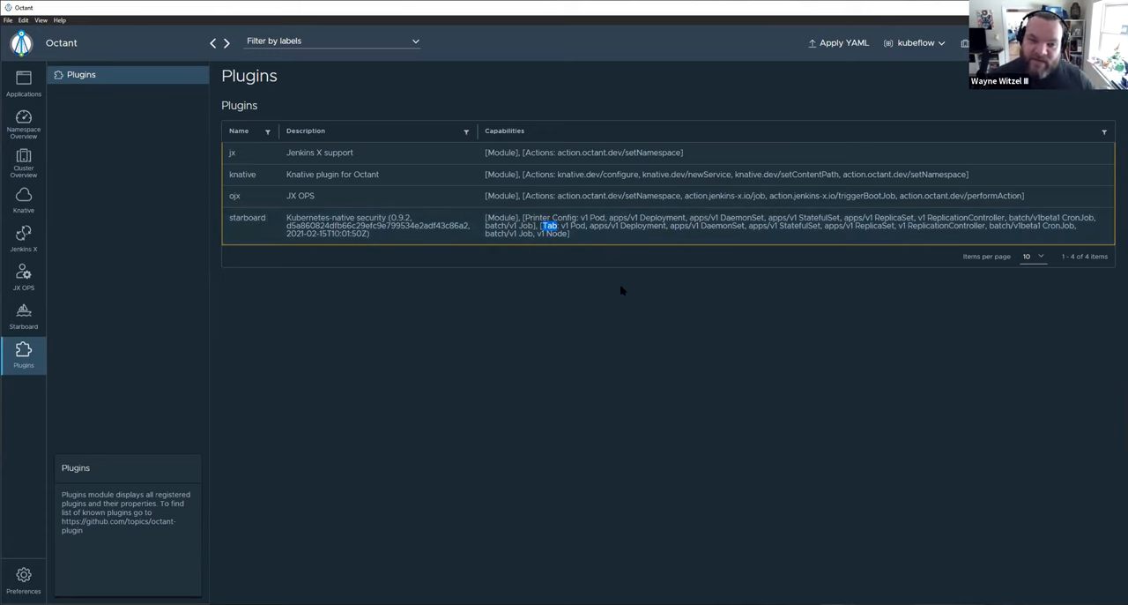
pyautogui.moveTo(680, 261)
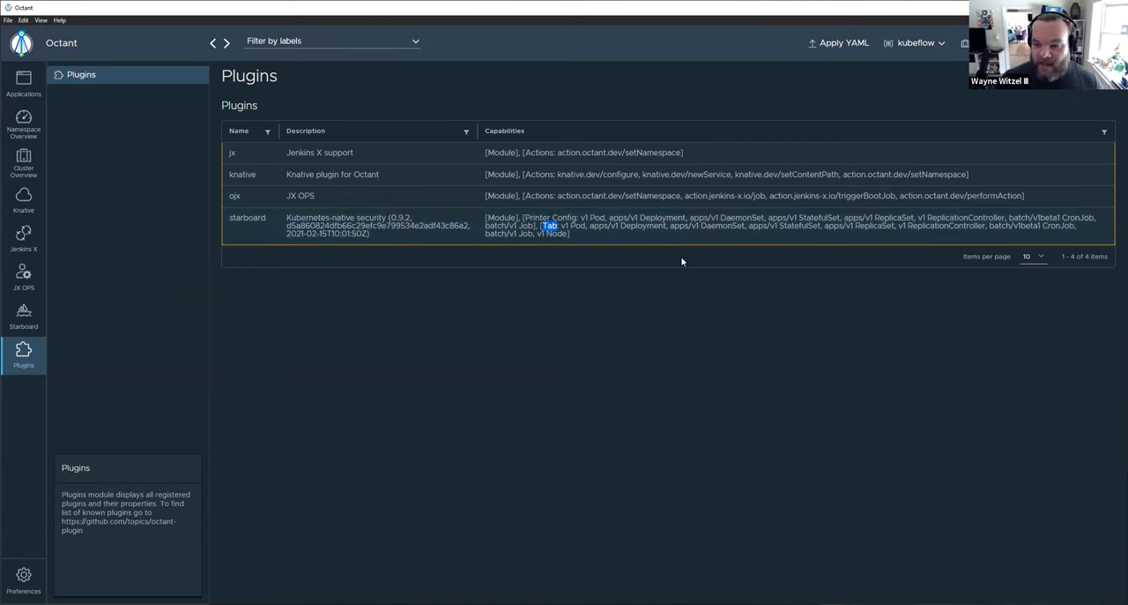
pyautogui.moveTo(271, 236)
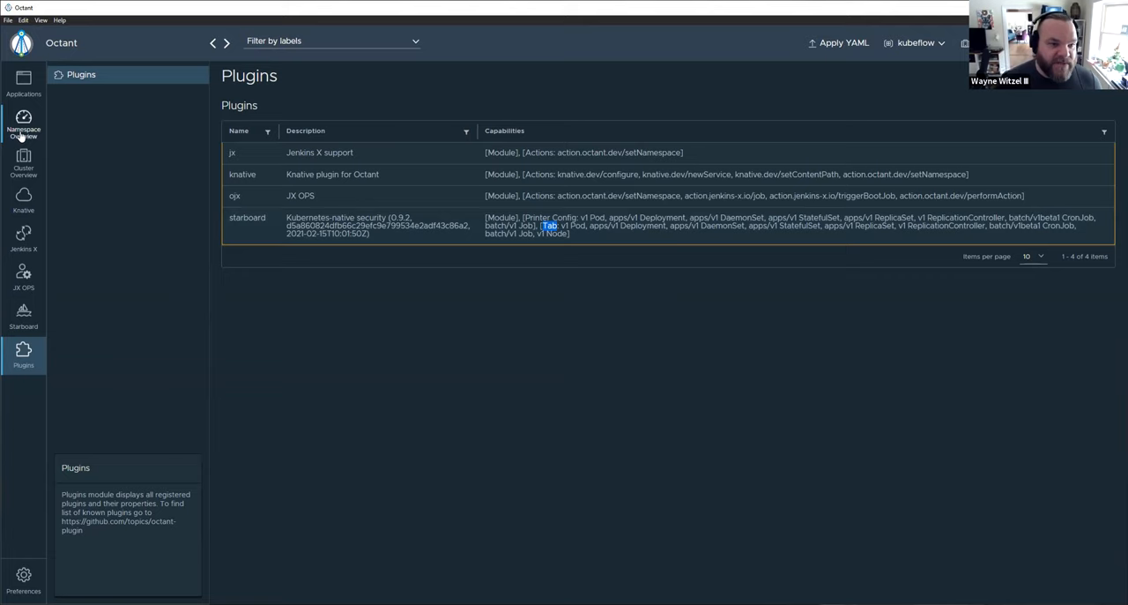
# - From the kubeflow Pods list, show the cache-deployer-deployment-6b78494889-x7z5m pod's summary page
pyautogui.click(23, 124)
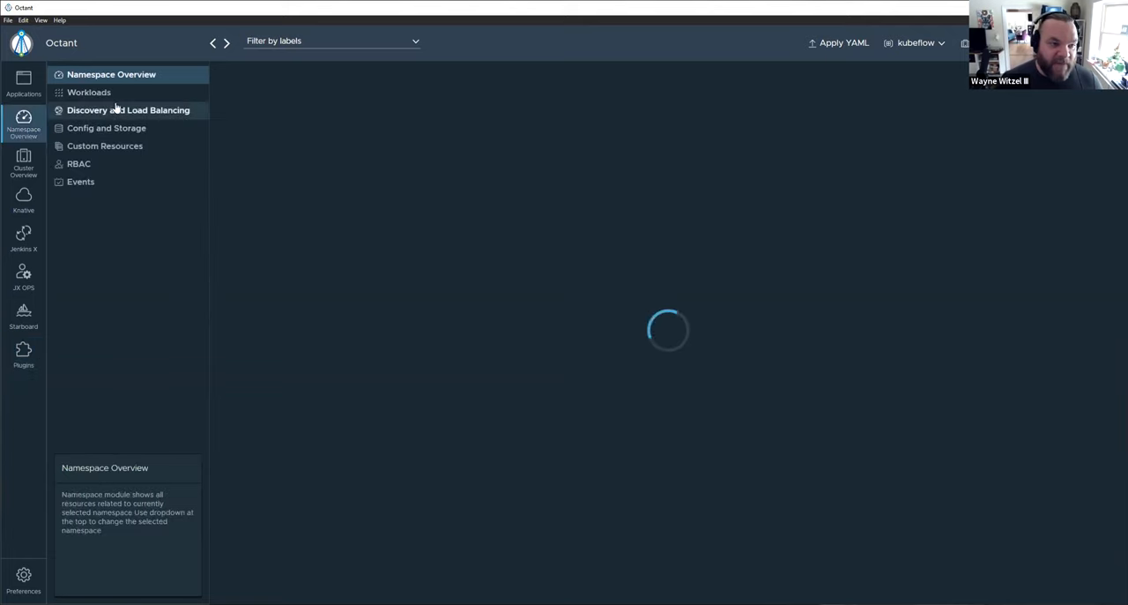
pyautogui.click(88, 92)
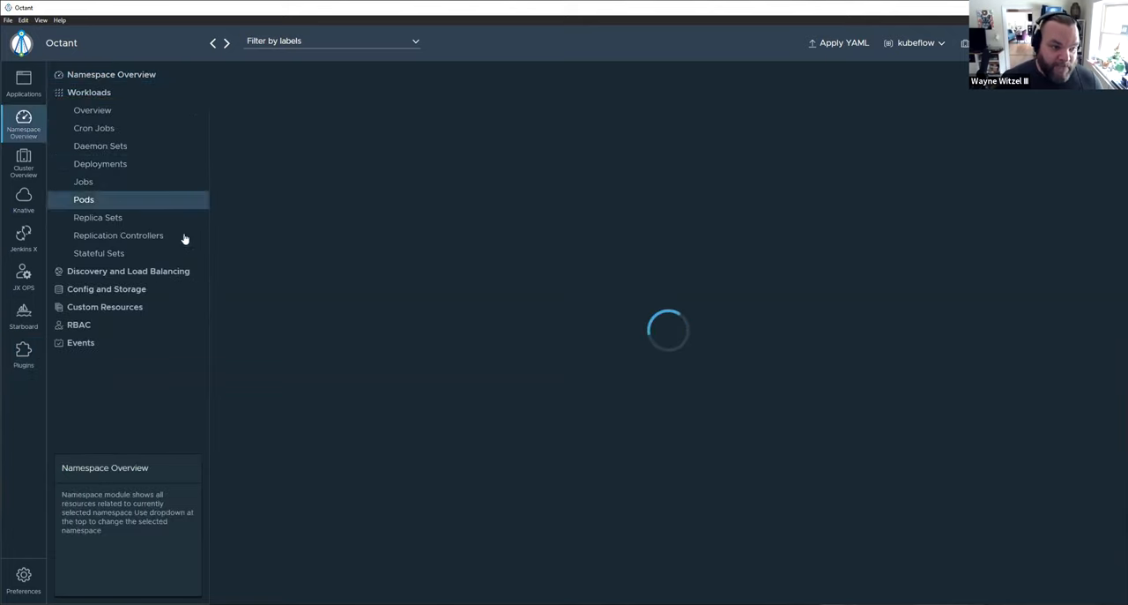
pyautogui.moveTo(444, 159)
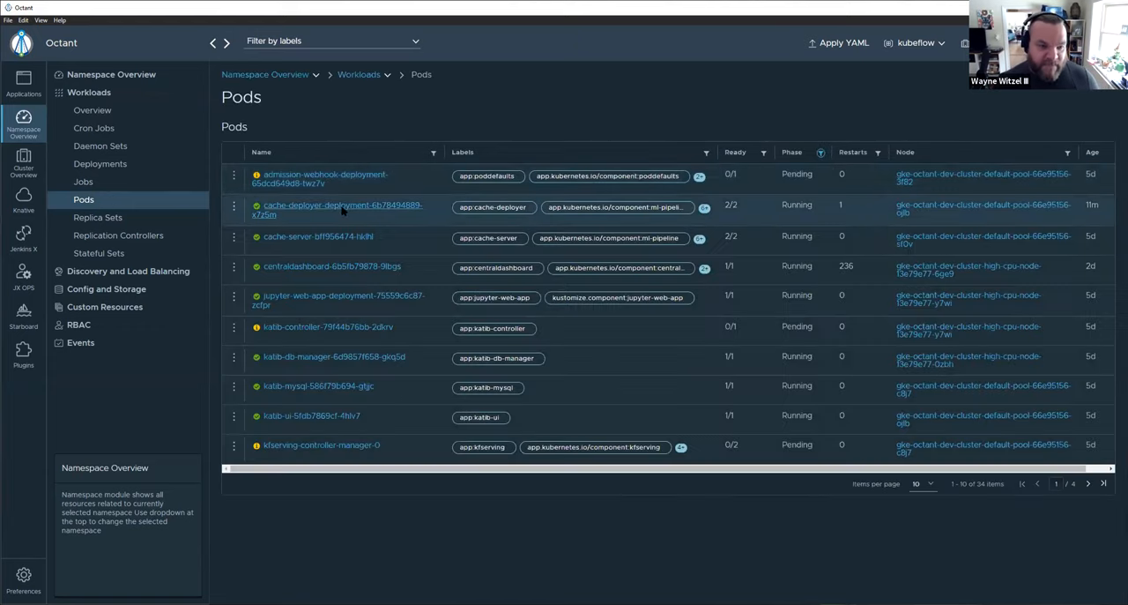
pyautogui.click(342, 208)
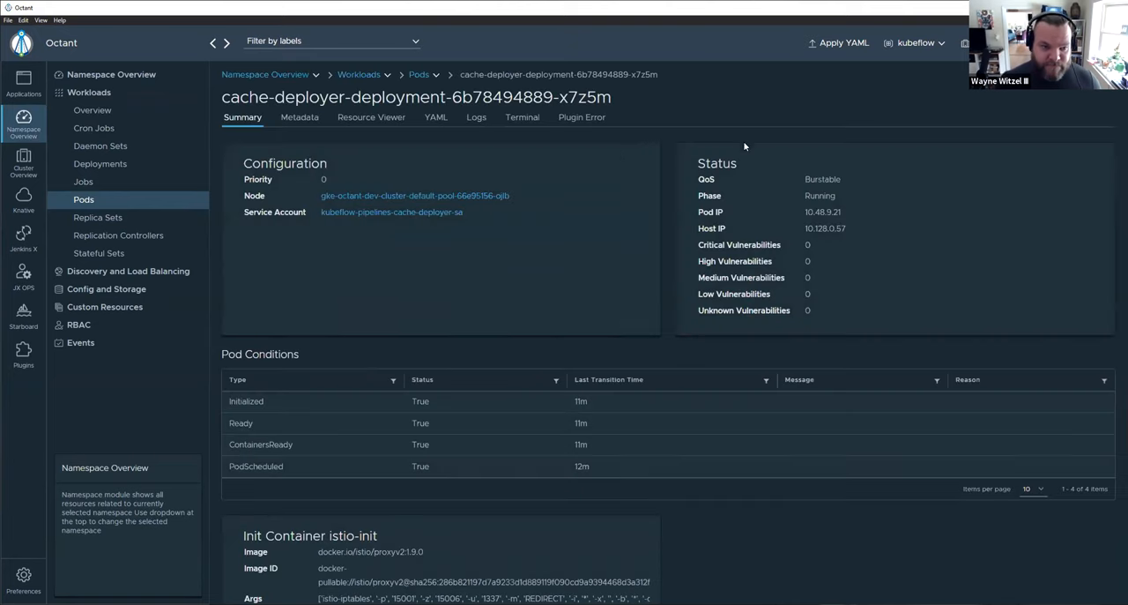
pyautogui.moveTo(349, 379)
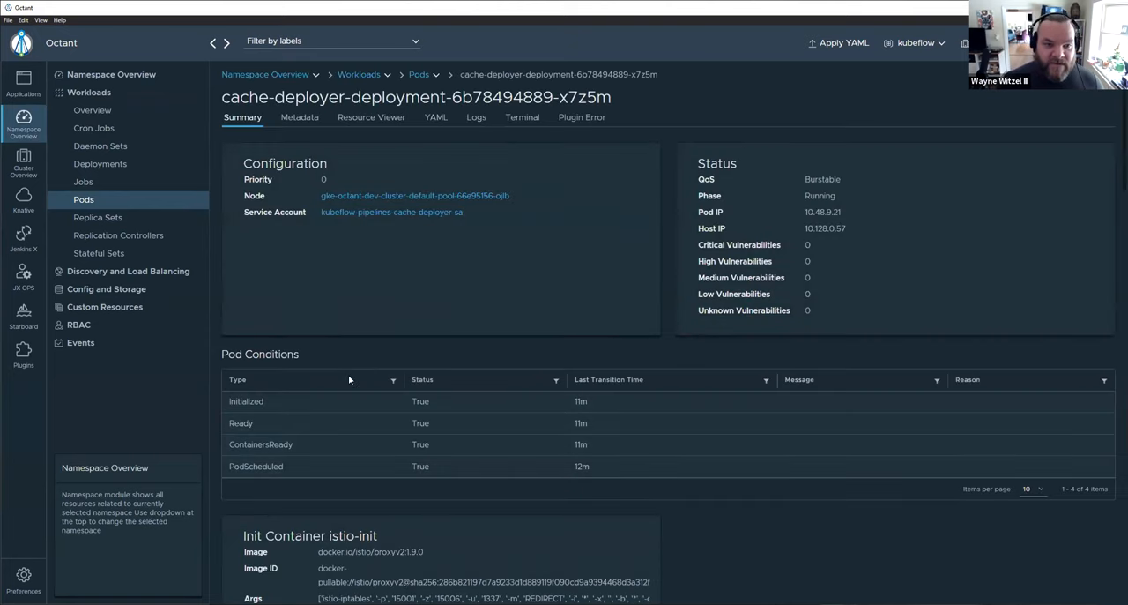
# - View the pod's Plugin Error tab and select the starboard-octant-plugin error text
pyautogui.click(582, 117)
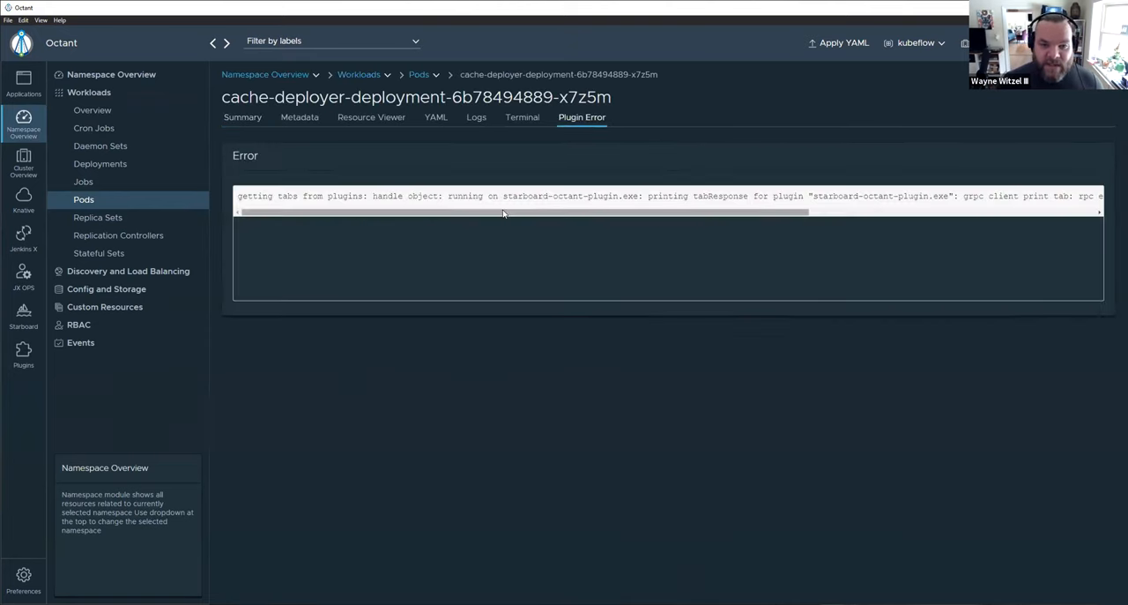
pyautogui.moveTo(502, 212); pyautogui.dragTo(861, 211)
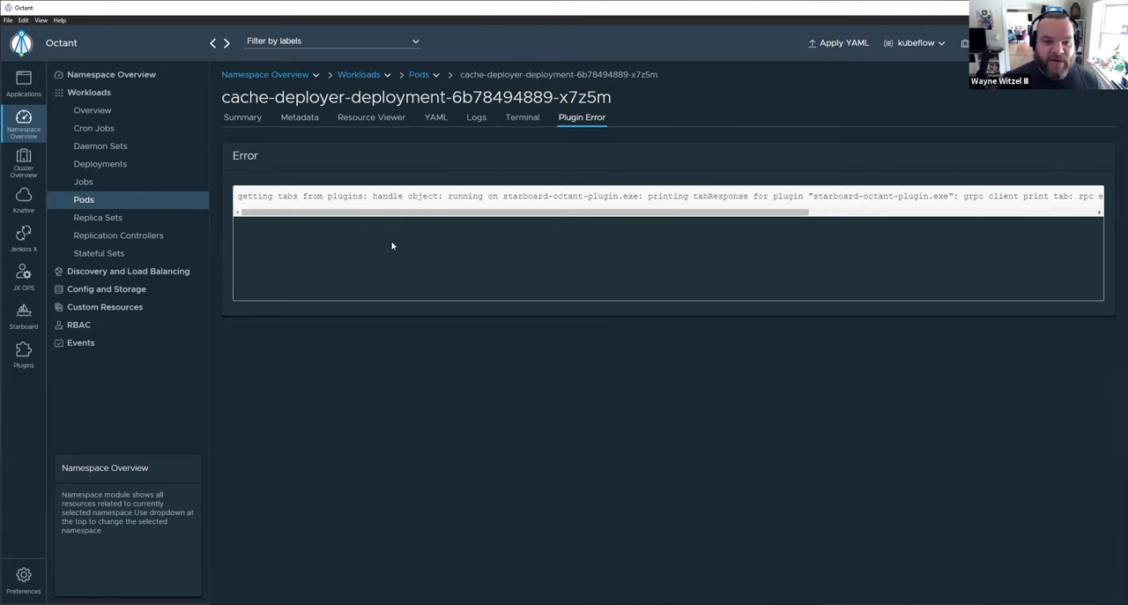
pyautogui.moveTo(332, 181)
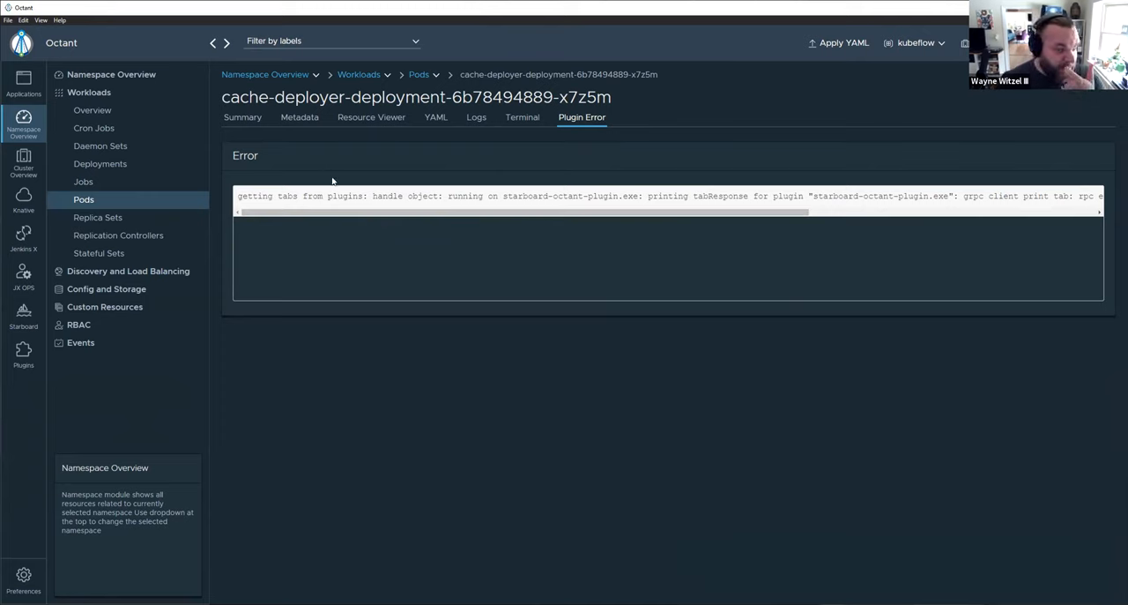
pyautogui.moveTo(310, 153)
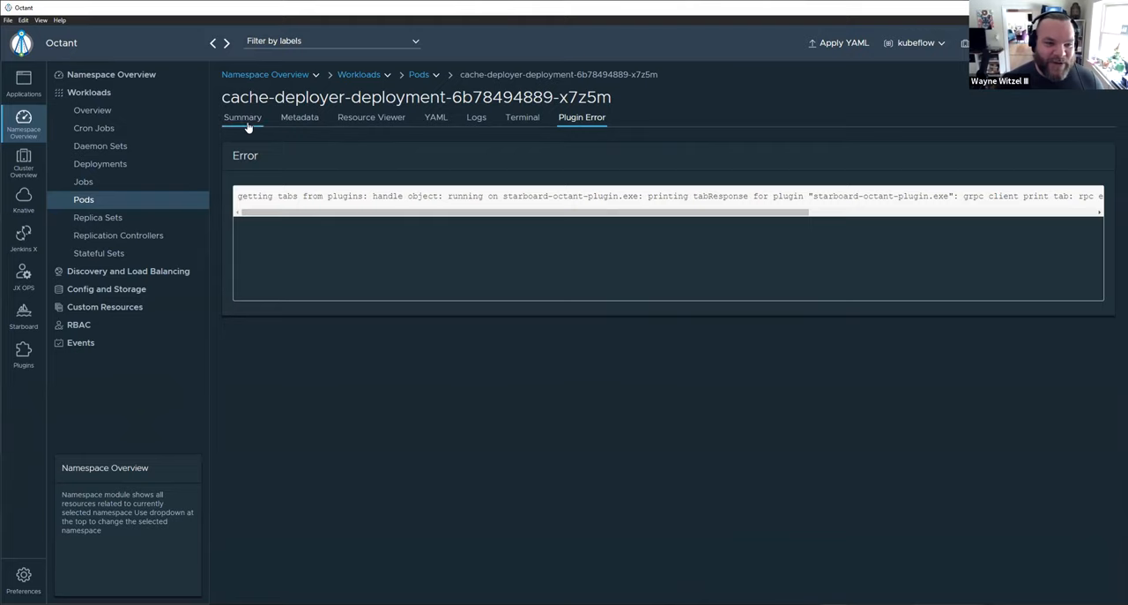
# - Review the pod's Summary with configuration, zero vulnerabilities and conditions, revisiting Plugin Error once
pyautogui.click(244, 117)
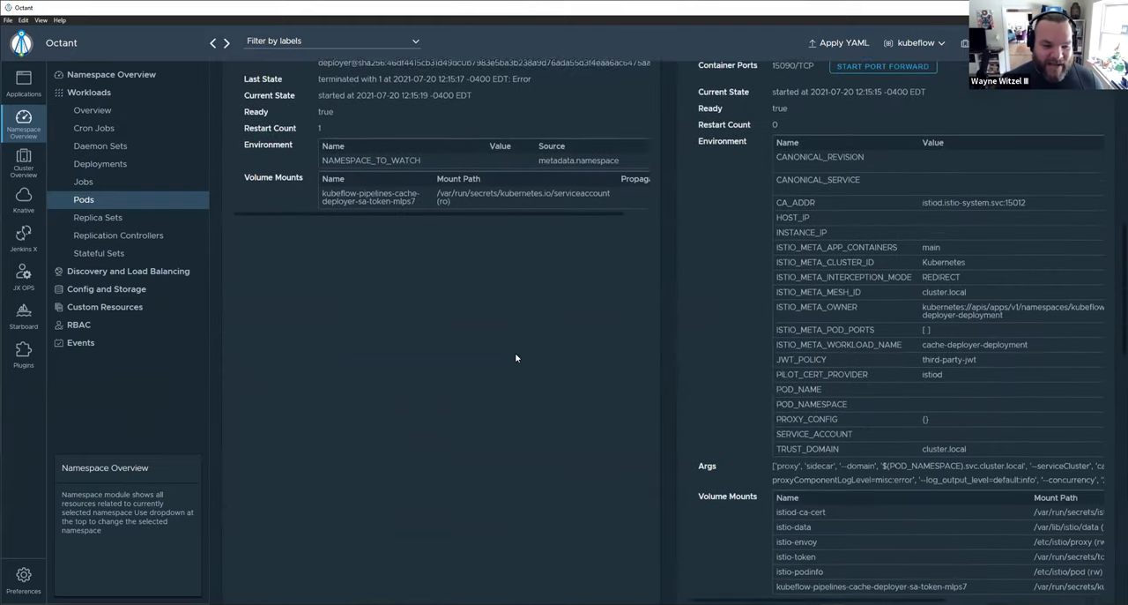
pyautogui.scroll(-3)
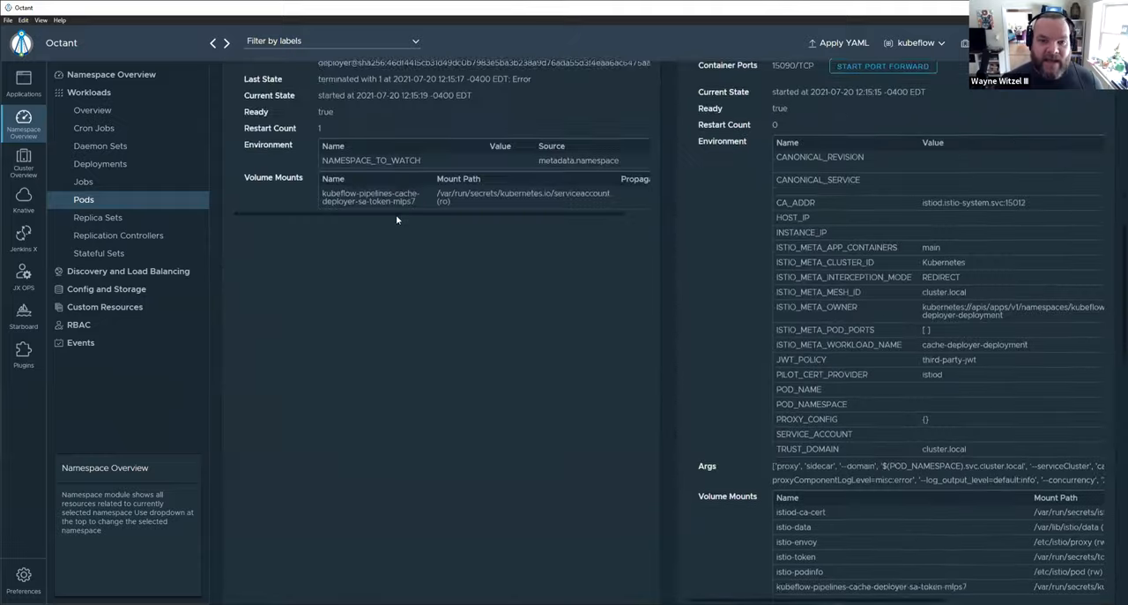
pyautogui.click(582, 116)
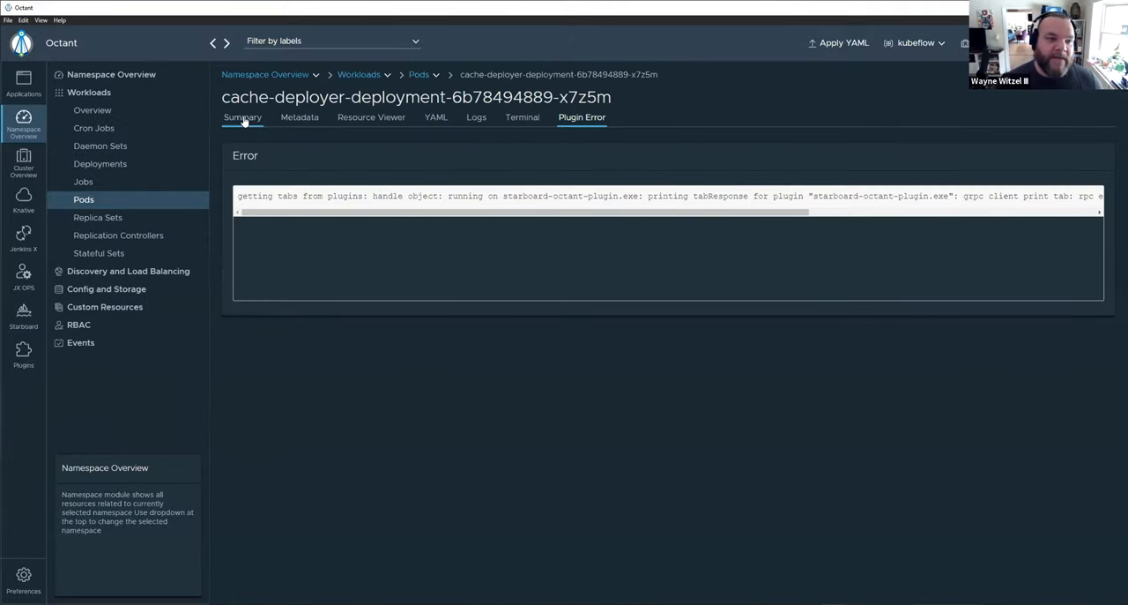
pyautogui.click(244, 117)
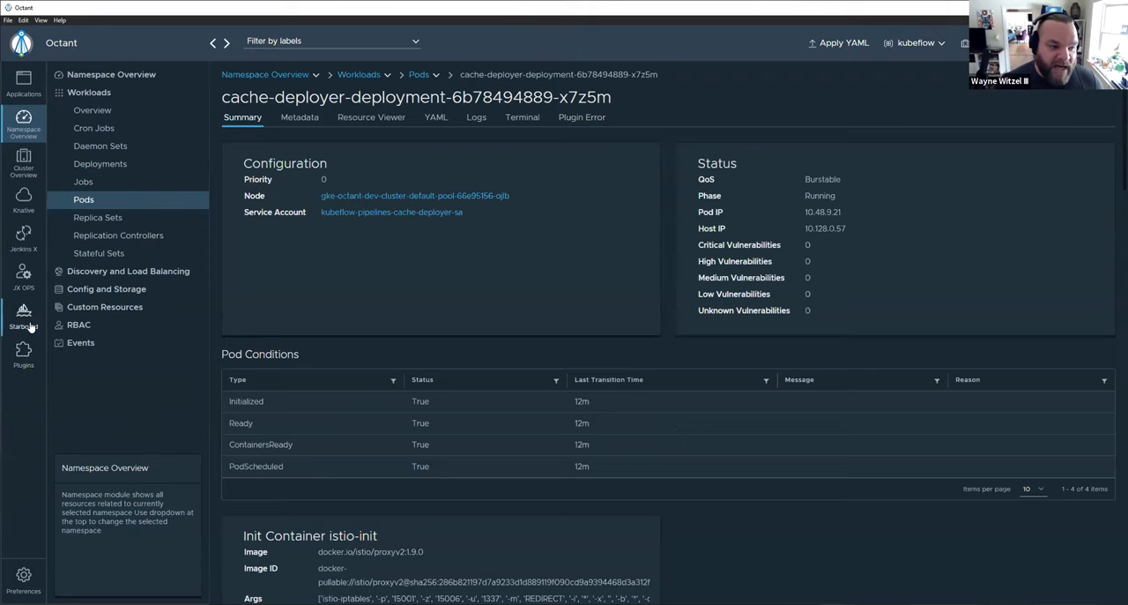
# - Show Starboard's Kube Hunter report listing five low and medium vulnerabilities
pyautogui.click(23, 314)
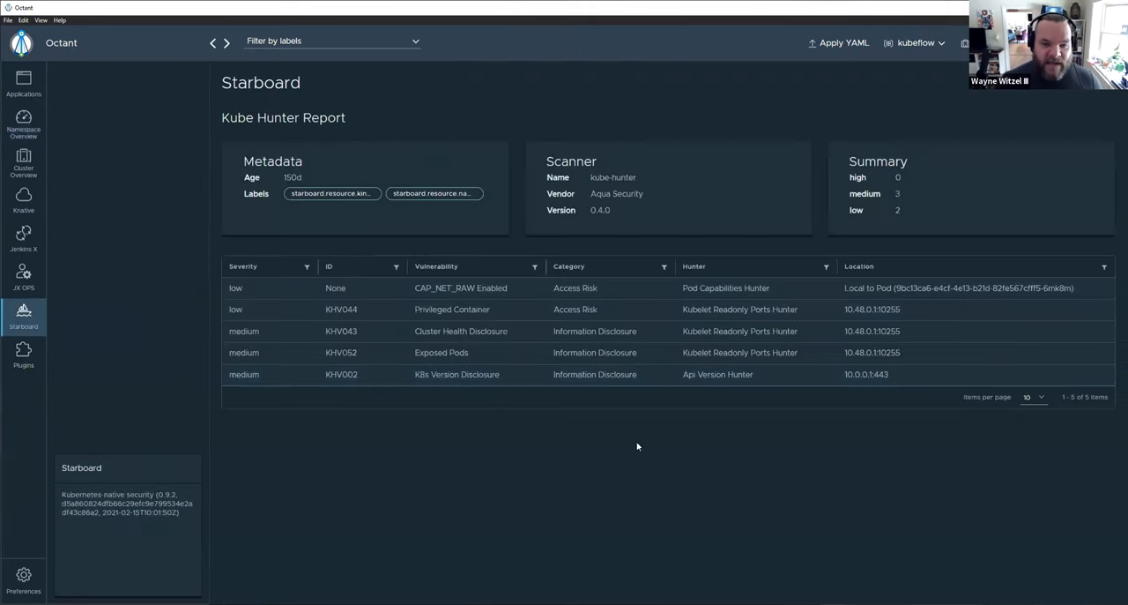
pyautogui.moveTo(732, 113)
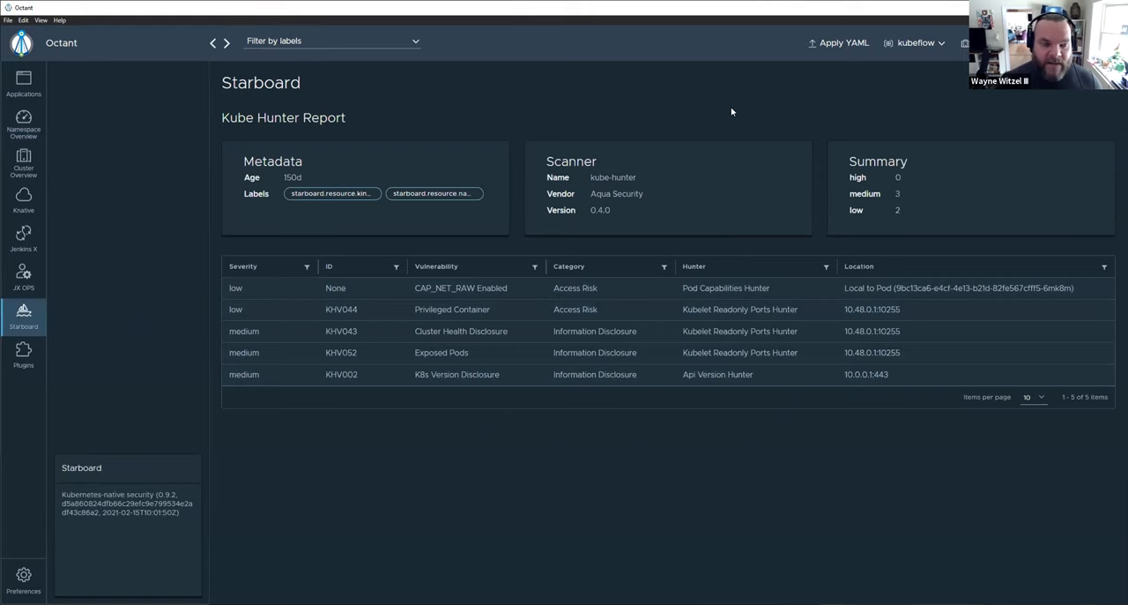
pyautogui.moveTo(680, 392)
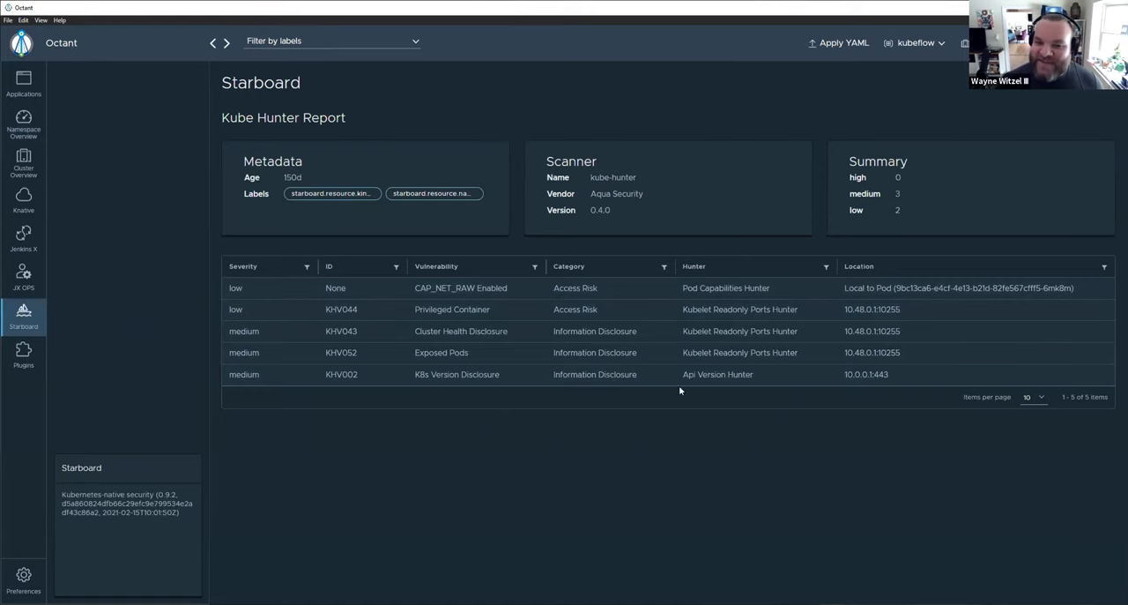
pyautogui.moveTo(504, 520)
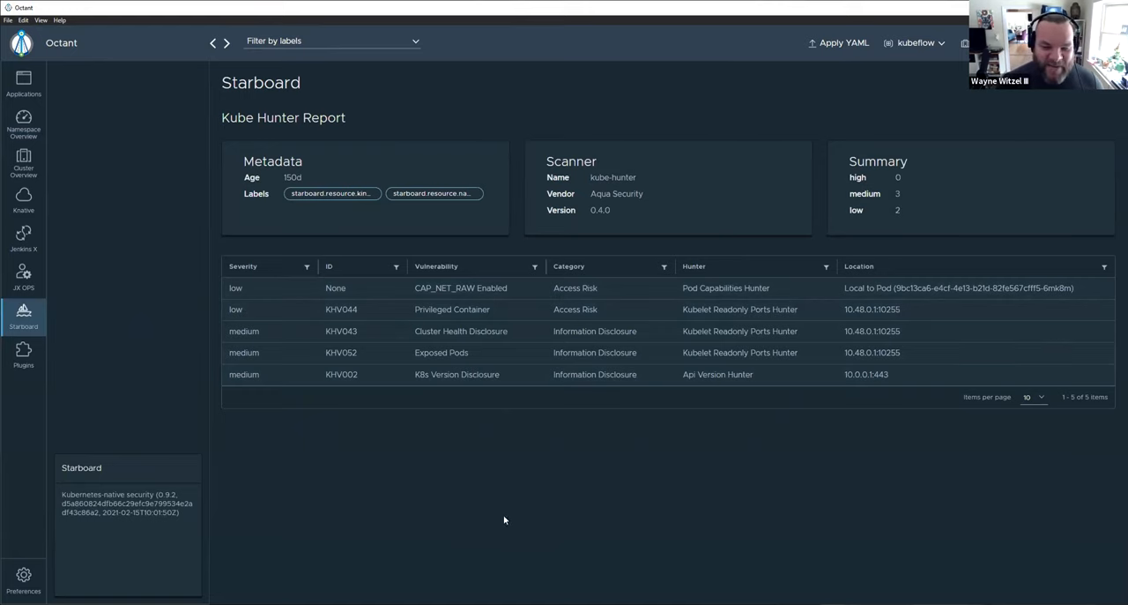
pyautogui.moveTo(487, 527)
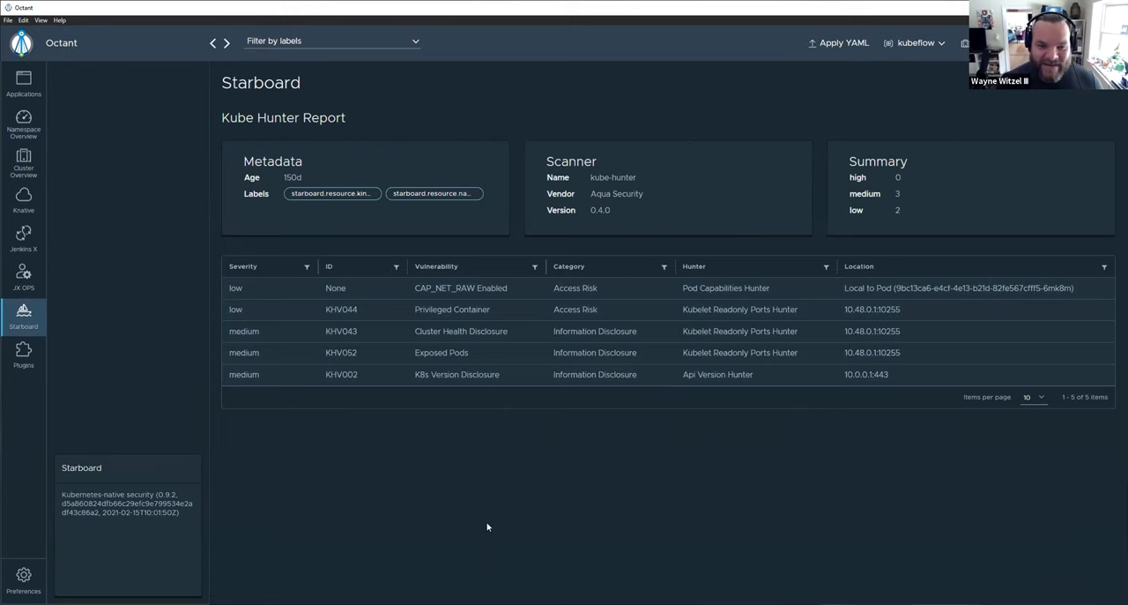
pyautogui.moveTo(497, 529)
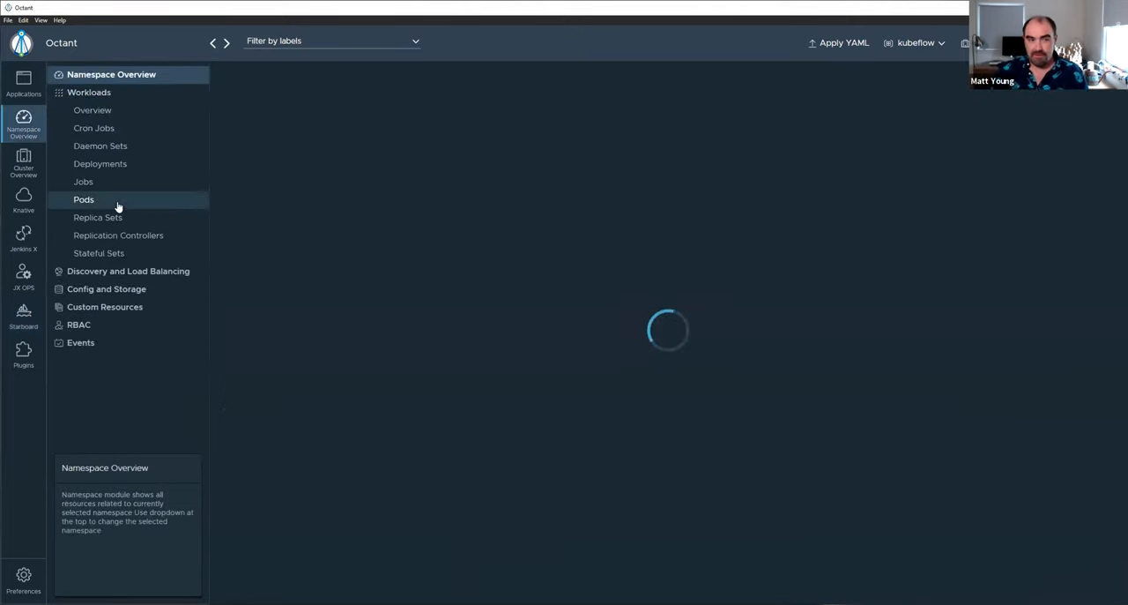
# - From the kubeflow Pods list, open the cache-server-bff956474-hklhl pod and its empty Logs tab
pyautogui.click(84, 199)
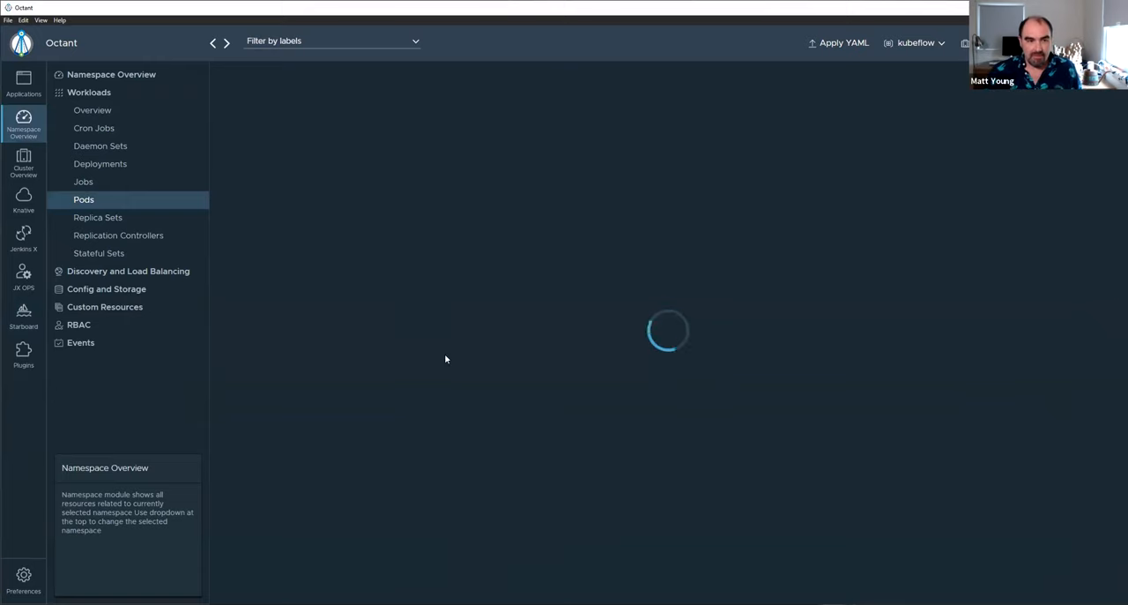
pyautogui.moveTo(256, 162)
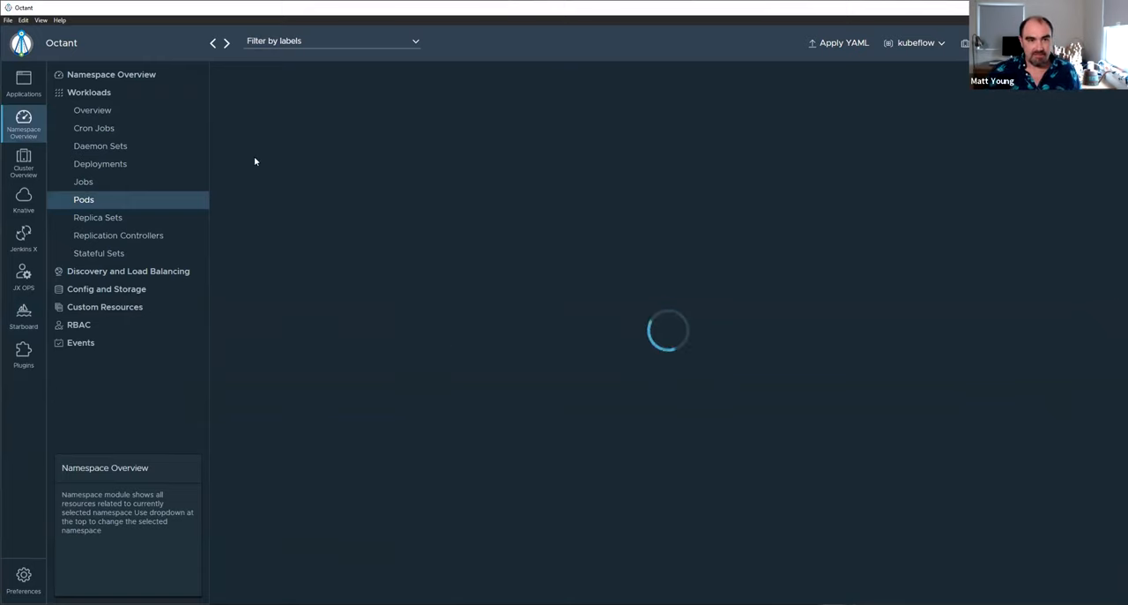
pyautogui.moveTo(469, 169)
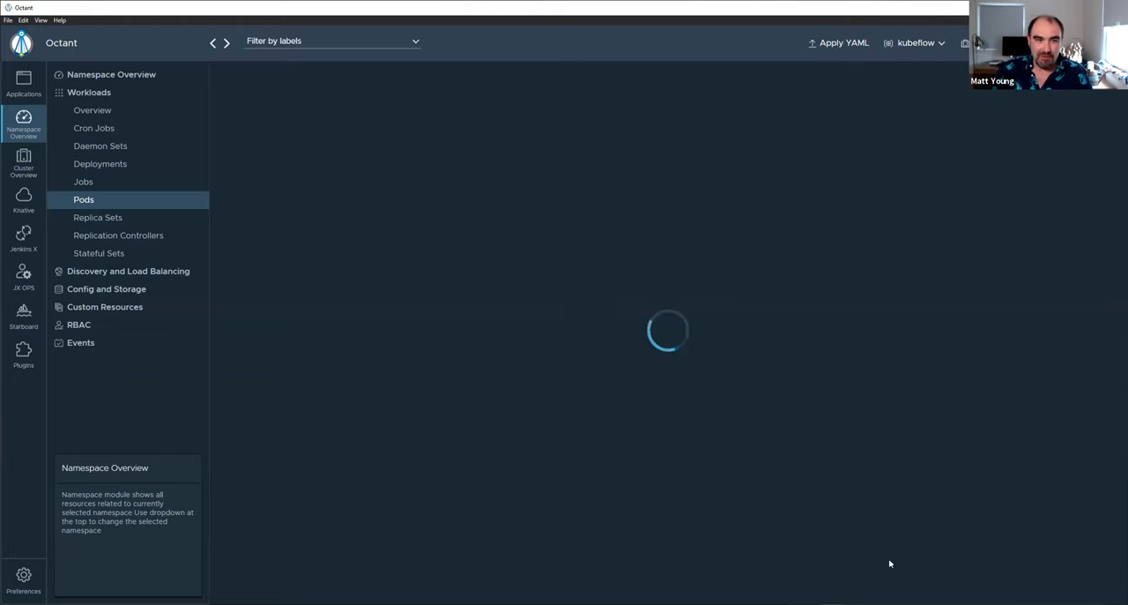
pyautogui.click(84, 199)
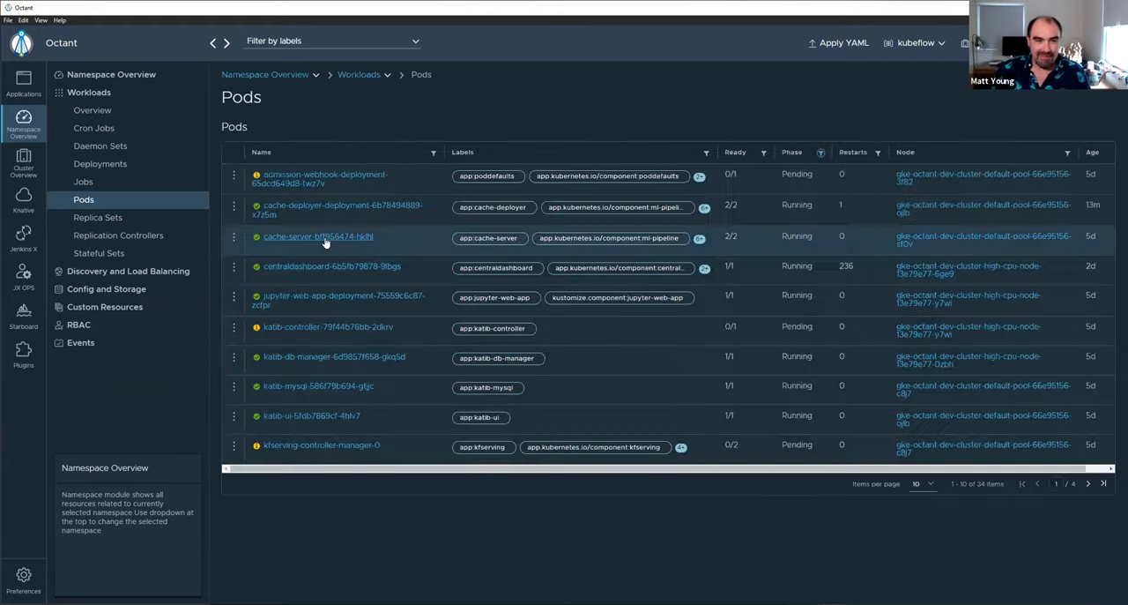
pyautogui.click(317, 236)
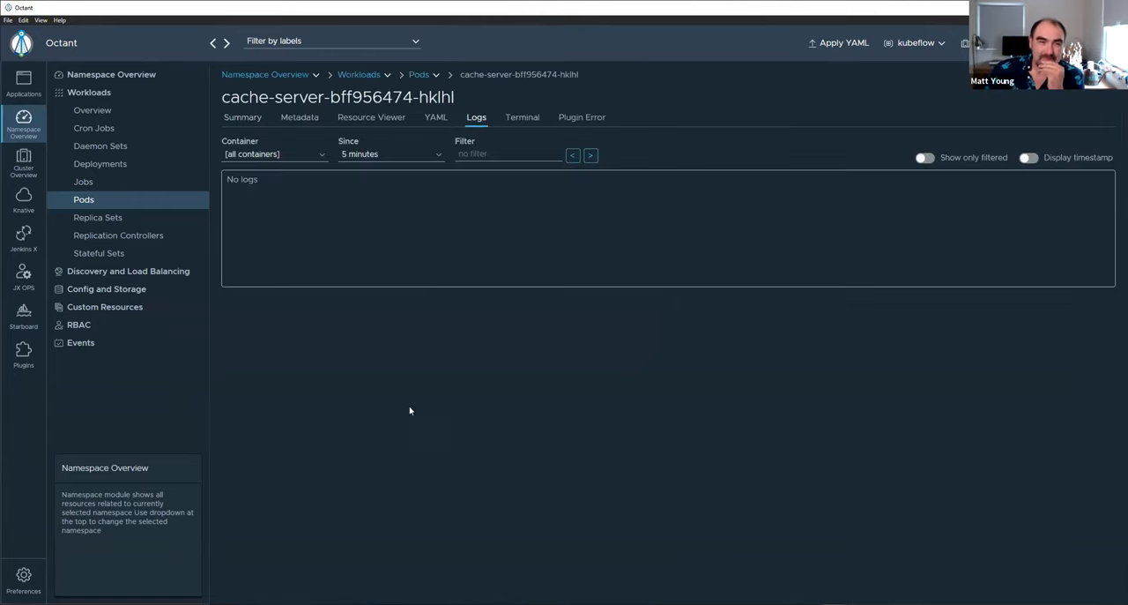
# - Narrow the cache-server pod's log time range through 5 hours and 30 minutes down to 5 minutes
pyautogui.click(275, 153)
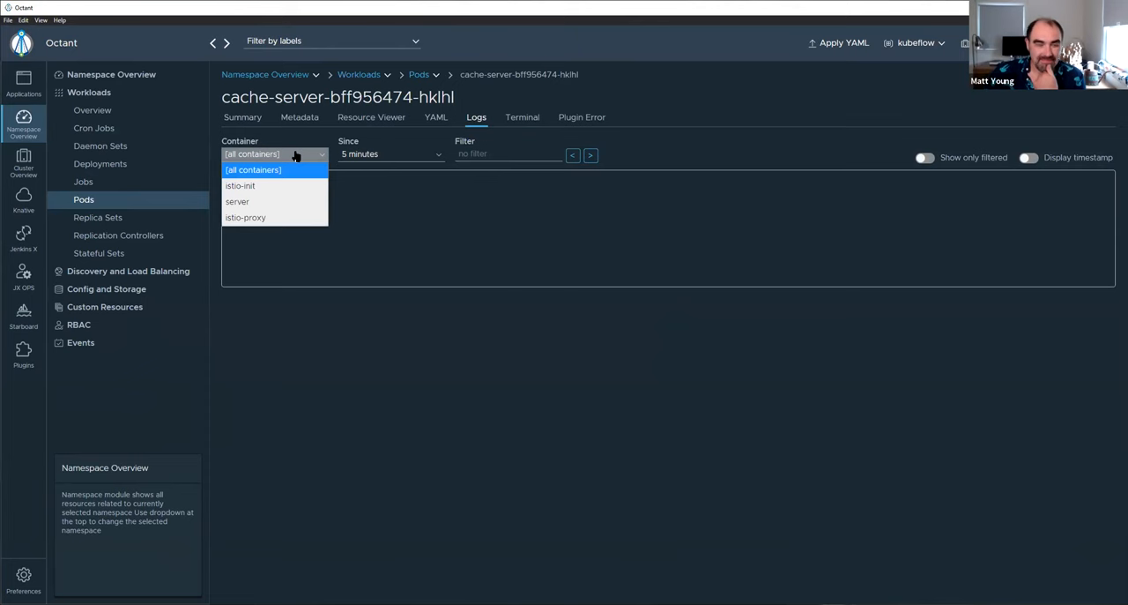
pyautogui.click(391, 153)
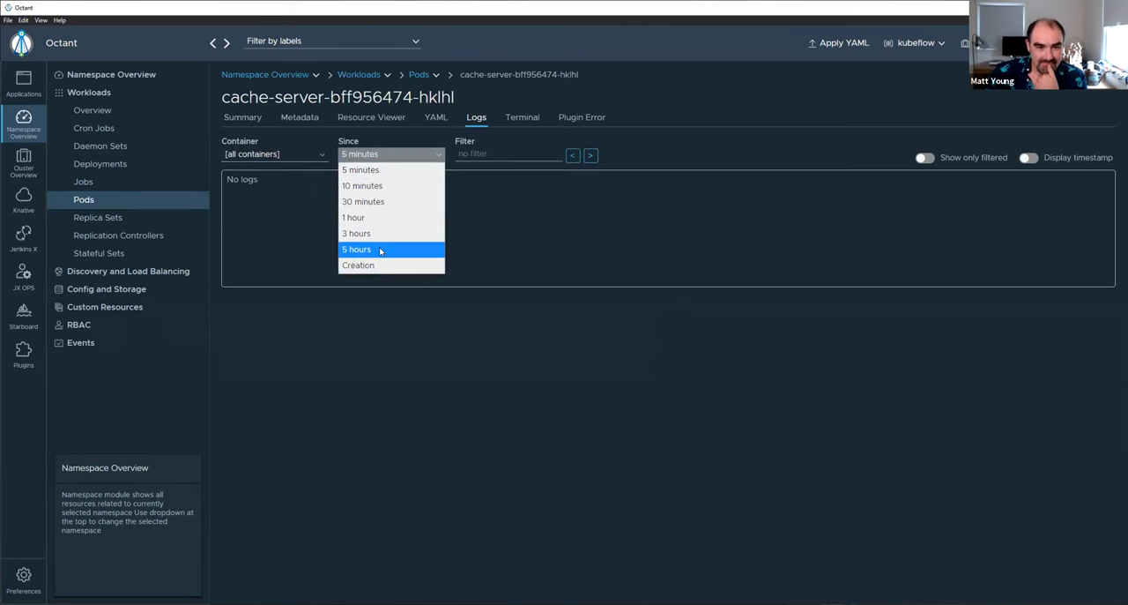
pyautogui.click(356, 248)
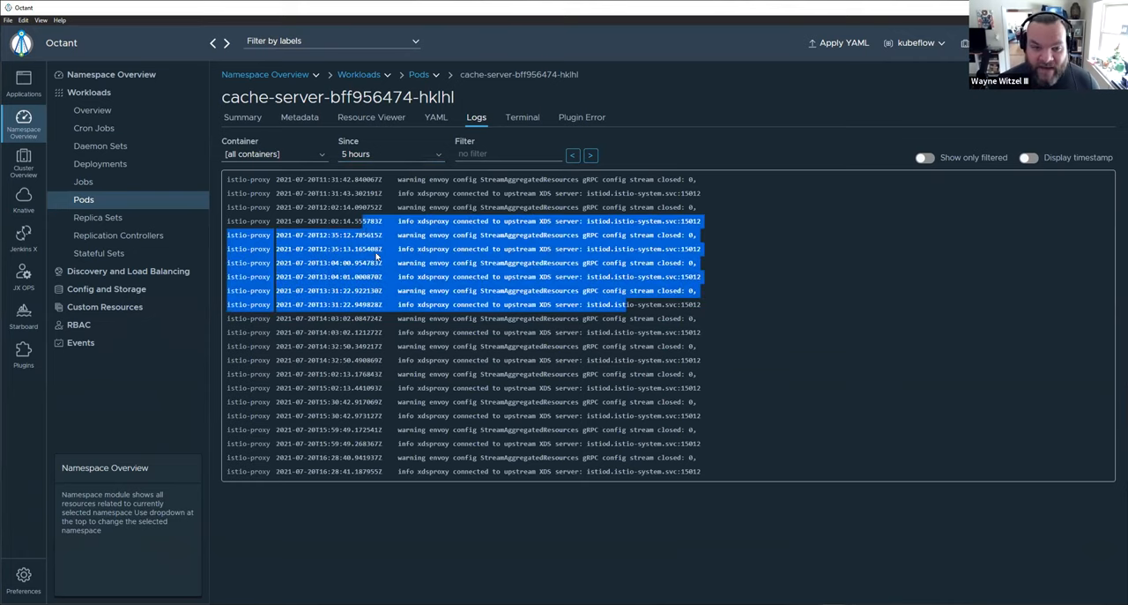
pyautogui.click(392, 153)
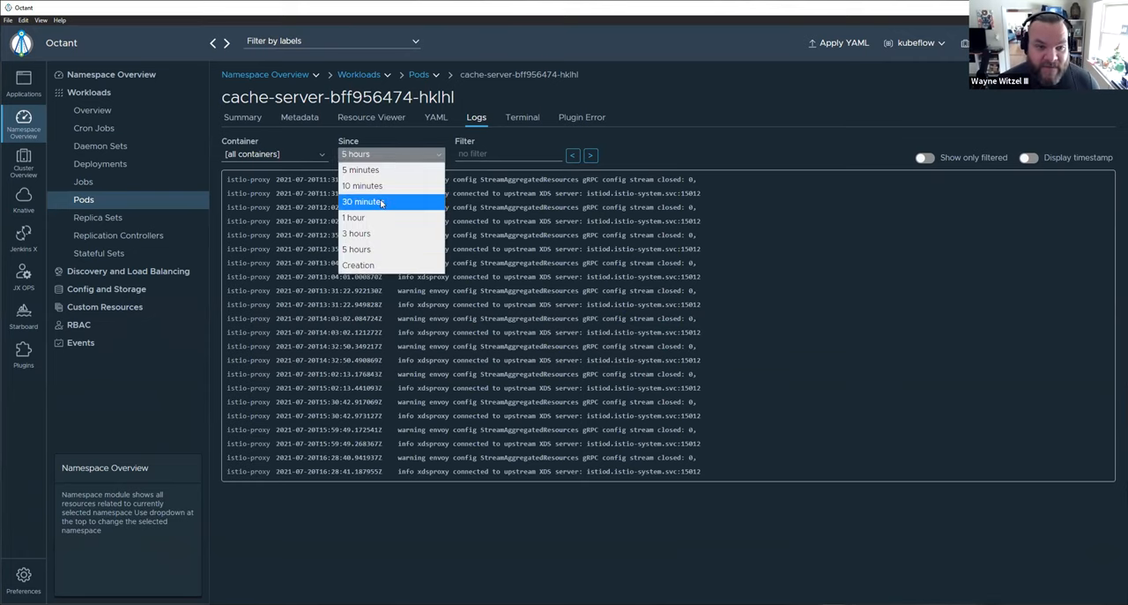
pyautogui.click(361, 201)
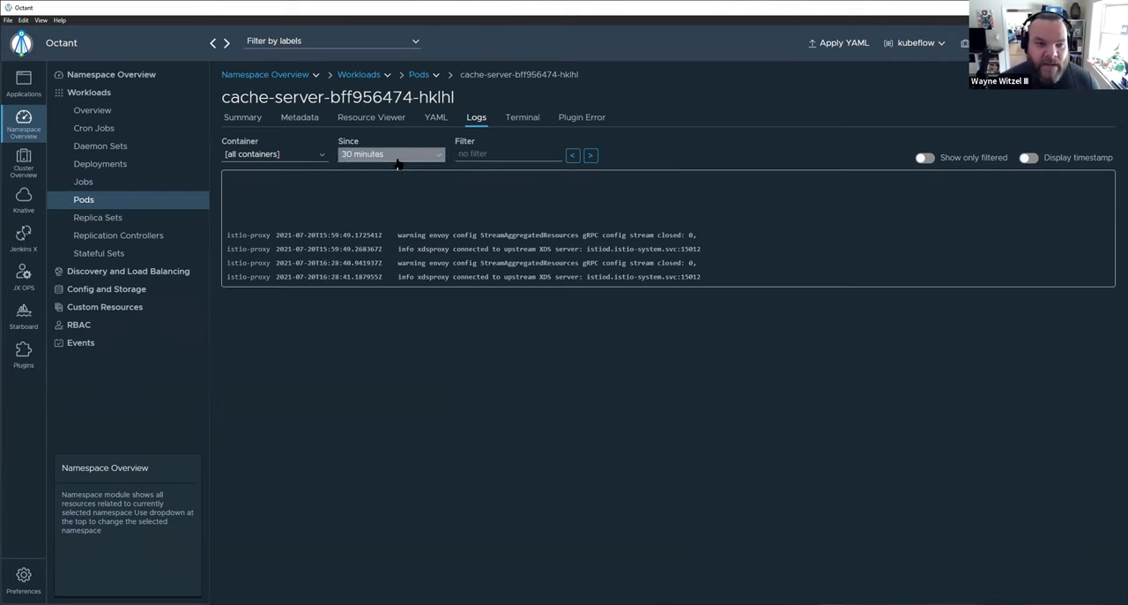
pyautogui.click(391, 153)
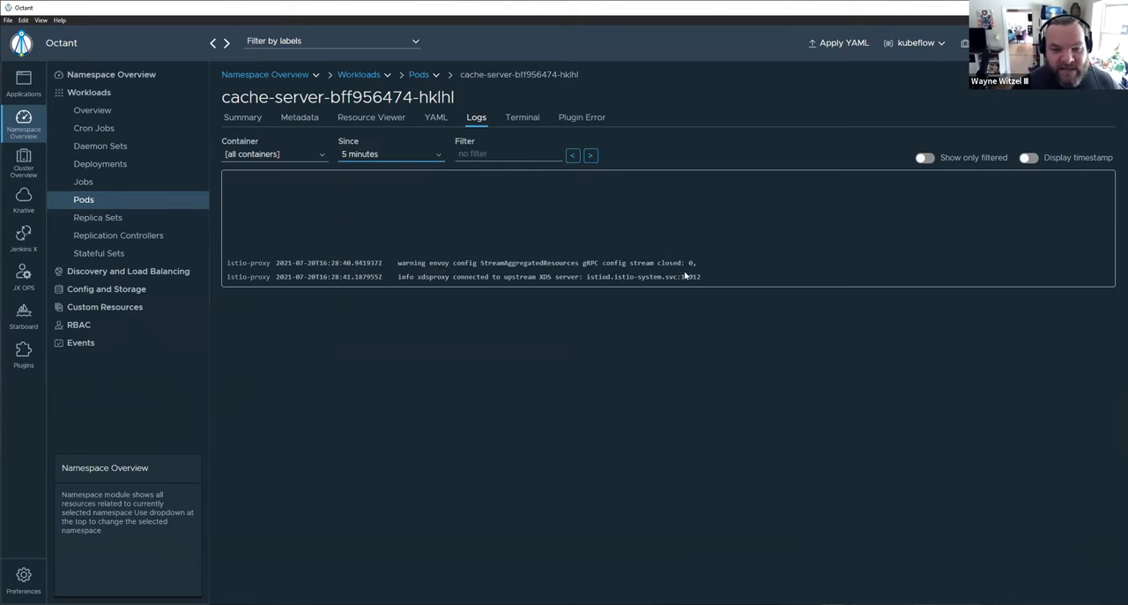
pyautogui.moveTo(760, 252)
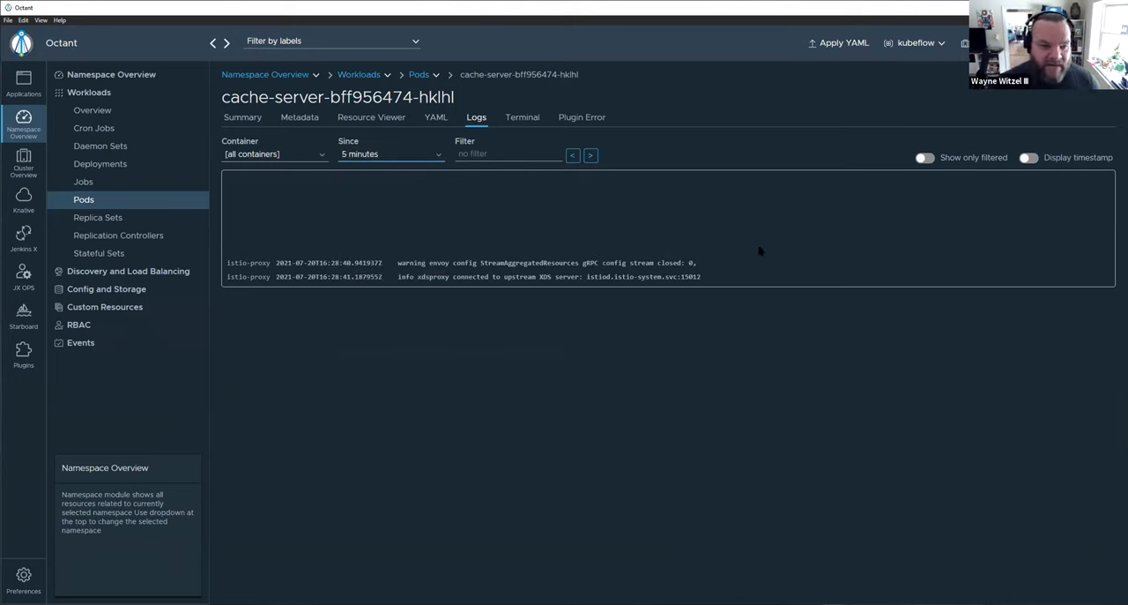
pyautogui.moveTo(391, 229)
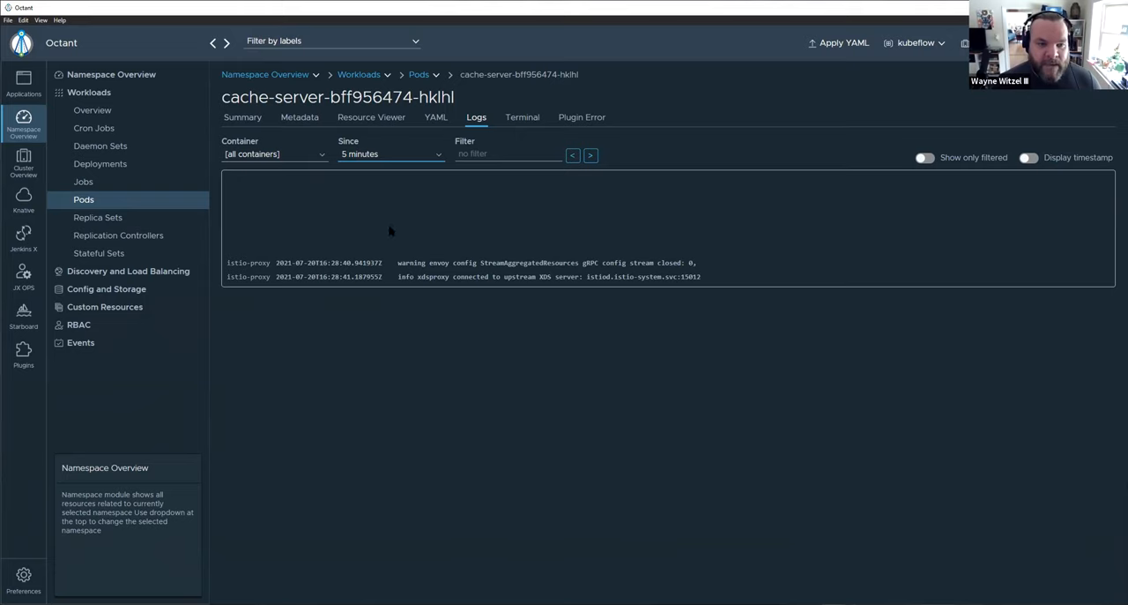
pyautogui.click(392, 153)
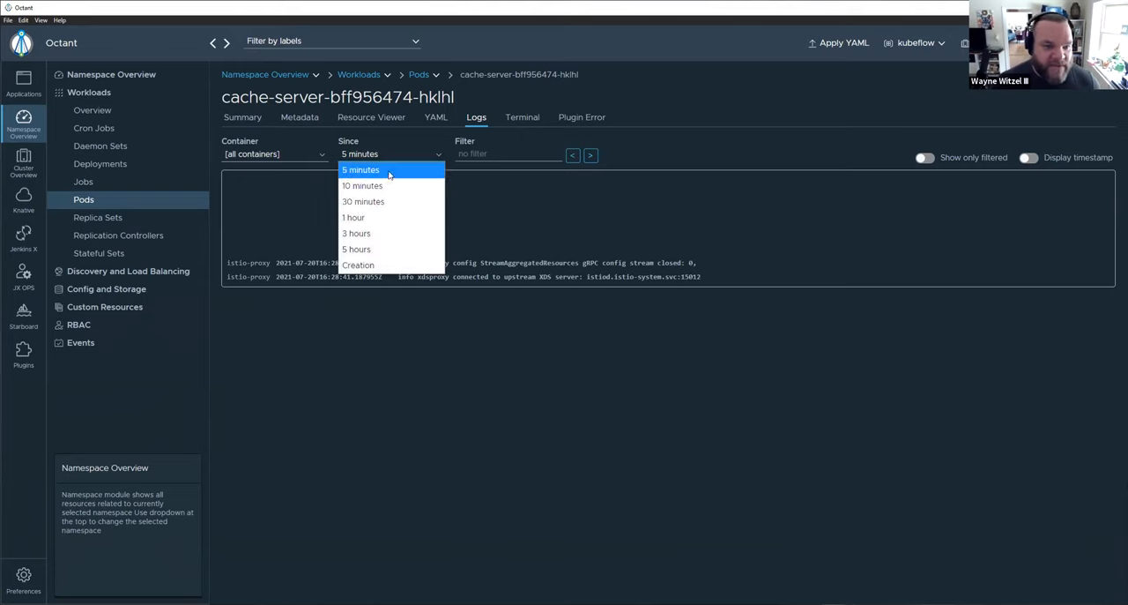
pyautogui.click(360, 169)
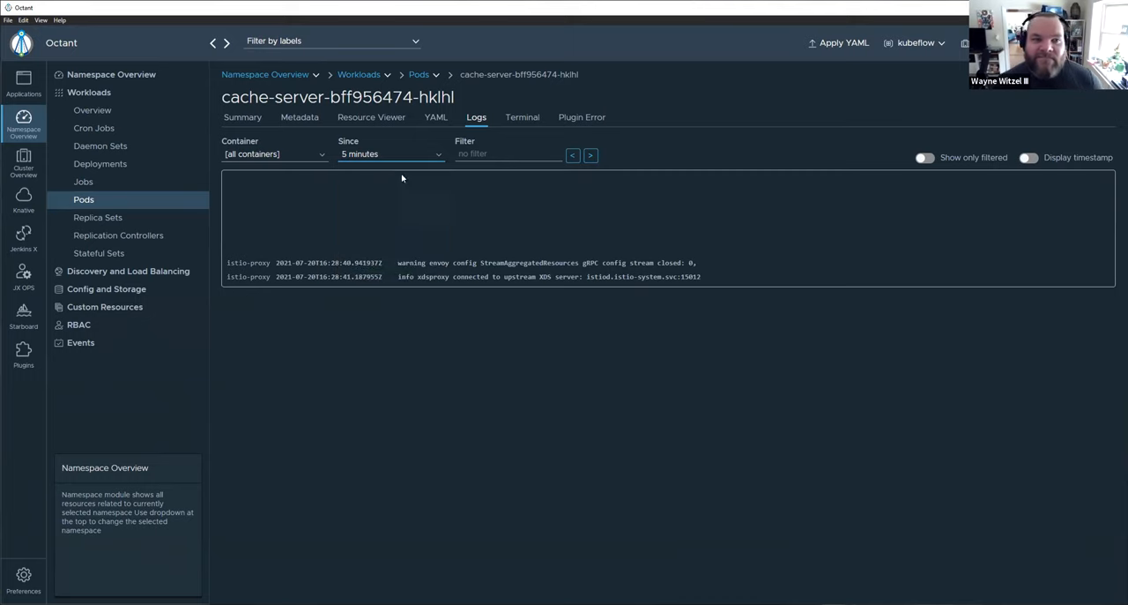
pyautogui.click(391, 154)
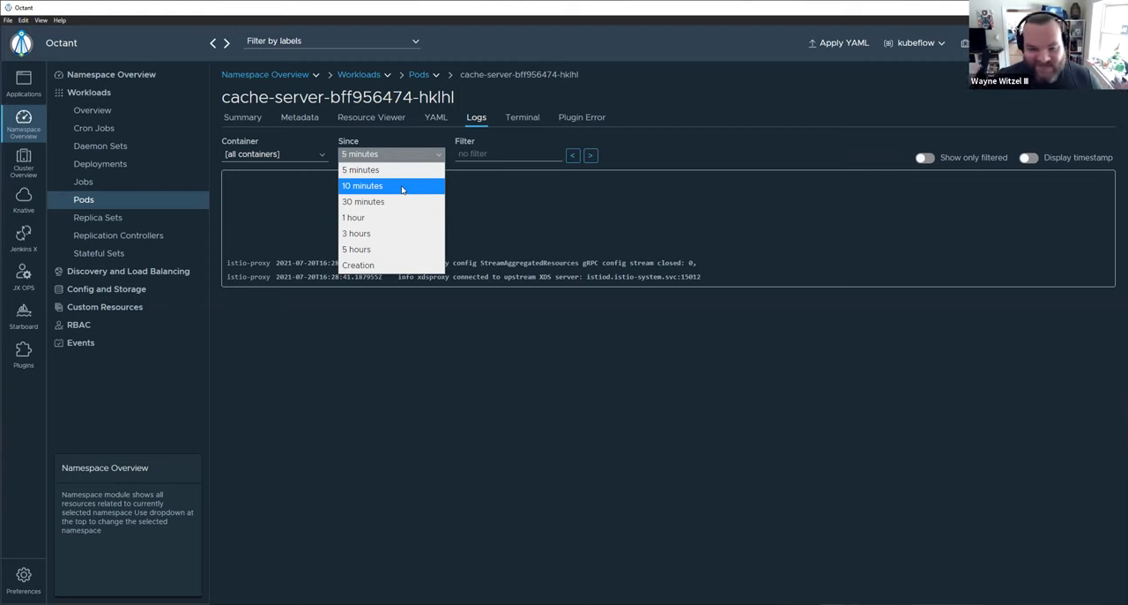
pyautogui.moveTo(402, 210)
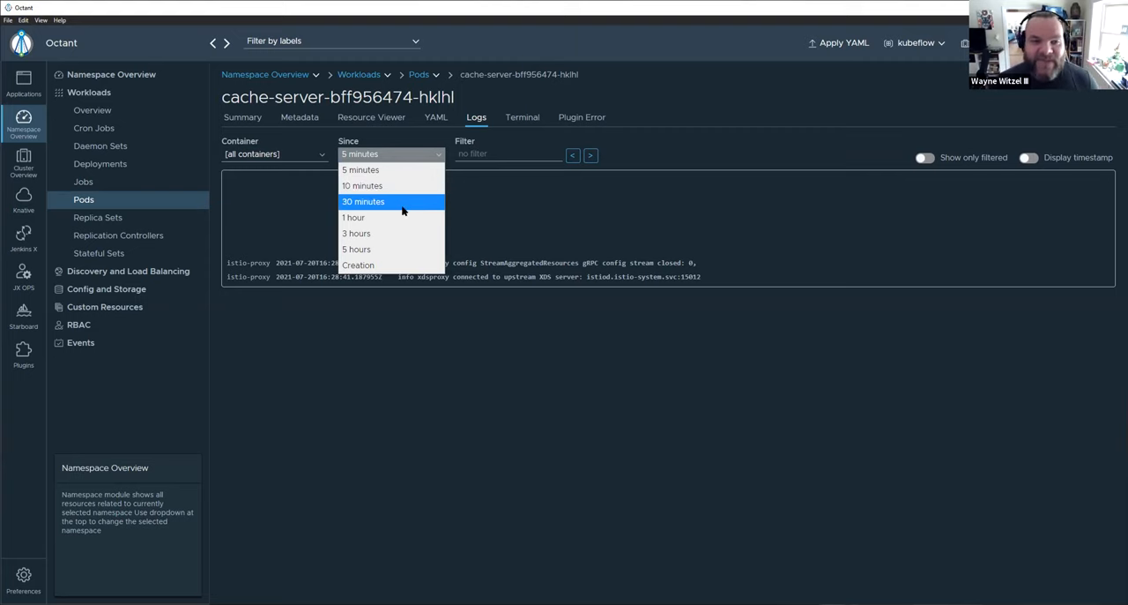
pyautogui.moveTo(405, 201)
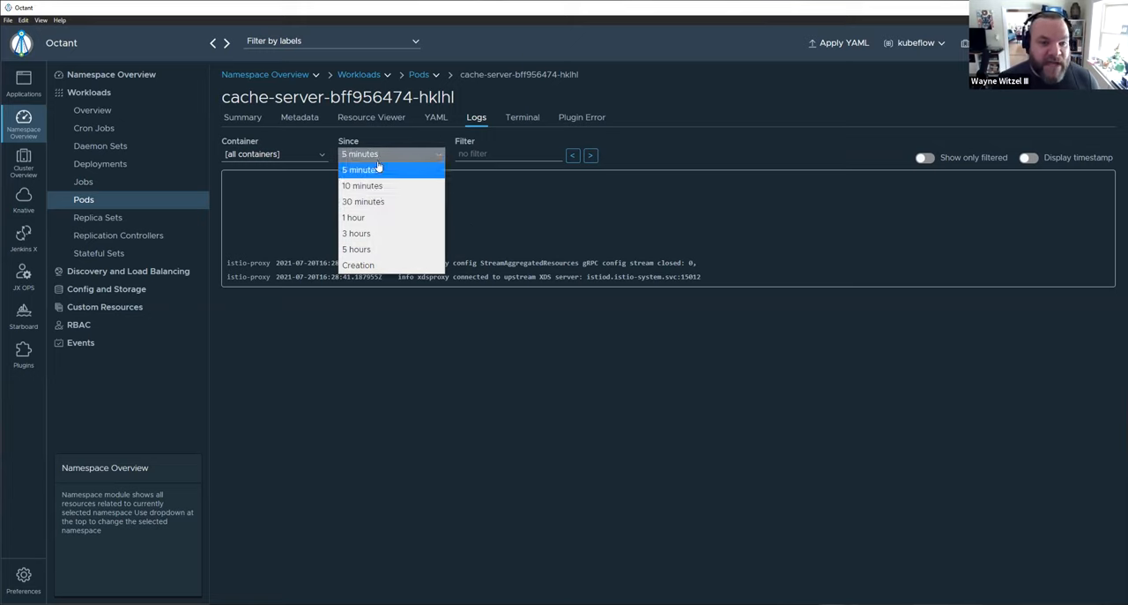
pyautogui.moveTo(379, 201)
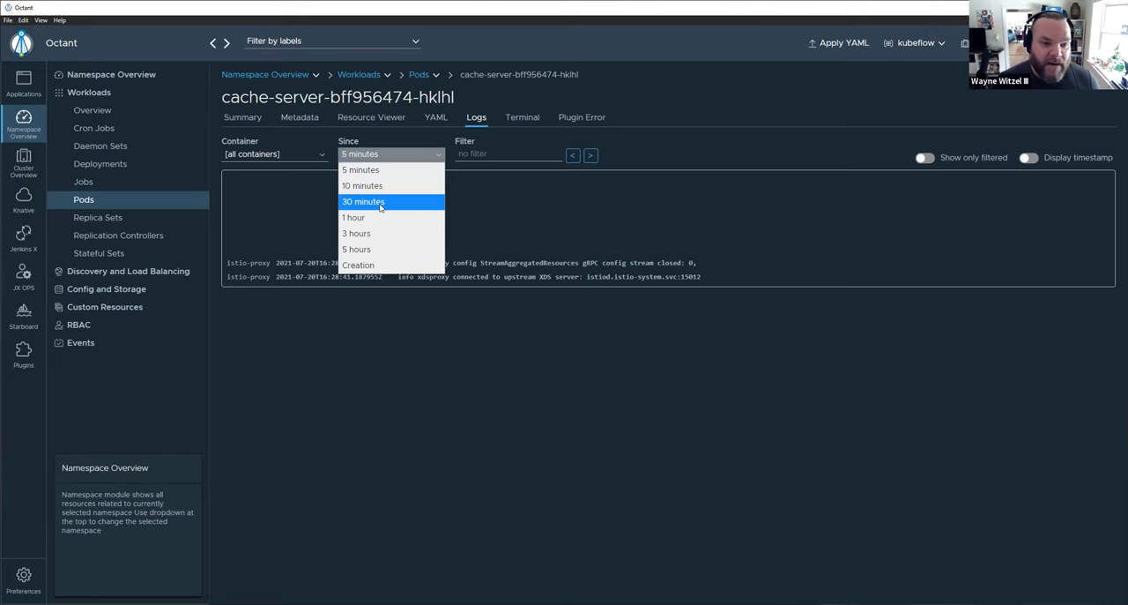
# - Try the 1-hour range, then keep [all containers] selected in the Container dropdown
pyautogui.click(363, 201)
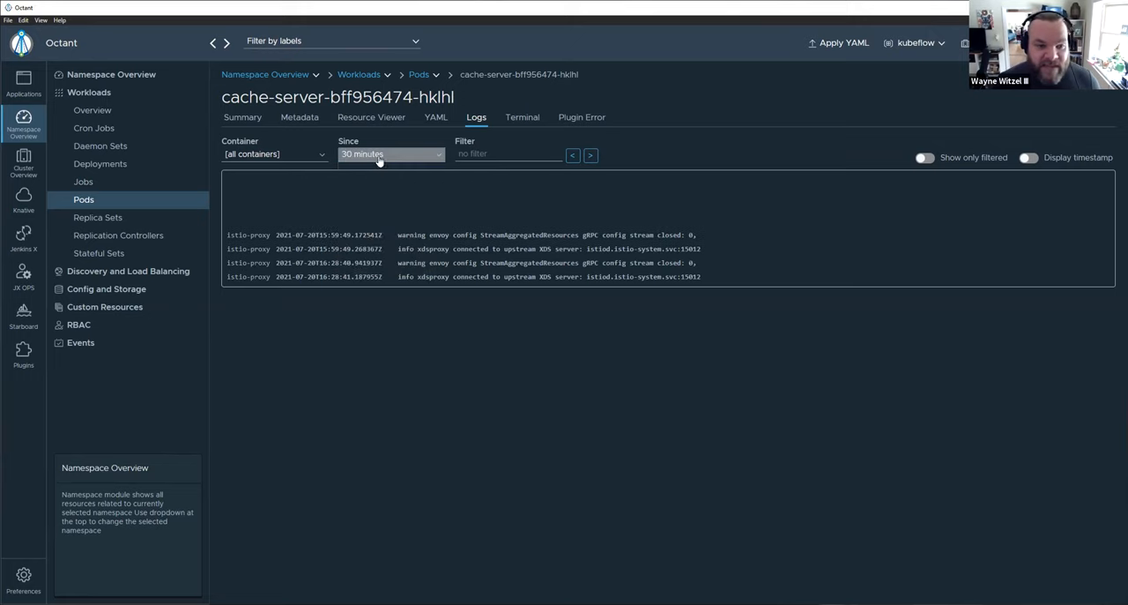
pyautogui.click(391, 155)
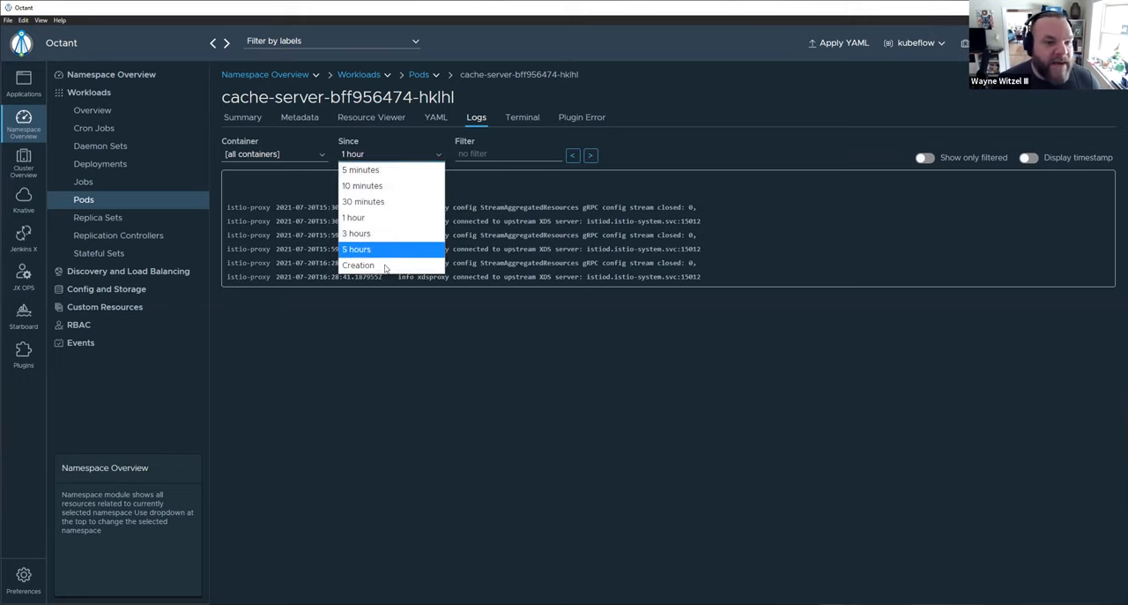
pyautogui.click(352, 217)
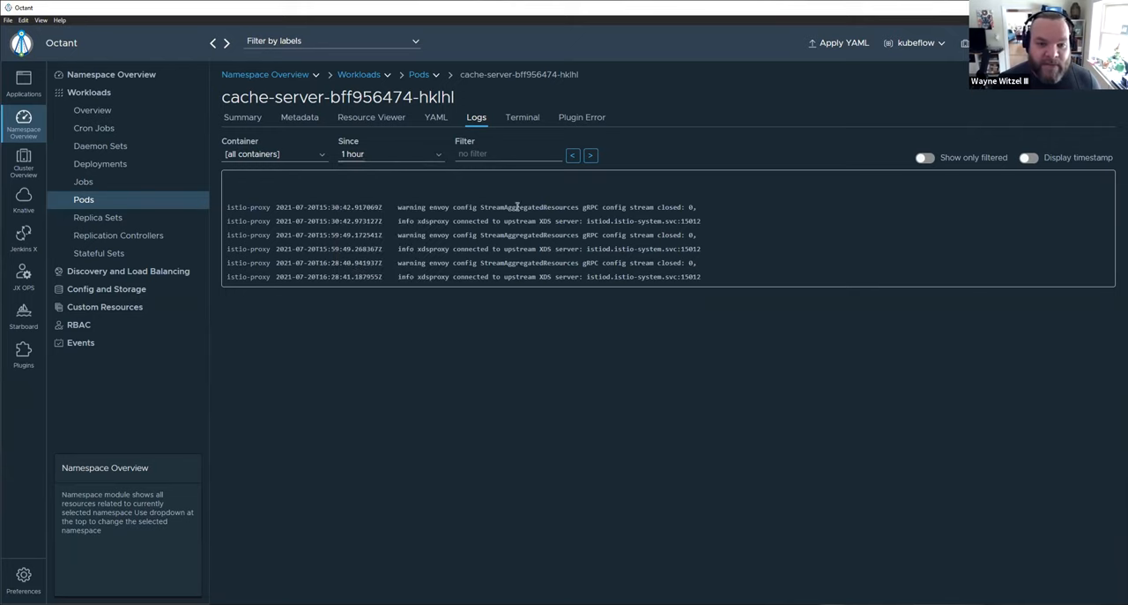
pyautogui.click(273, 154)
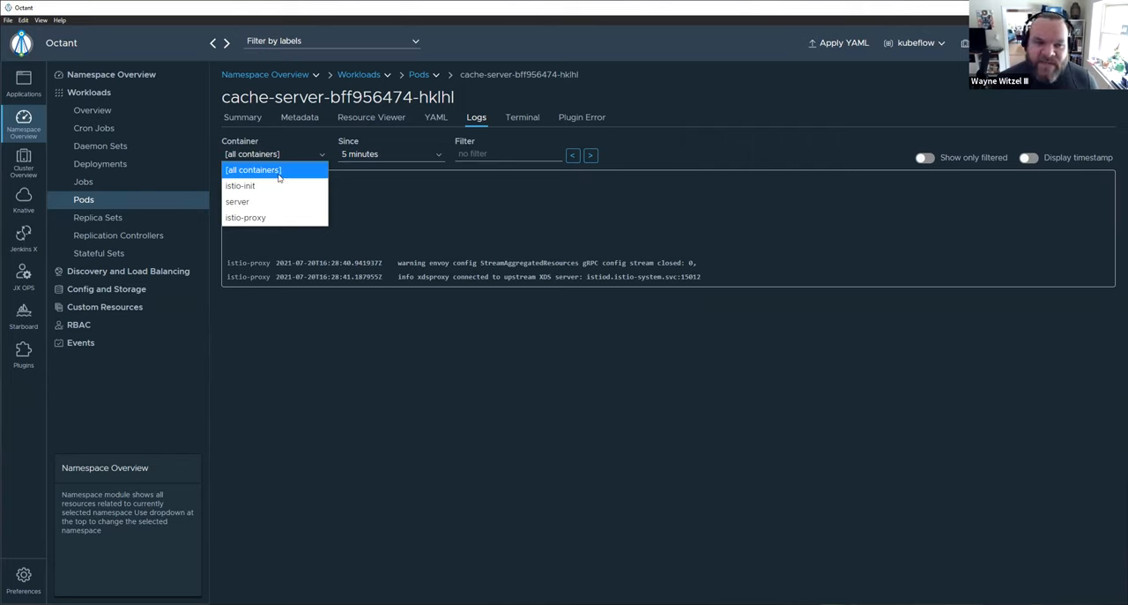
pyautogui.click(253, 169)
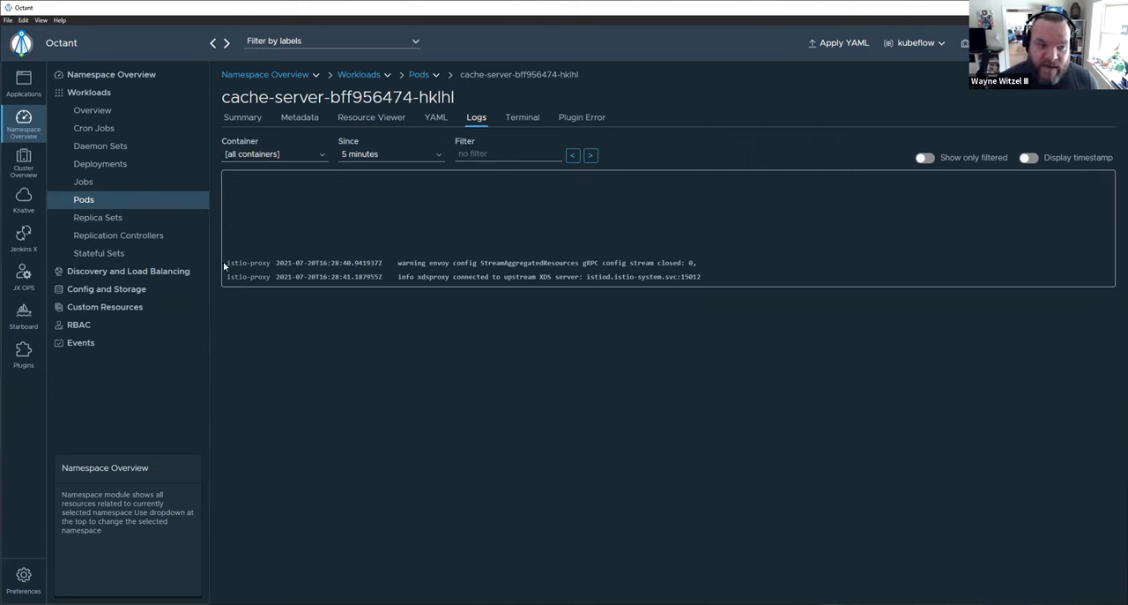
pyautogui.doubleClick(246, 262)
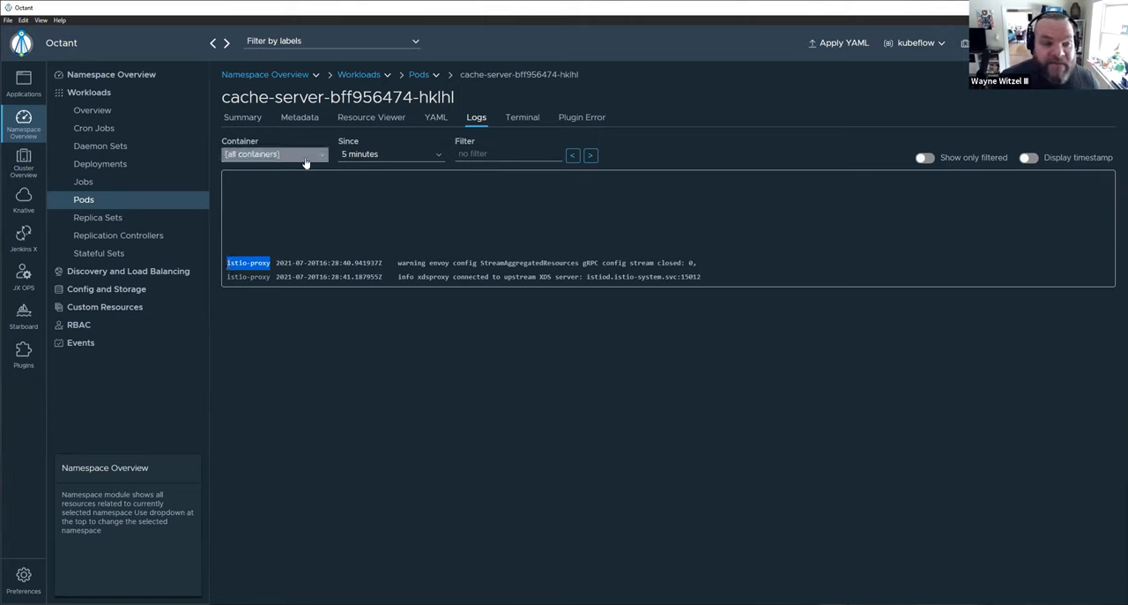
pyautogui.click(275, 154)
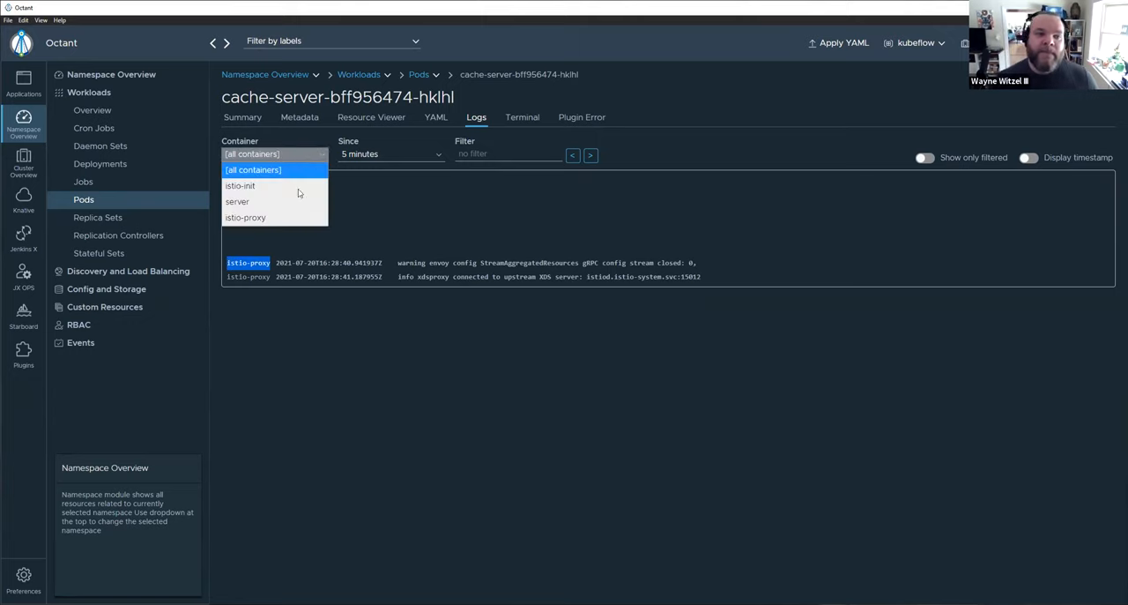
pyautogui.click(254, 170)
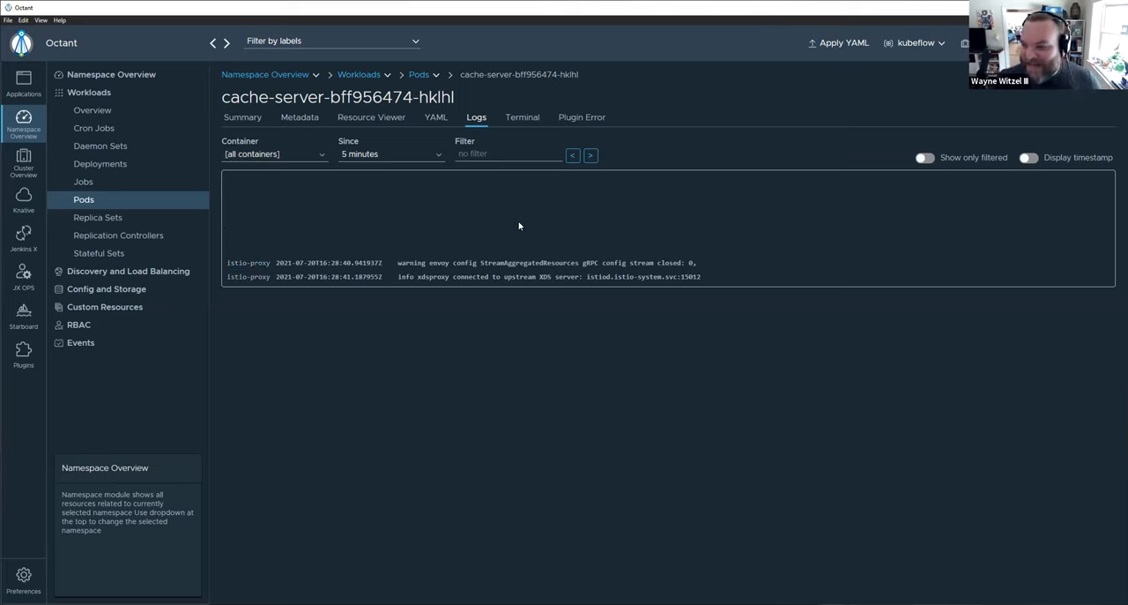
pyautogui.moveTo(515, 235)
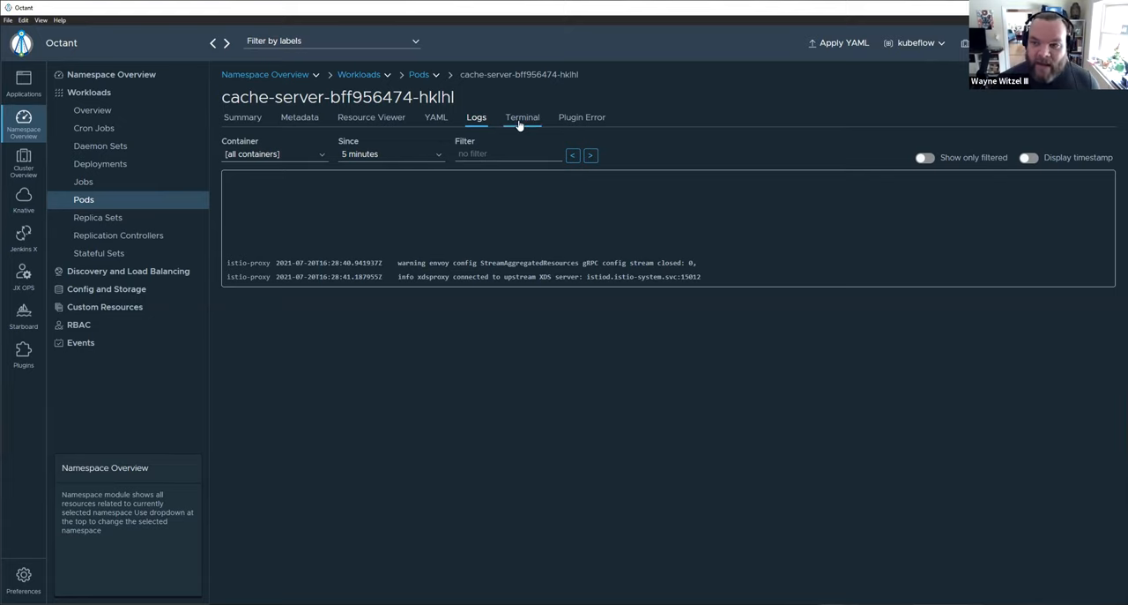
# - Run top and vim in the server container's Terminal shell, then exit the session
pyautogui.click(522, 116)
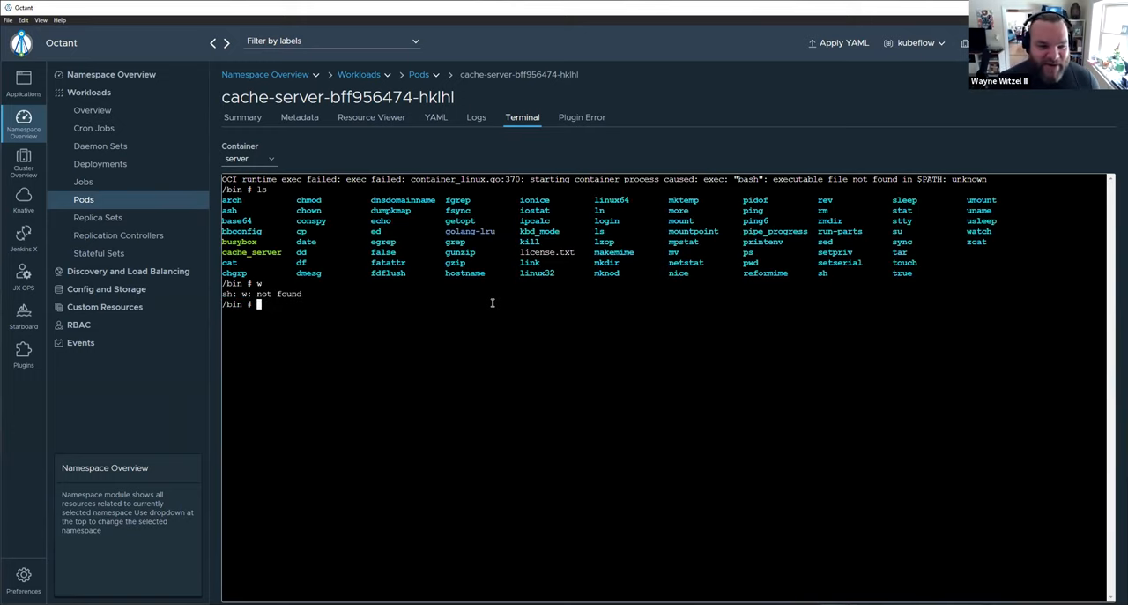
pyautogui.write('top')
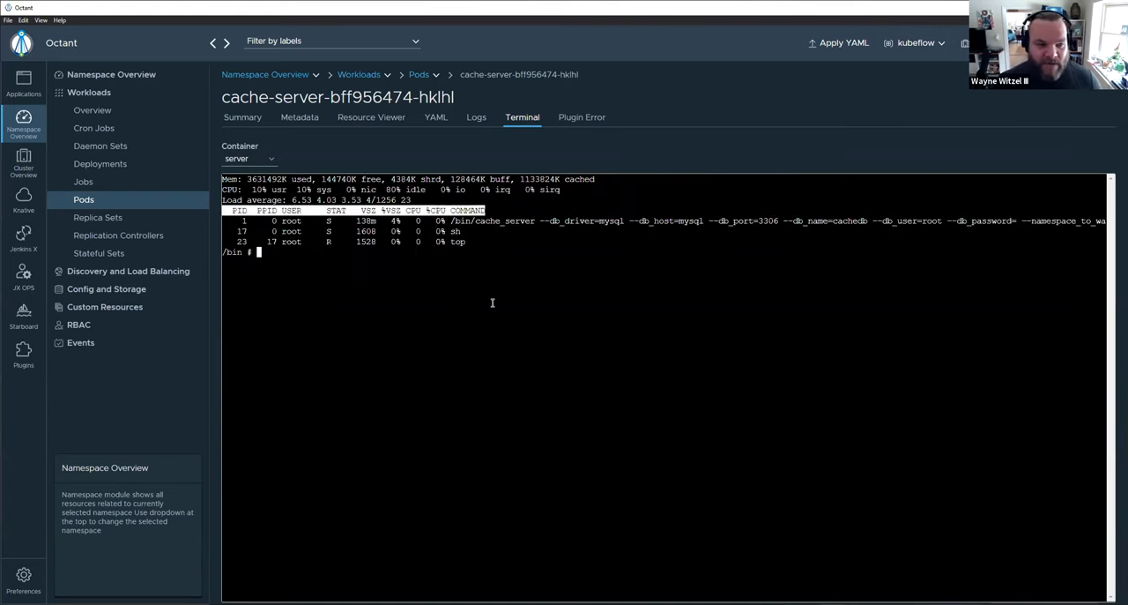
pyautogui.write('vim')
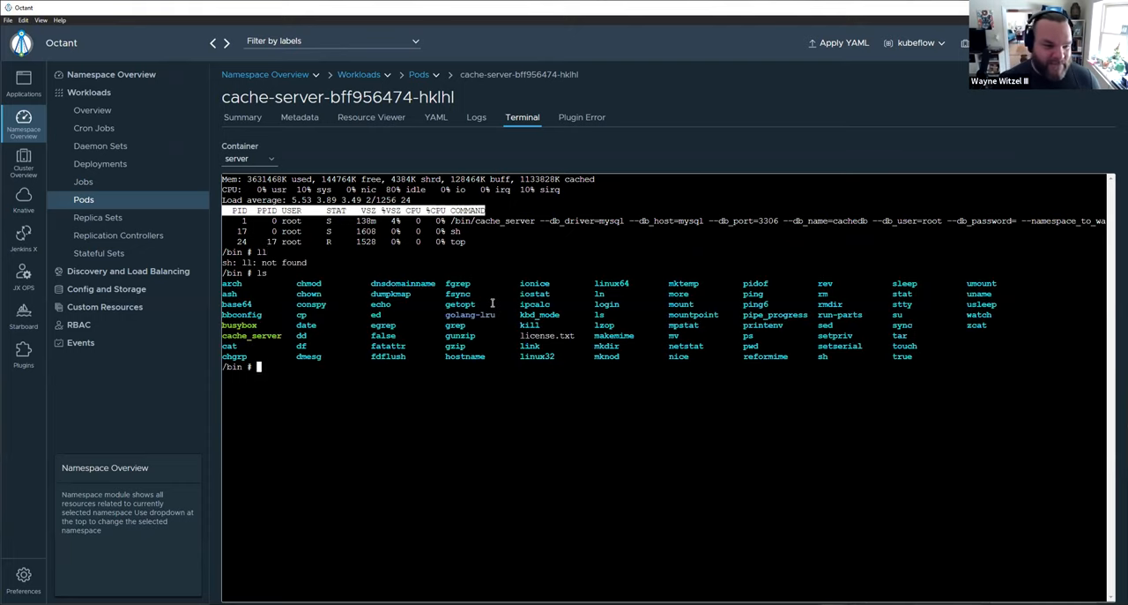
pyautogui.write('ext')
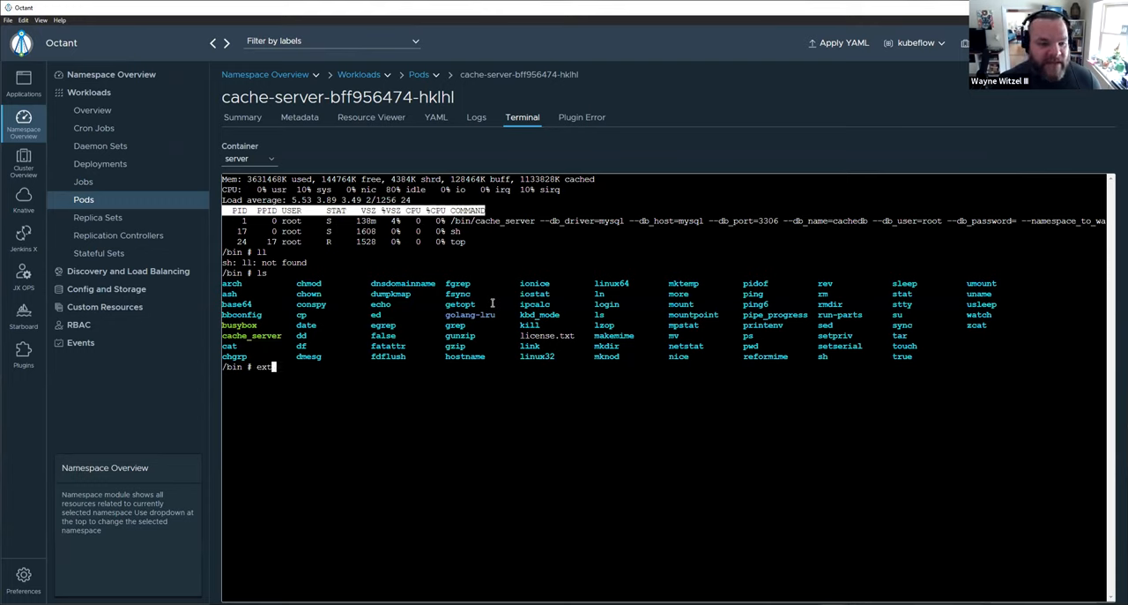
pyautogui.write('it')
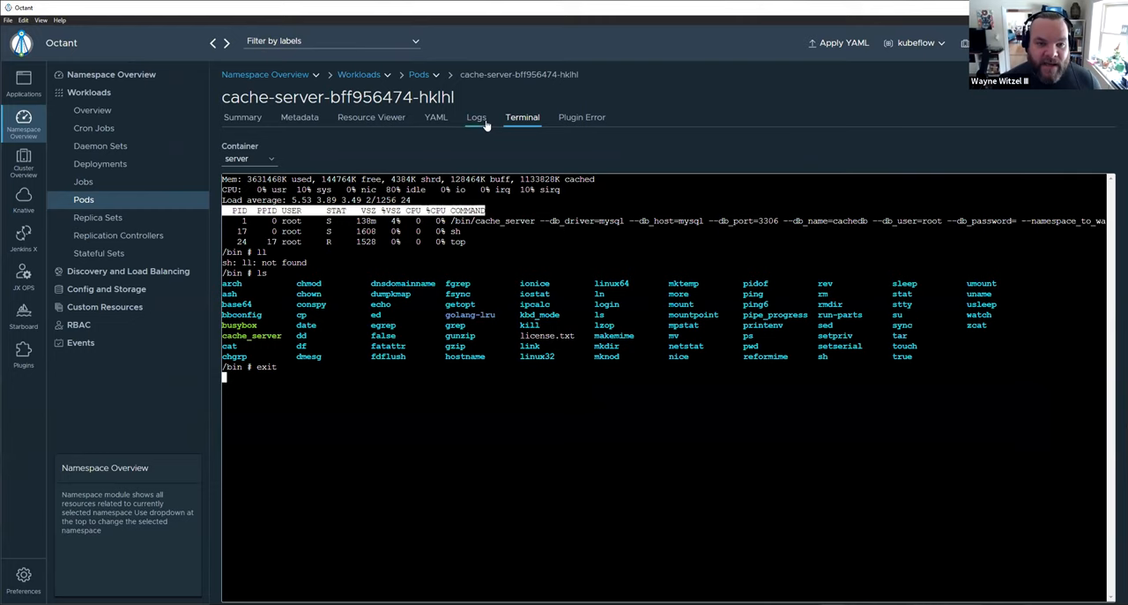
pyautogui.moveTo(681, 155)
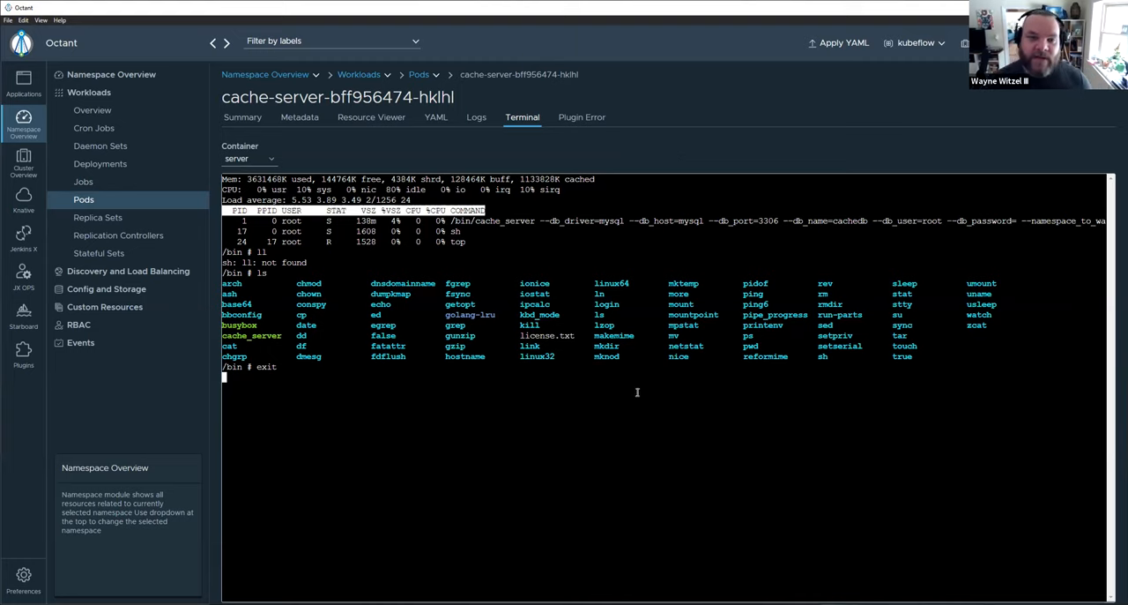
pyautogui.moveTo(712, 151)
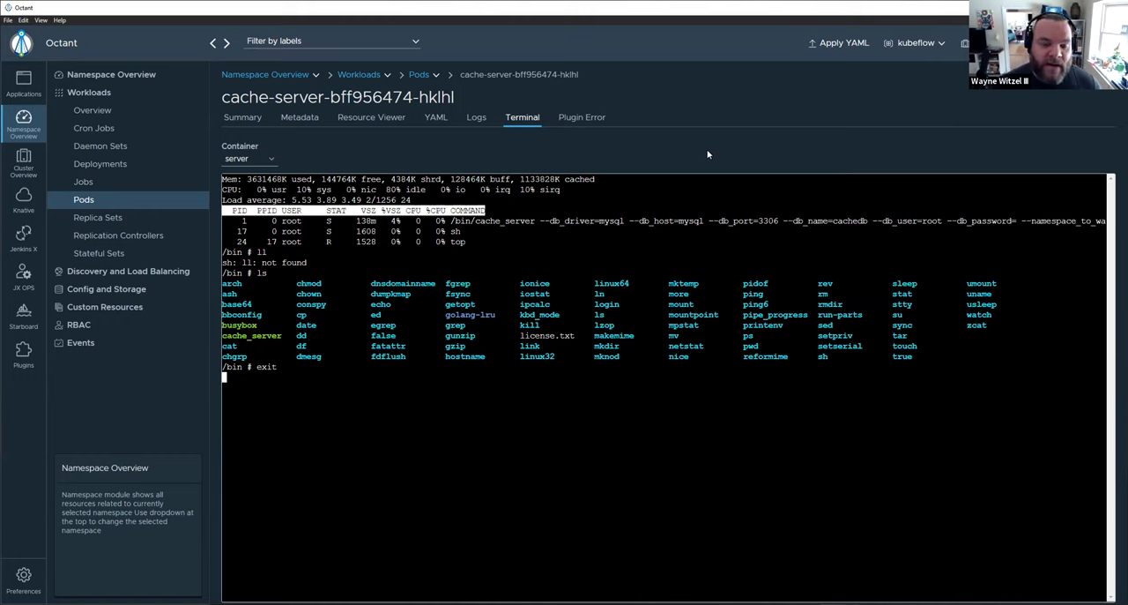
pyautogui.moveTo(402, 152)
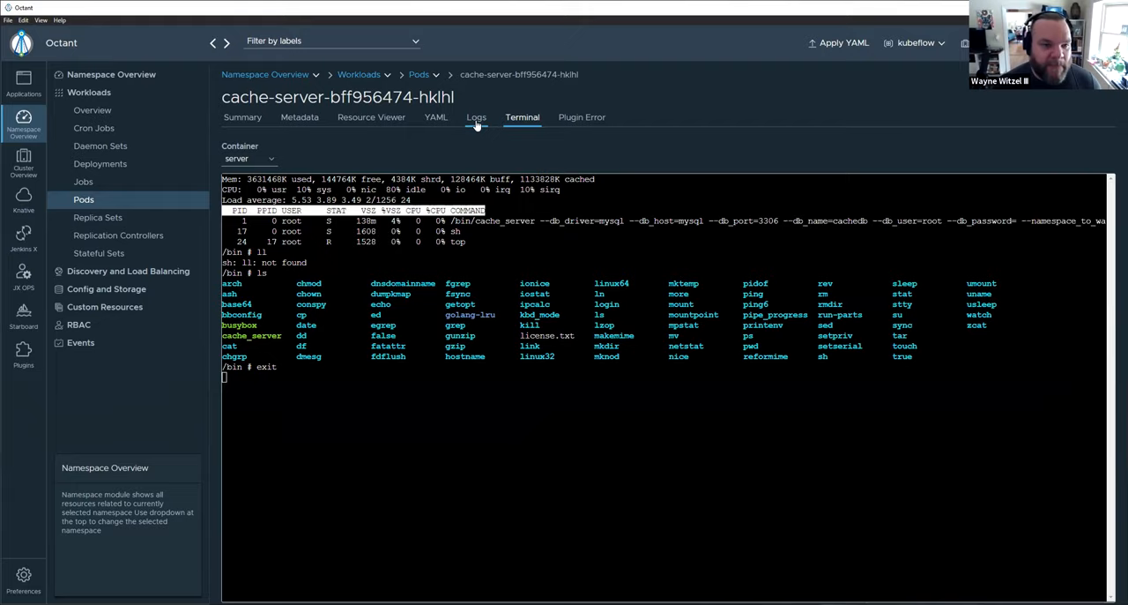
# - Return to the cache-server pod's Logs tab showing istio-proxy lines
pyautogui.click(476, 116)
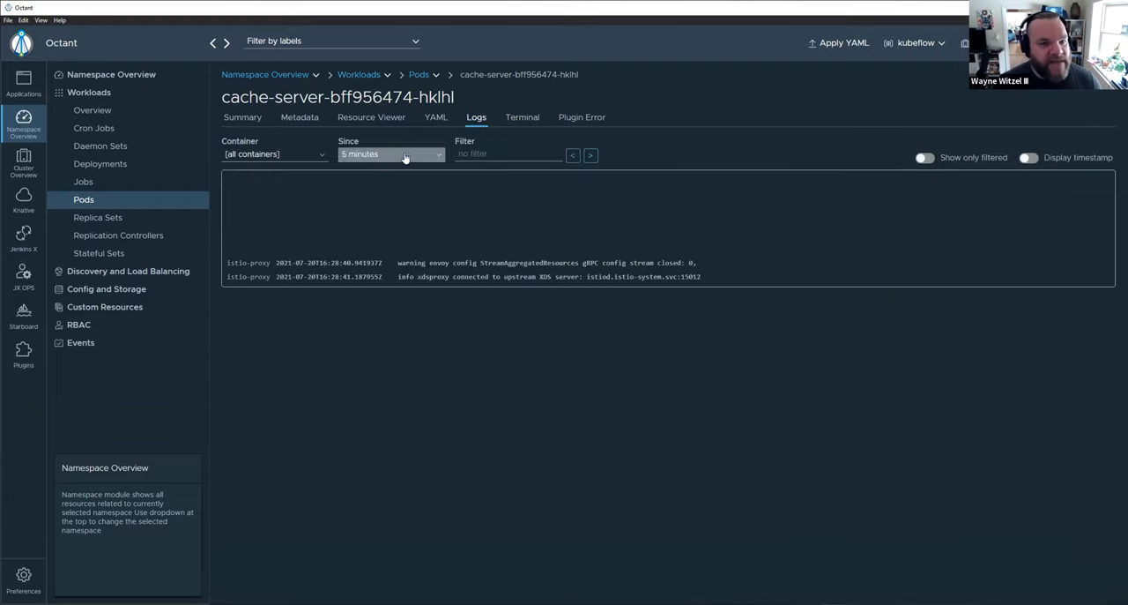
pyautogui.moveTo(497, 444)
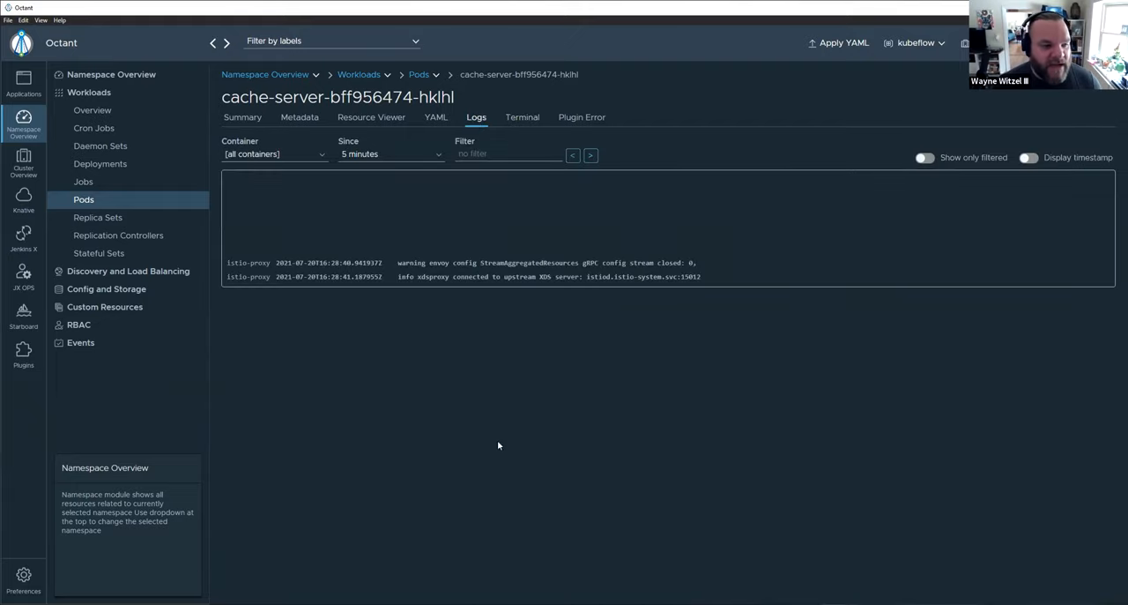
pyautogui.moveTo(134, 212)
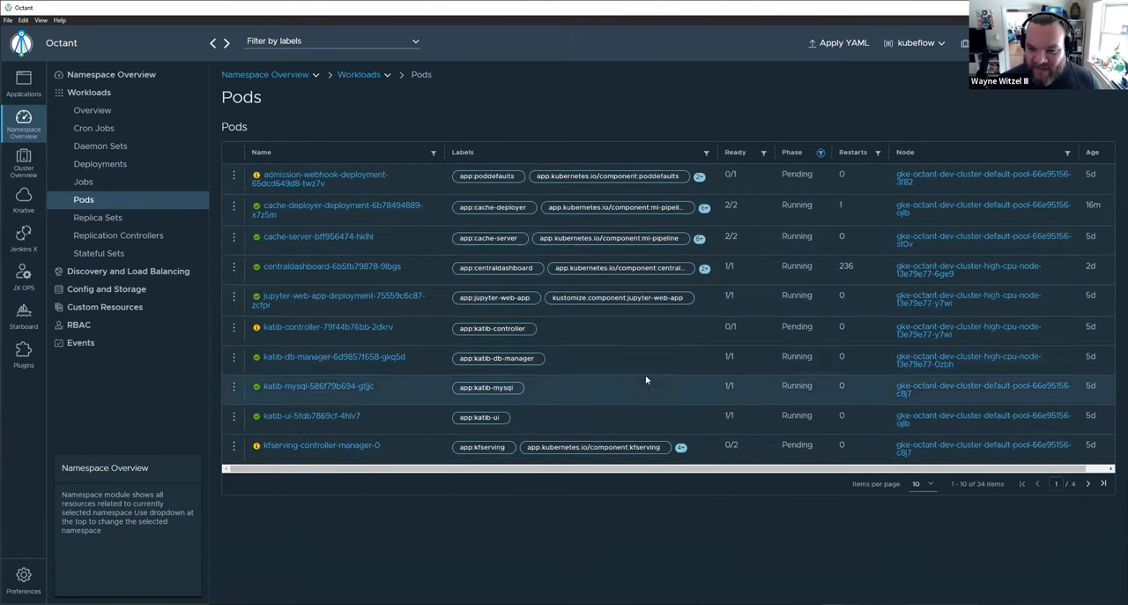
pyautogui.moveTo(127, 271)
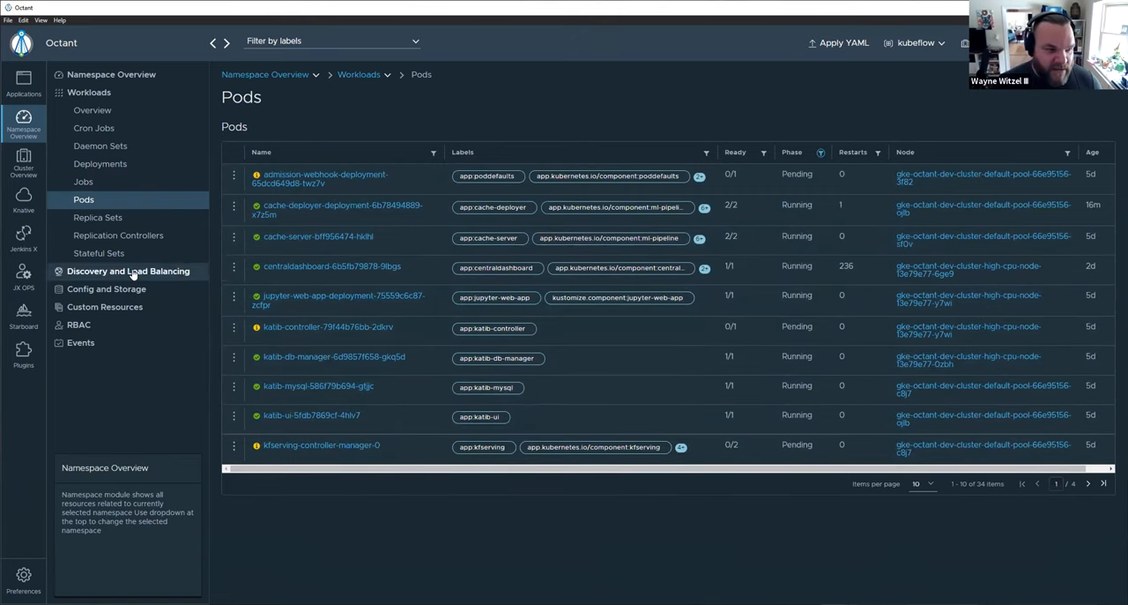
# - Start a localhost port forward on the cache-server service, then stop it
pyautogui.click(90, 181)
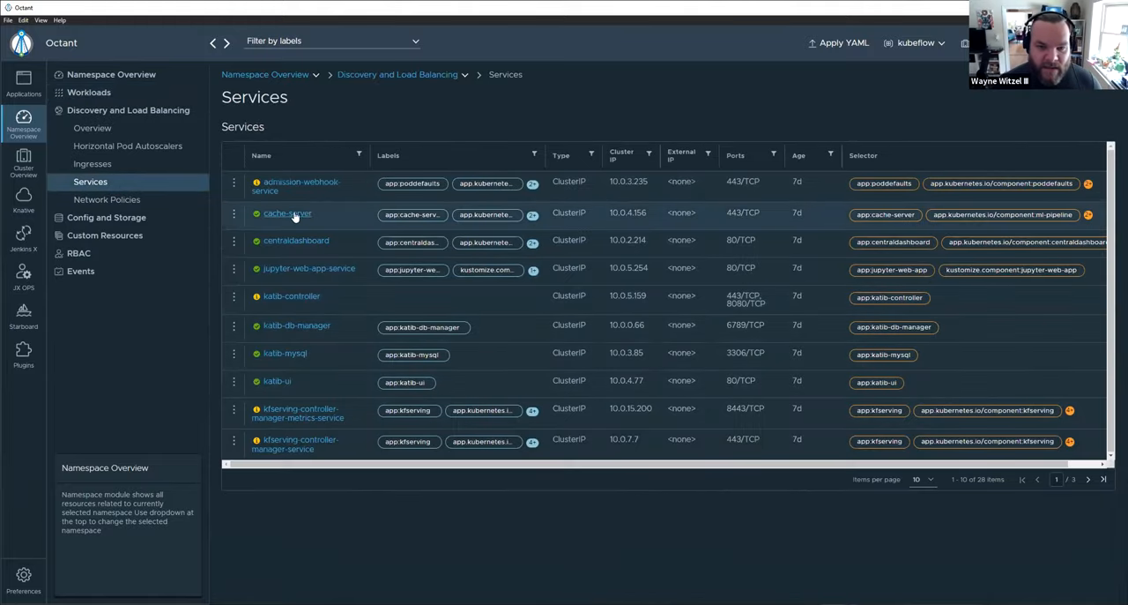
pyautogui.click(285, 213)
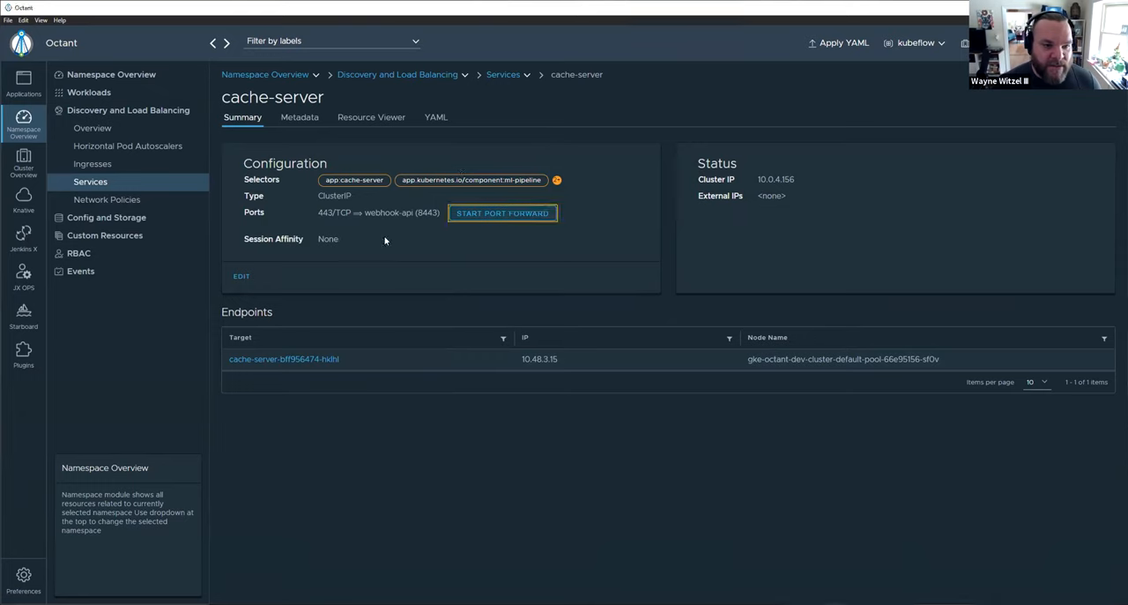
pyautogui.click(502, 212)
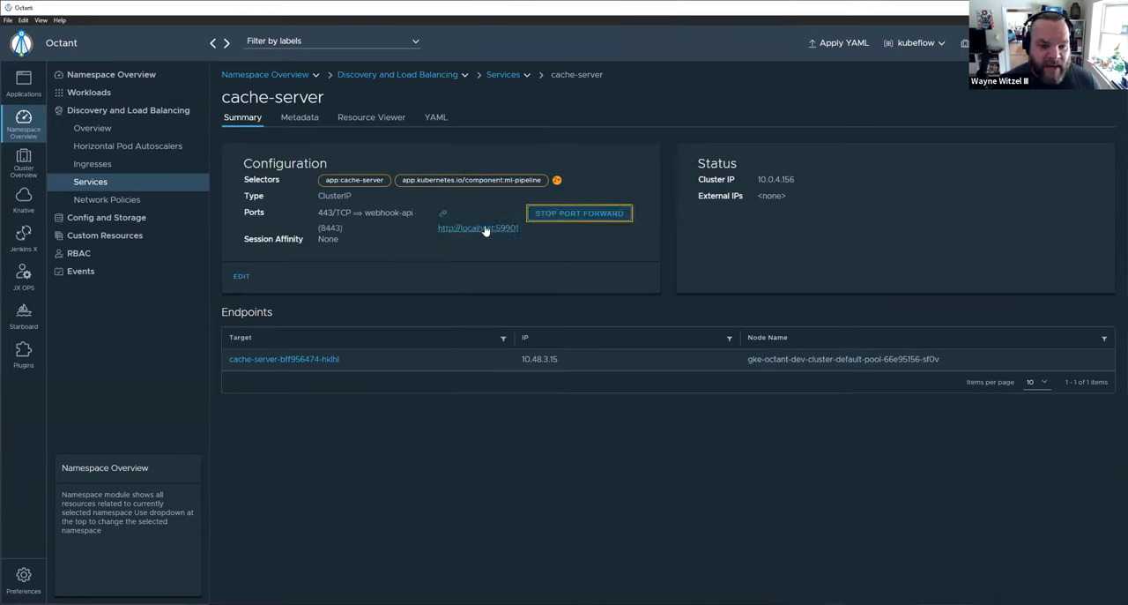
pyautogui.moveTo(490, 232)
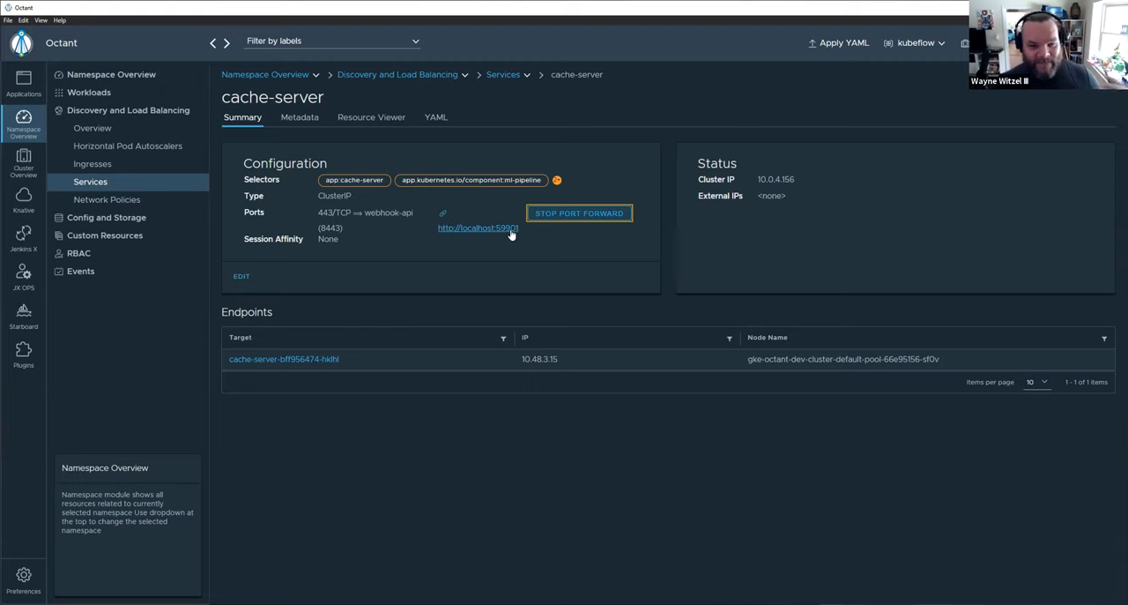
pyautogui.moveTo(511, 240)
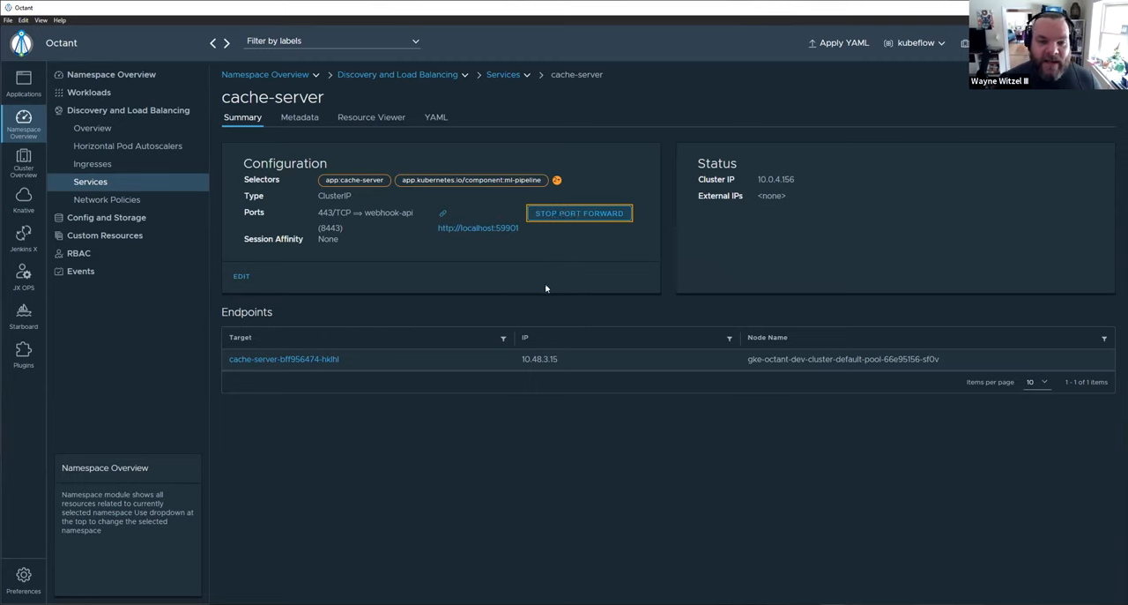
pyautogui.click(578, 212)
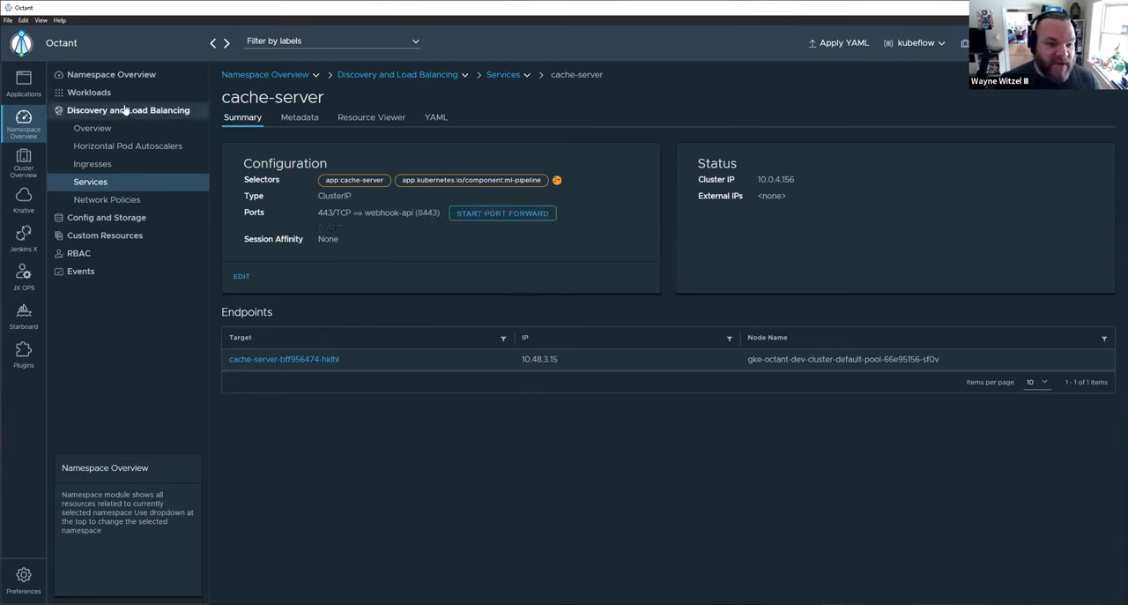
pyautogui.moveTo(284, 359)
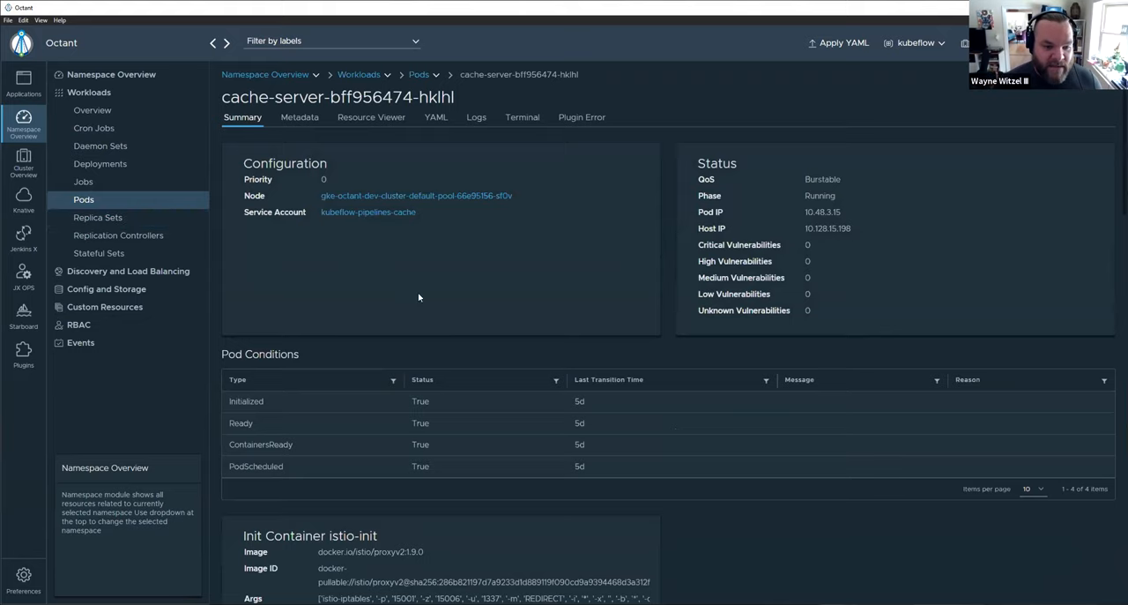
# - Reach the cache-server-bff956474-hklhl pod's details from the cache-server deployment
pyautogui.scroll(-3)
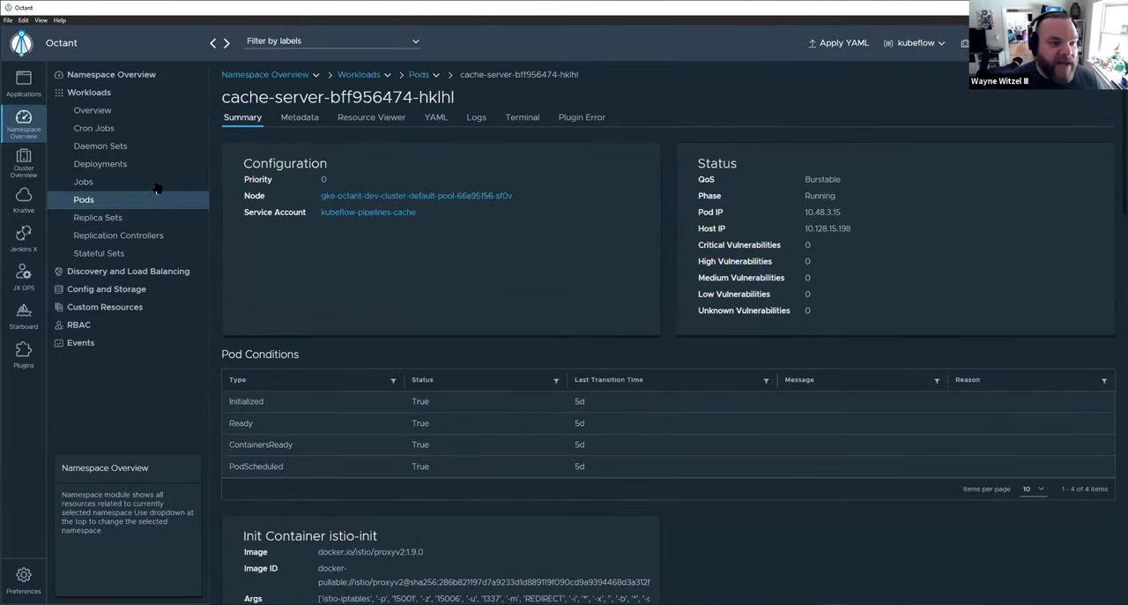
pyautogui.click(99, 162)
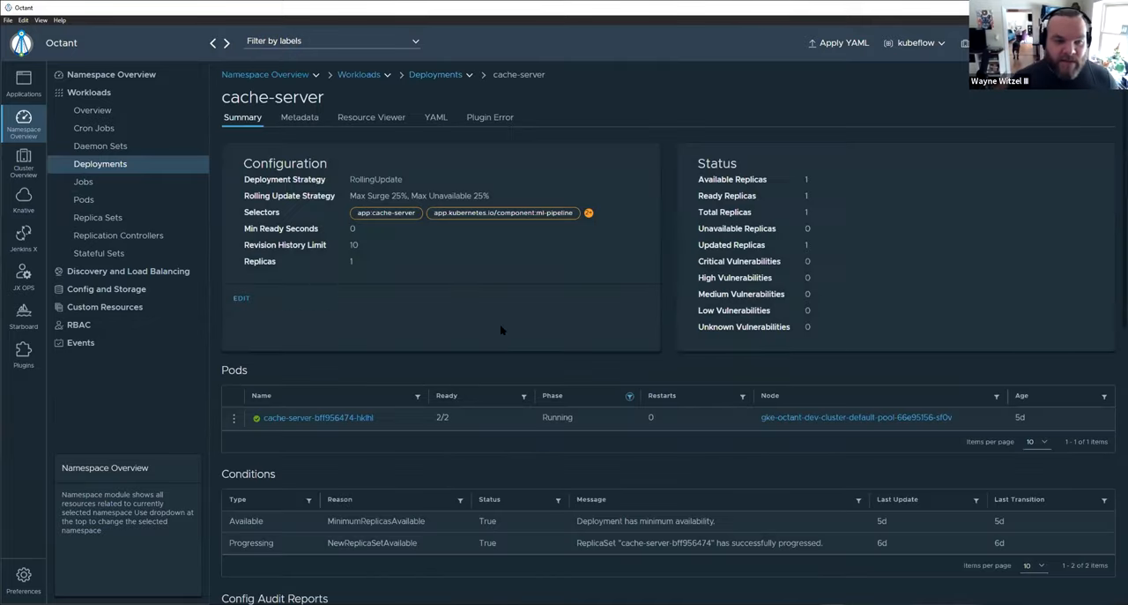
pyautogui.scroll(-3)
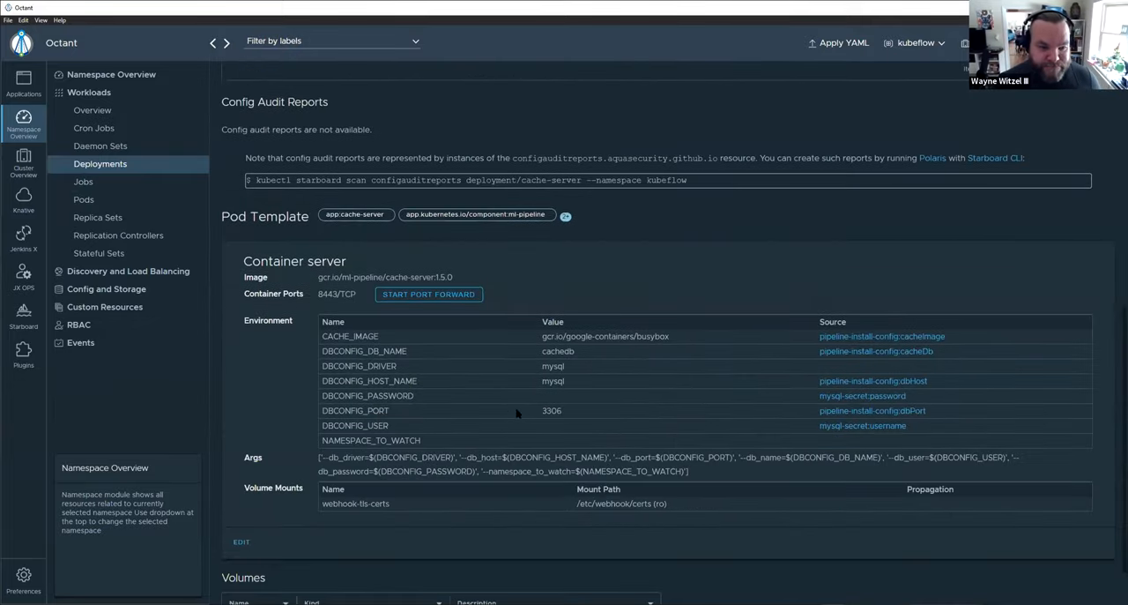
pyautogui.scroll(-3)
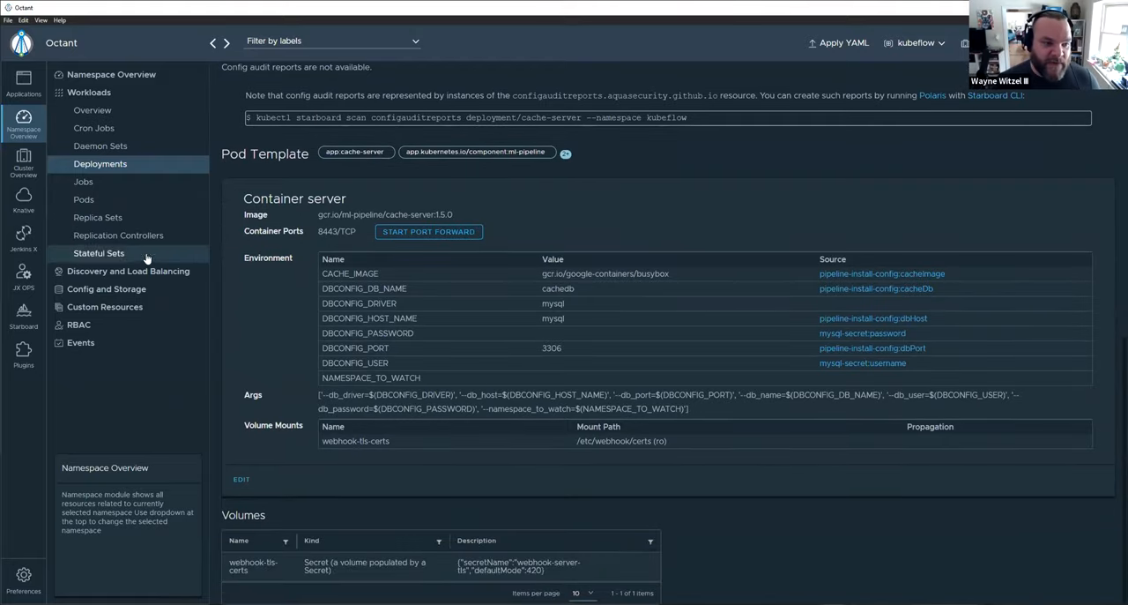
pyautogui.moveTo(84, 199)
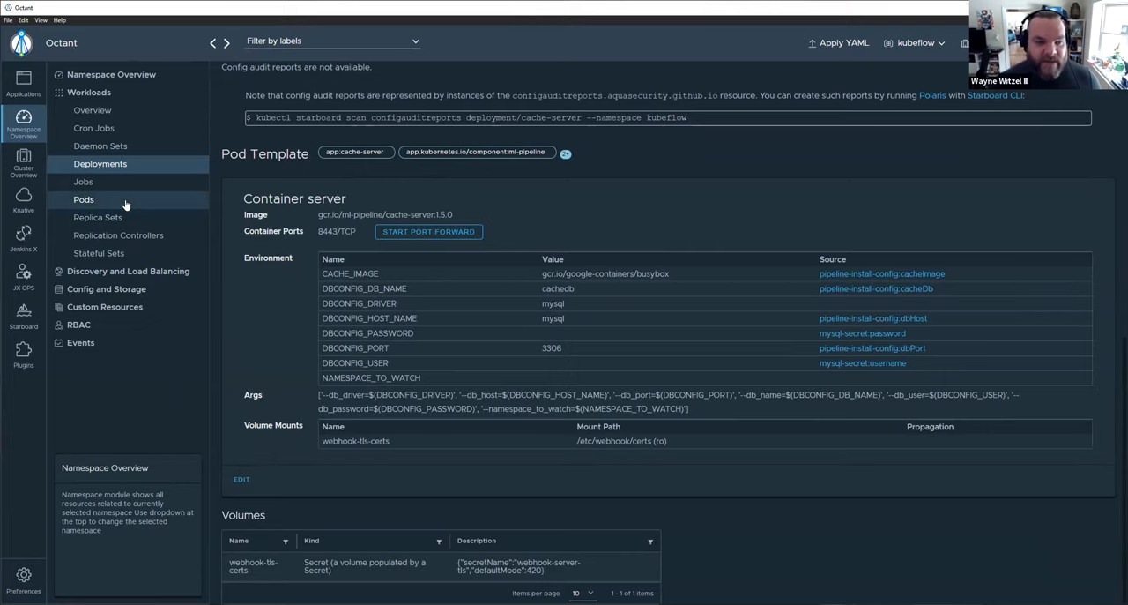
pyautogui.click(84, 199)
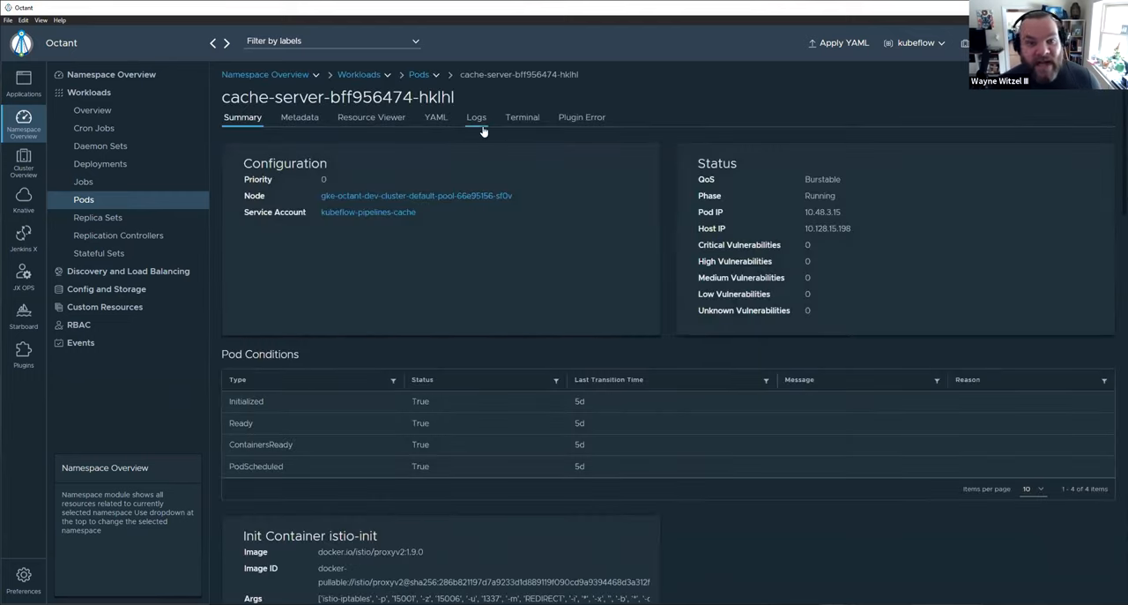
# - Try the pod's Terminal shell twice, hitting a bash-not-found /bin prompt, and return to Summary
pyautogui.click(522, 117)
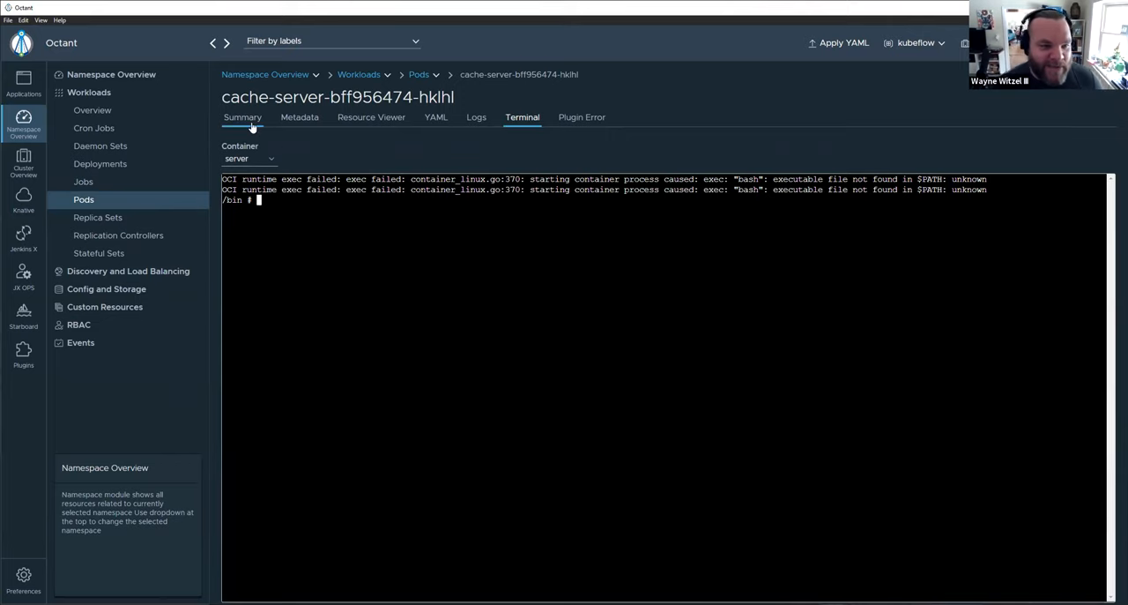
pyautogui.click(243, 117)
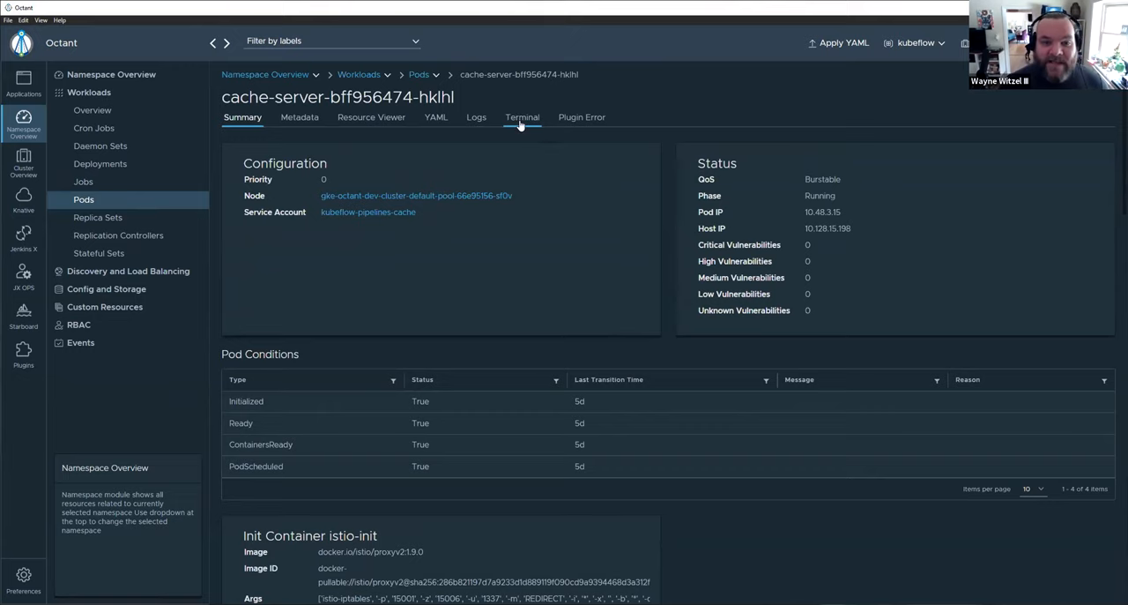
pyautogui.click(522, 116)
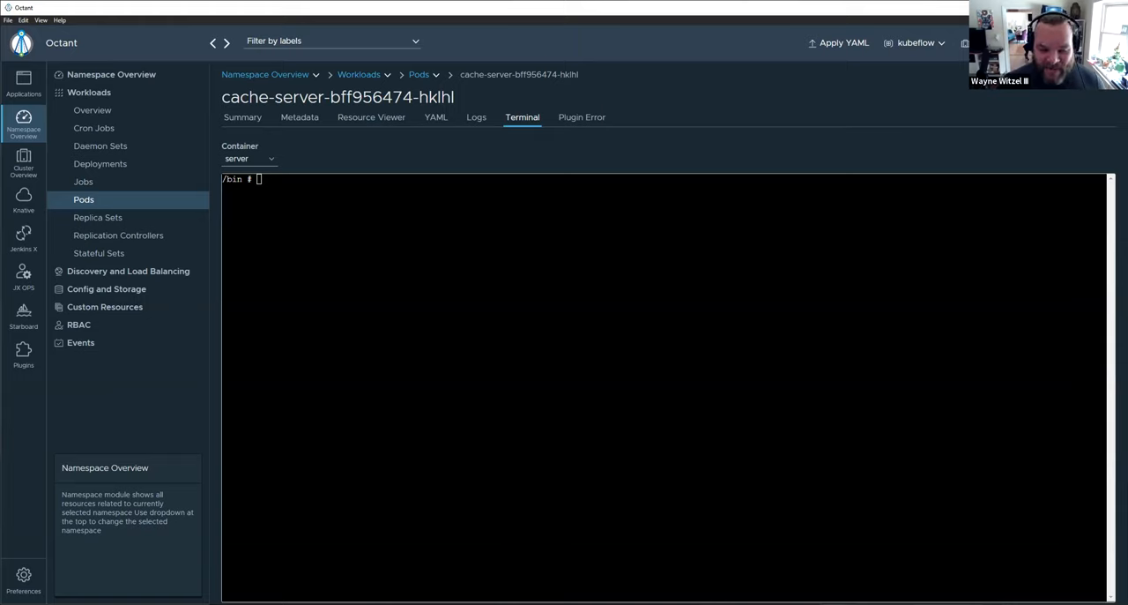
pyautogui.moveTo(548, 237)
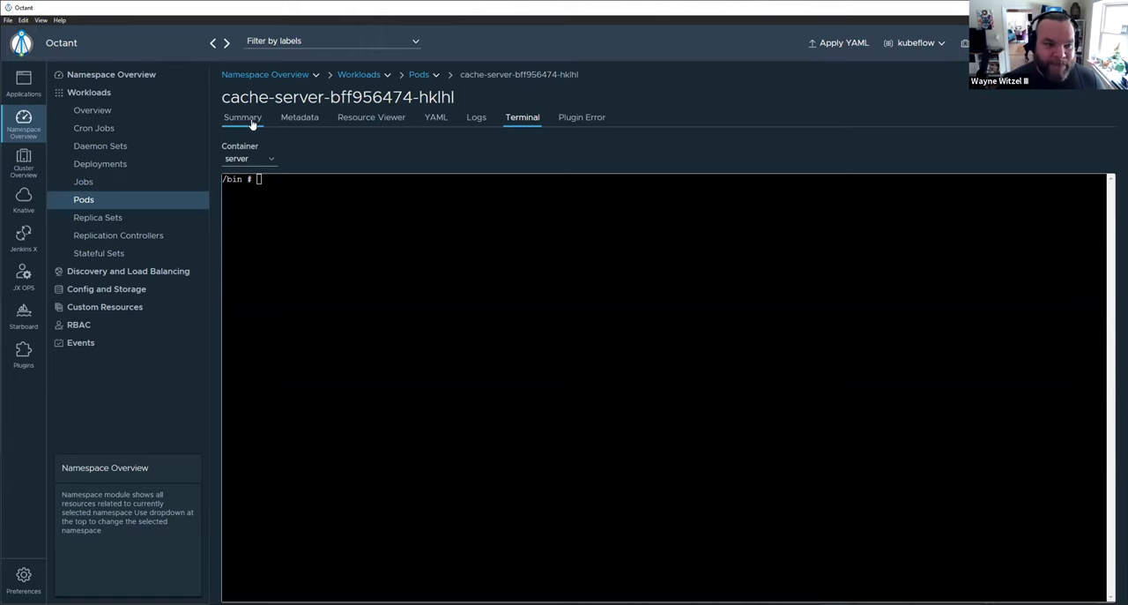
pyautogui.click(243, 116)
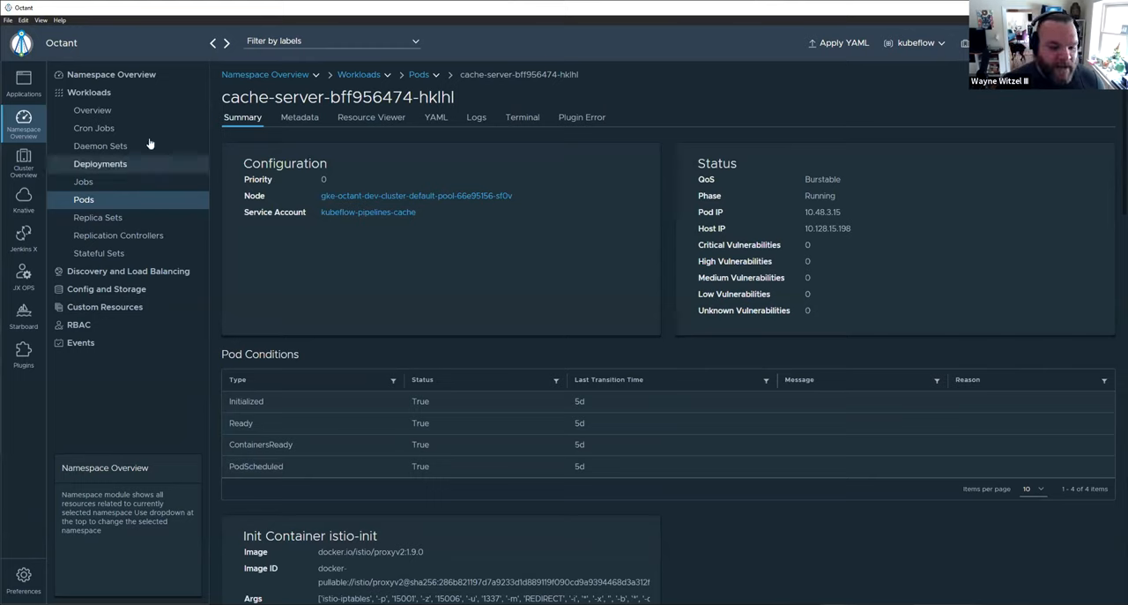
# - Show the Applications Workloads cards with each kubeflow app's pod count, memory and CPU
pyautogui.click(23, 85)
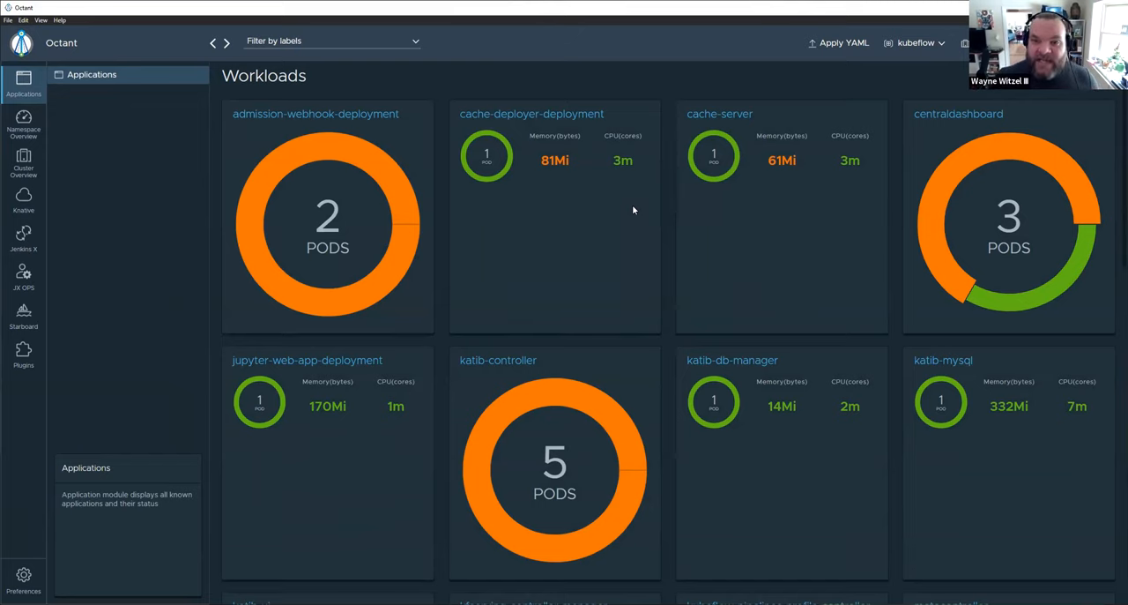
pyautogui.scroll(-3)
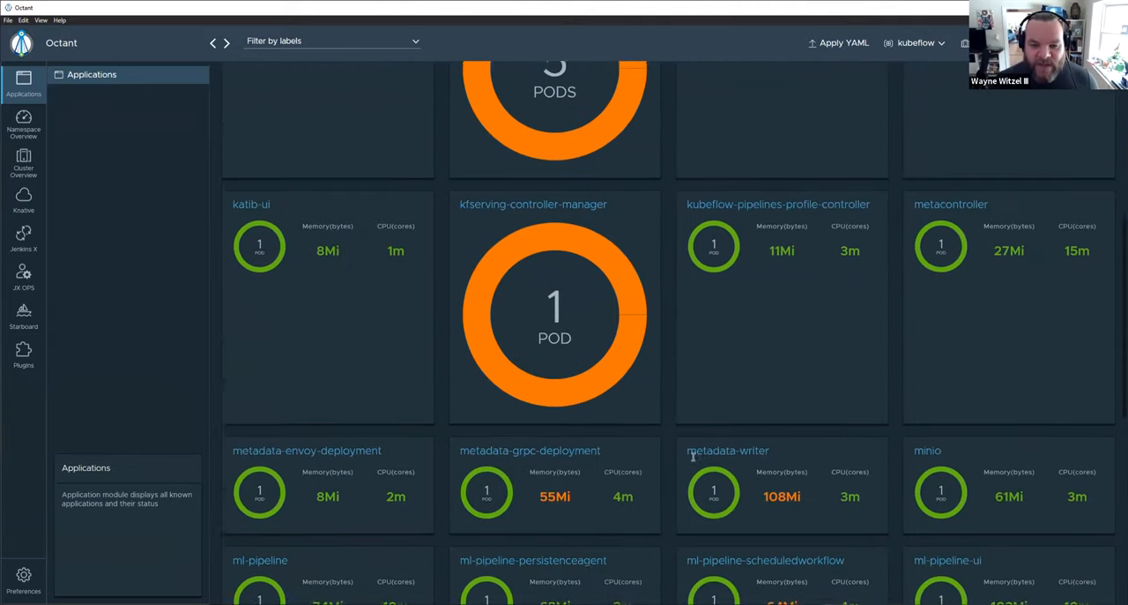
pyautogui.scroll(-3)
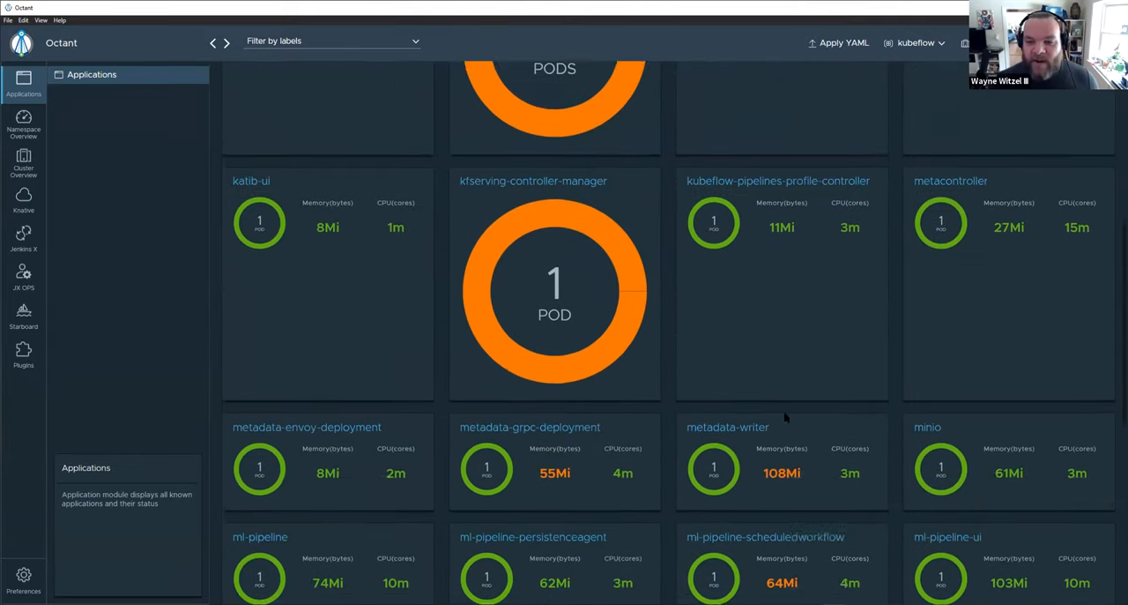
pyautogui.scroll(-3)
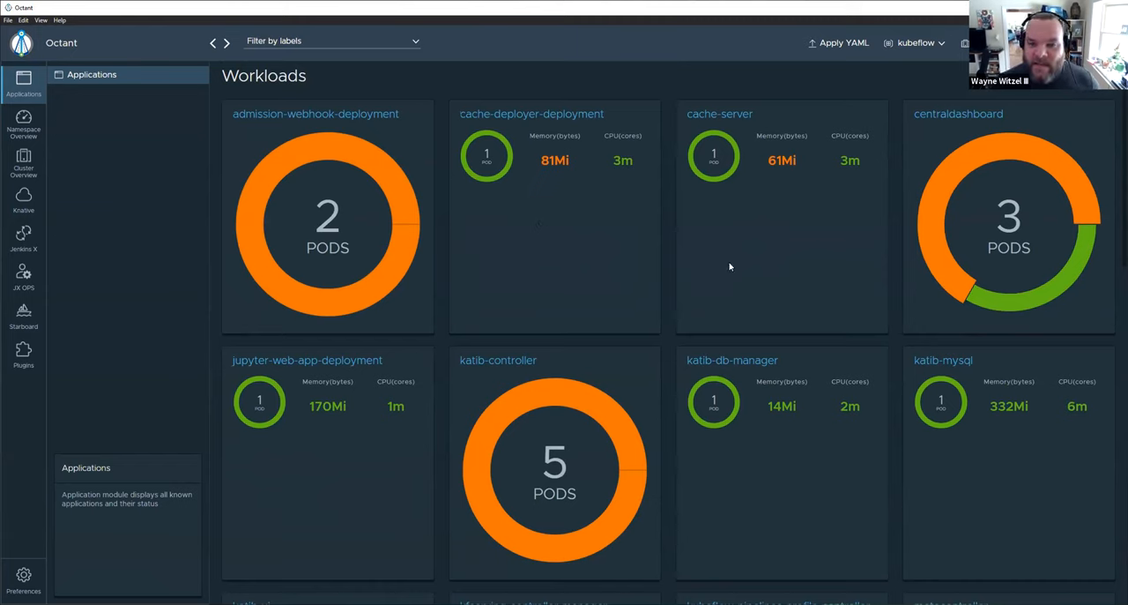
pyautogui.moveTo(730, 226)
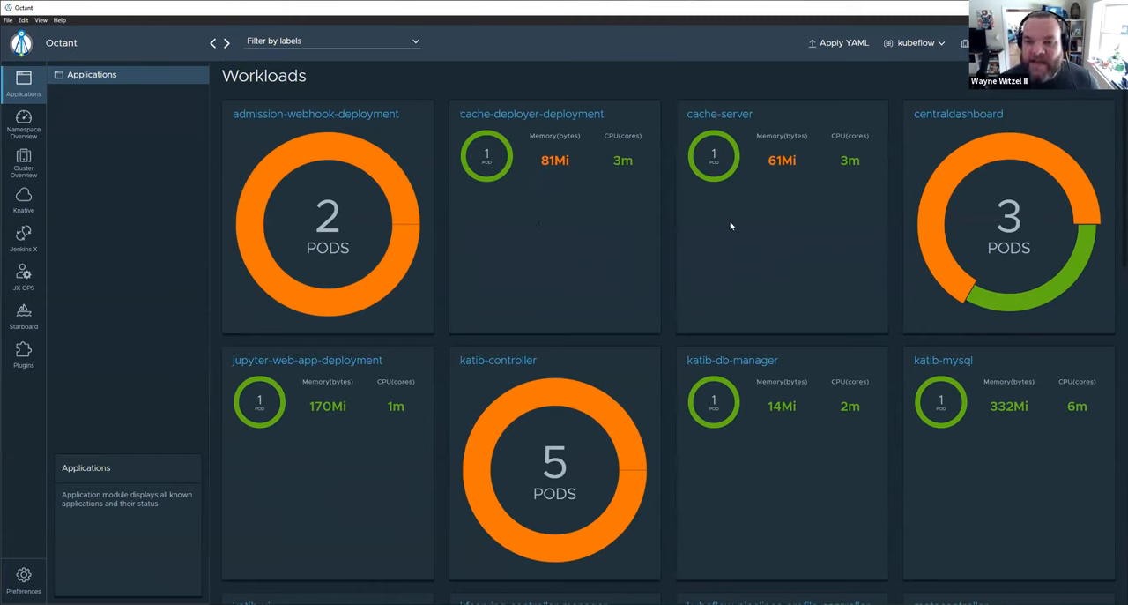
pyautogui.moveTo(744, 233)
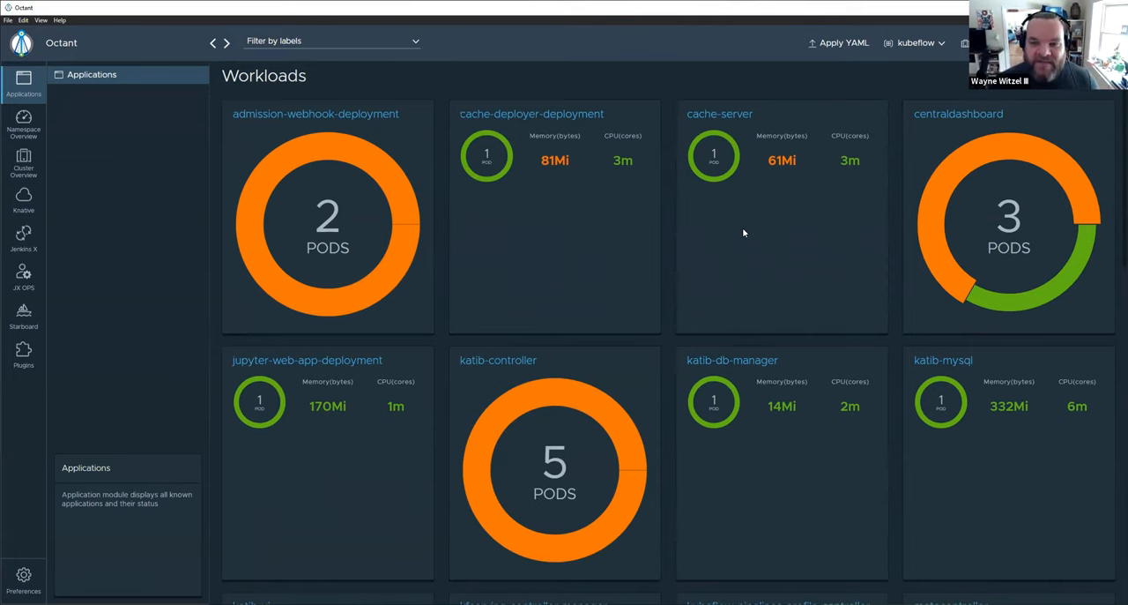
pyautogui.moveTo(572, 242)
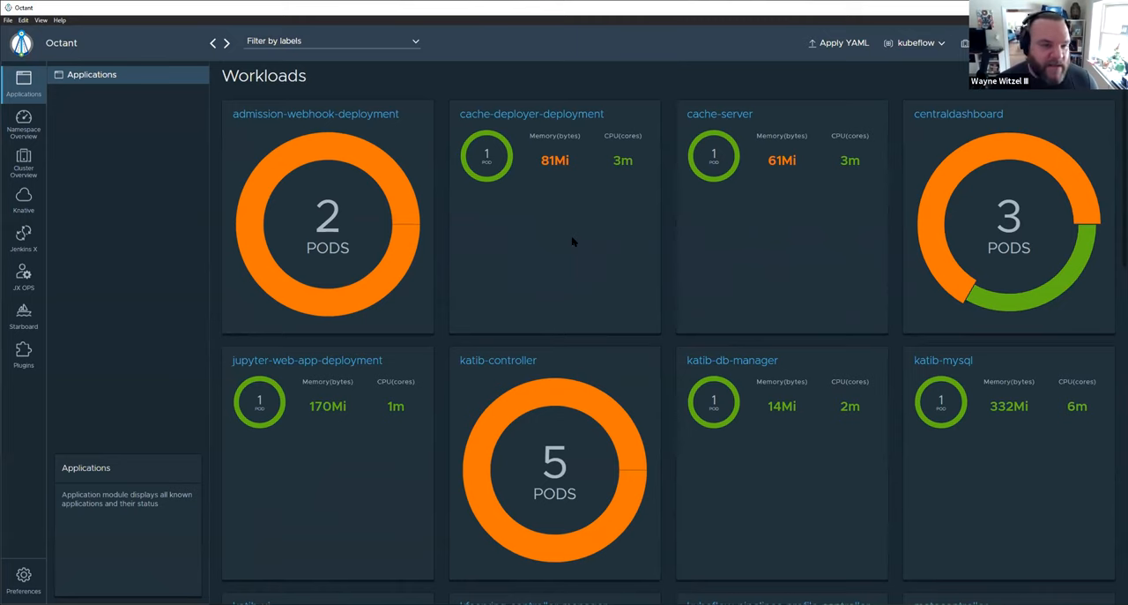
pyautogui.moveTo(567, 251)
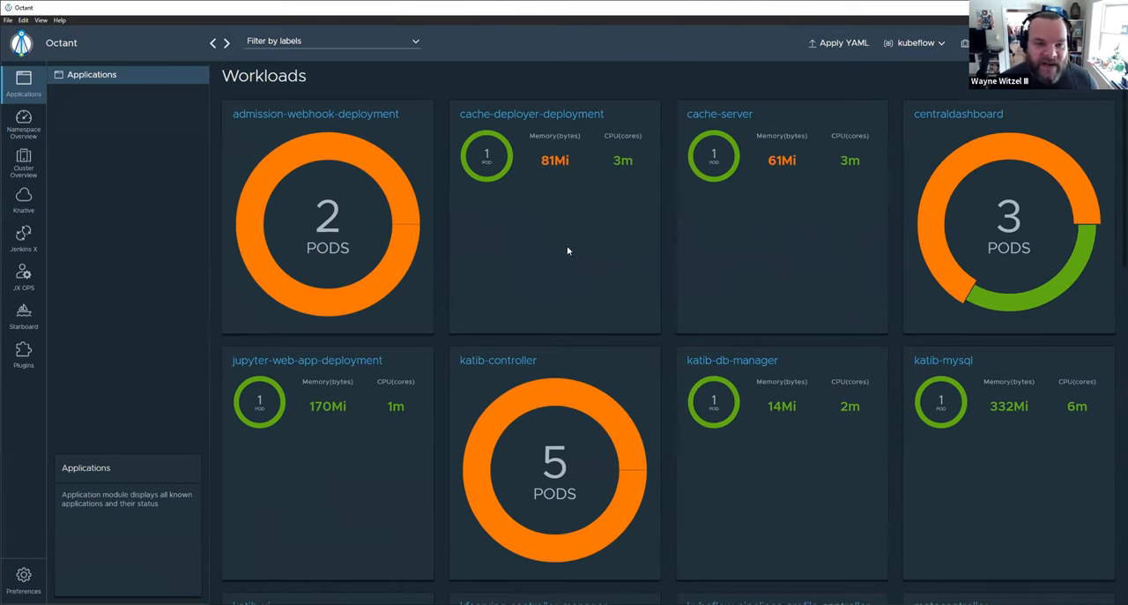
pyautogui.moveTo(566, 254)
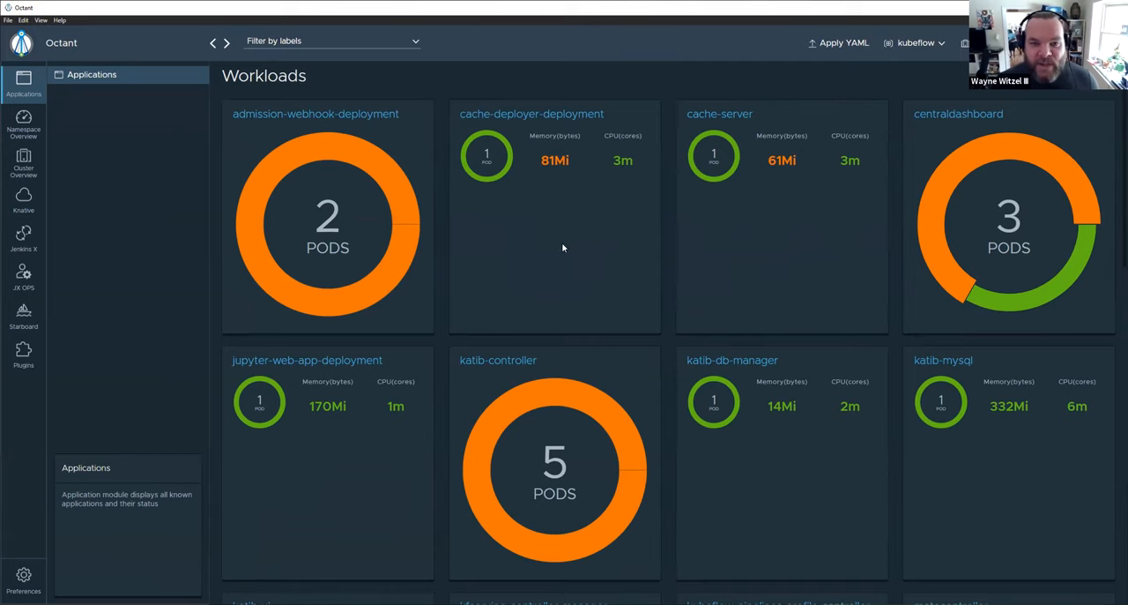
pyautogui.moveTo(532, 113)
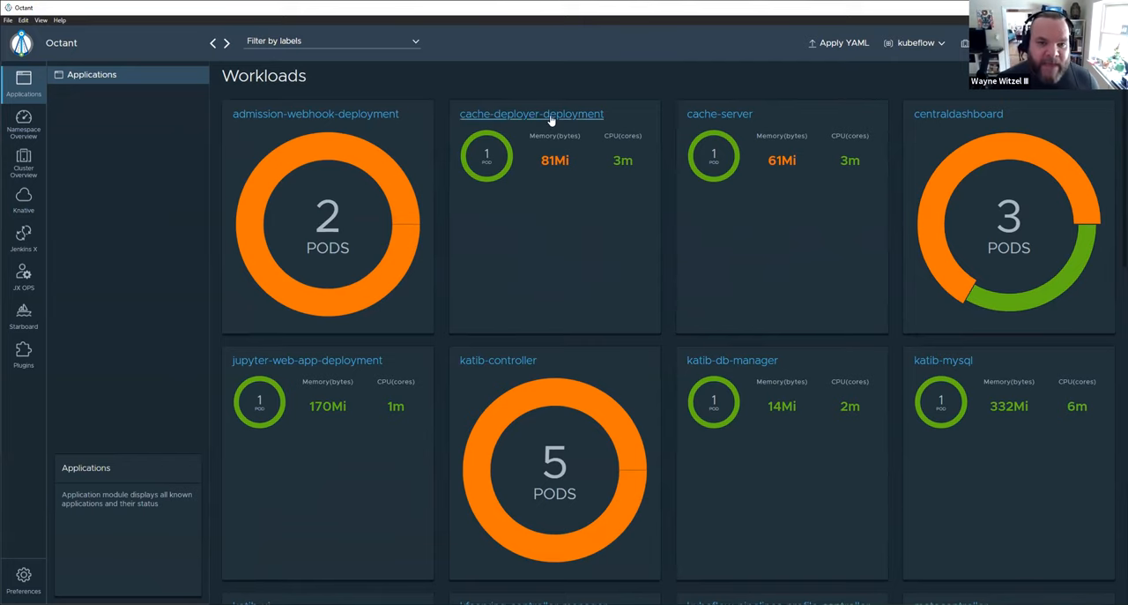
# - Show cache-deployer-deployment's graph linking its pod, replica set, service account, secret and config map
pyautogui.click(531, 113)
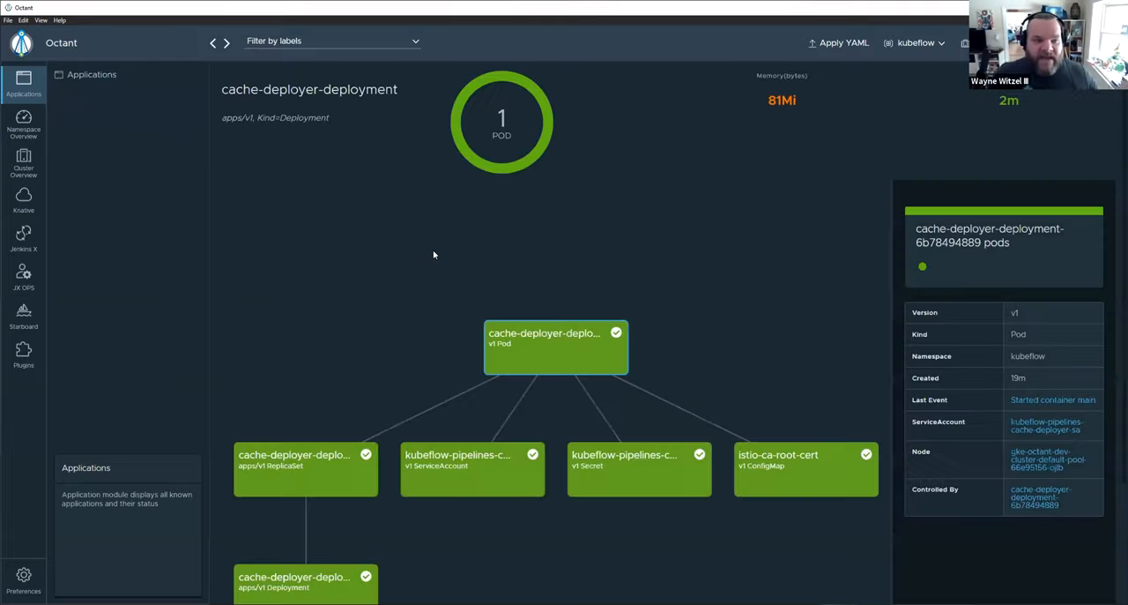
pyautogui.moveTo(790, 381)
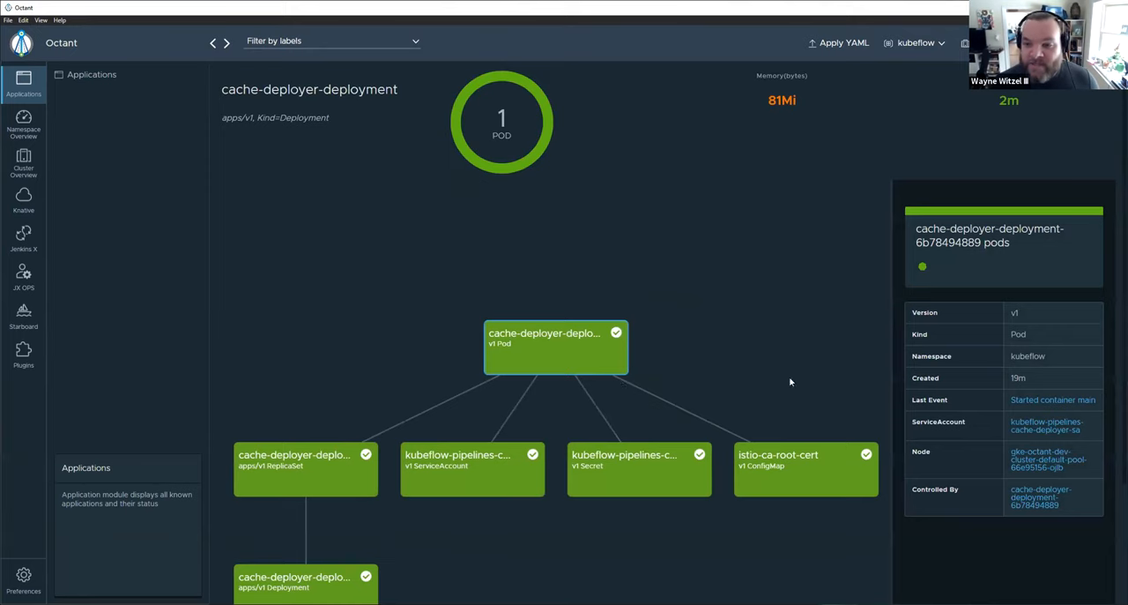
pyautogui.moveTo(479, 536)
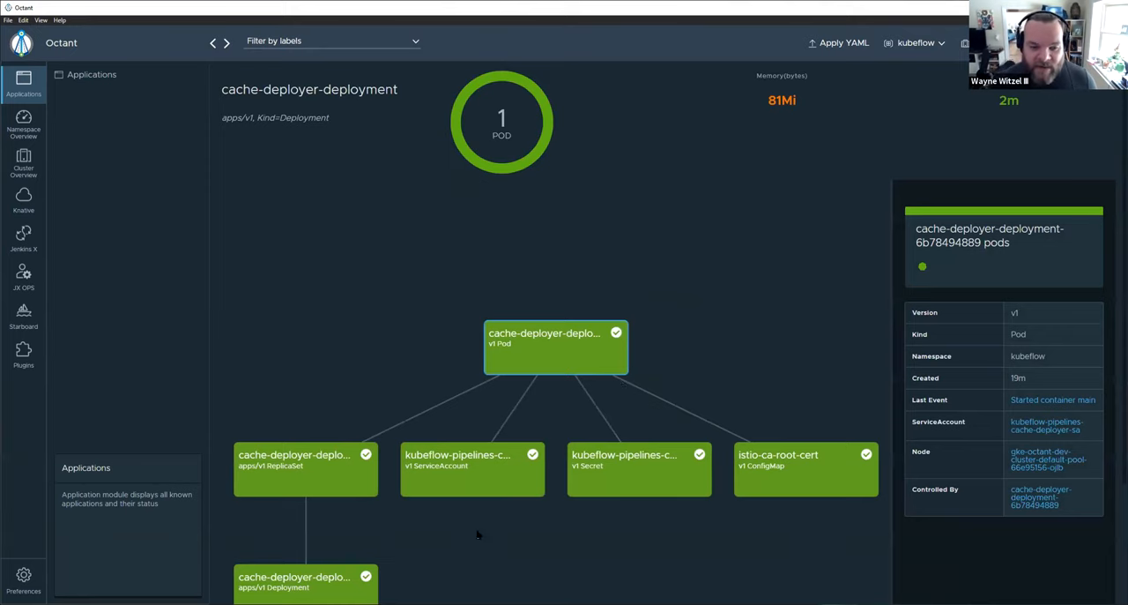
pyautogui.moveTo(1036, 416)
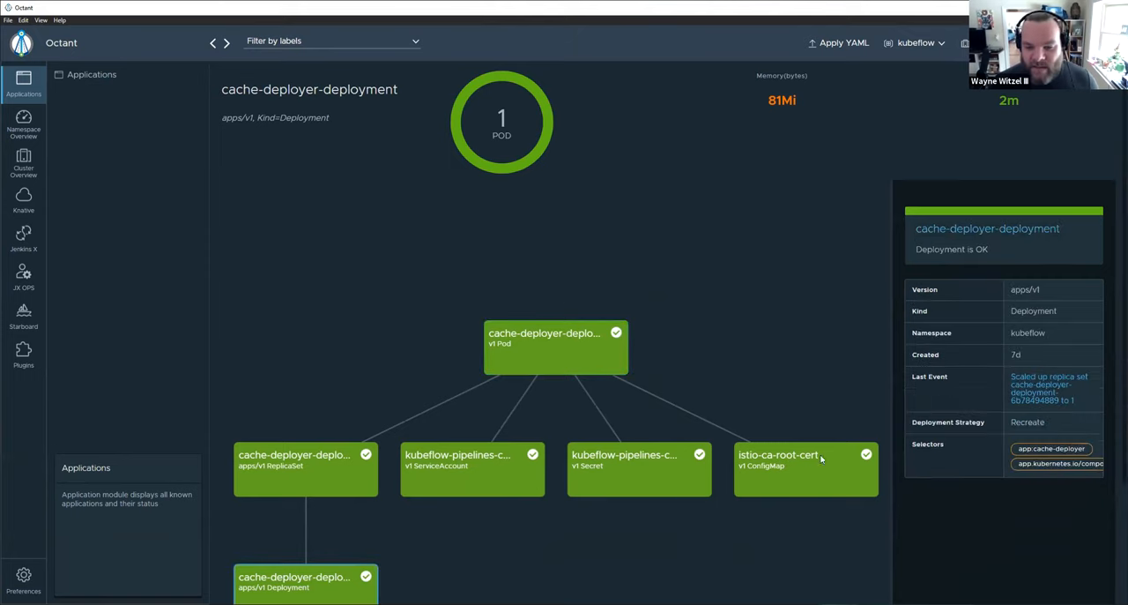
pyautogui.moveTo(251, 377)
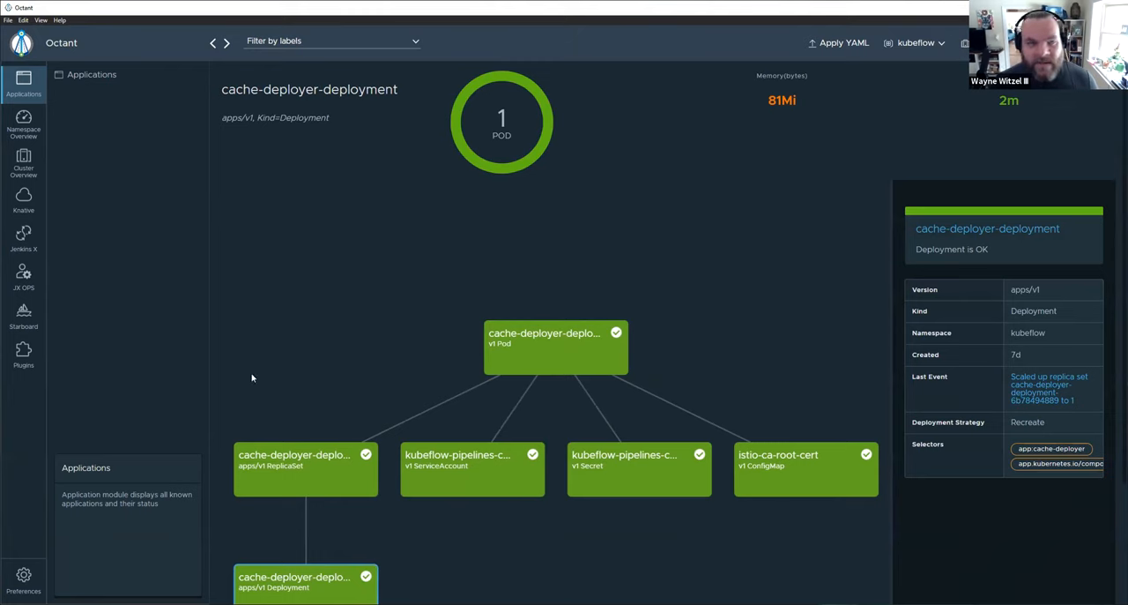
pyautogui.moveTo(423, 141)
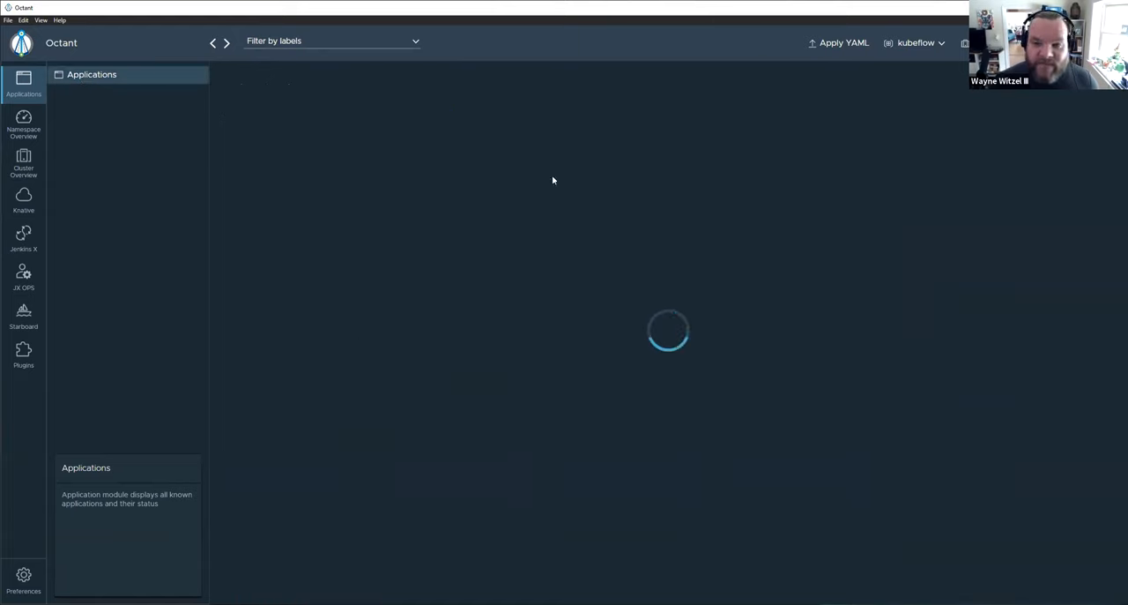
pyautogui.moveTo(274, 338)
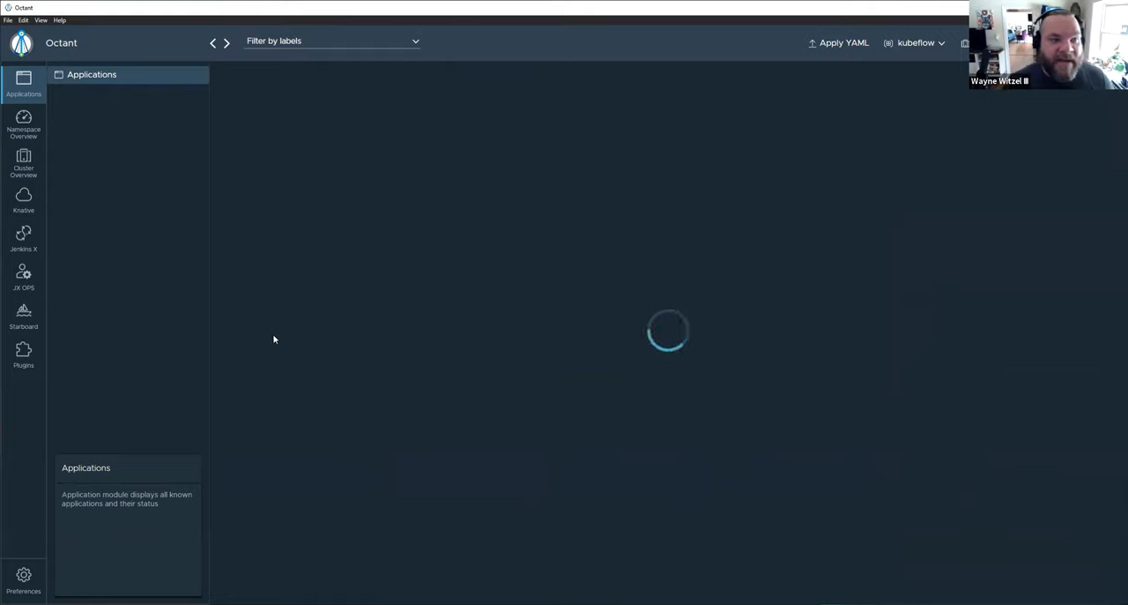
pyautogui.moveTo(585, 259)
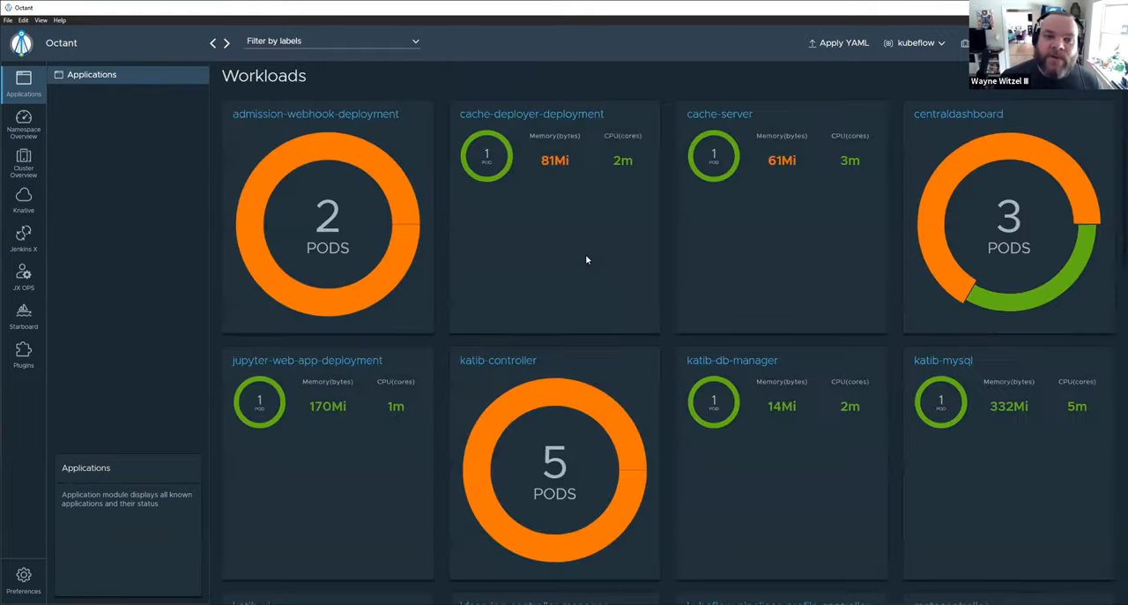
pyautogui.moveTo(626, 86)
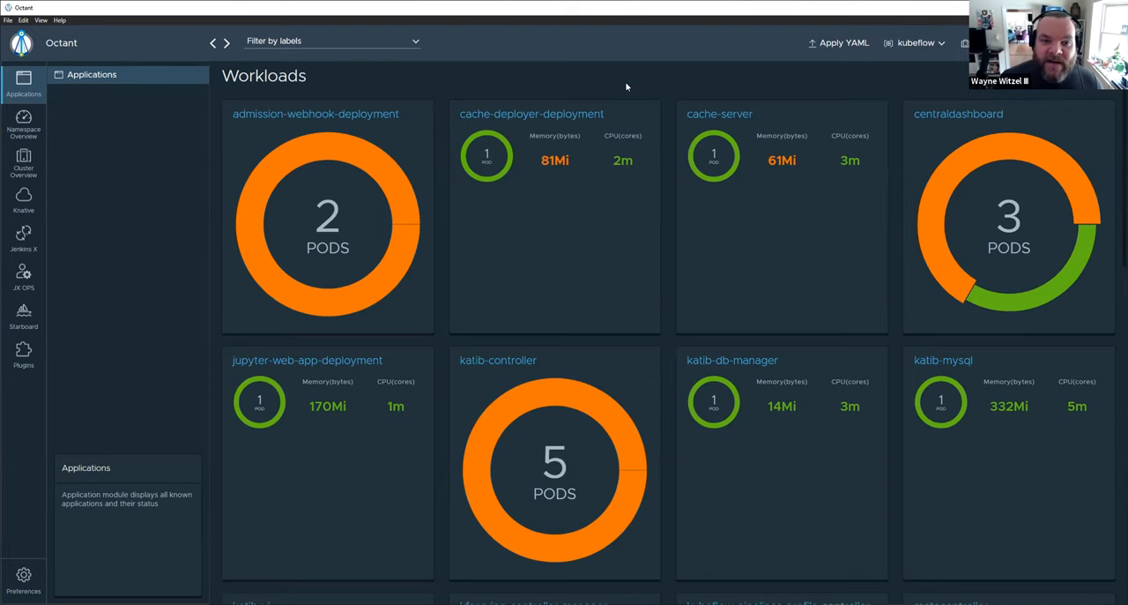
pyautogui.moveTo(546, 294)
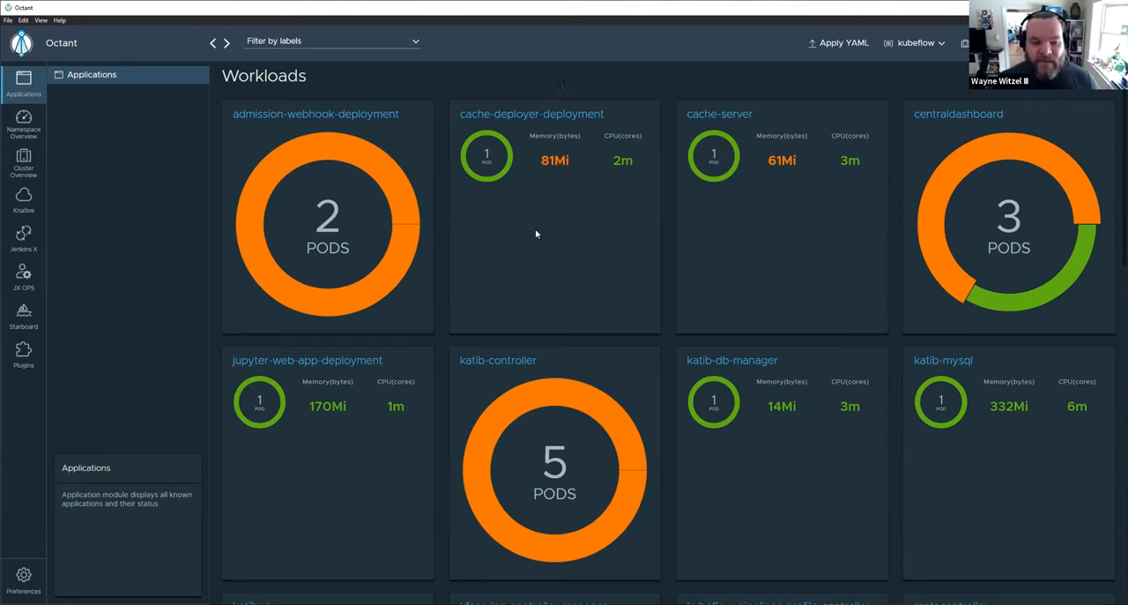
pyautogui.moveTo(554, 289)
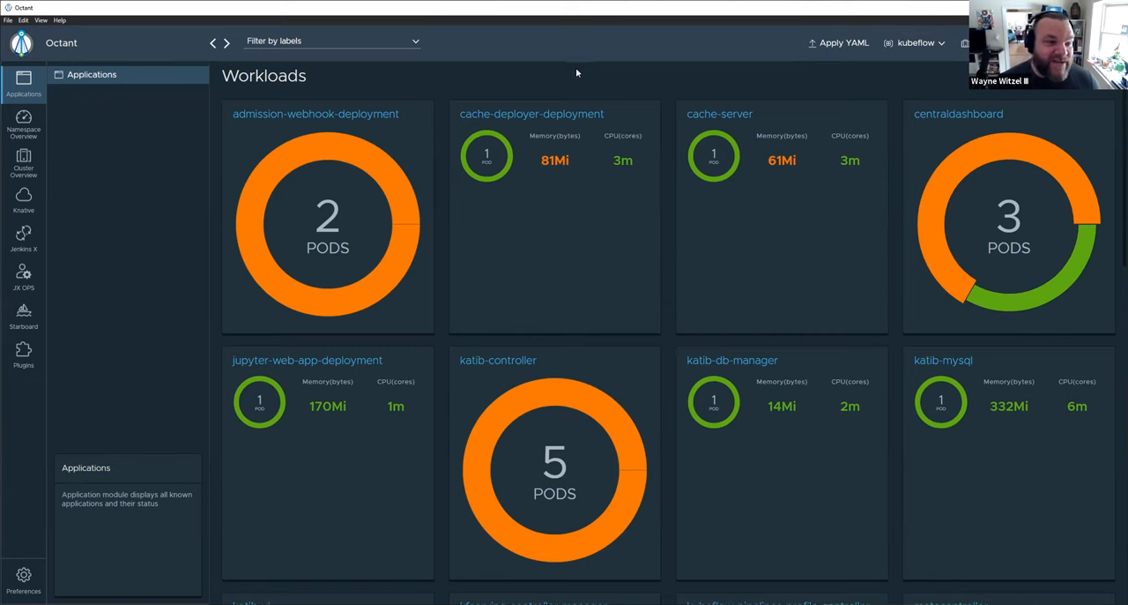
pyautogui.moveTo(589, 92)
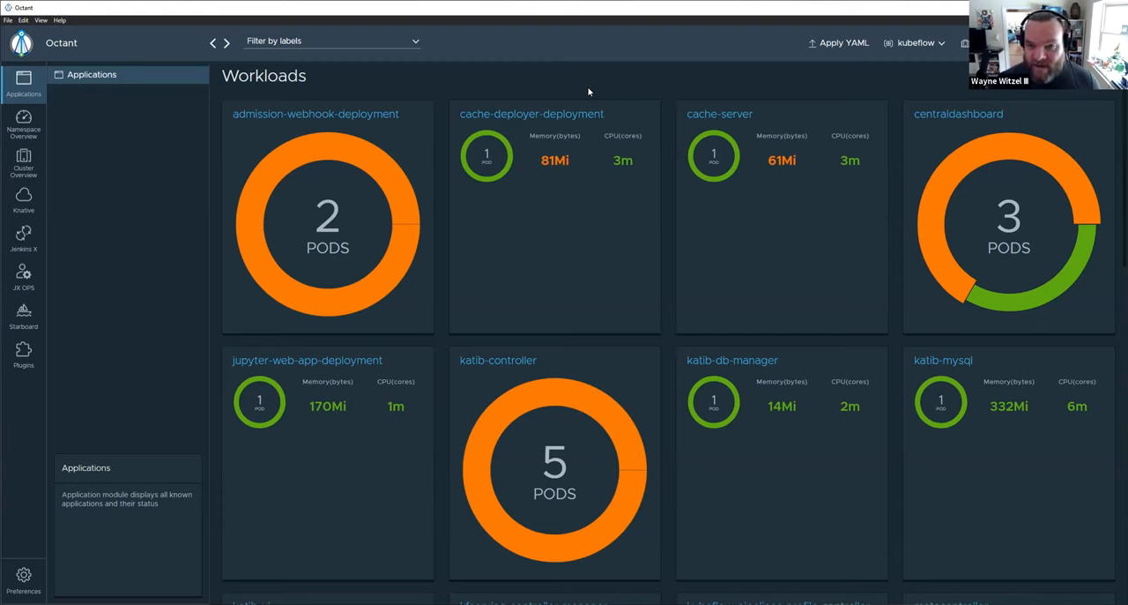
pyautogui.moveTo(536, 388)
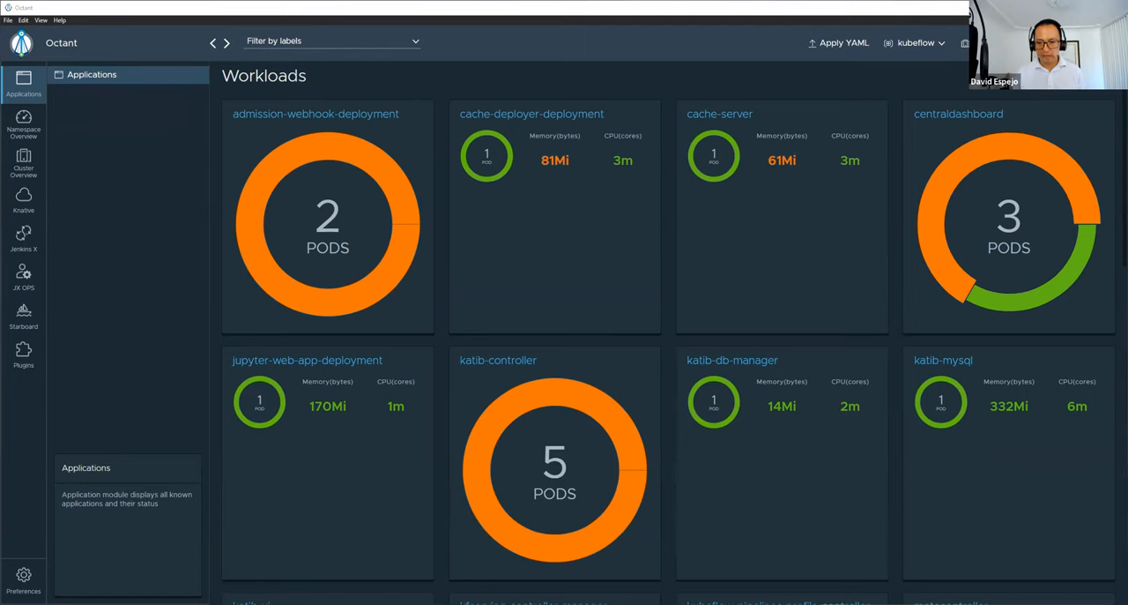
pyautogui.moveTo(222, 395)
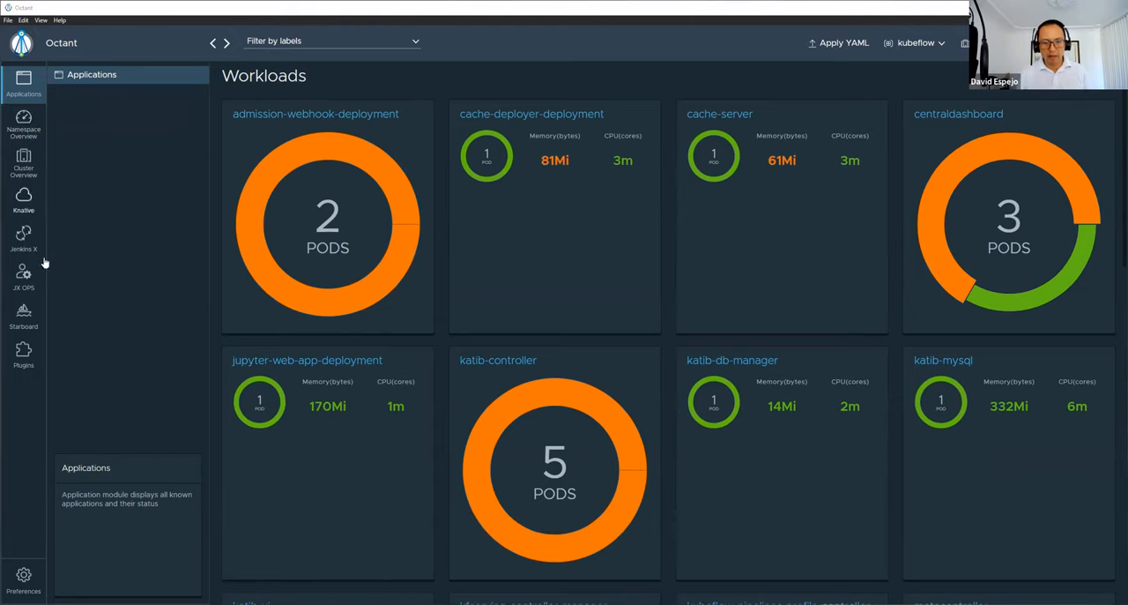
# - Show the Starboard Kube Hunter report, briefly visiting Preferences navigation settings
pyautogui.click(23, 316)
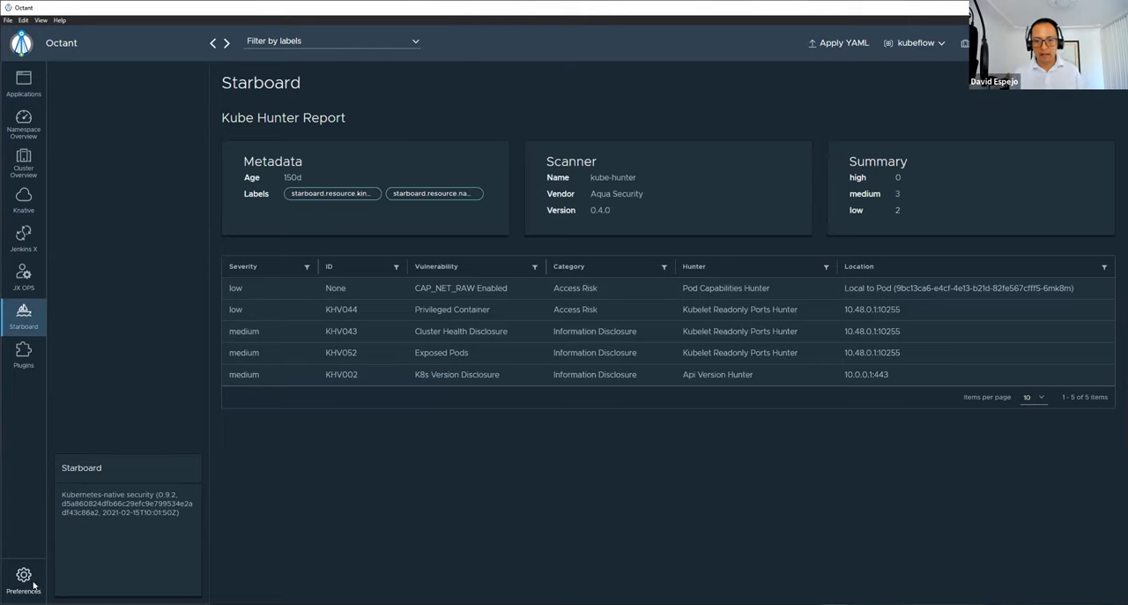
pyautogui.click(23, 578)
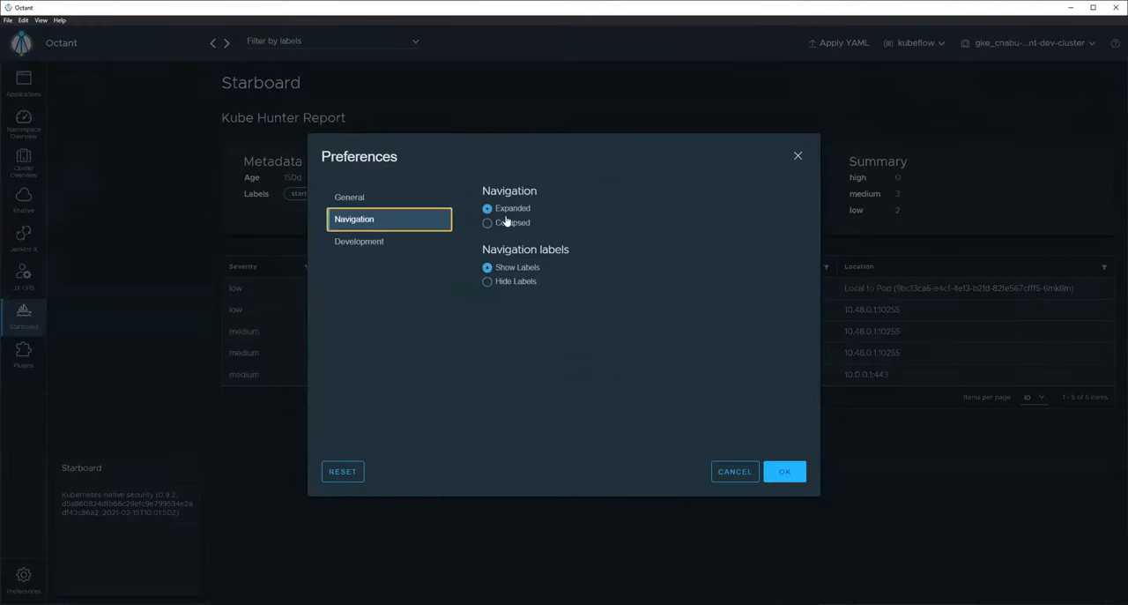
pyautogui.click(782, 471)
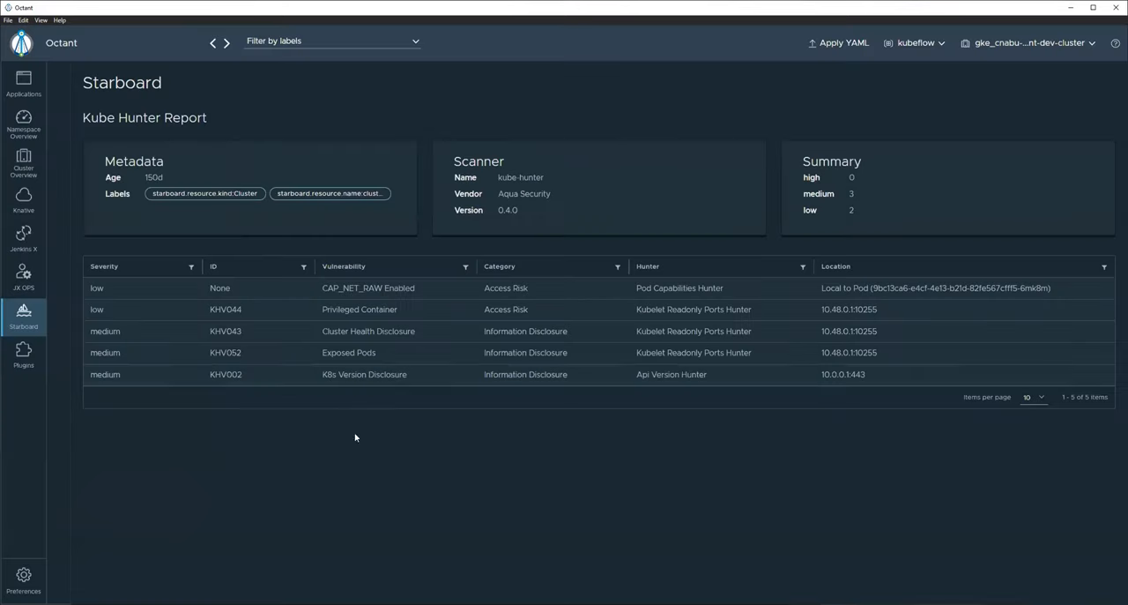
pyautogui.moveTo(485, 518)
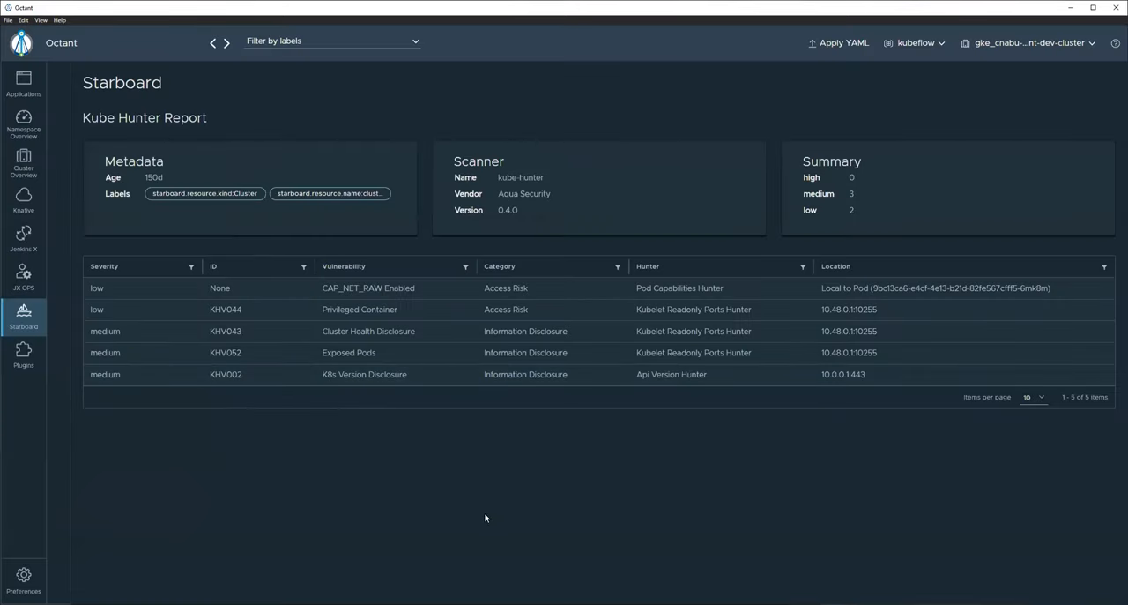
pyautogui.moveTo(878, 508)
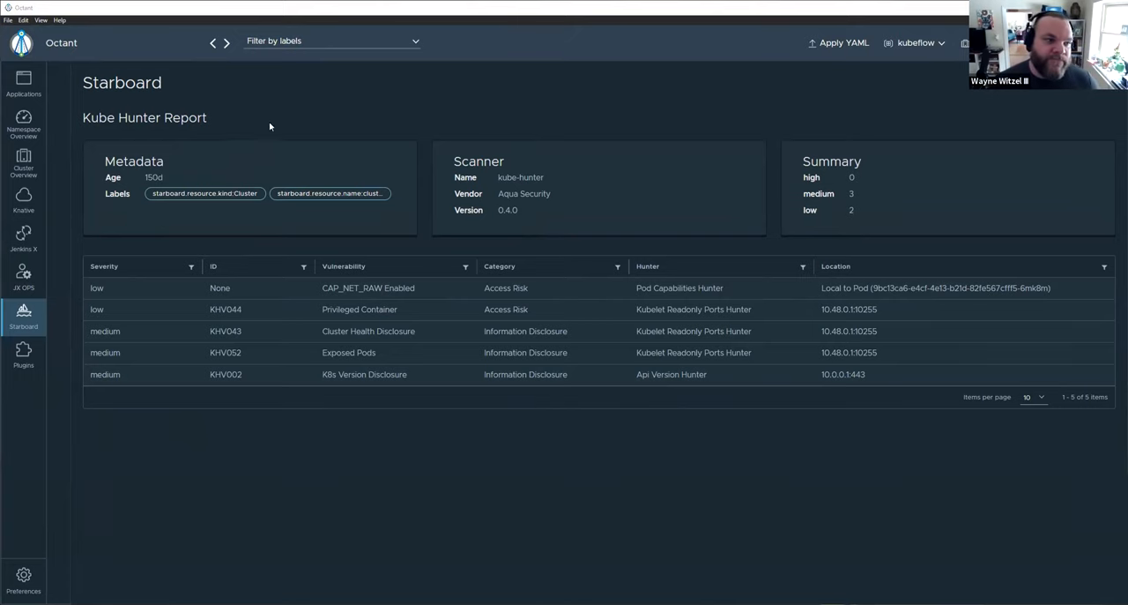
pyautogui.moveTo(339, 176)
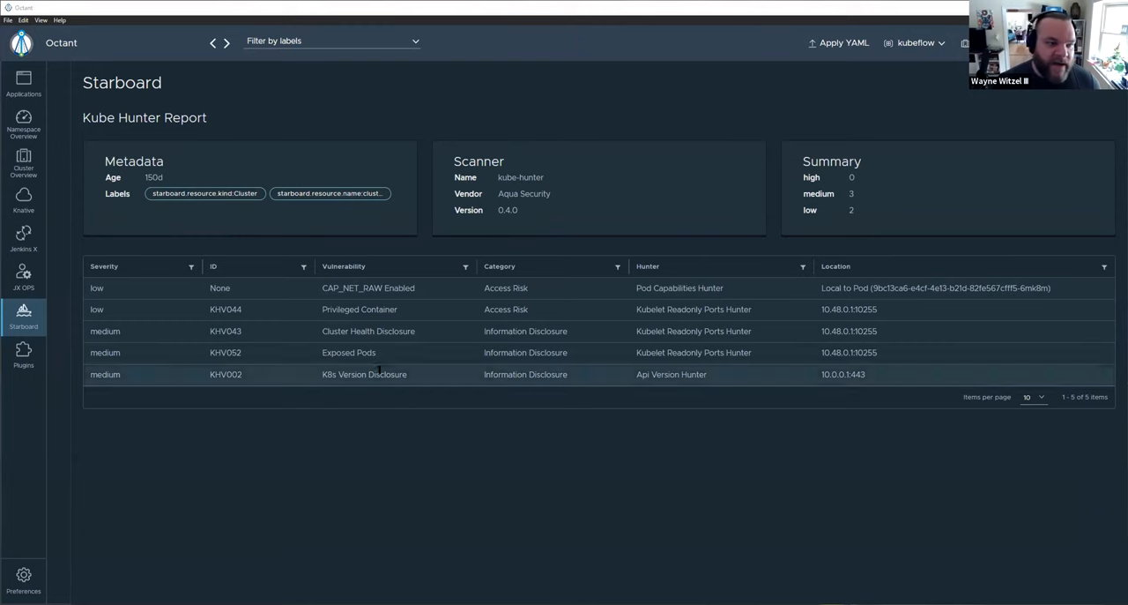
pyautogui.moveTo(361, 454)
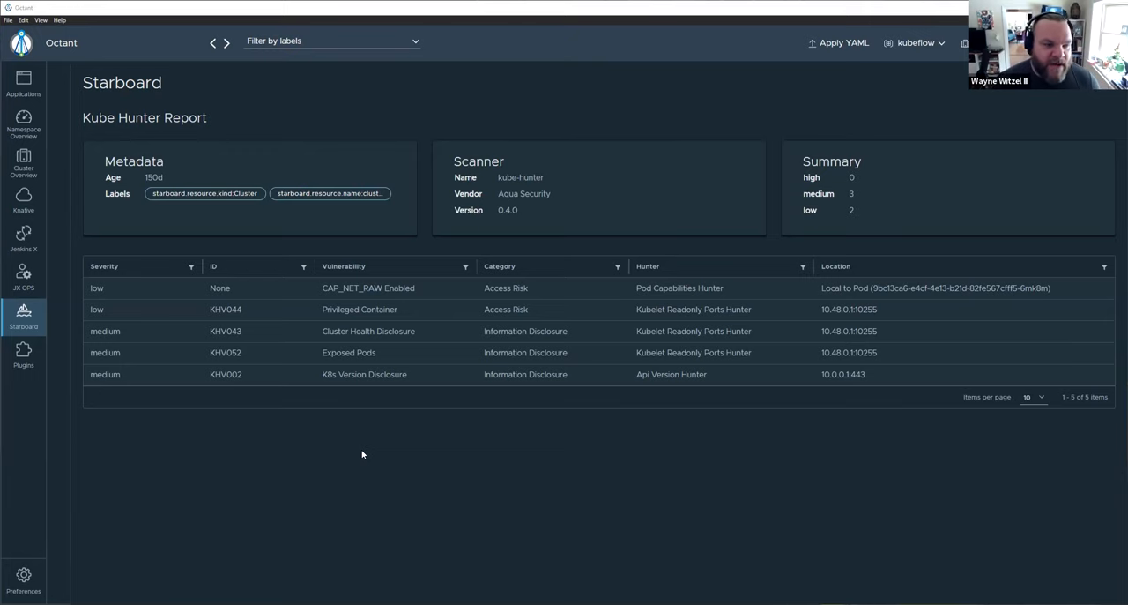
pyautogui.moveTo(451, 471)
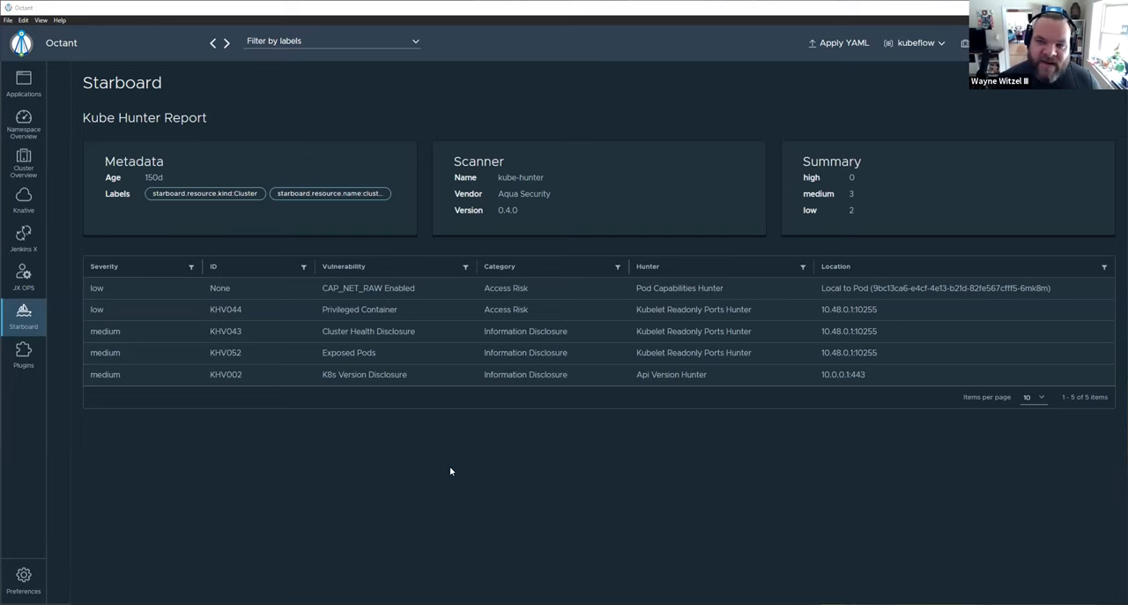
pyautogui.moveTo(448, 458)
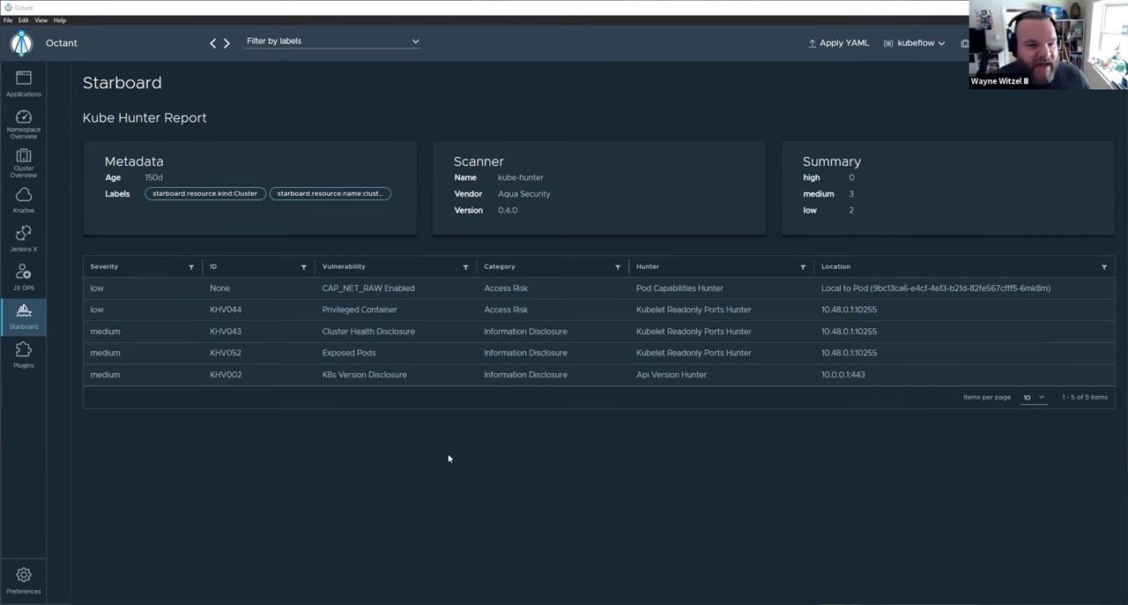
pyautogui.moveTo(423, 453)
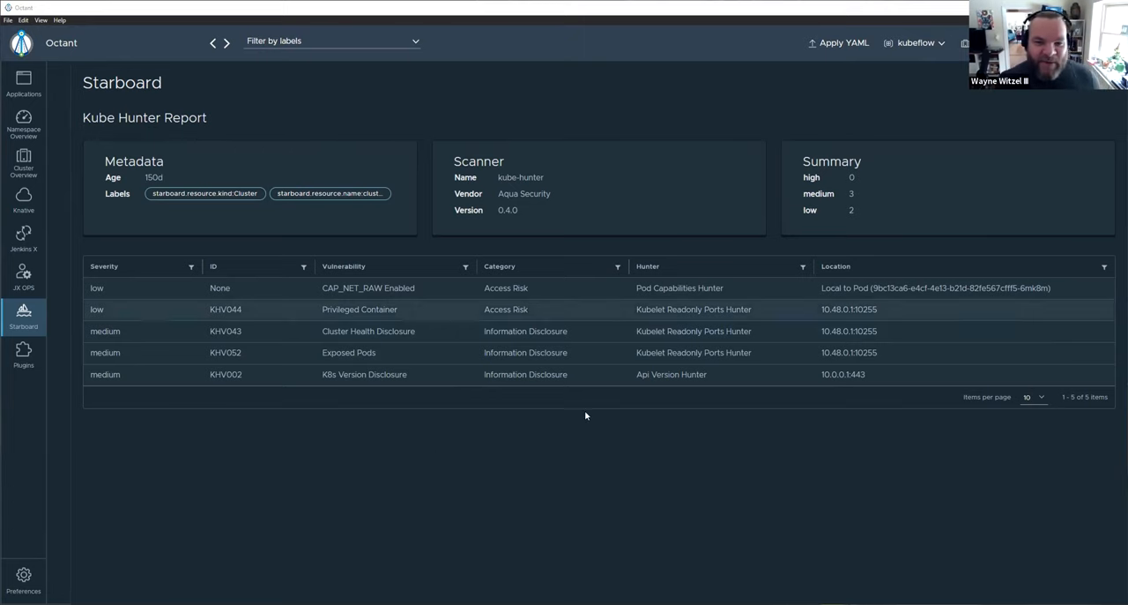
pyautogui.moveTo(578, 462)
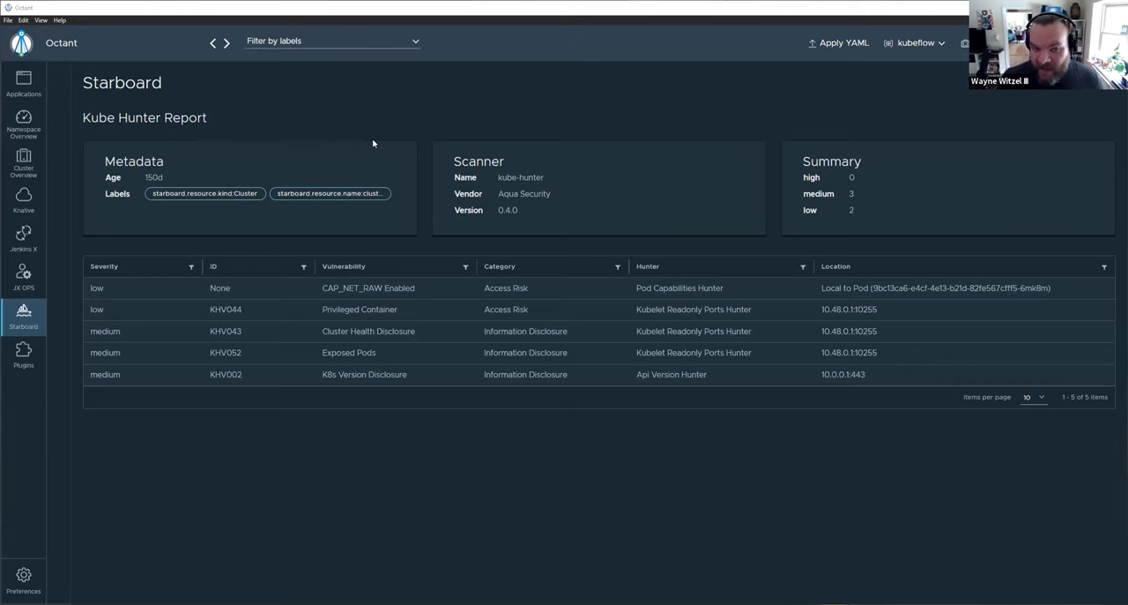
pyautogui.moveTo(262, 120)
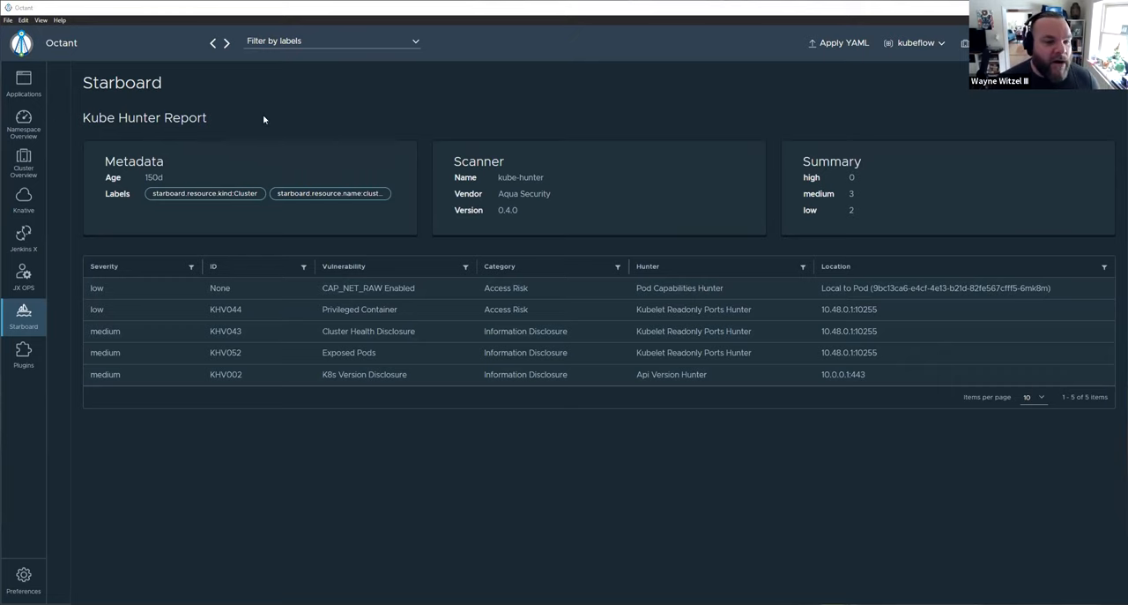
pyautogui.moveTo(247, 113)
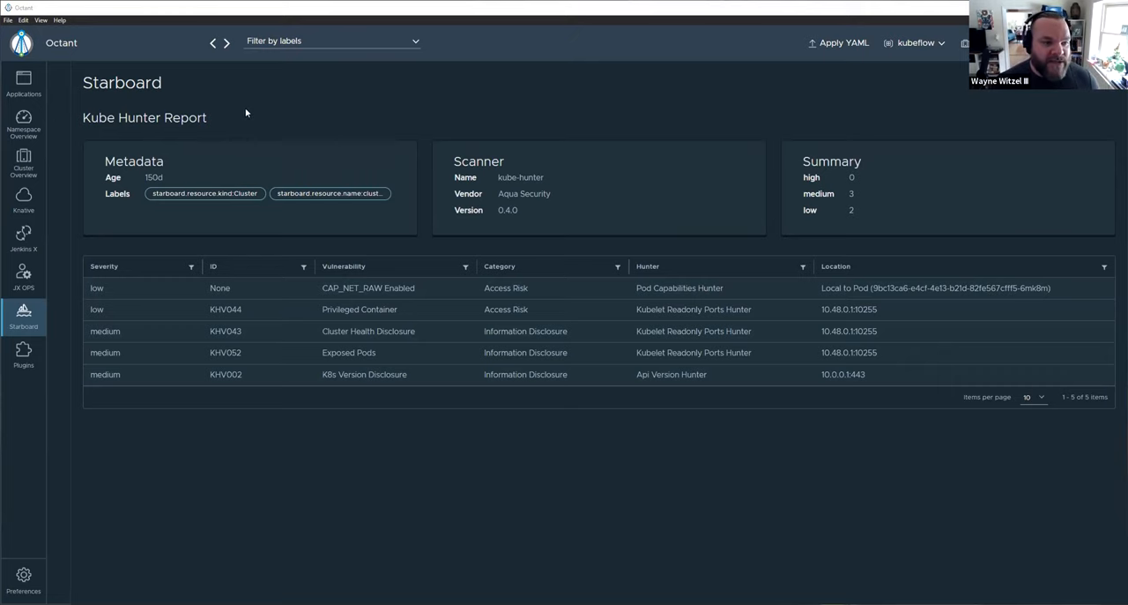
pyautogui.moveTo(446, 99)
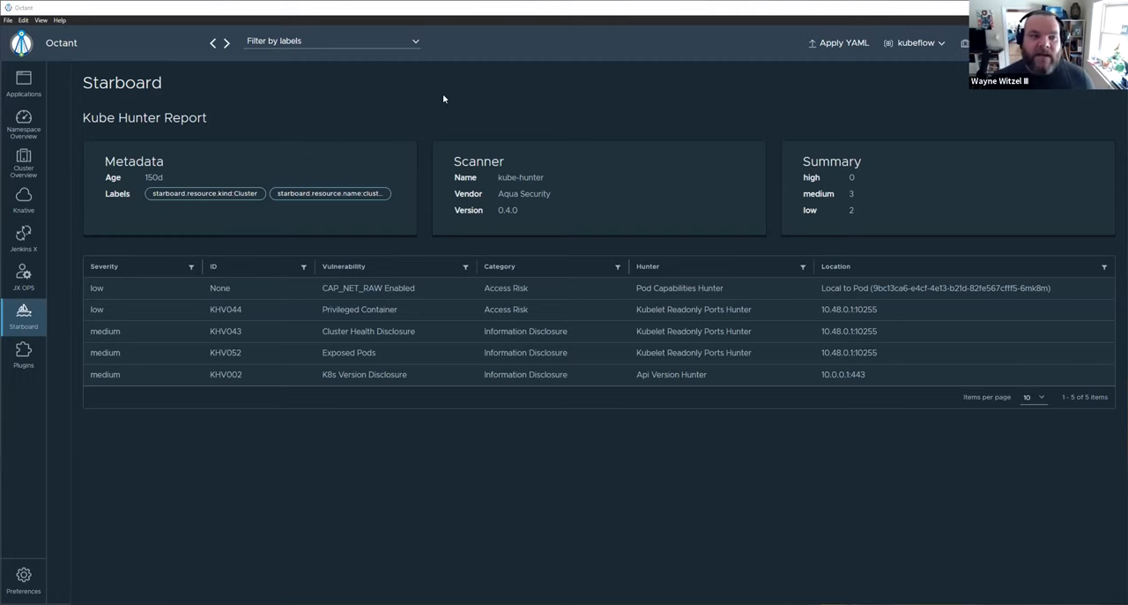
pyautogui.moveTo(416, 487)
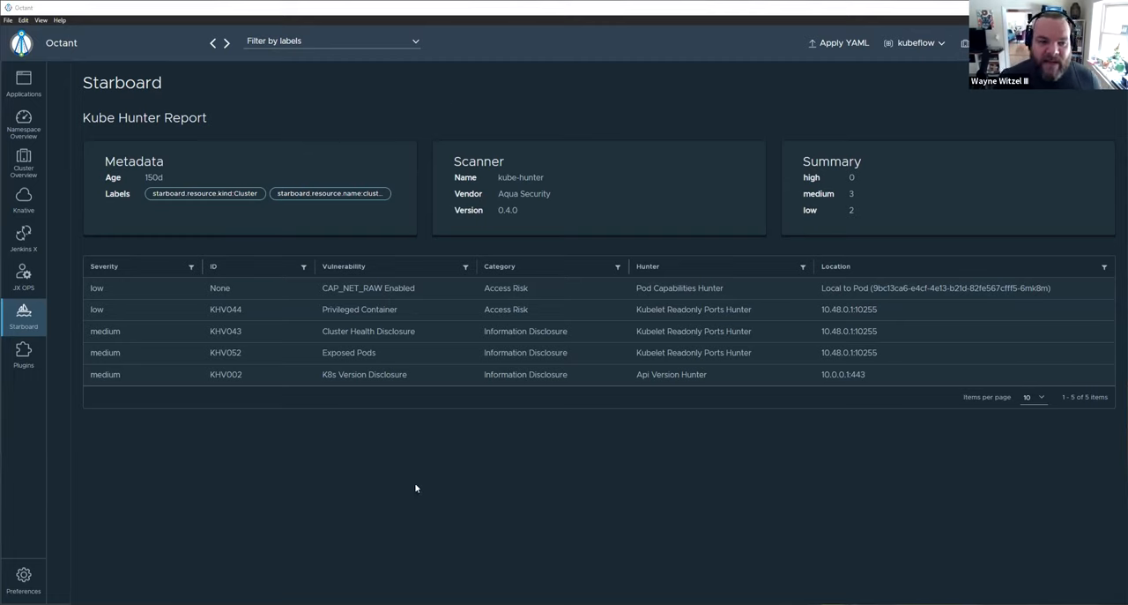
pyautogui.moveTo(487, 130)
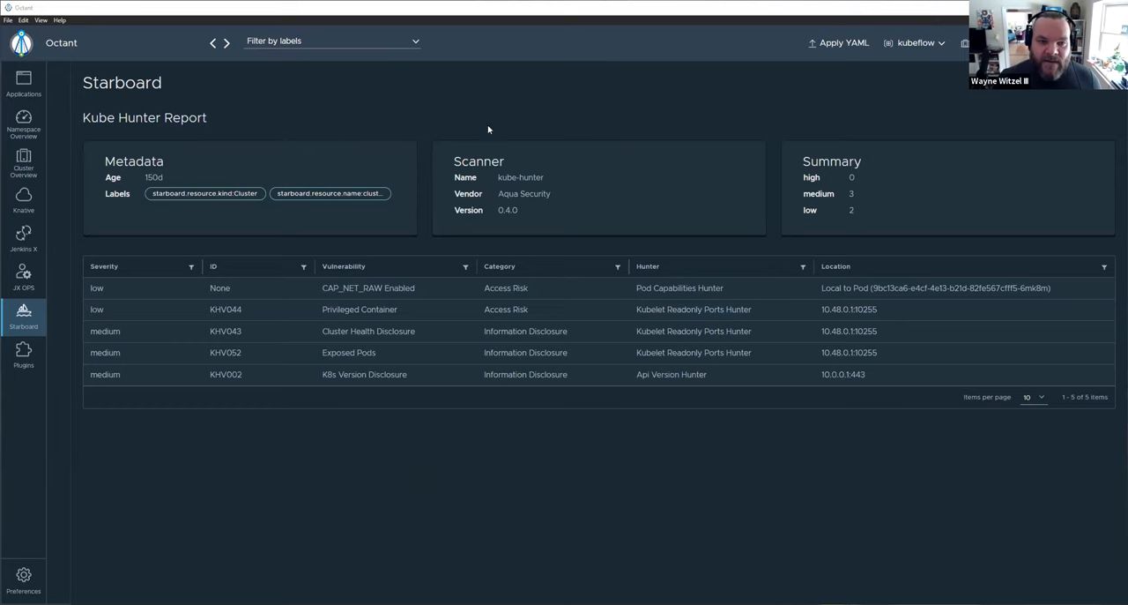
pyautogui.moveTo(497, 115)
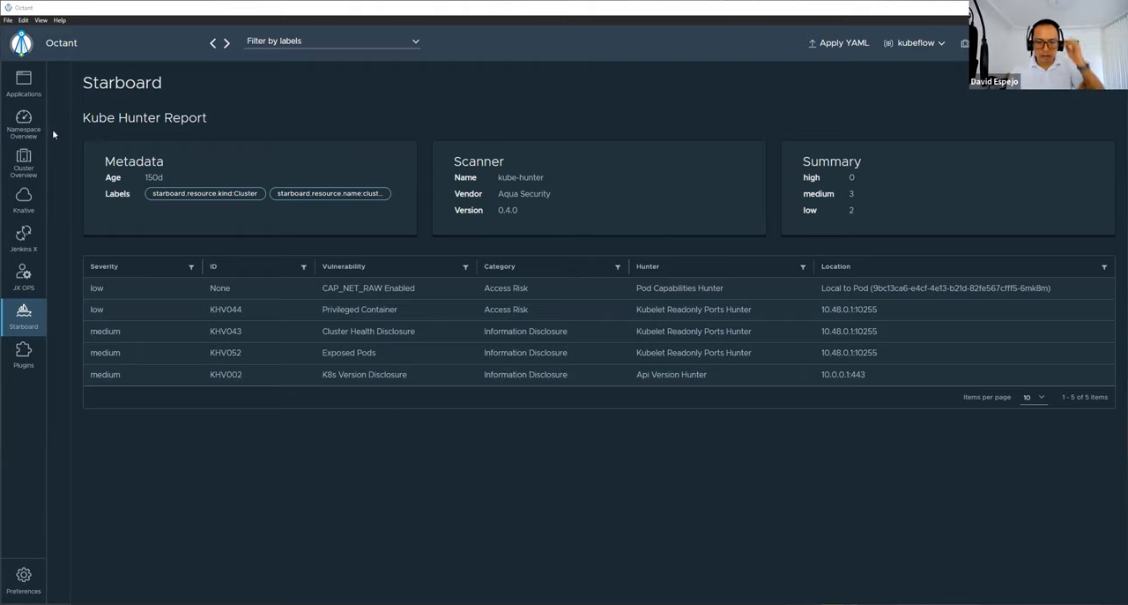
# - Hide the side navigation labels via Preferences while on the kubeflow namespace overview
pyautogui.click(23, 124)
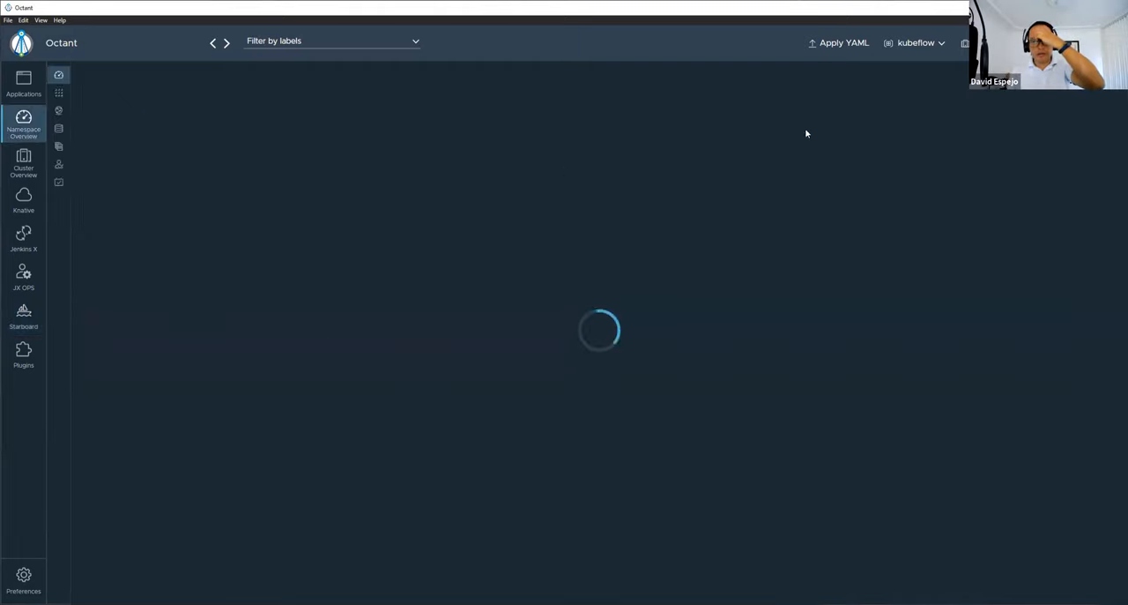
pyautogui.moveTo(134, 446)
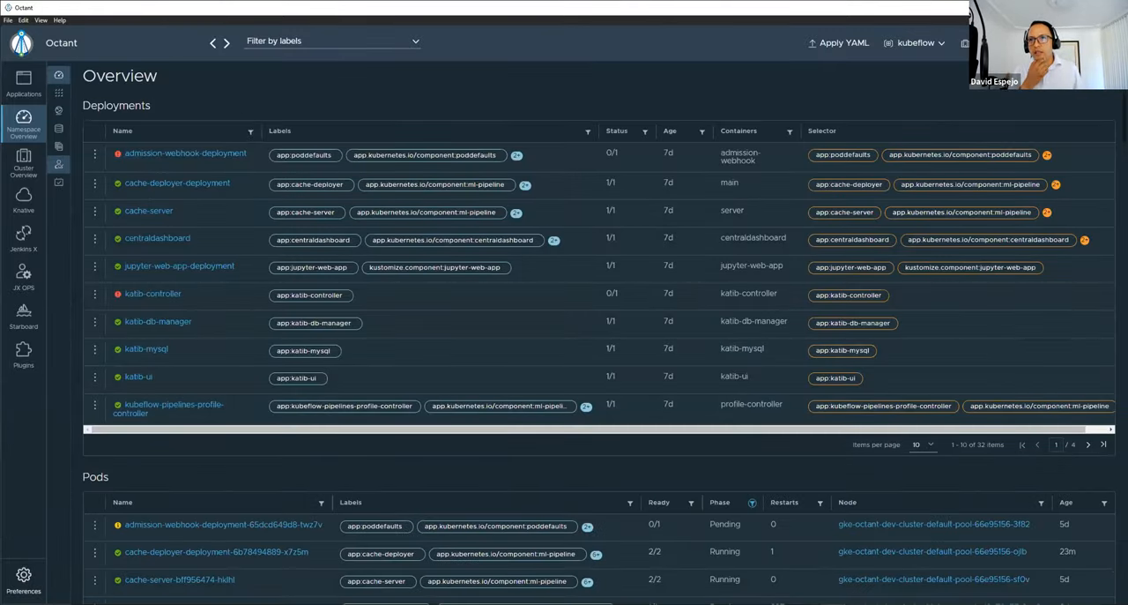
pyautogui.click(23, 580)
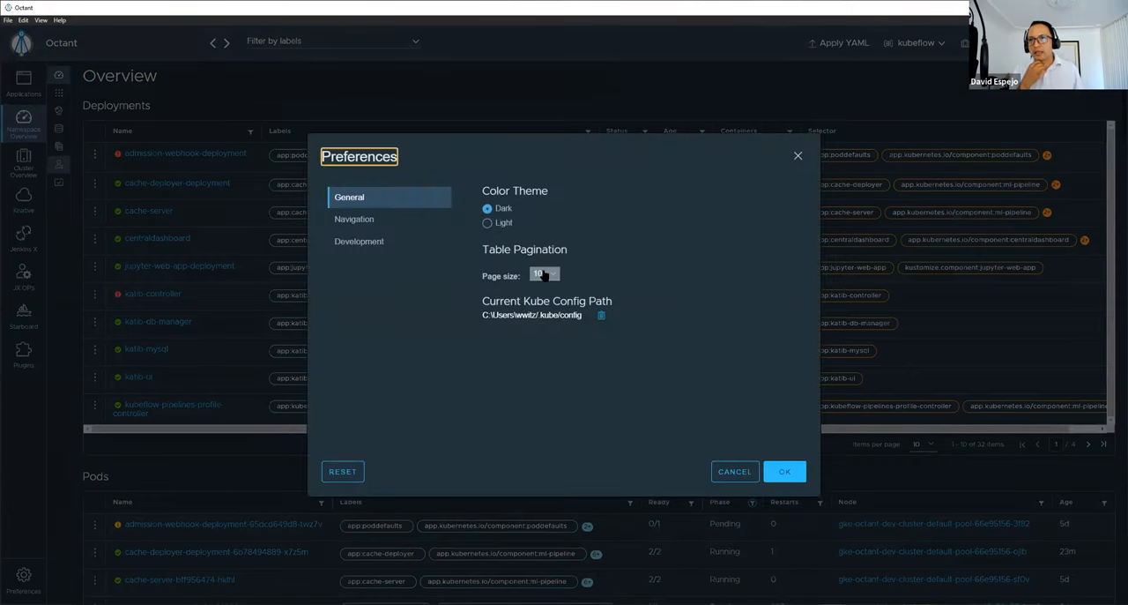
pyautogui.click(356, 219)
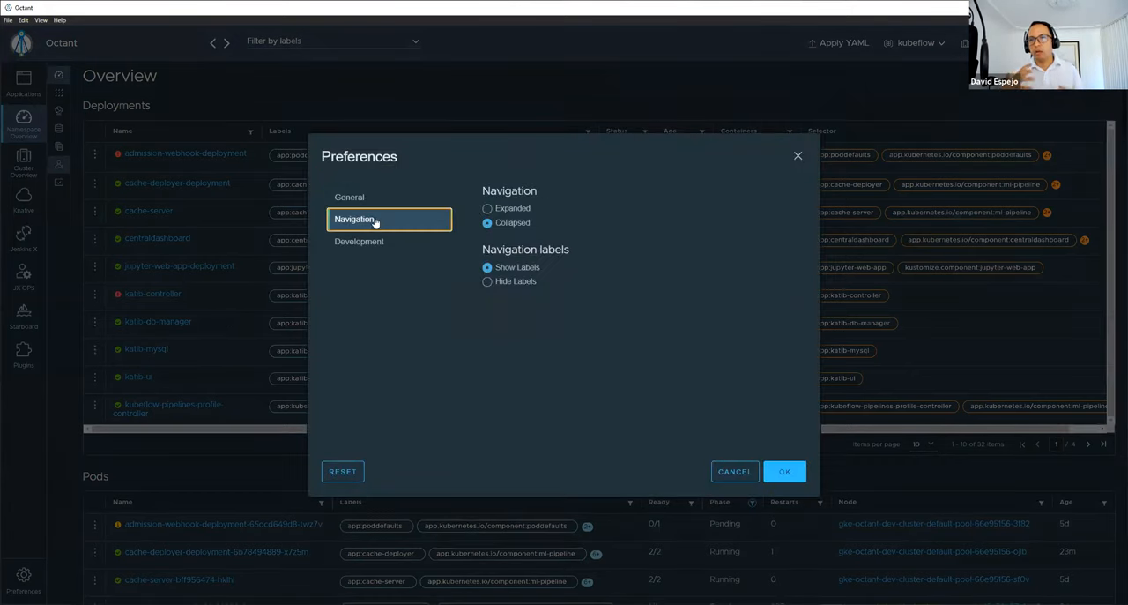
pyautogui.click(486, 283)
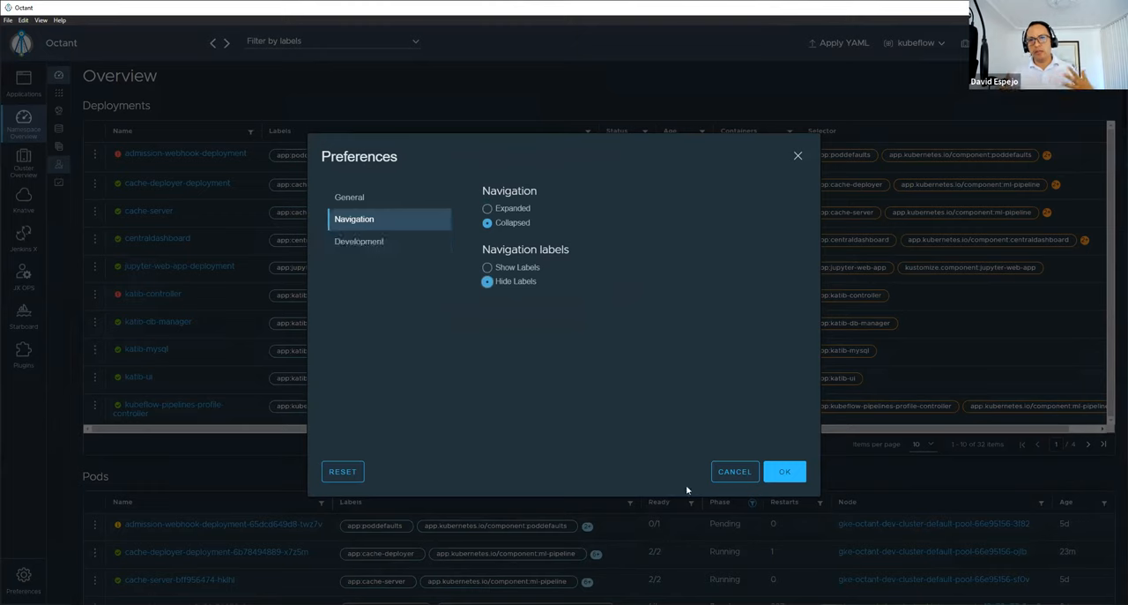
pyautogui.click(360, 239)
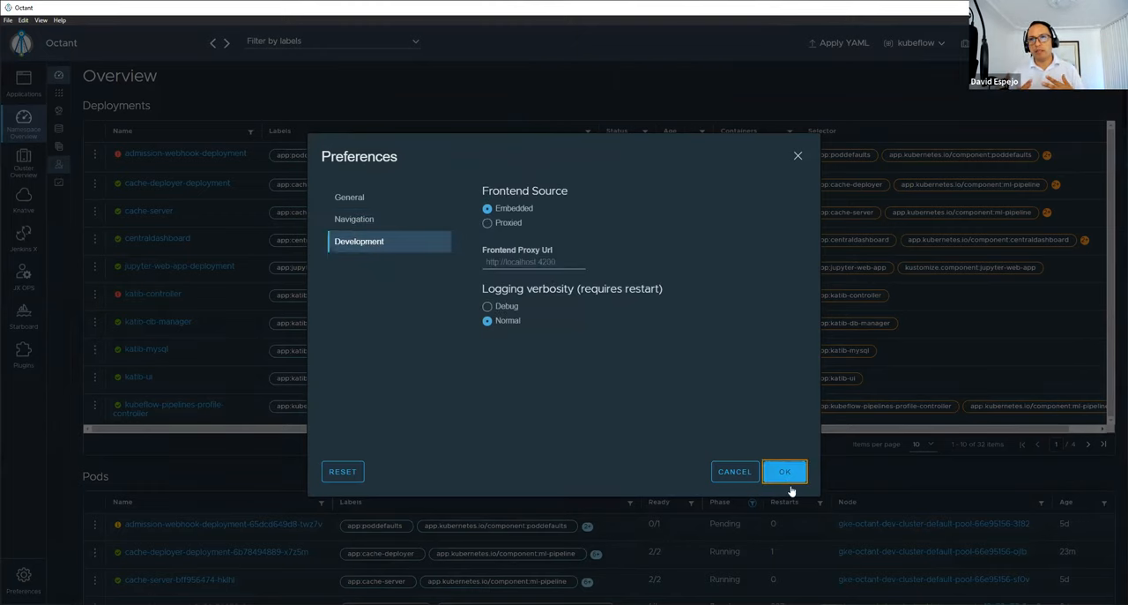
pyautogui.moveTo(733, 470)
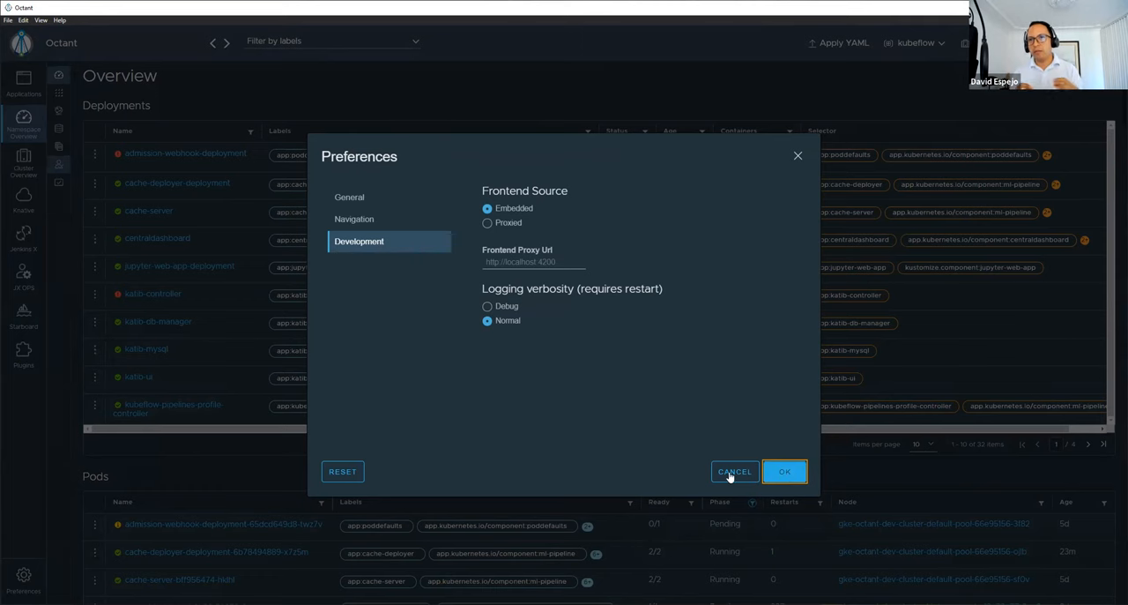
pyautogui.click(785, 470)
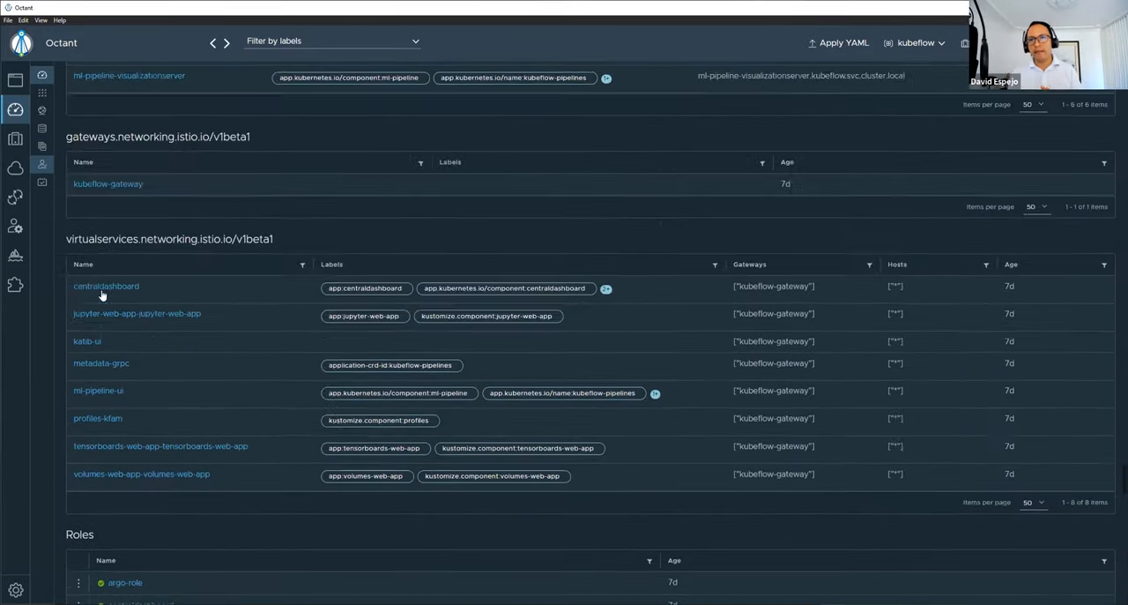
# - Scroll the kubeflow namespace overview down to its service accounts
pyautogui.scroll(-3)
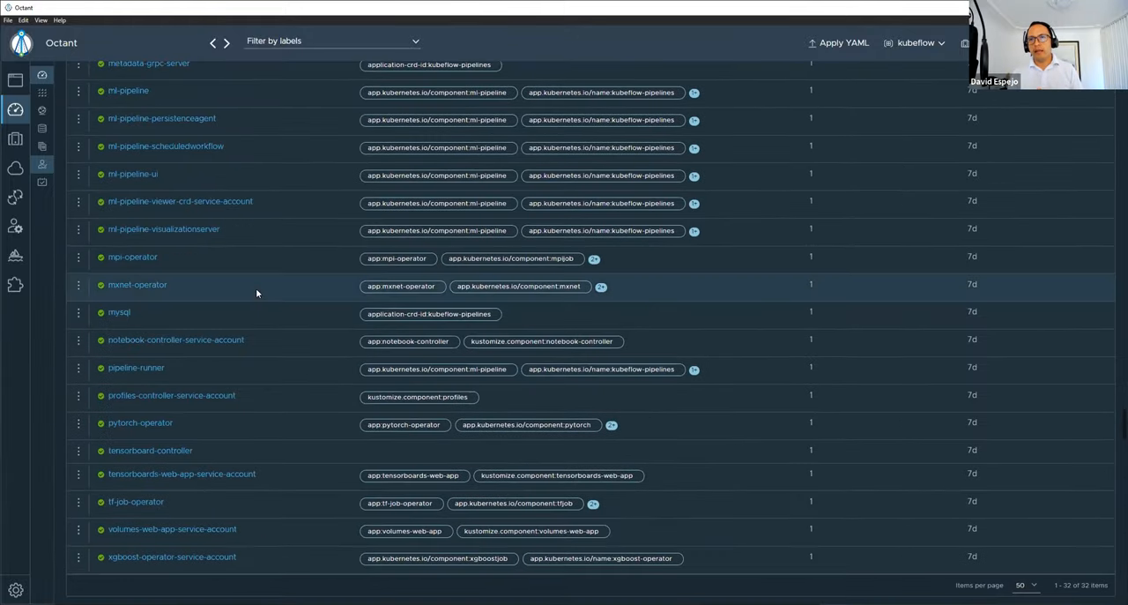
pyautogui.scroll(-3)
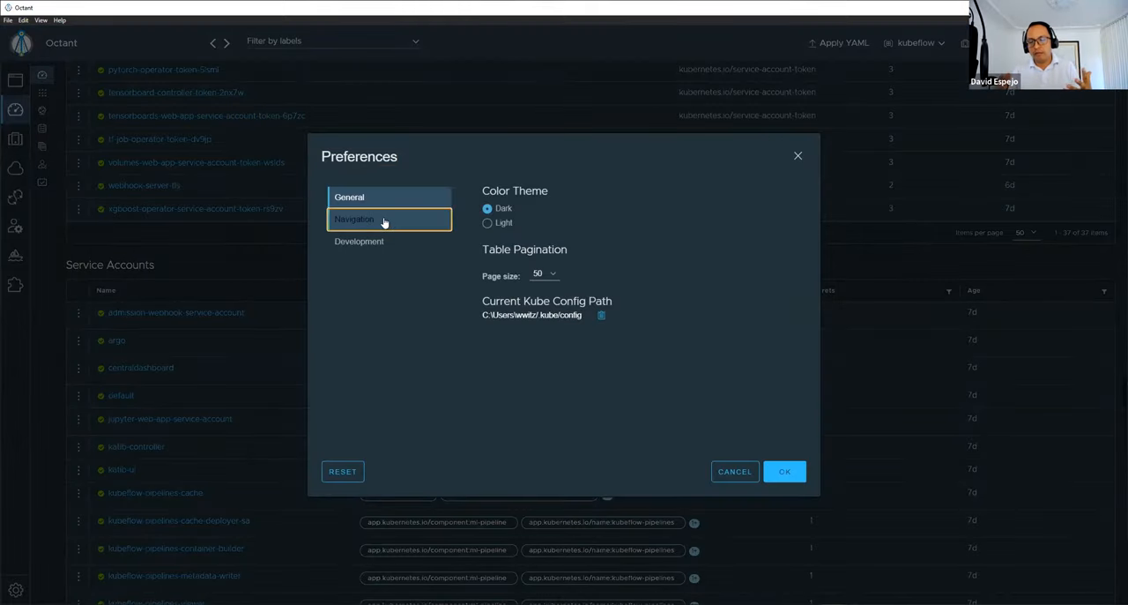
pyautogui.click(353, 218)
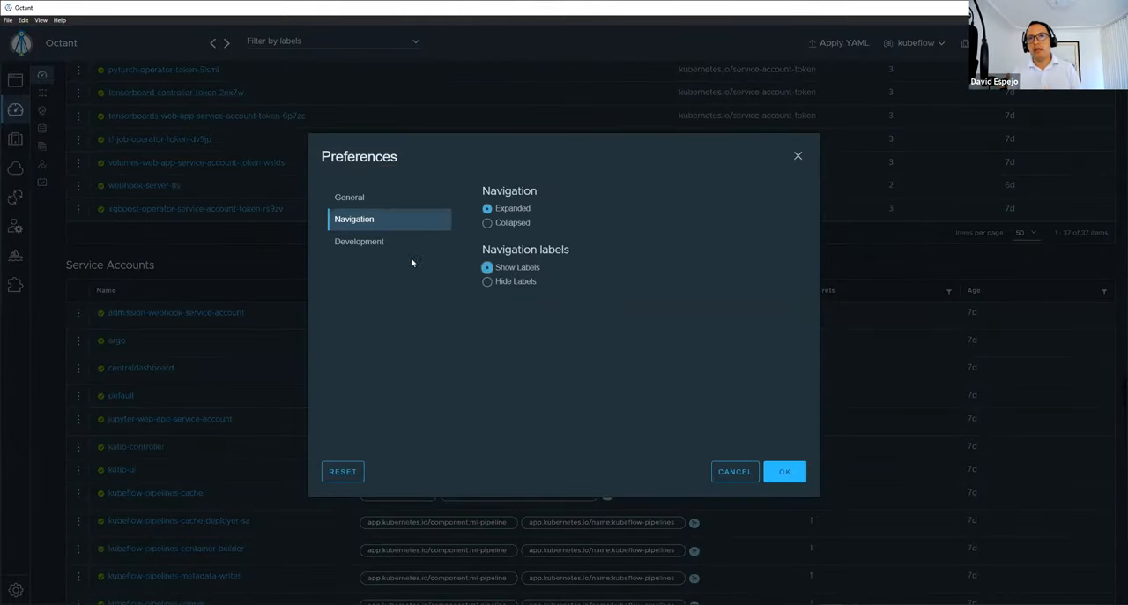
pyautogui.click(349, 197)
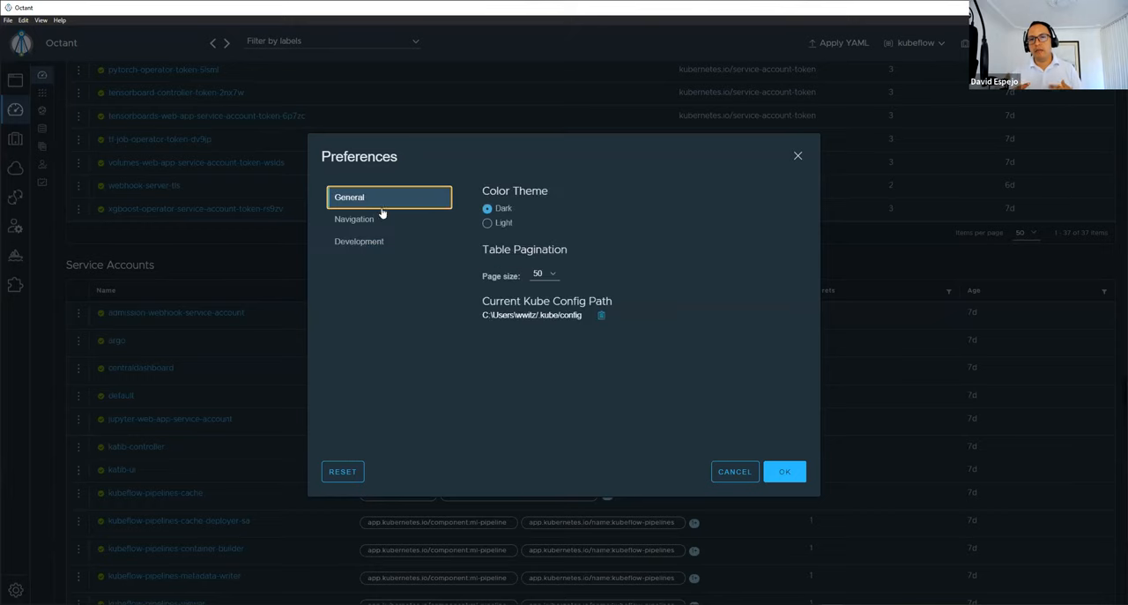
pyautogui.click(543, 273)
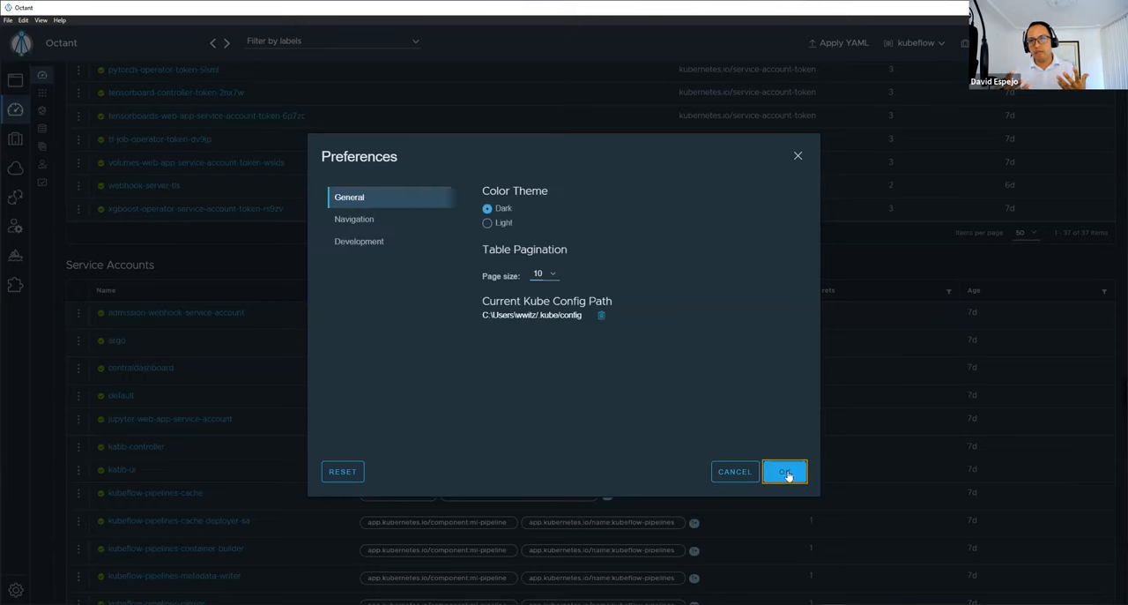
pyautogui.click(783, 471)
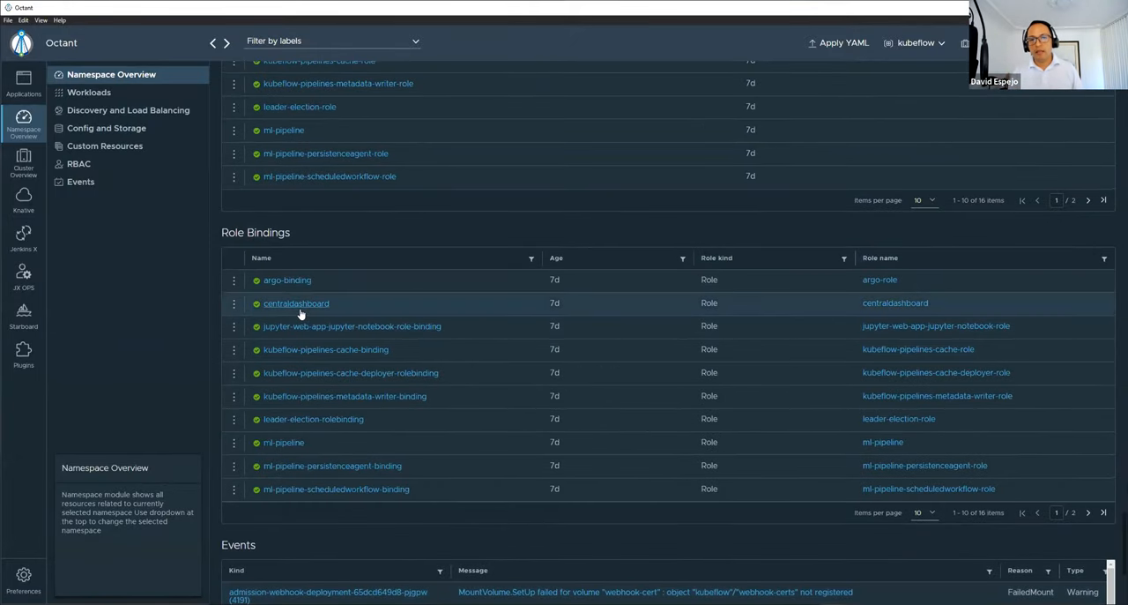
pyautogui.click(40, 19)
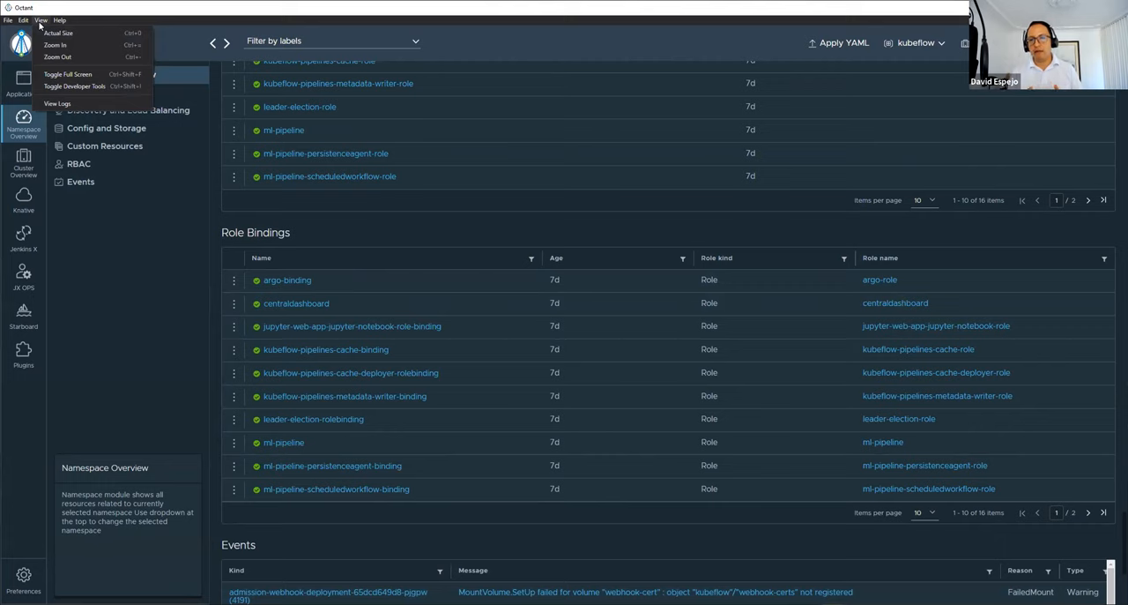
pyautogui.moveTo(180, 342)
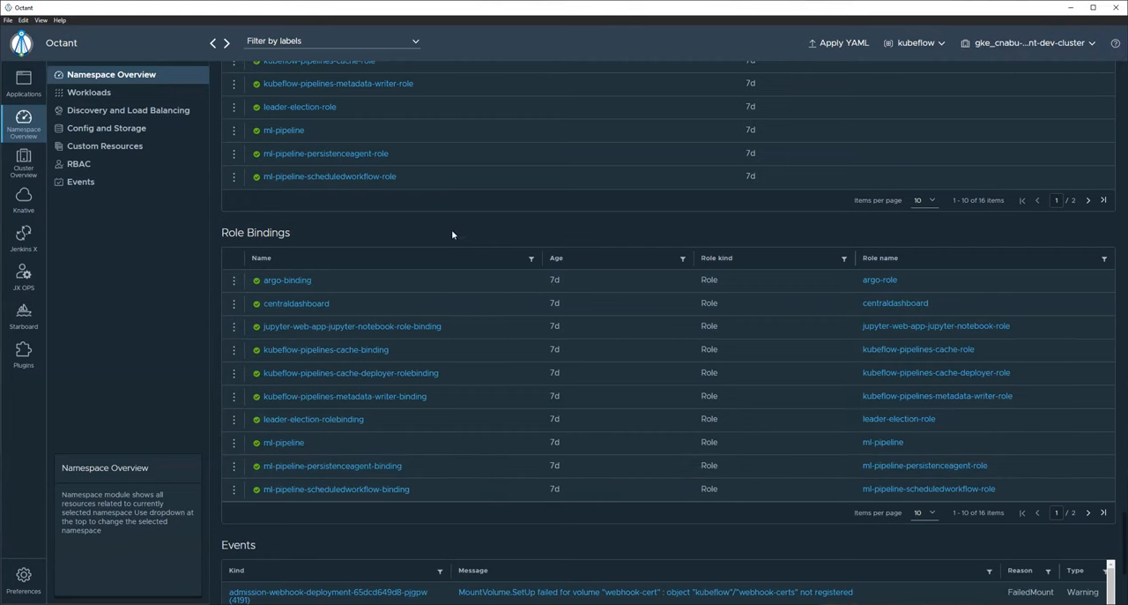
pyautogui.scroll(-3)
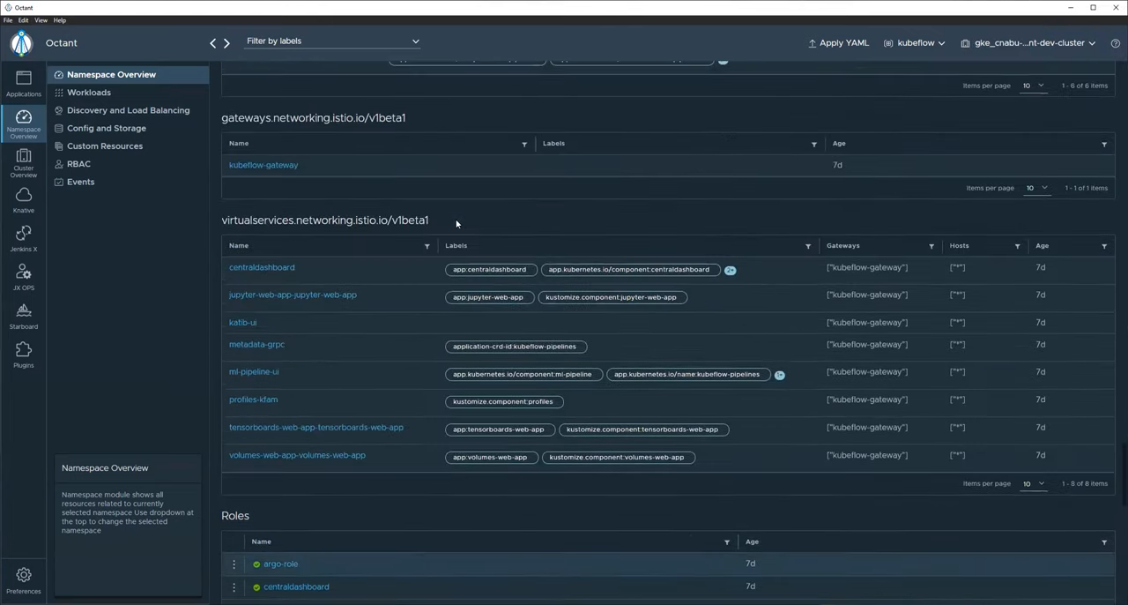
pyautogui.scroll(-3)
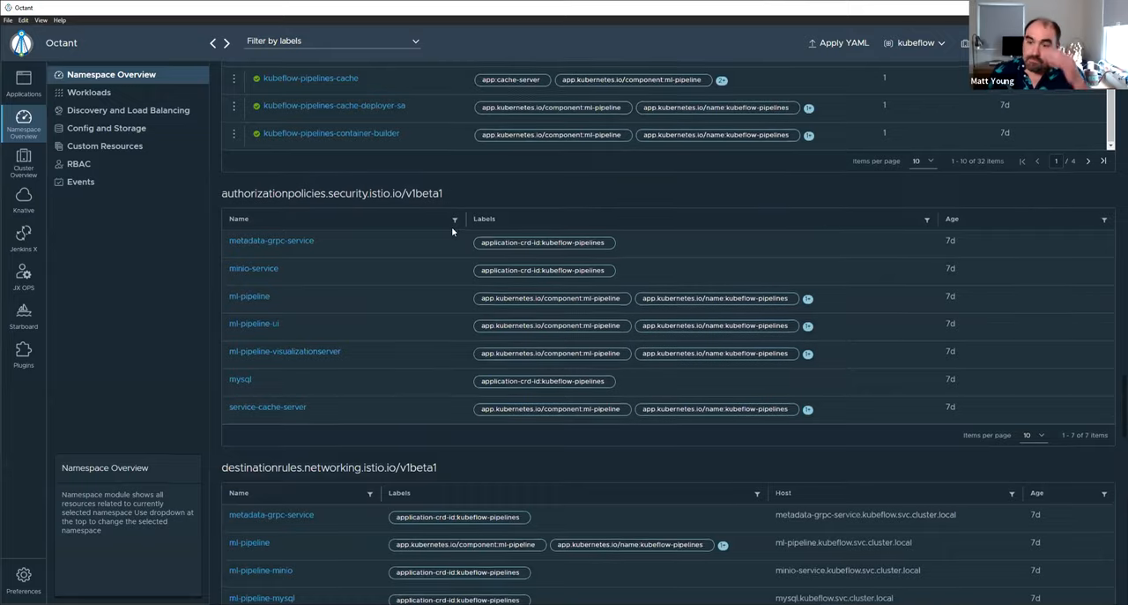
pyautogui.scroll(-3)
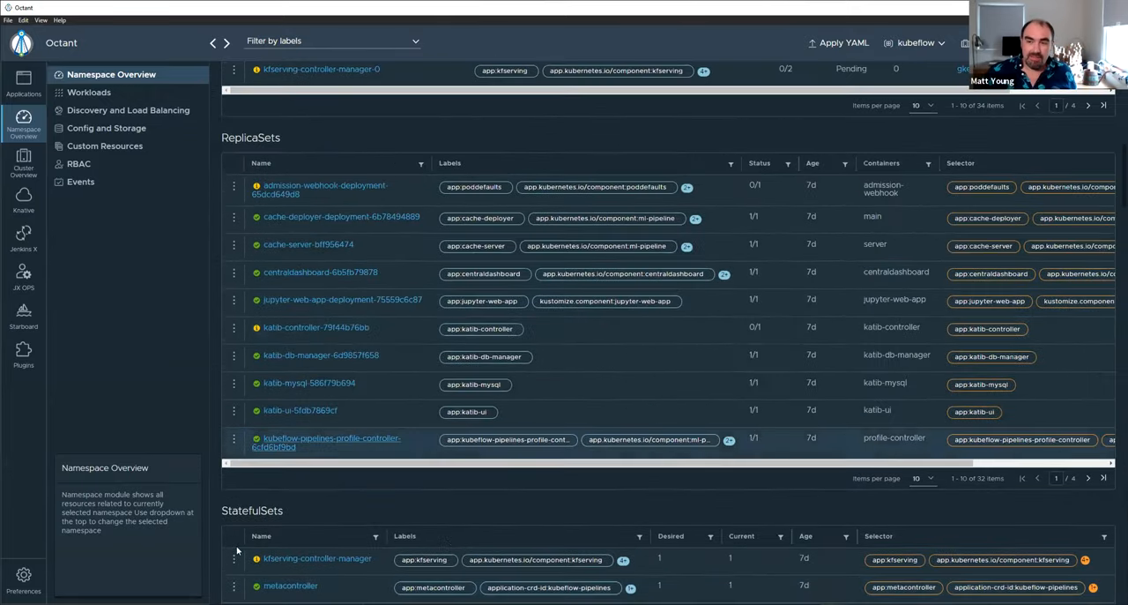
pyautogui.scroll(-3)
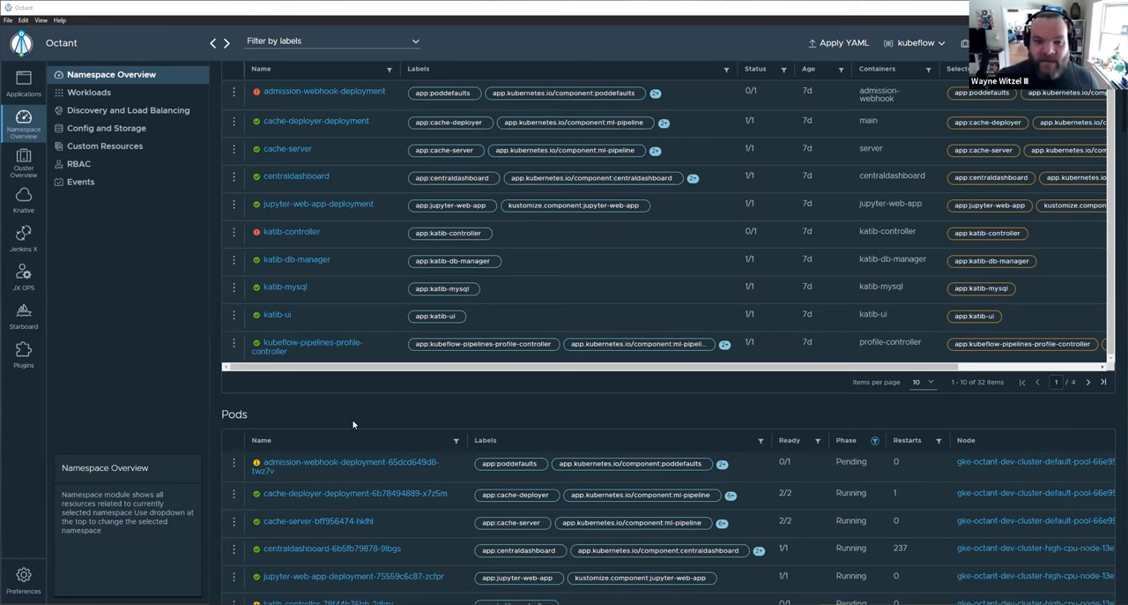
pyautogui.moveTo(462, 421)
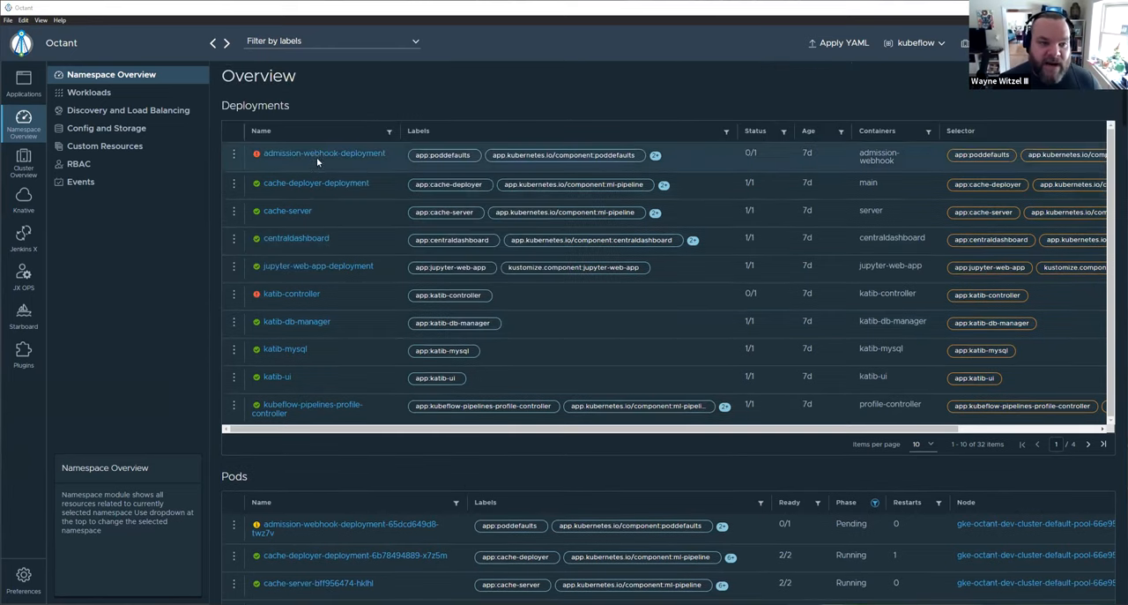
pyautogui.moveTo(353, 234)
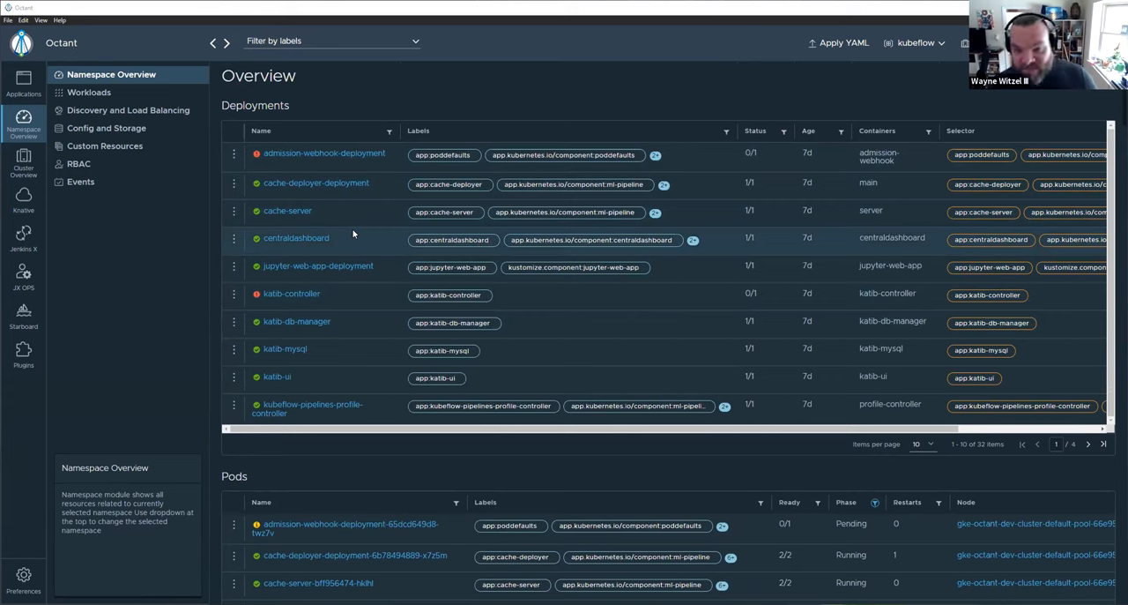
pyautogui.moveTo(624, 95)
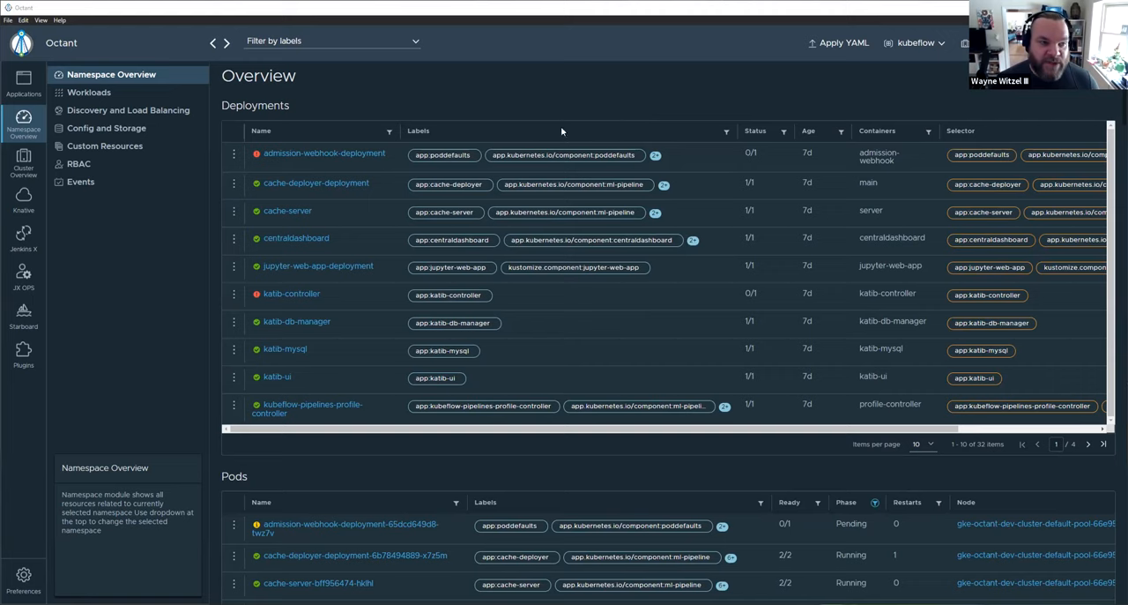
pyautogui.moveTo(157, 335)
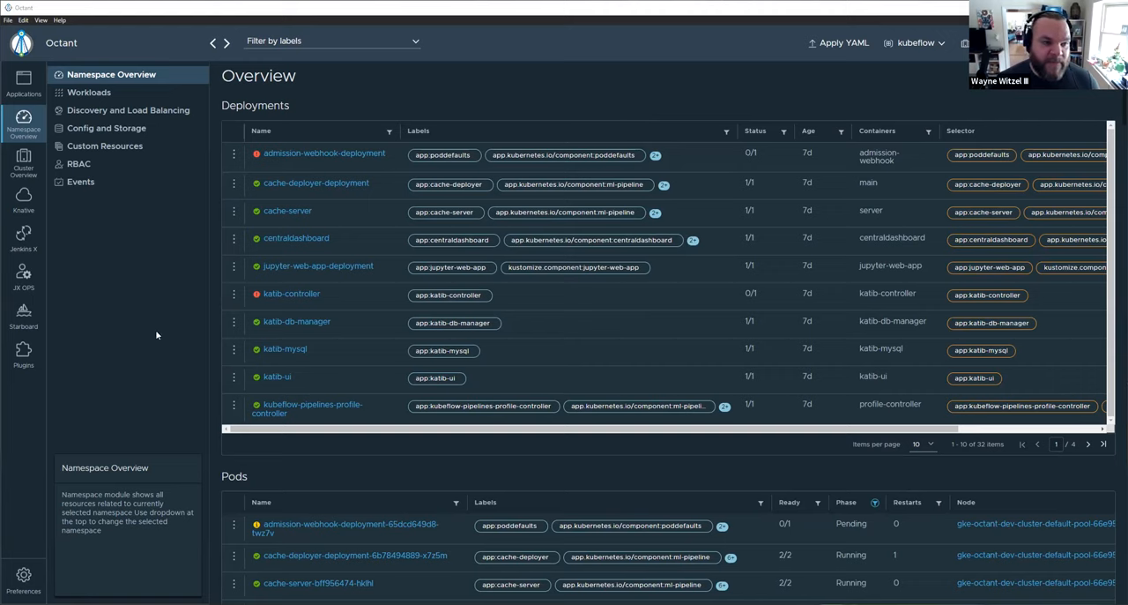
pyautogui.moveTo(117, 247)
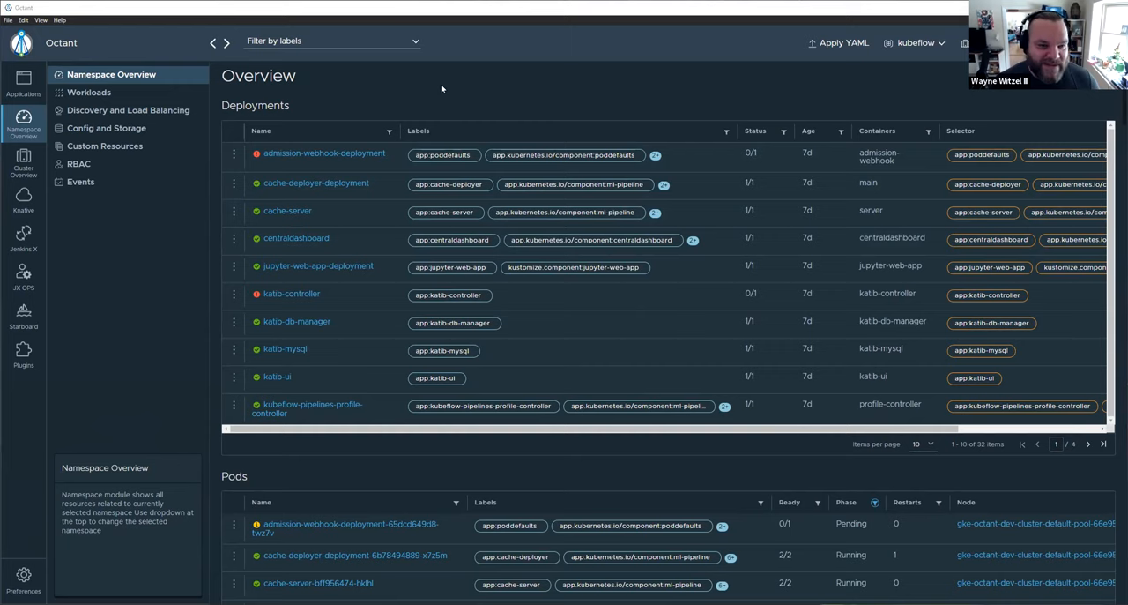
pyautogui.moveTo(455, 85)
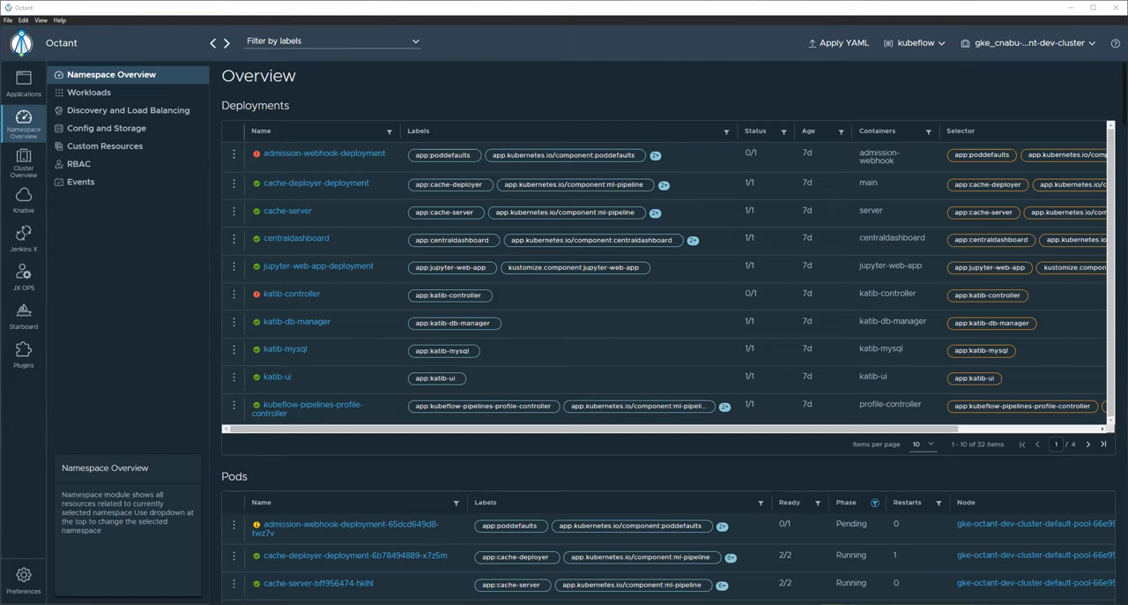
pyautogui.moveTo(455, 469)
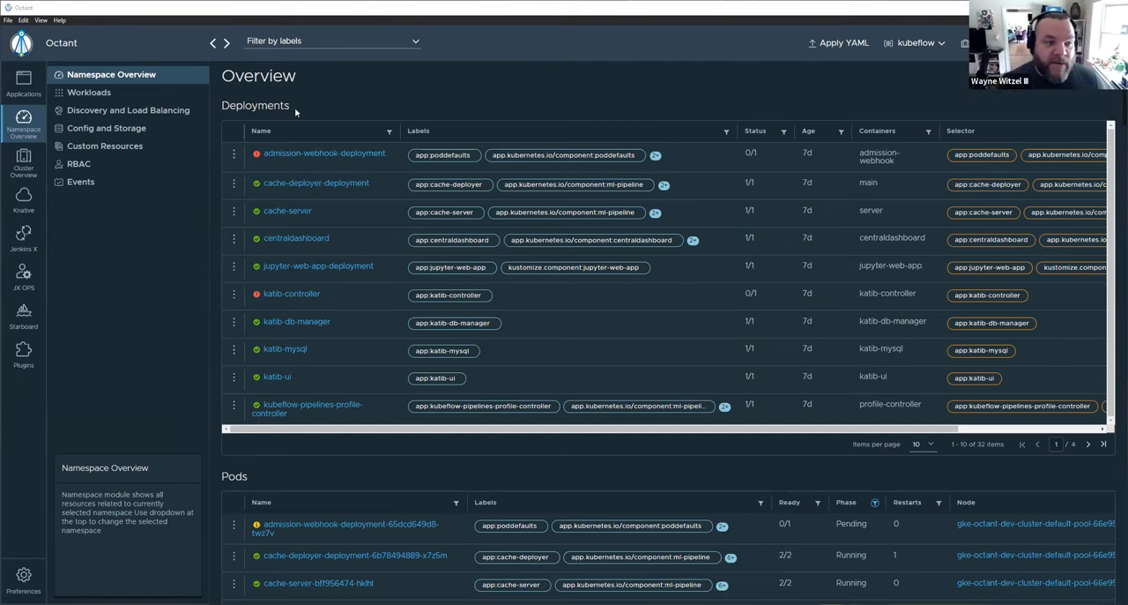
pyautogui.moveTo(176, 292)
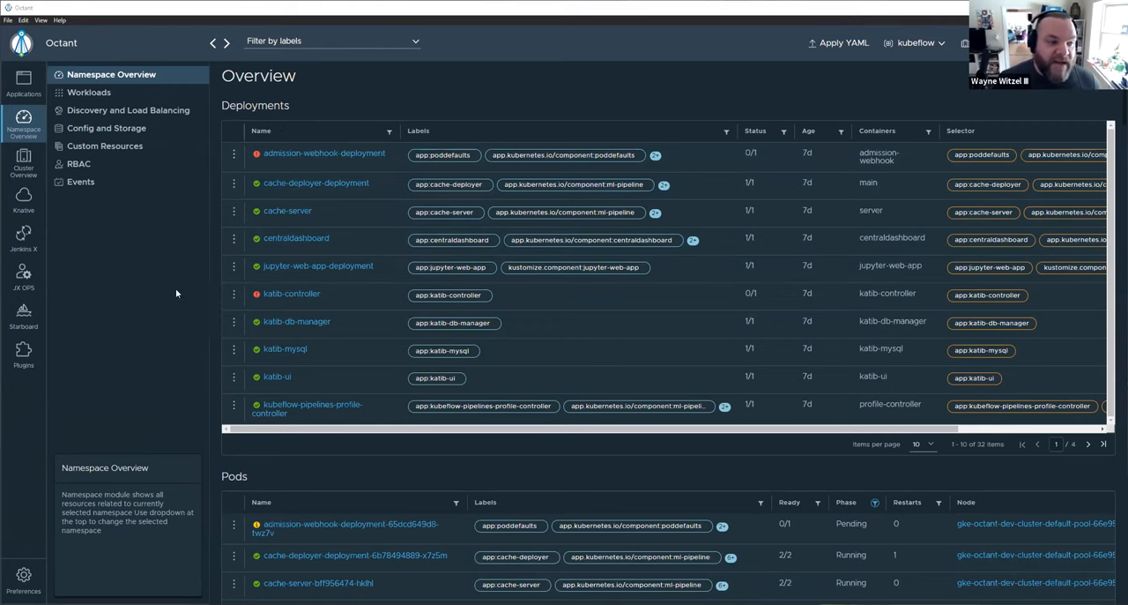
pyautogui.moveTo(53, 342)
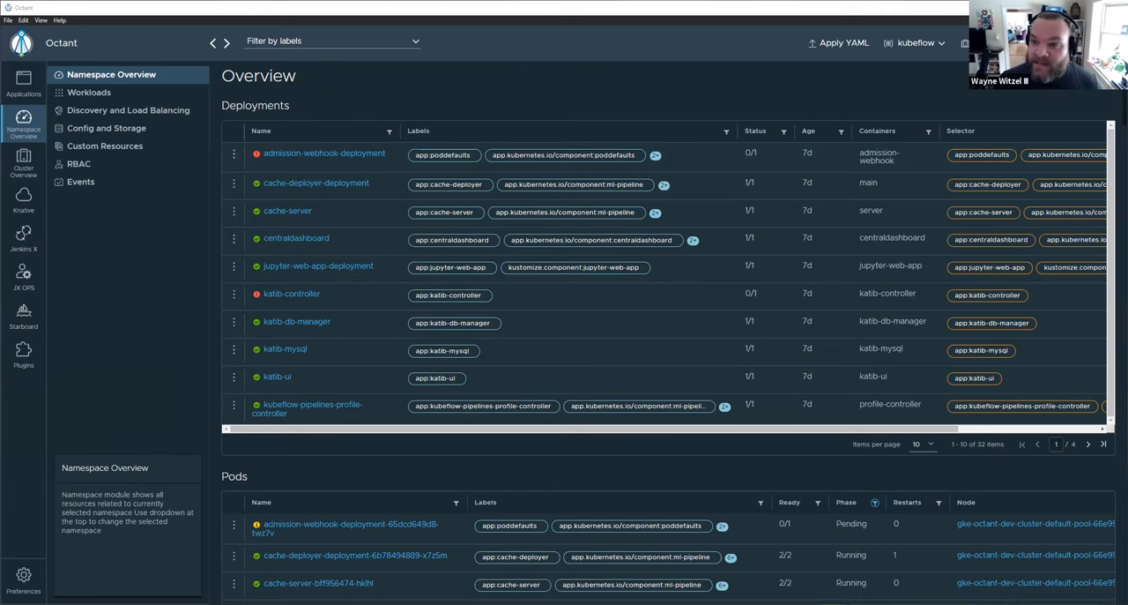
pyautogui.moveTo(790, 77)
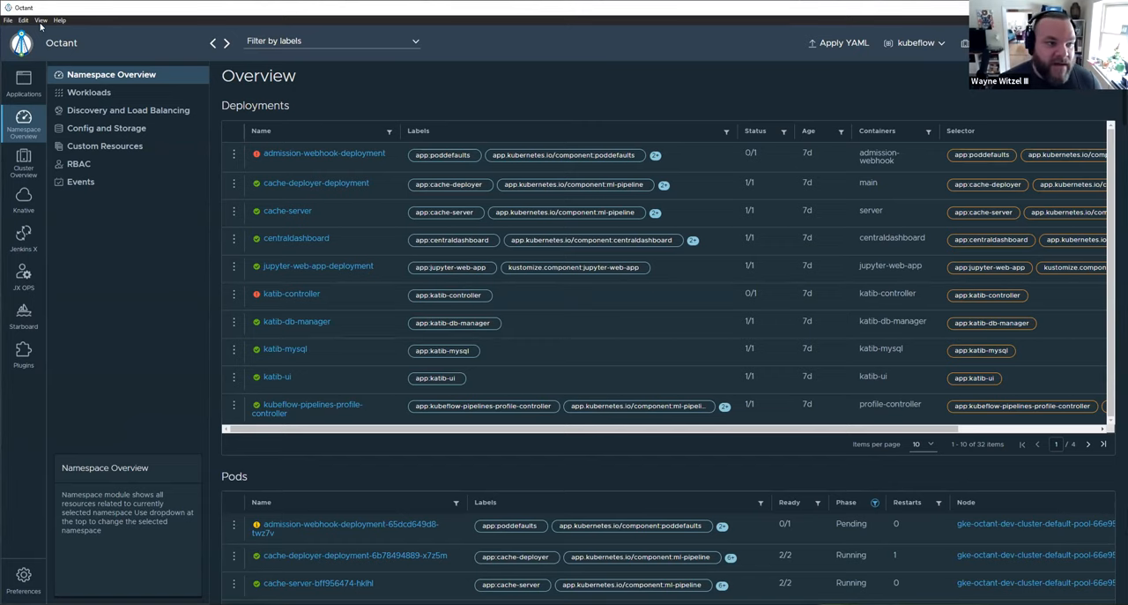
pyautogui.click(23, 580)
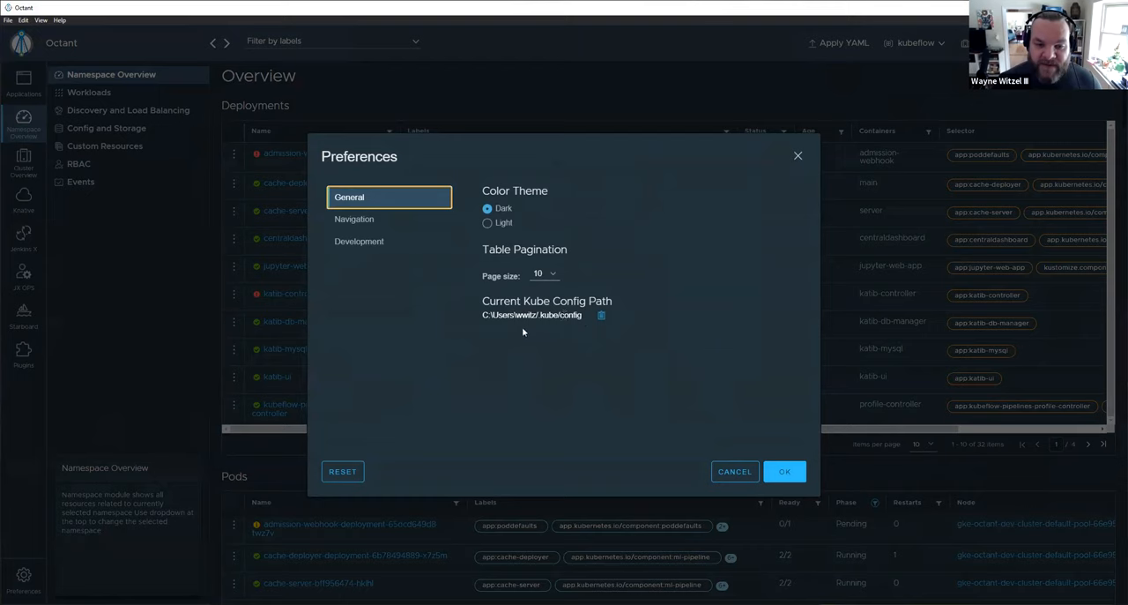
pyautogui.moveTo(705, 472)
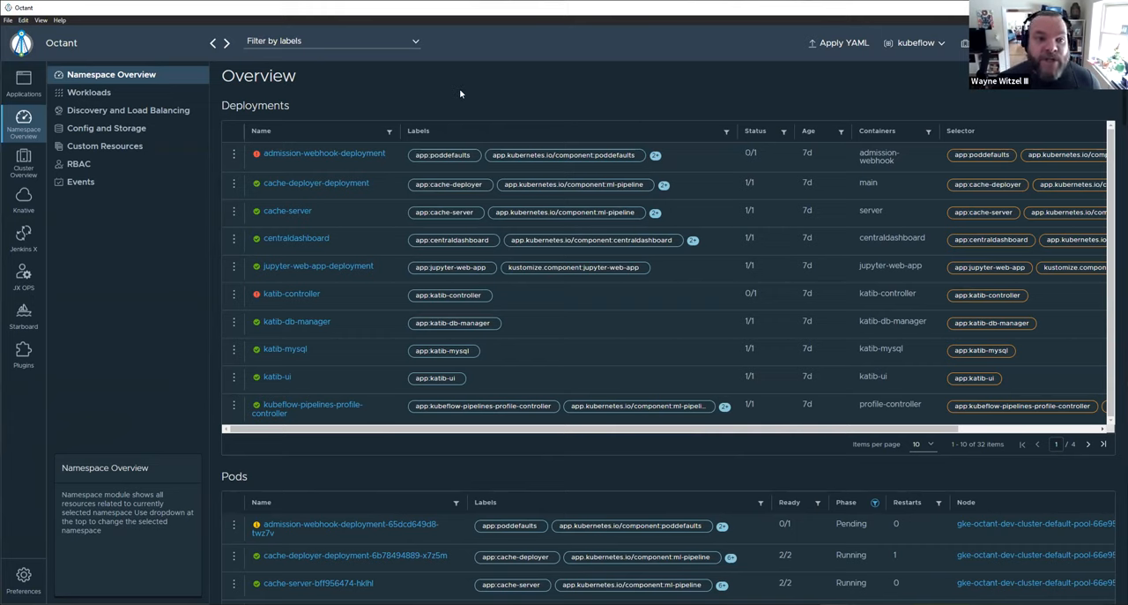
pyautogui.moveTo(459, 95)
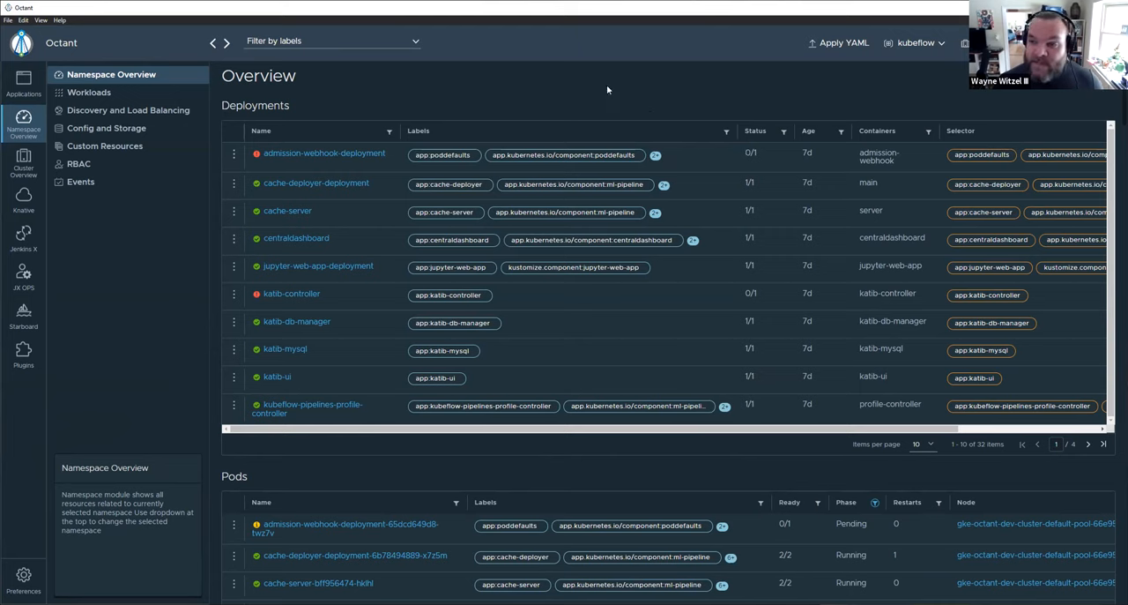
pyautogui.moveTo(931, 120)
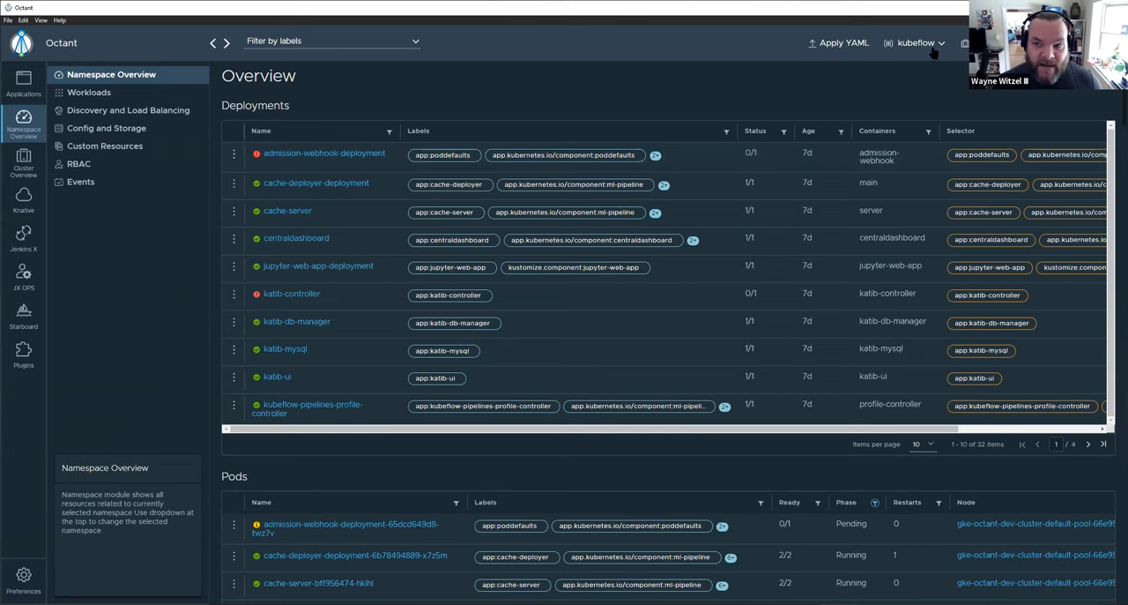
pyautogui.moveTo(538, 104)
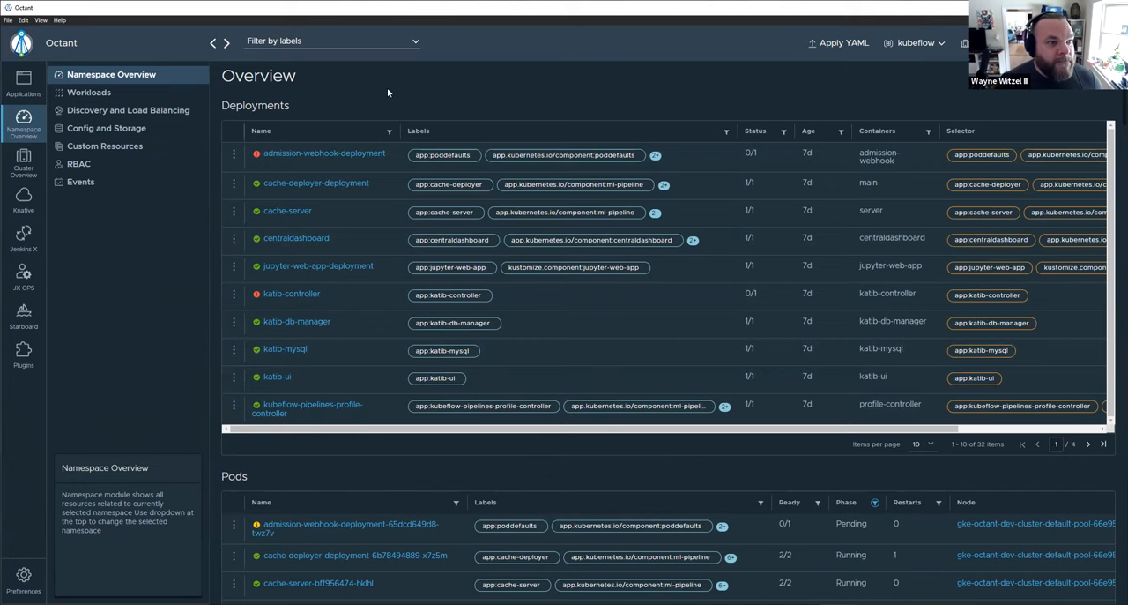
pyautogui.moveTo(642, 104)
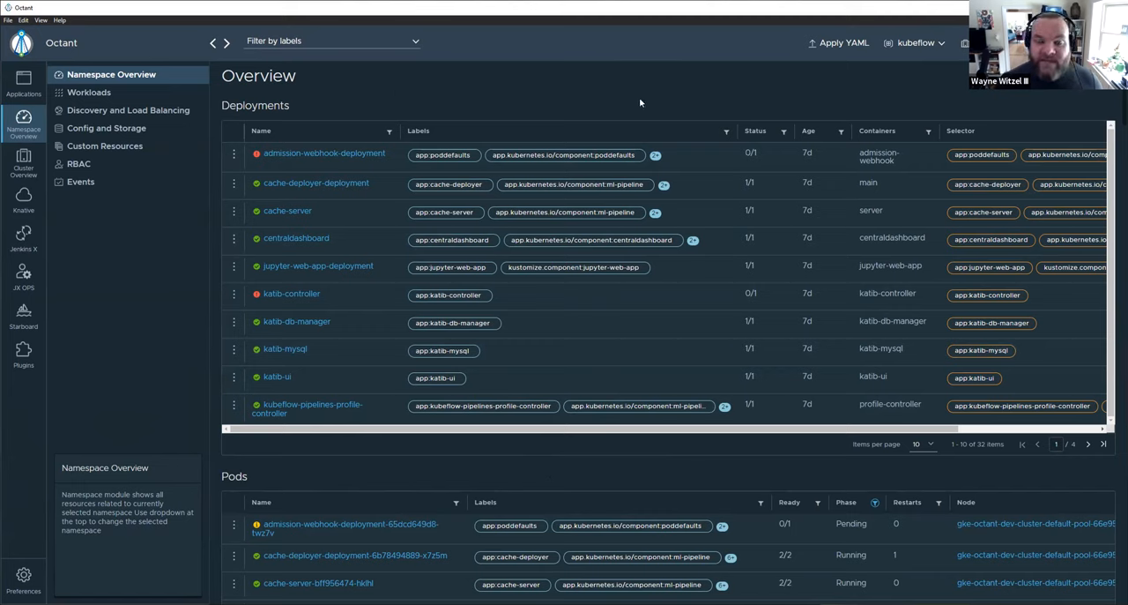
pyautogui.moveTo(663, 116)
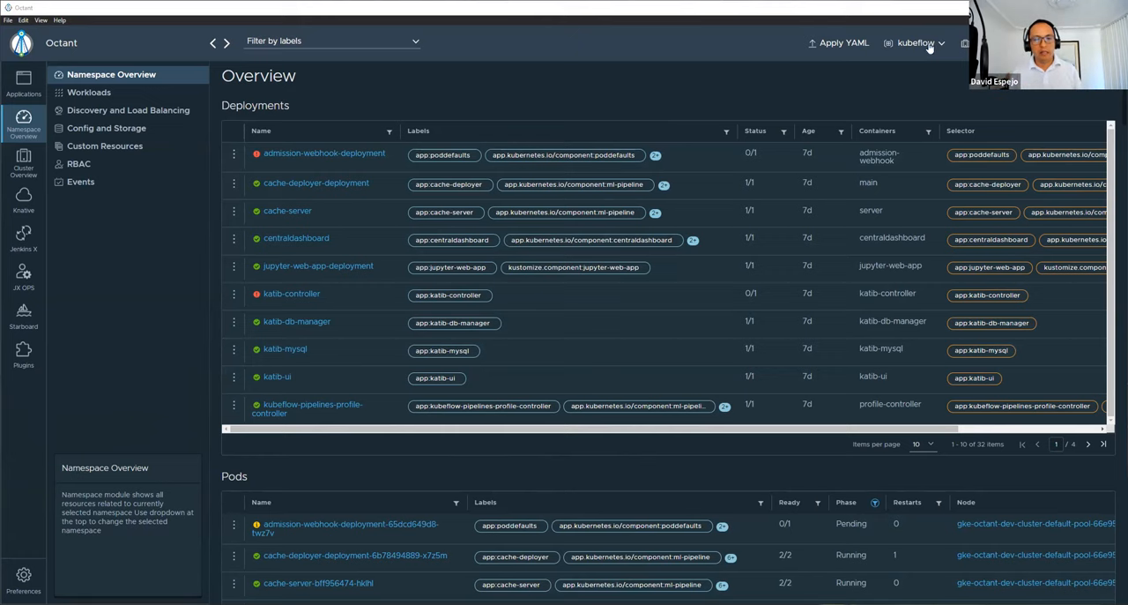
# - Switch the active namespace to milan and scroll its overview of deployments, pods and services
pyautogui.click(917, 42)
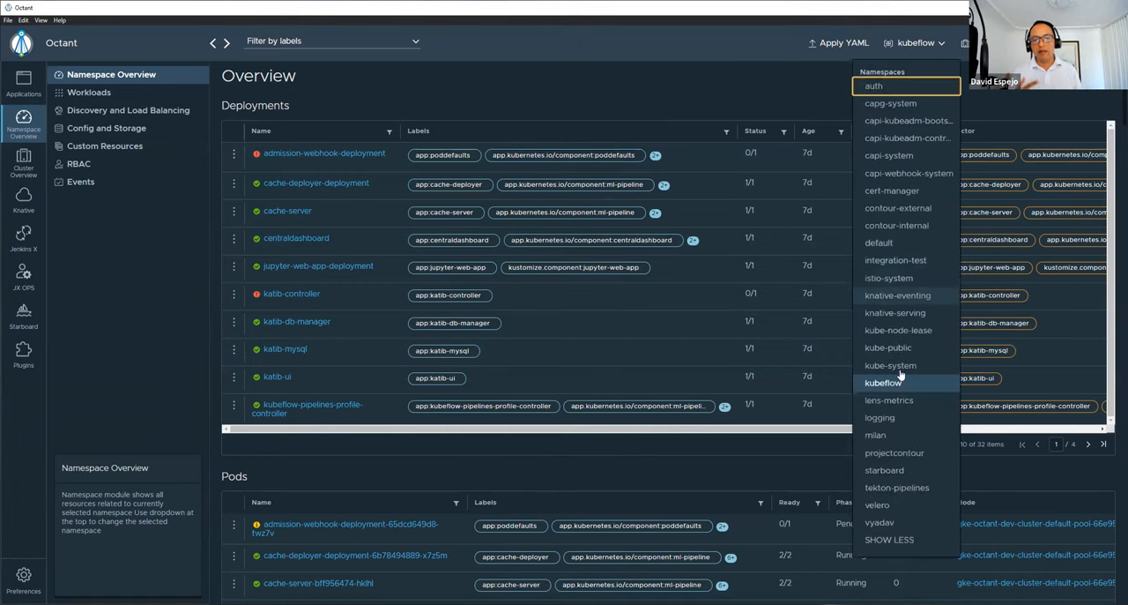
pyautogui.moveTo(906, 436)
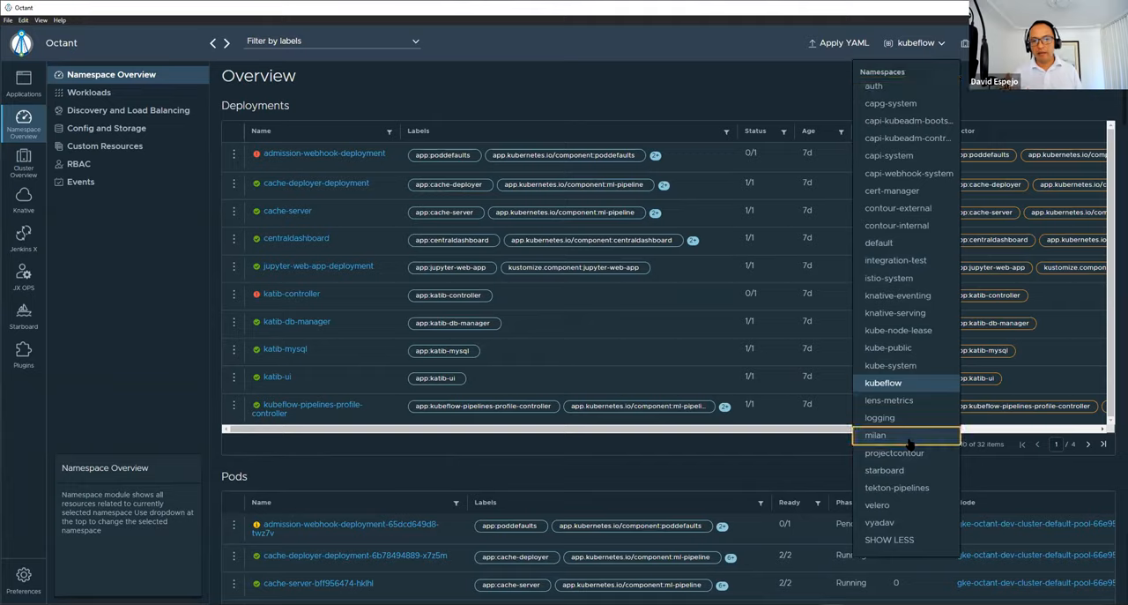
pyautogui.click(874, 435)
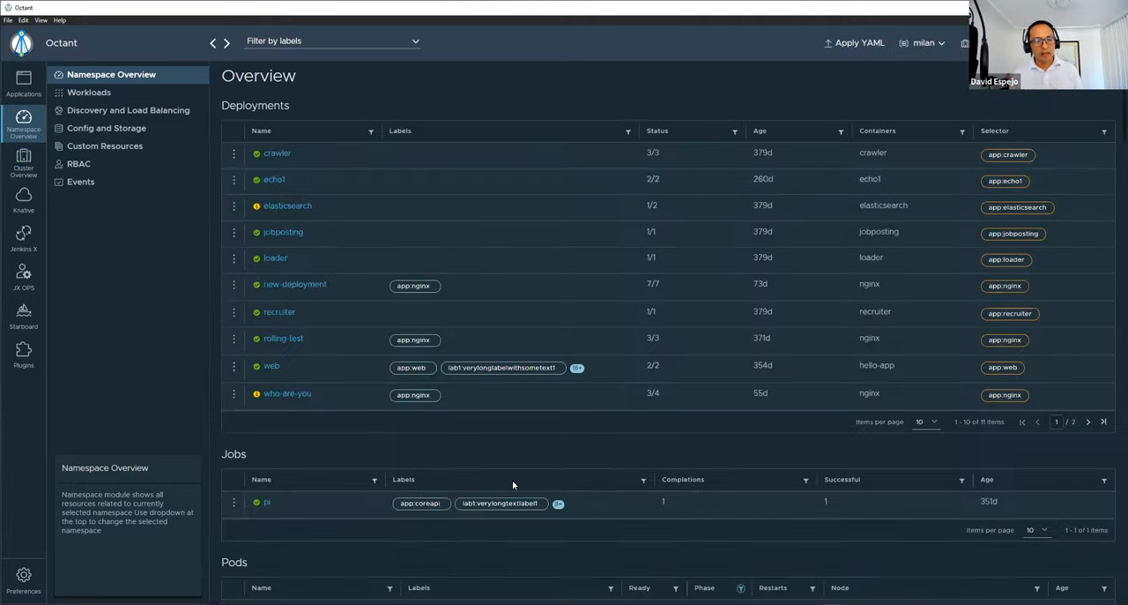
pyautogui.scroll(-3)
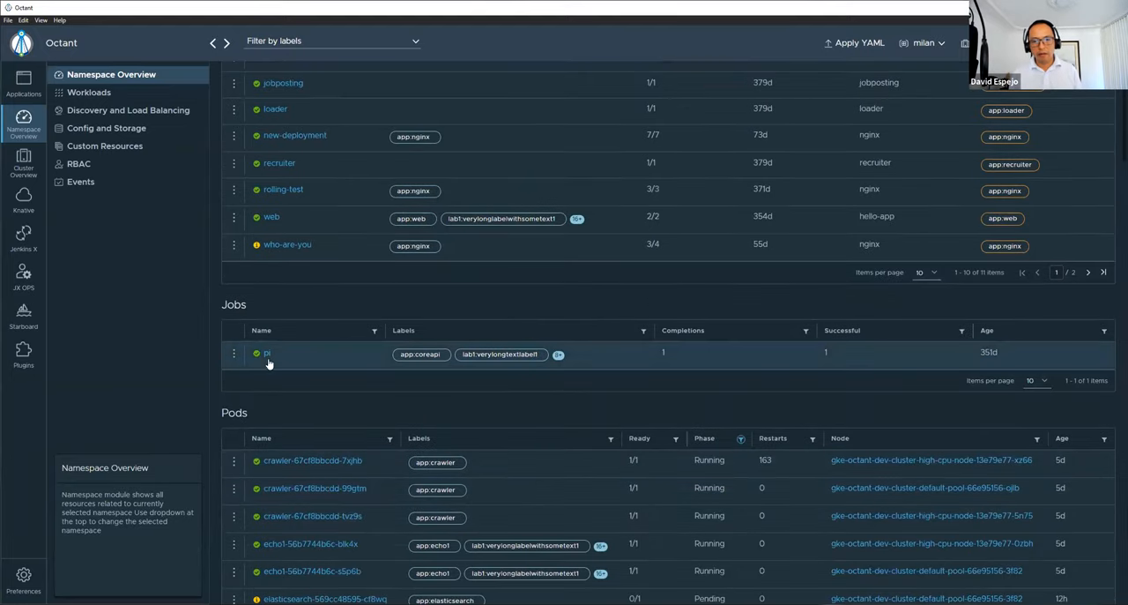
pyautogui.scroll(-3)
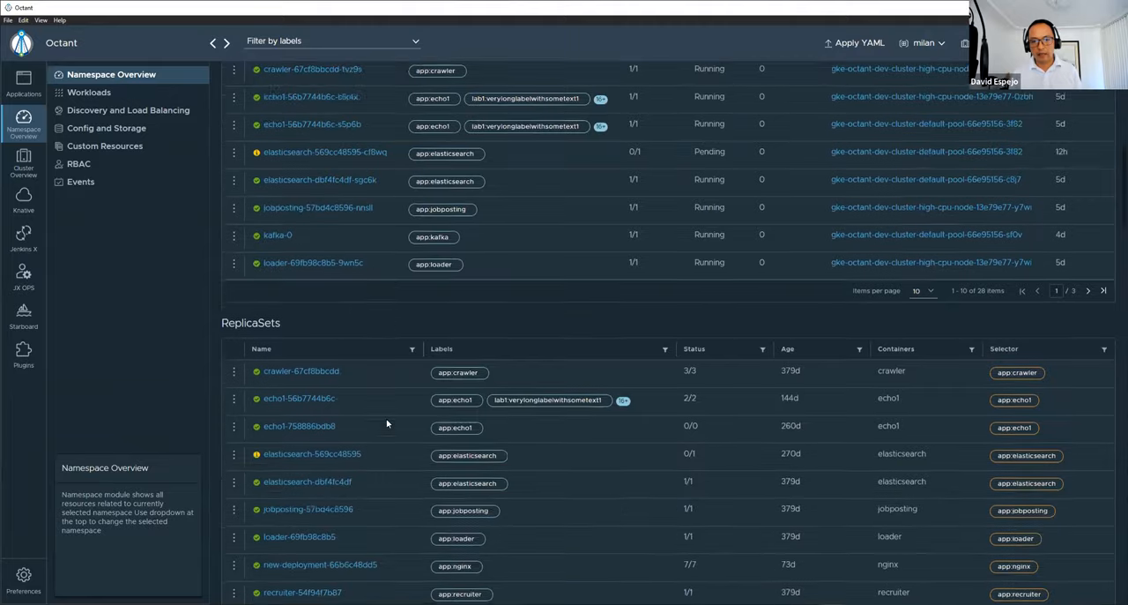
pyautogui.click(127, 110)
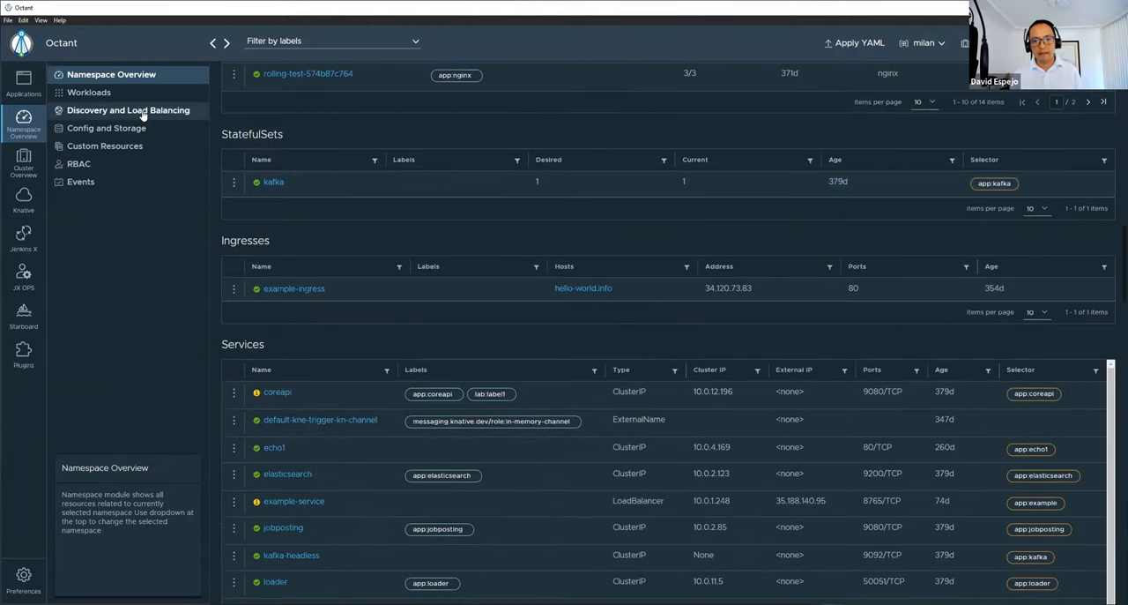
# - Switch the namespace to default, then via Show More to knative-serving
pyautogui.click(88, 92)
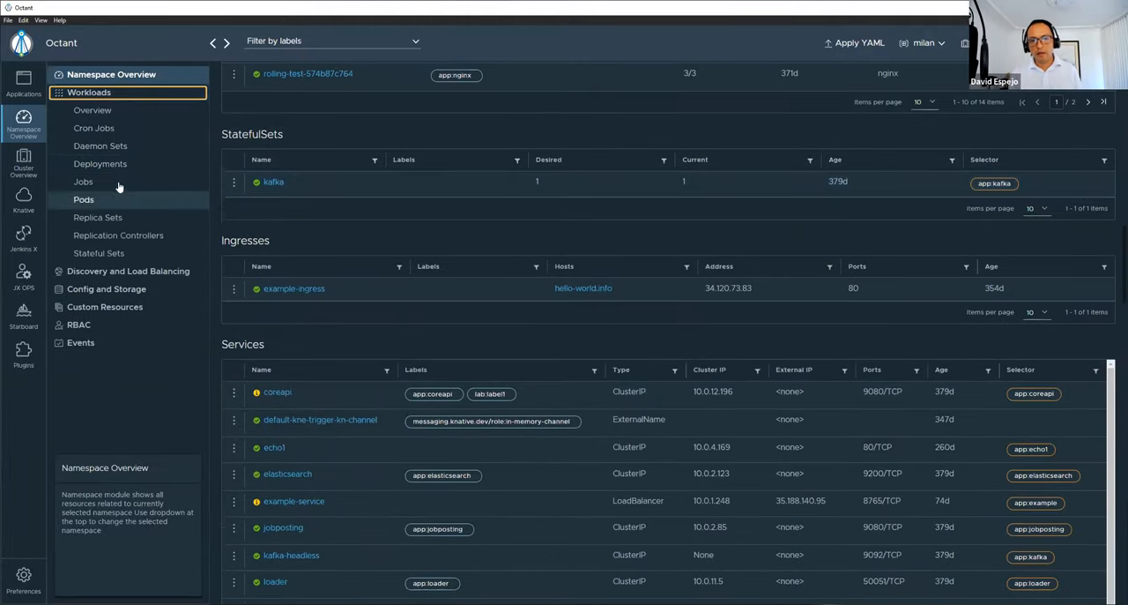
pyautogui.click(94, 126)
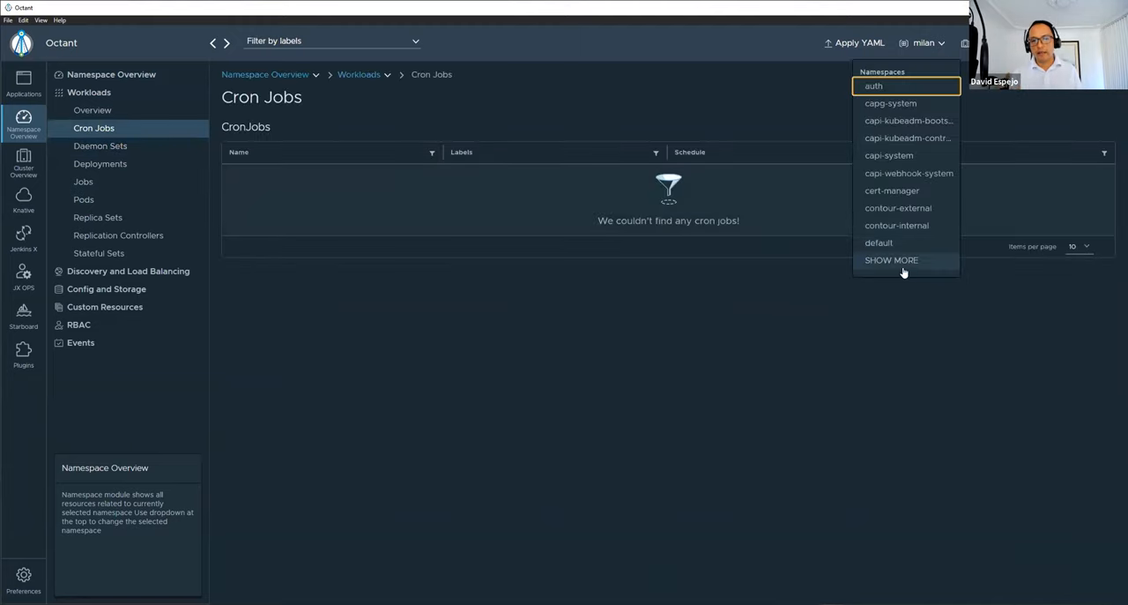
pyautogui.click(878, 243)
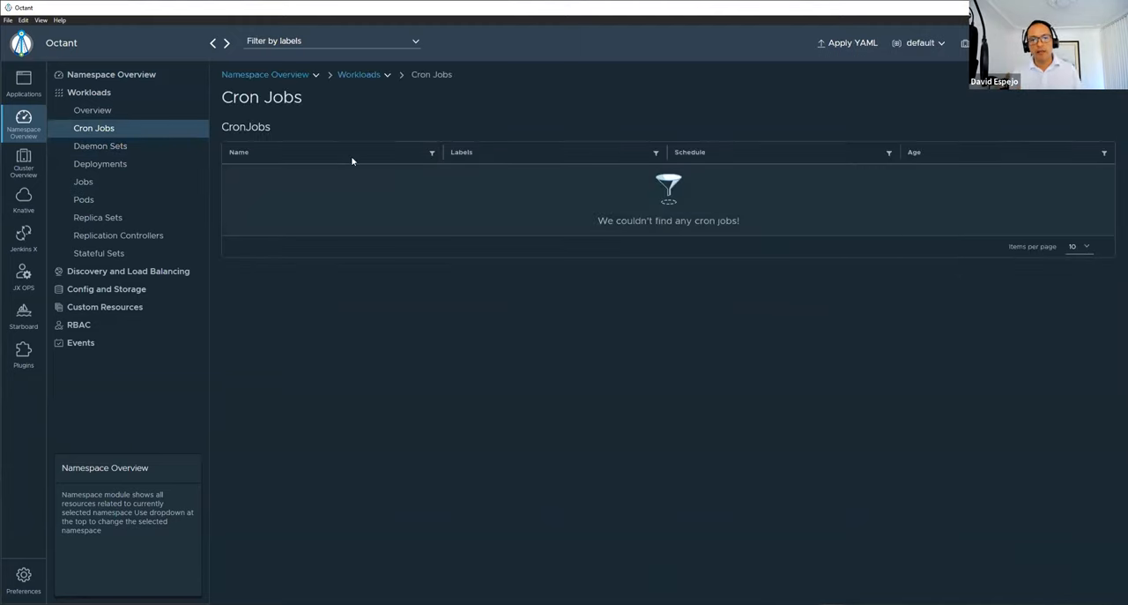
pyautogui.click(920, 42)
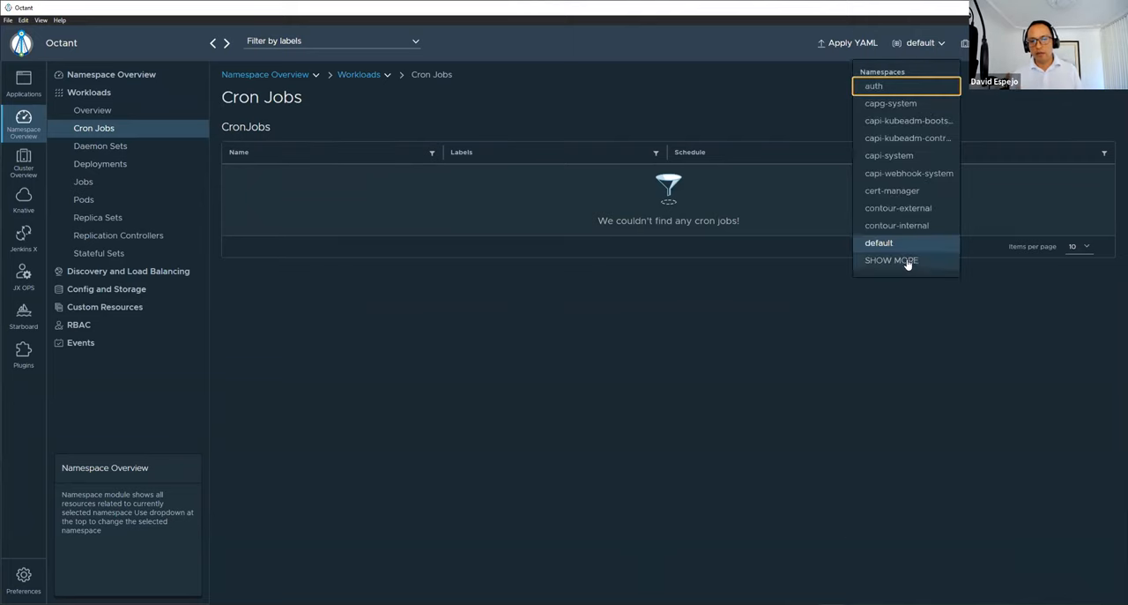
pyautogui.click(892, 261)
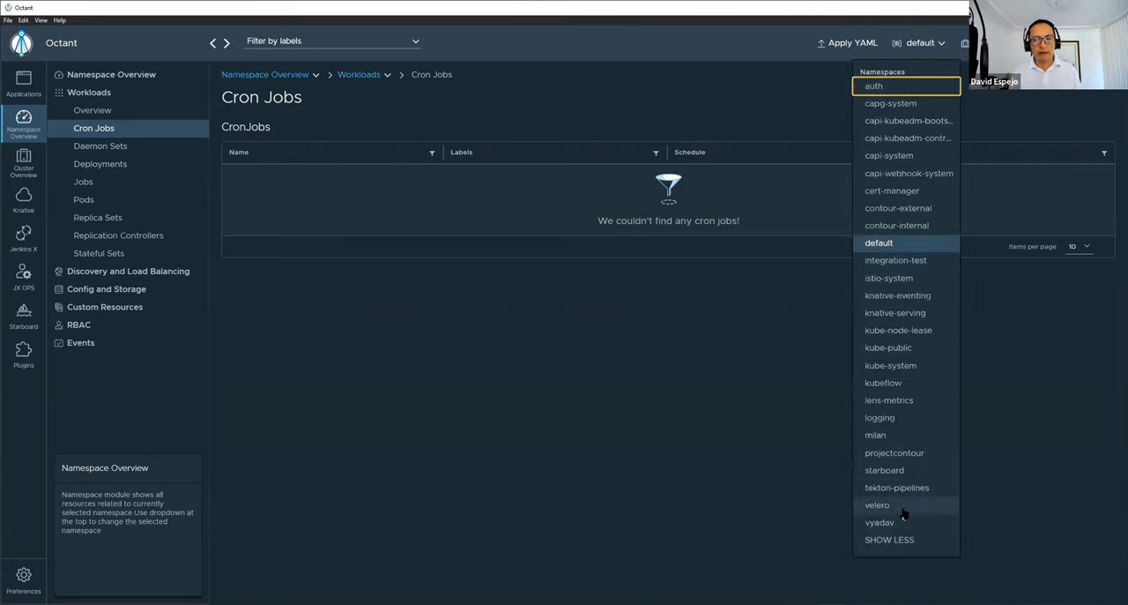
pyautogui.moveTo(920, 487)
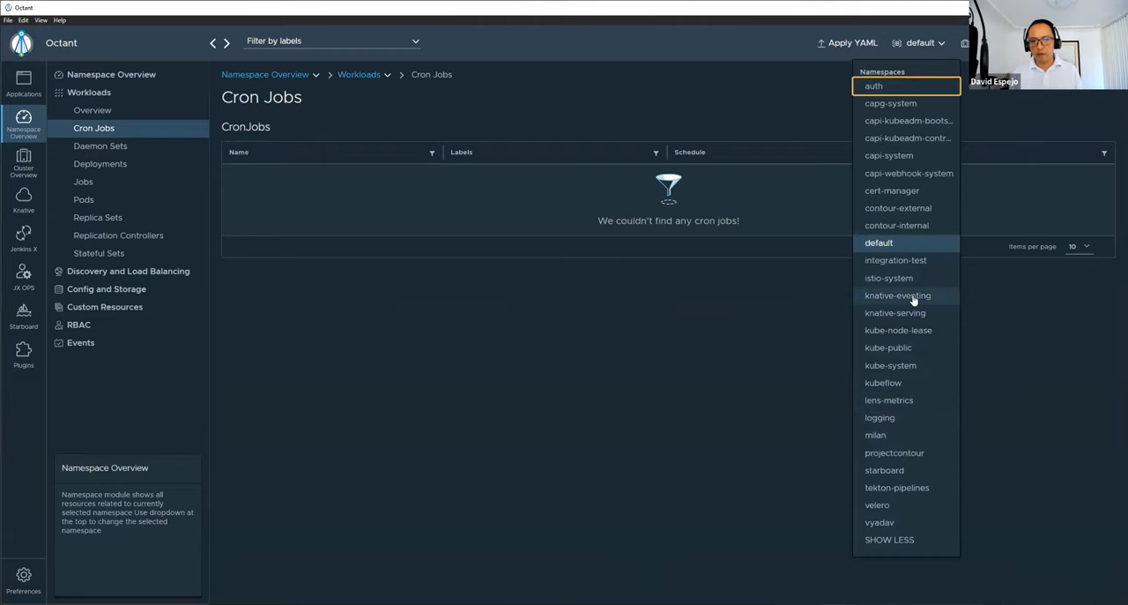
pyautogui.click(896, 296)
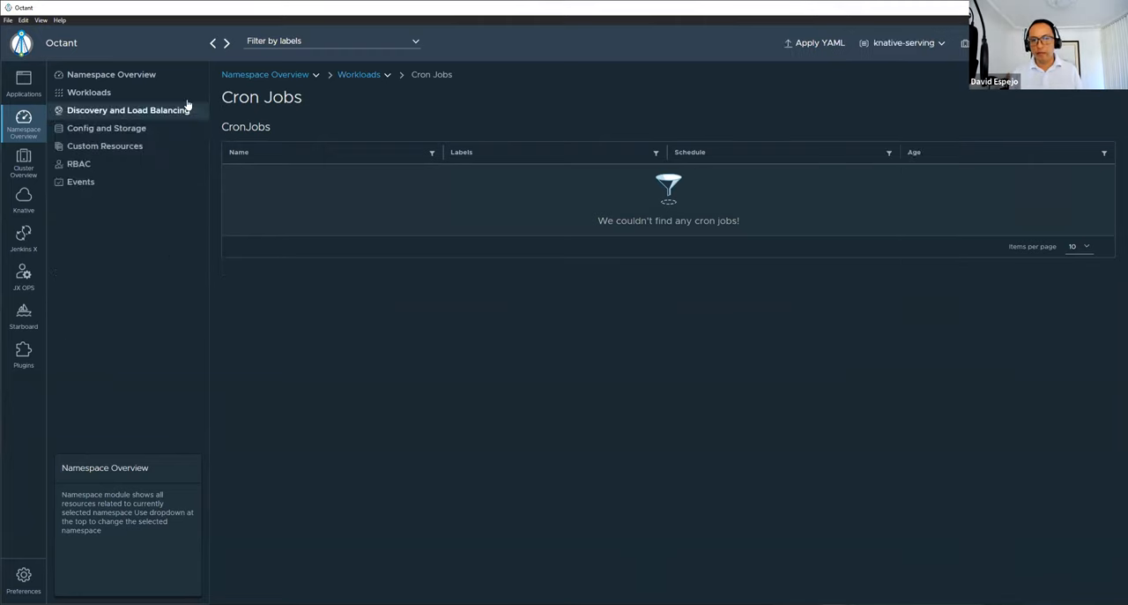
# - Switch back to the kubeflow namespace and show its Workloads overview of deployments and pods
pyautogui.click(88, 91)
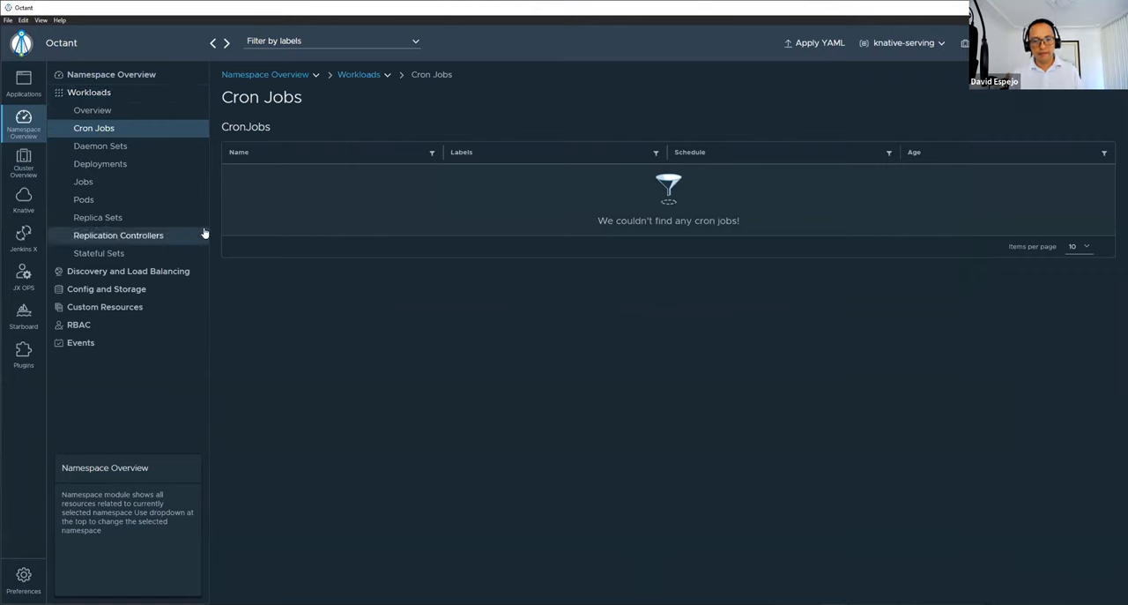
pyautogui.click(903, 42)
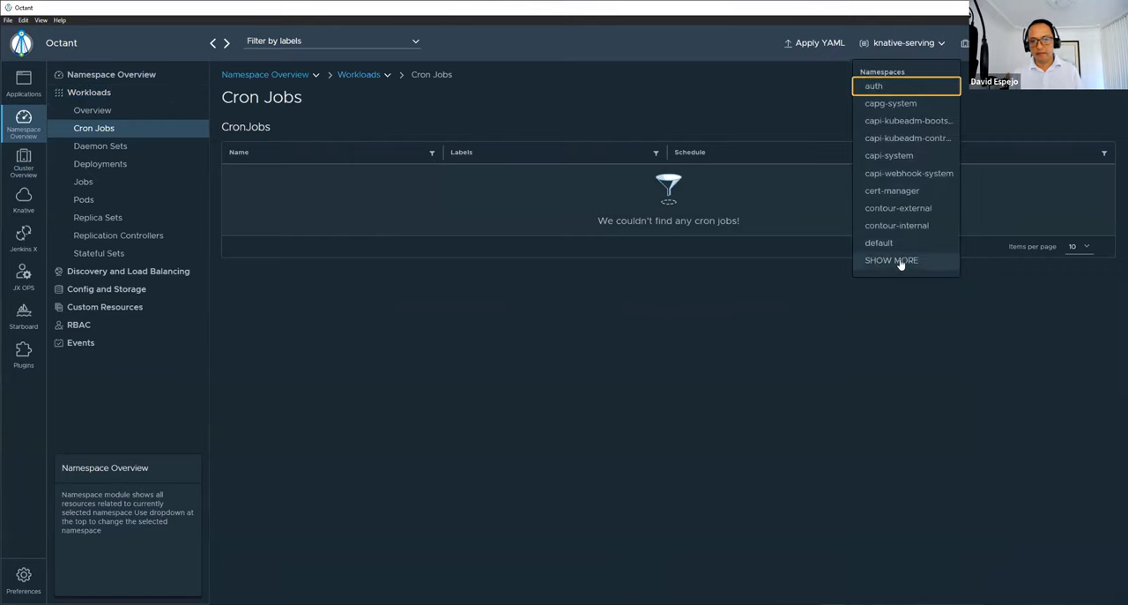
pyautogui.click(892, 259)
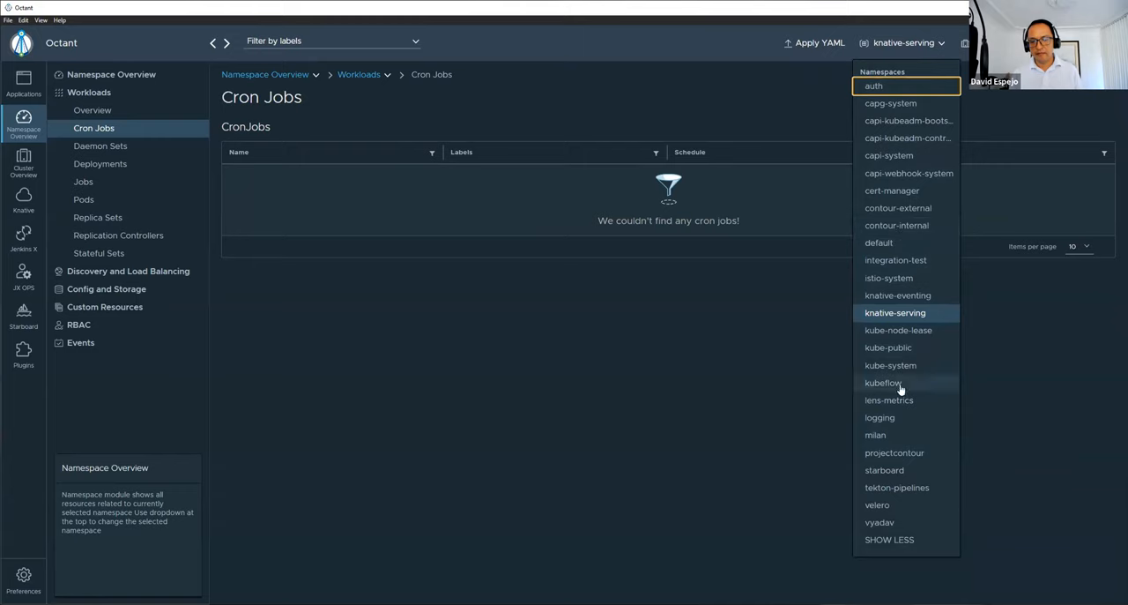
pyautogui.click(883, 382)
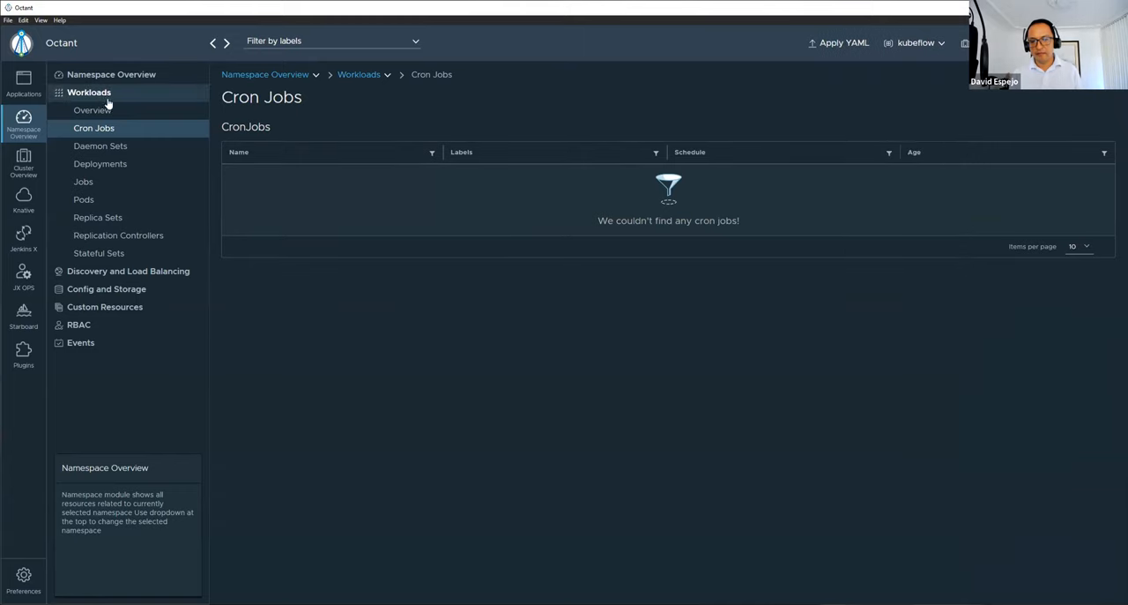
pyautogui.click(92, 109)
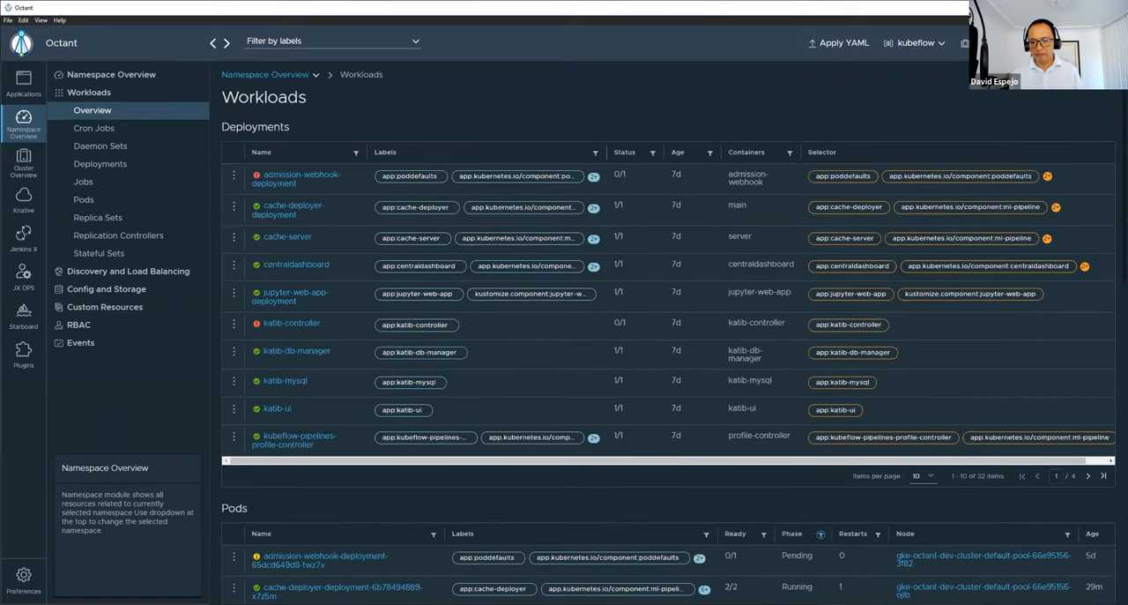
pyautogui.click(409, 177)
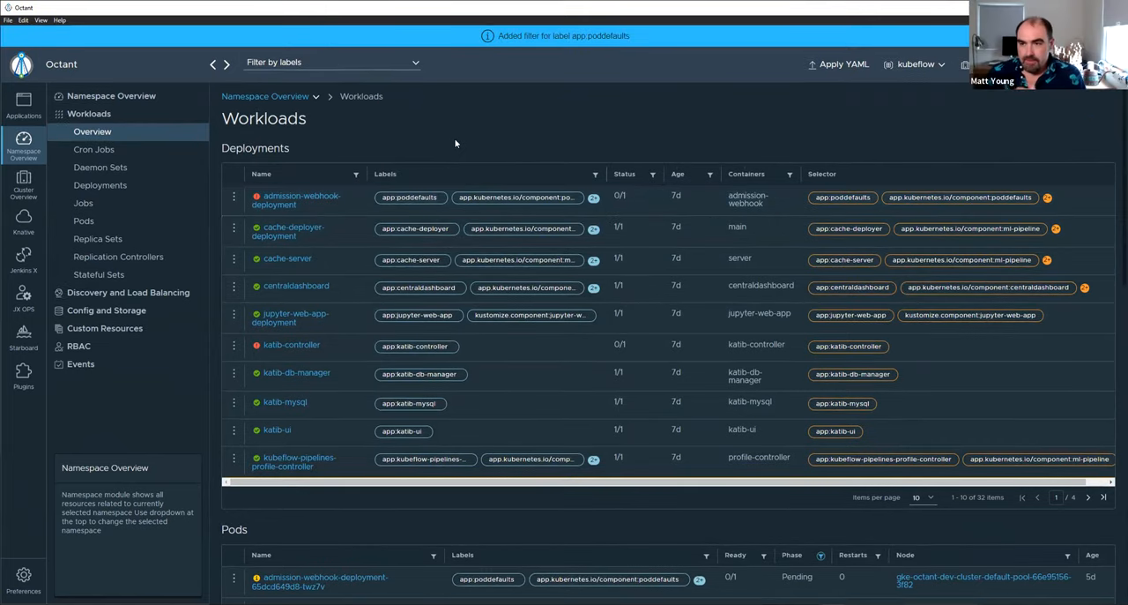
pyautogui.click(409, 198)
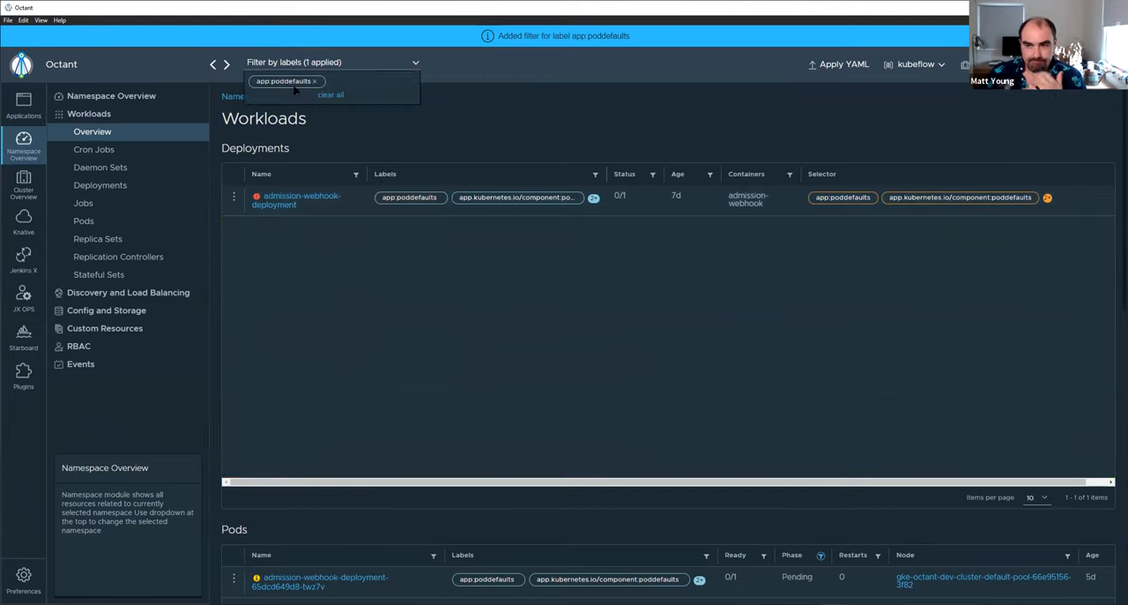
pyautogui.scroll(-3)
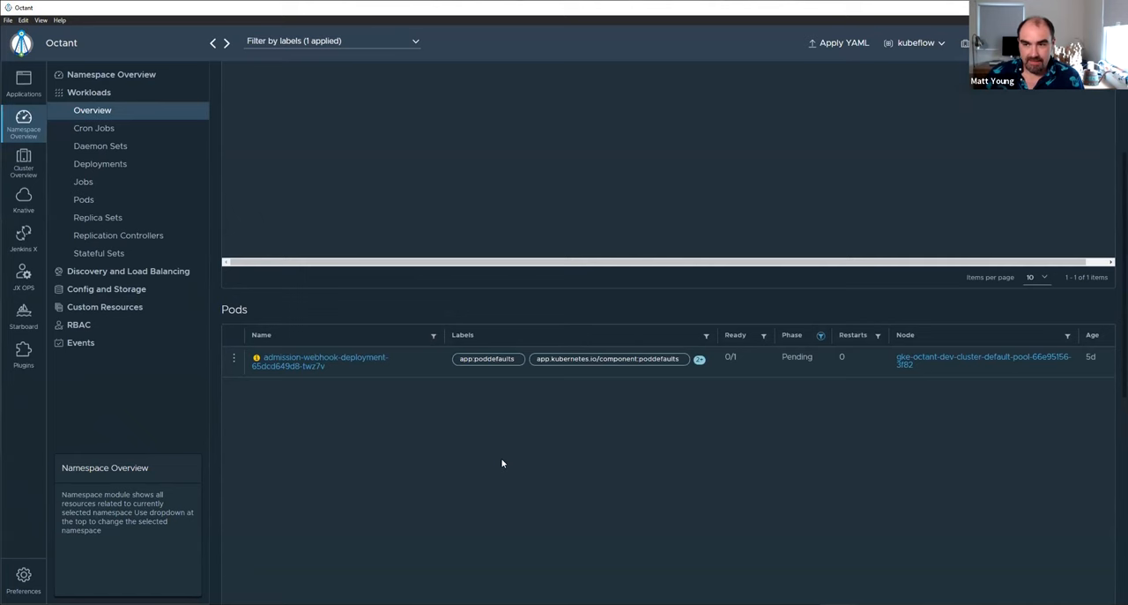
pyautogui.click(88, 92)
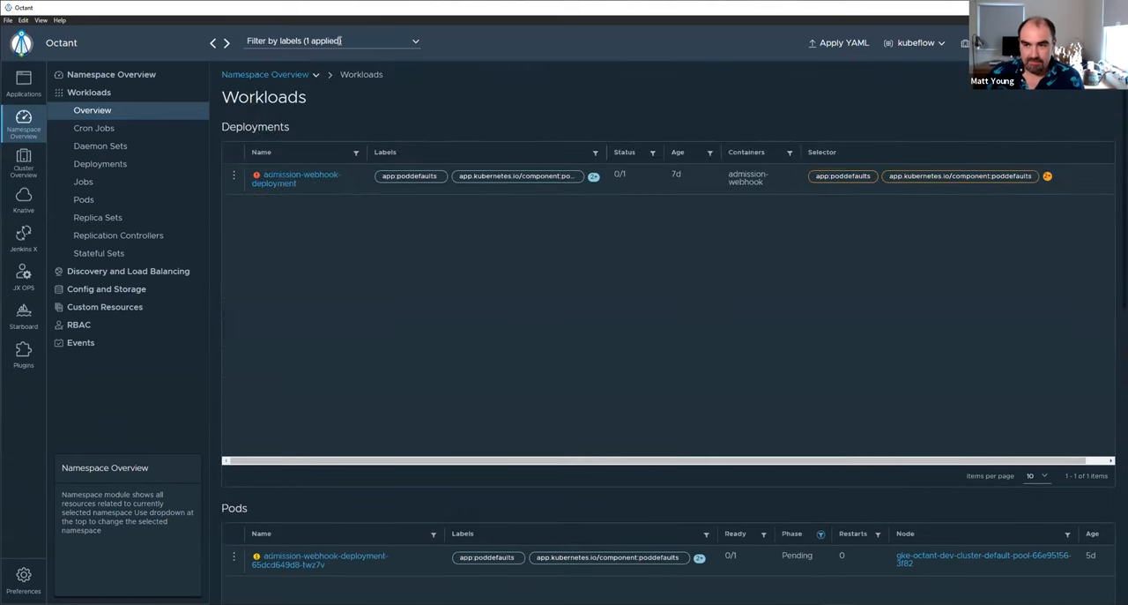
pyautogui.click(331, 40)
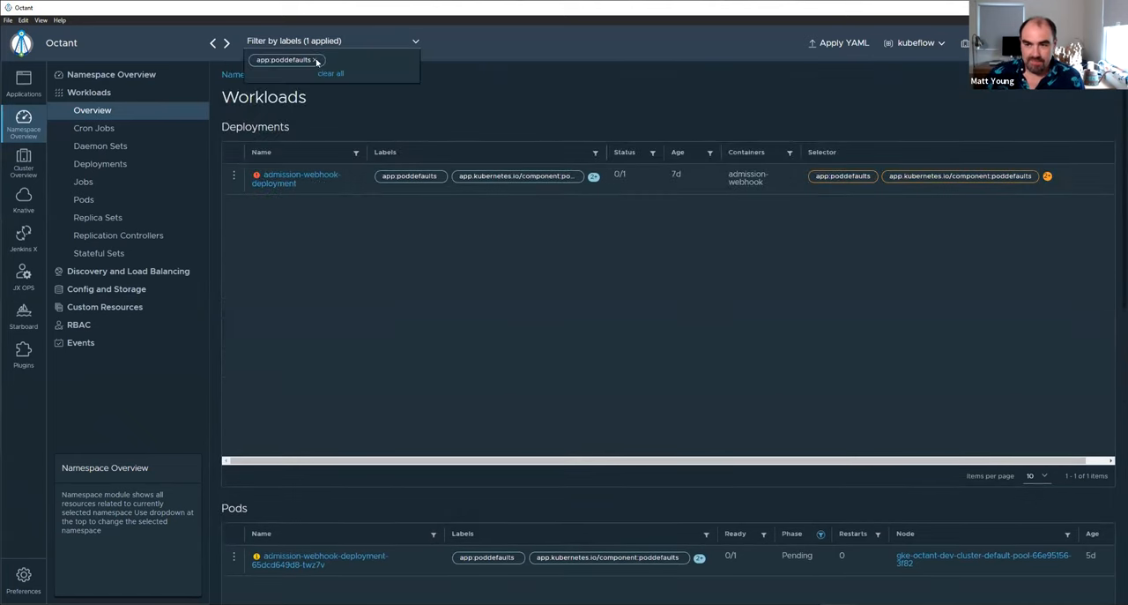
pyautogui.click(331, 74)
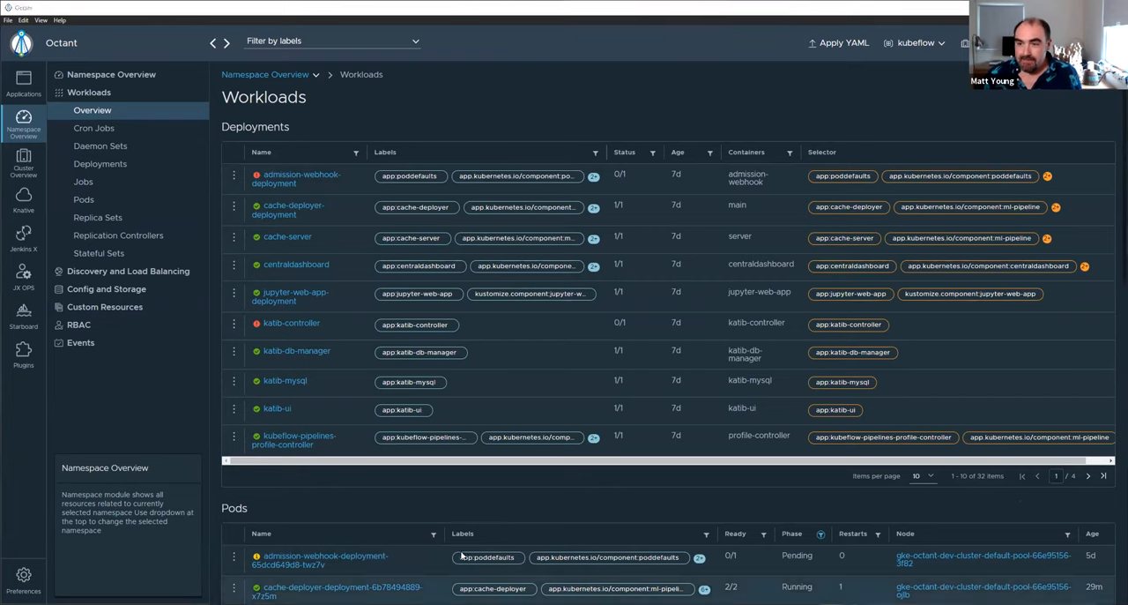
pyautogui.moveTo(511, 476)
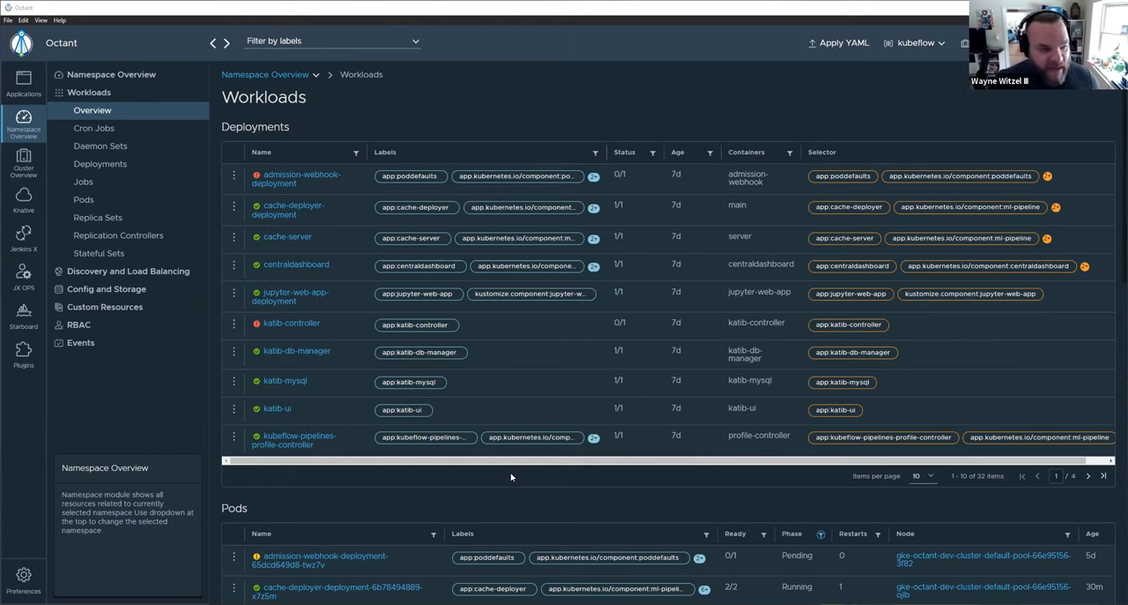
pyautogui.moveTo(666, 345)
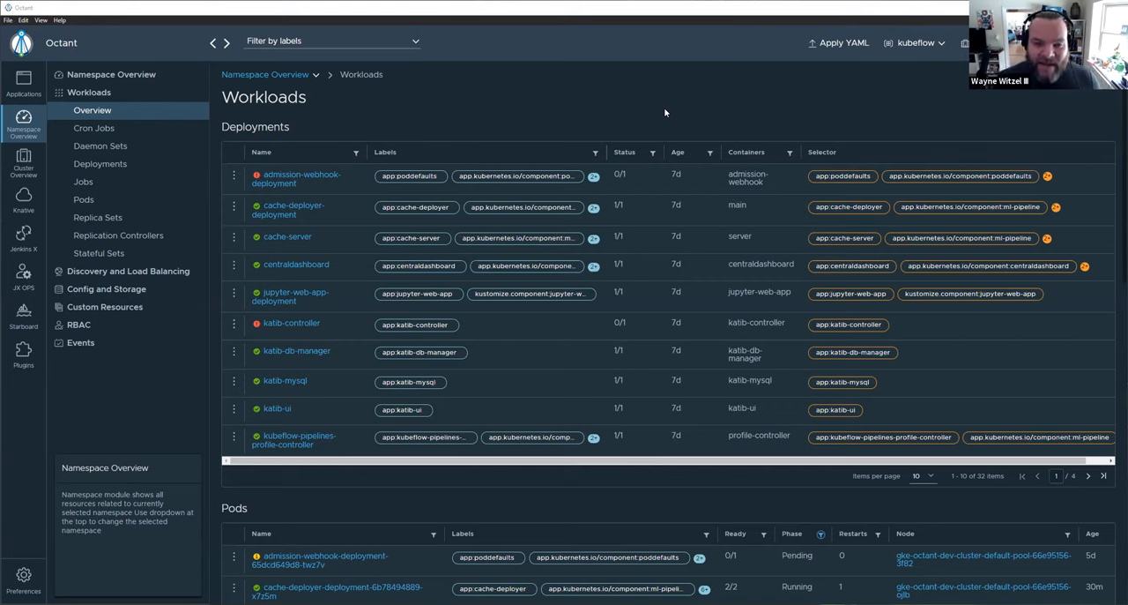
pyautogui.moveTo(617, 99)
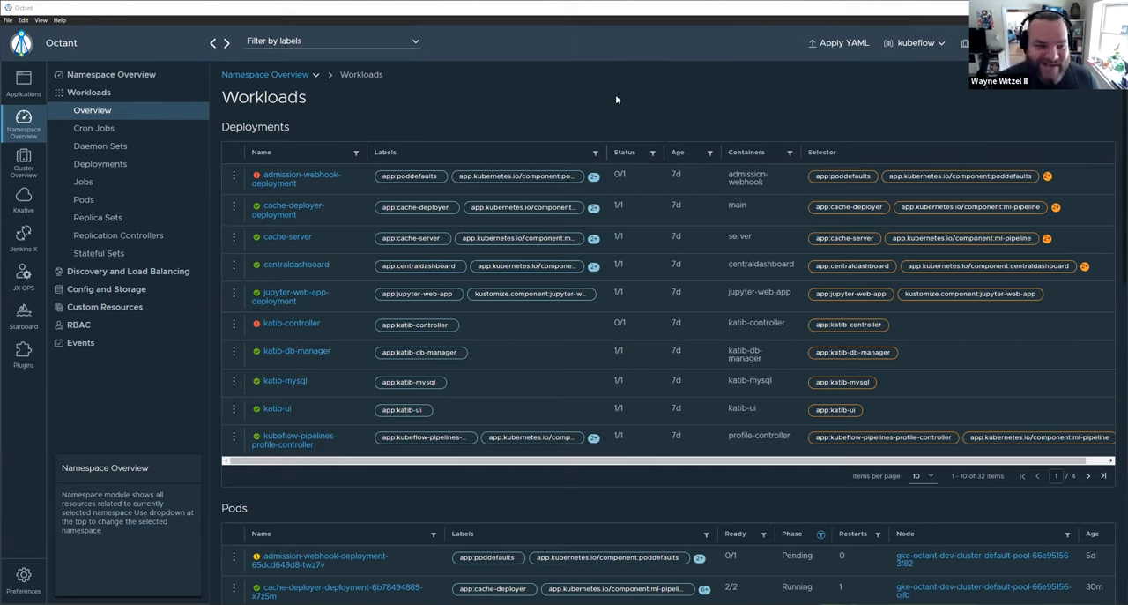
pyautogui.scroll(-3)
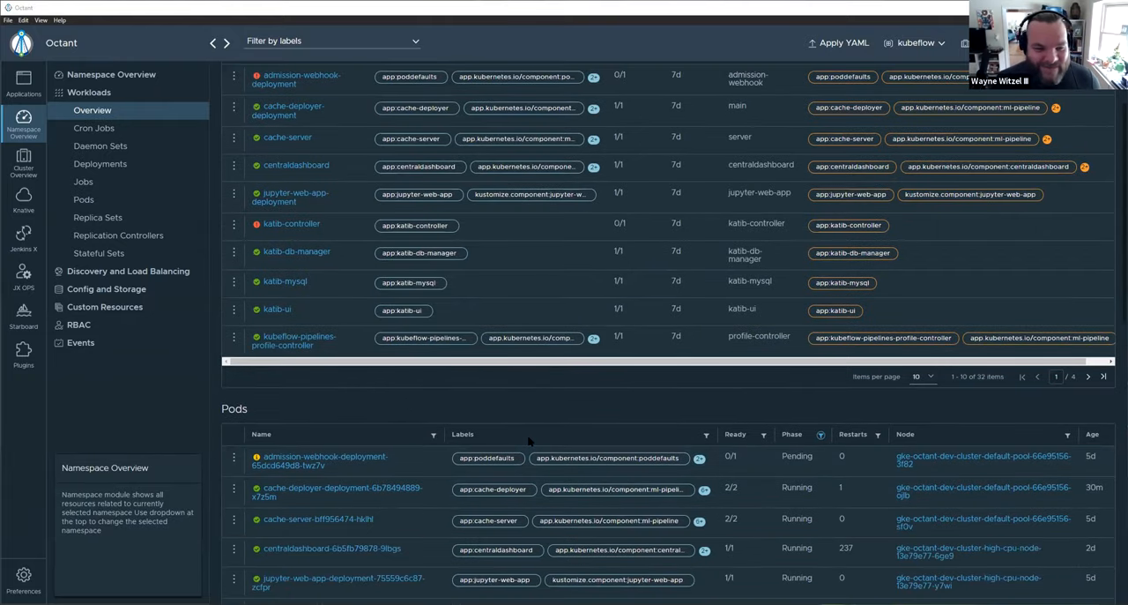
pyautogui.scroll(-3)
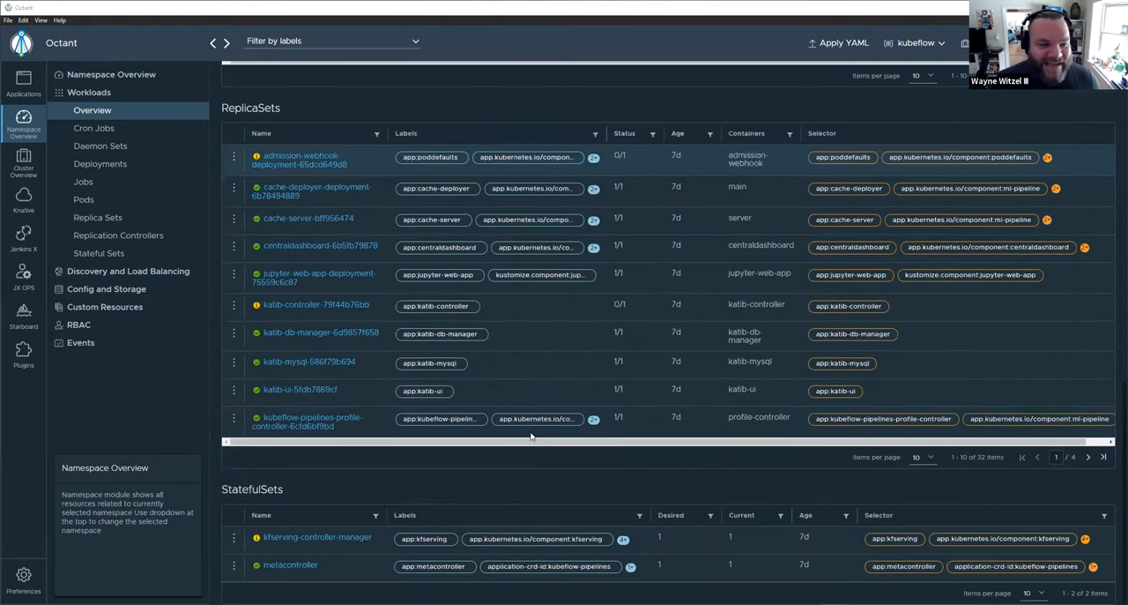
pyautogui.moveTo(406, 483)
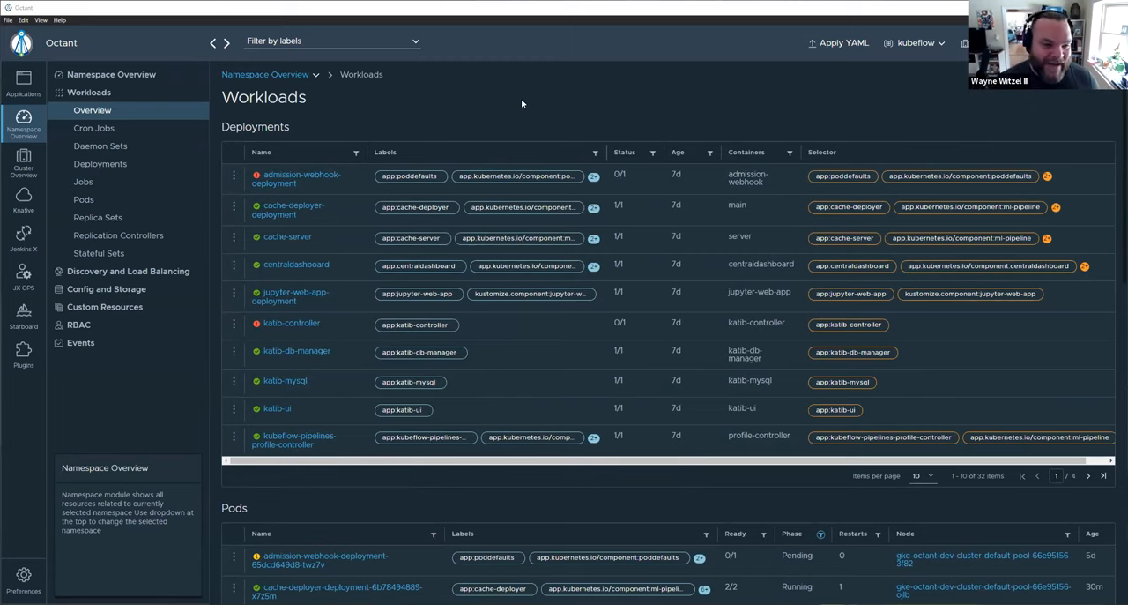
pyautogui.moveTo(518, 108)
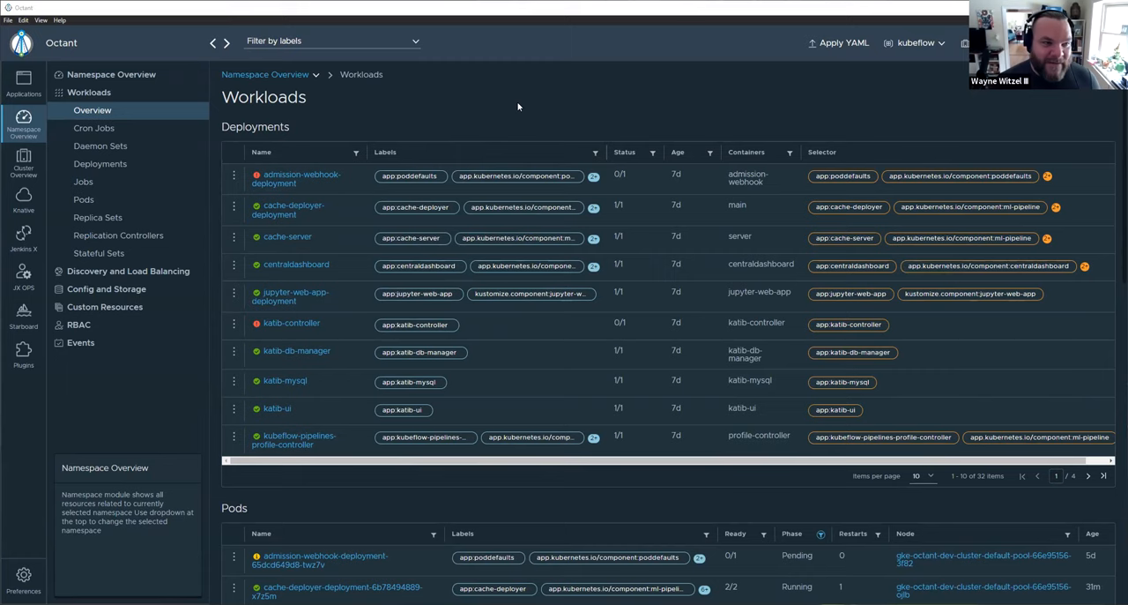